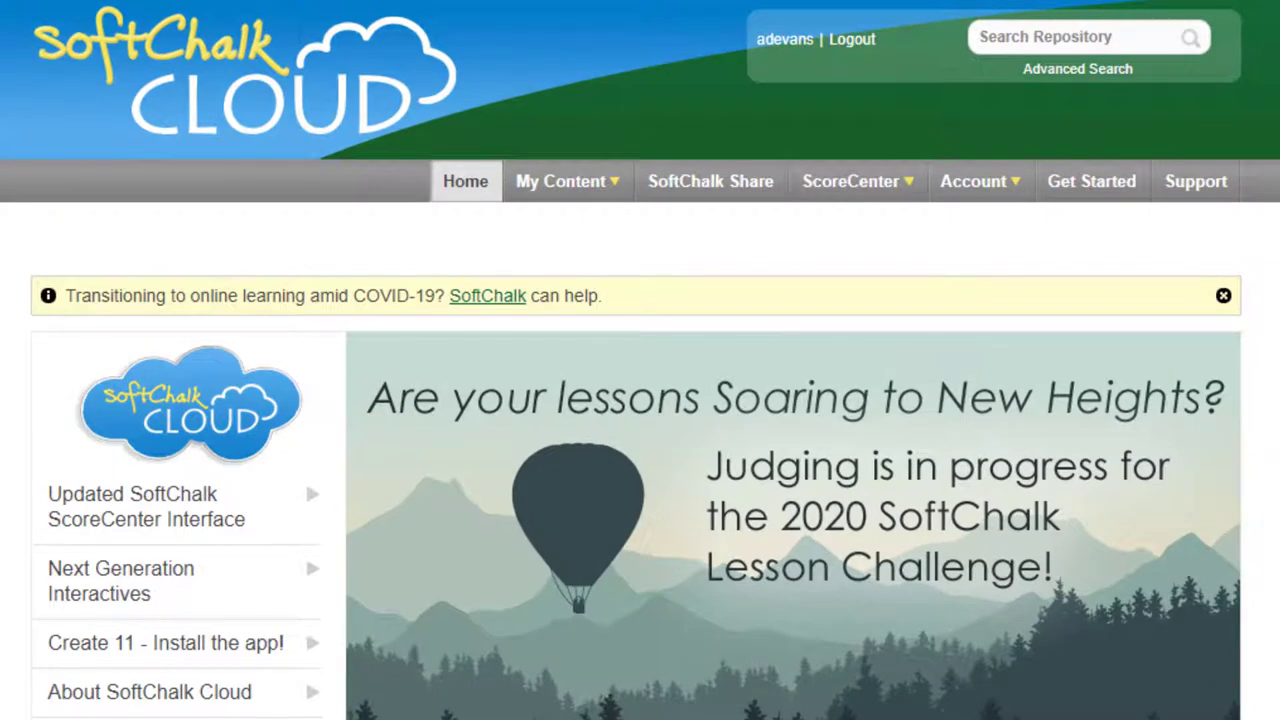
mouse_move(484, 152)
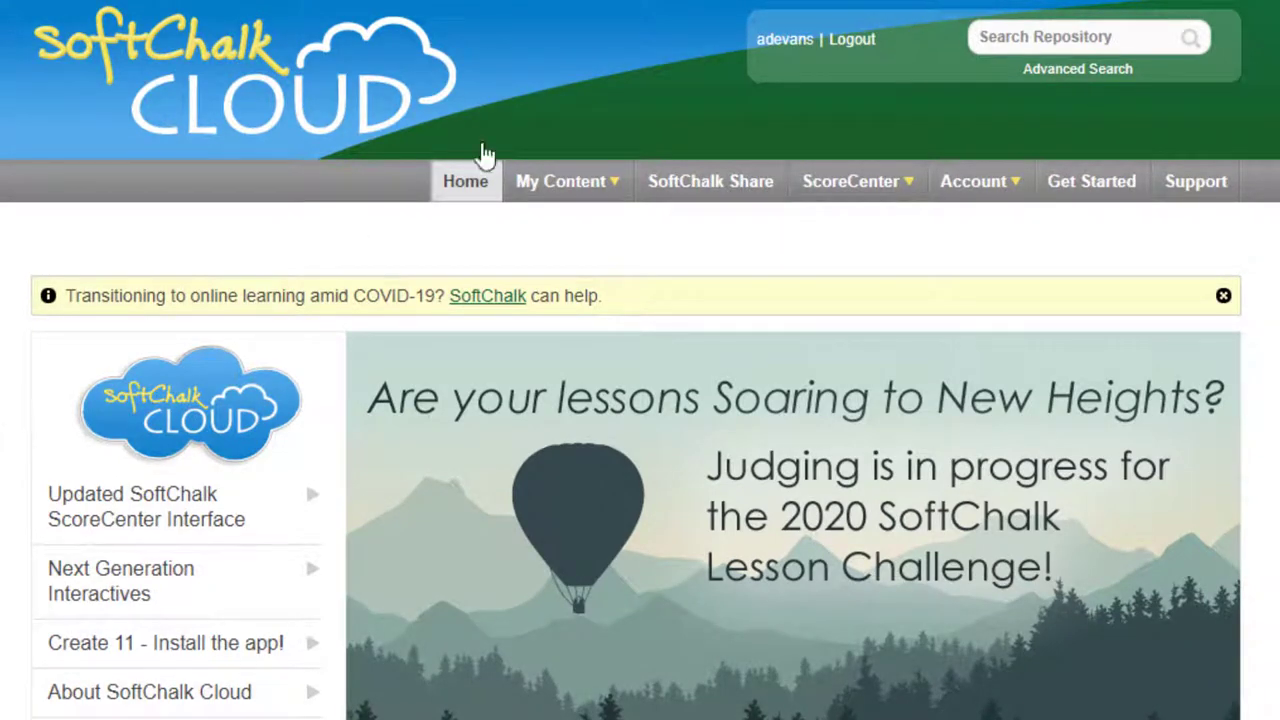
mouse_move(785, 39)
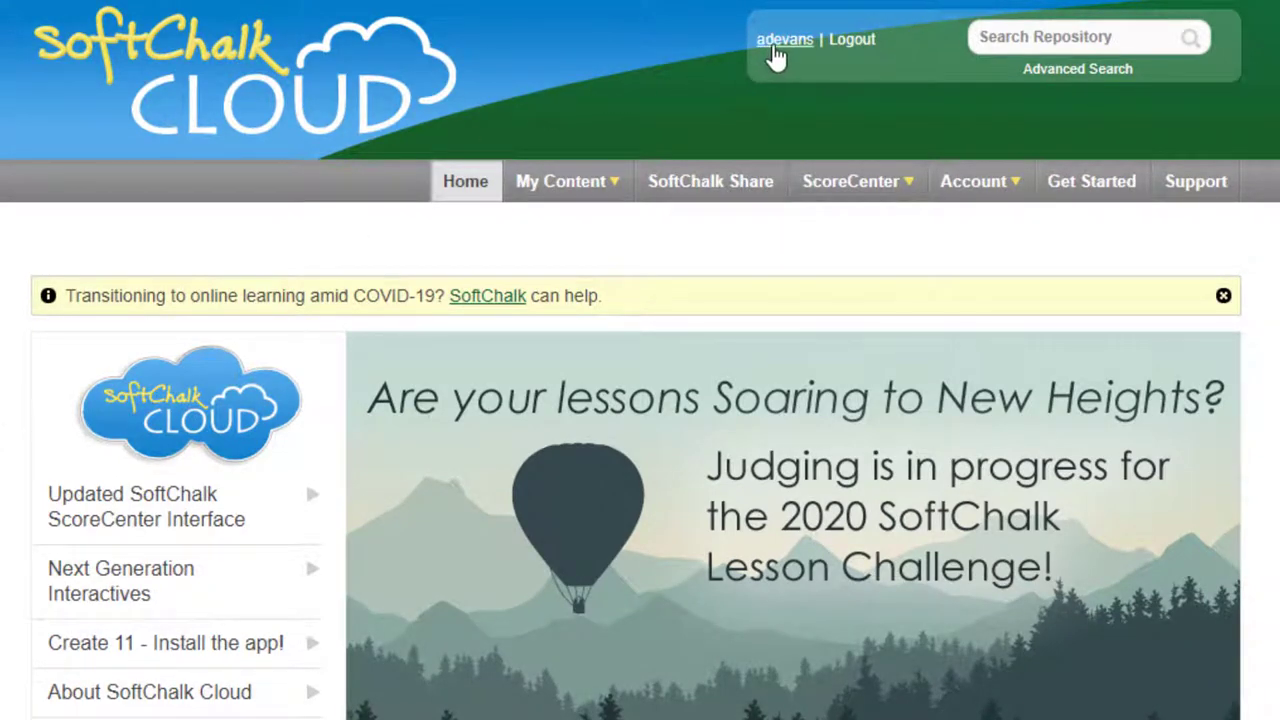
From SoftChalk Cloud's My Content menu, choose Create Content to launch SoftChalk Create.
click(567, 181)
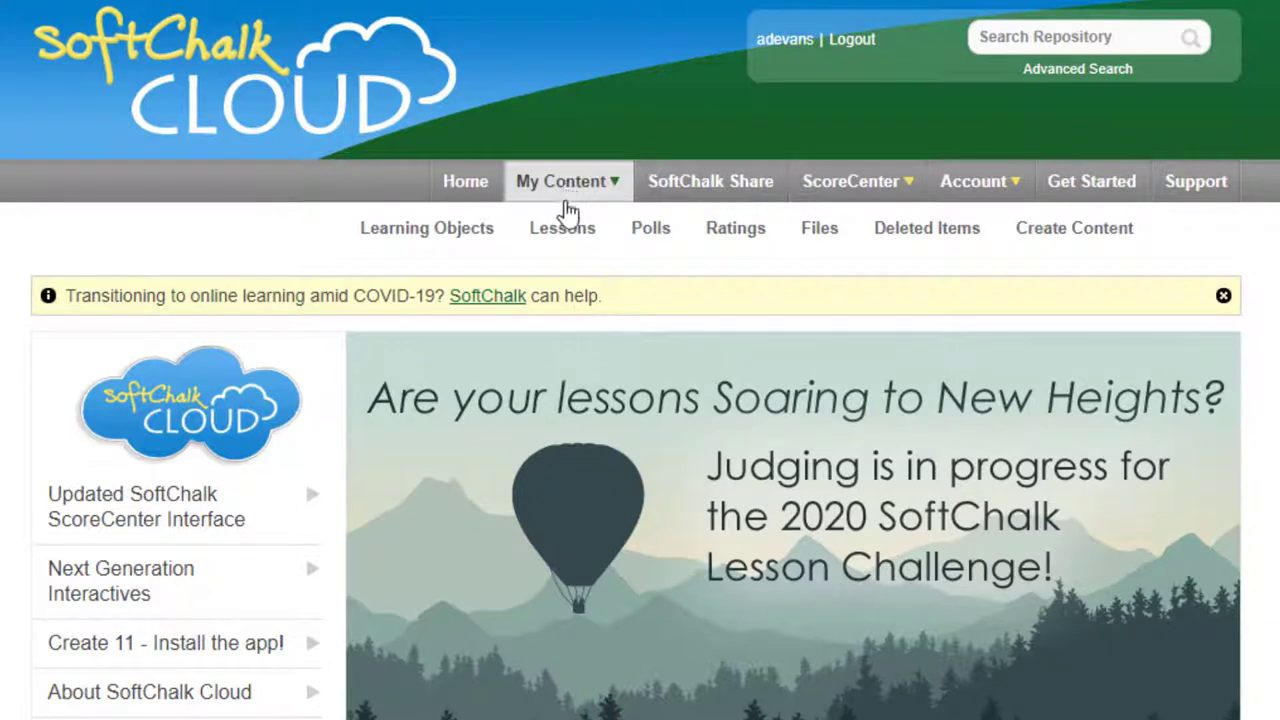
mouse_move(1074, 228)
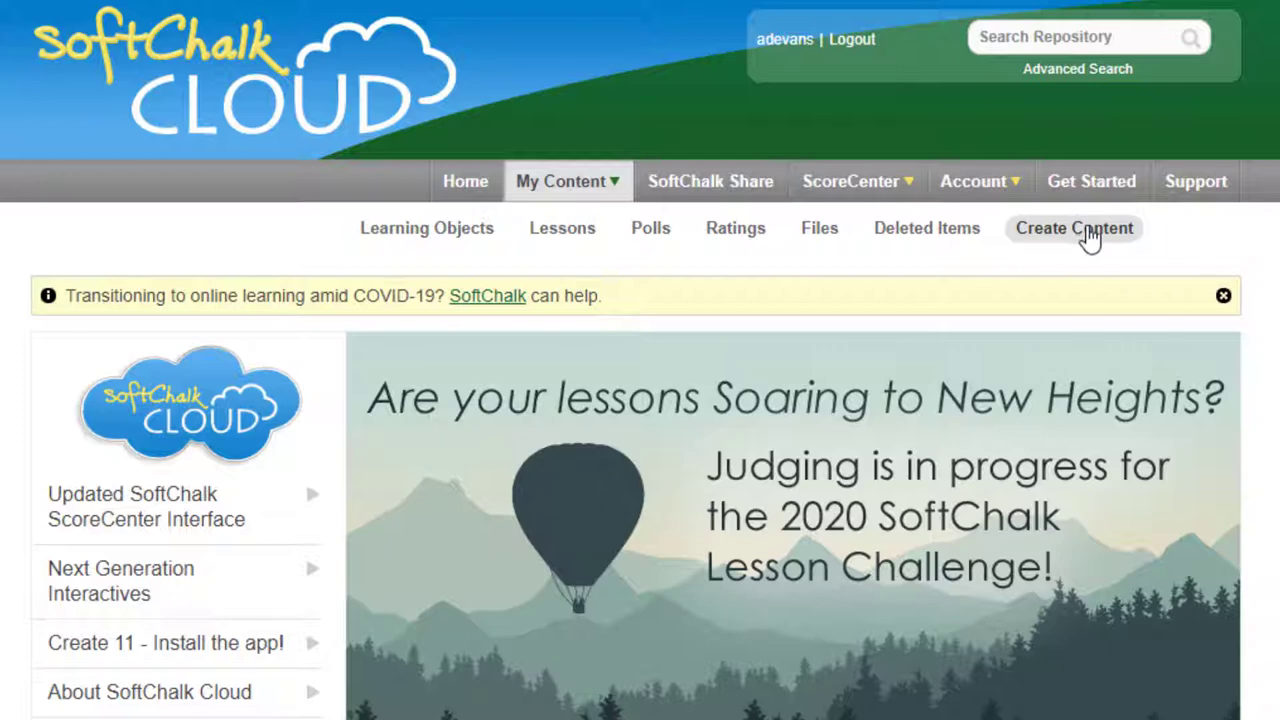
click(1074, 228)
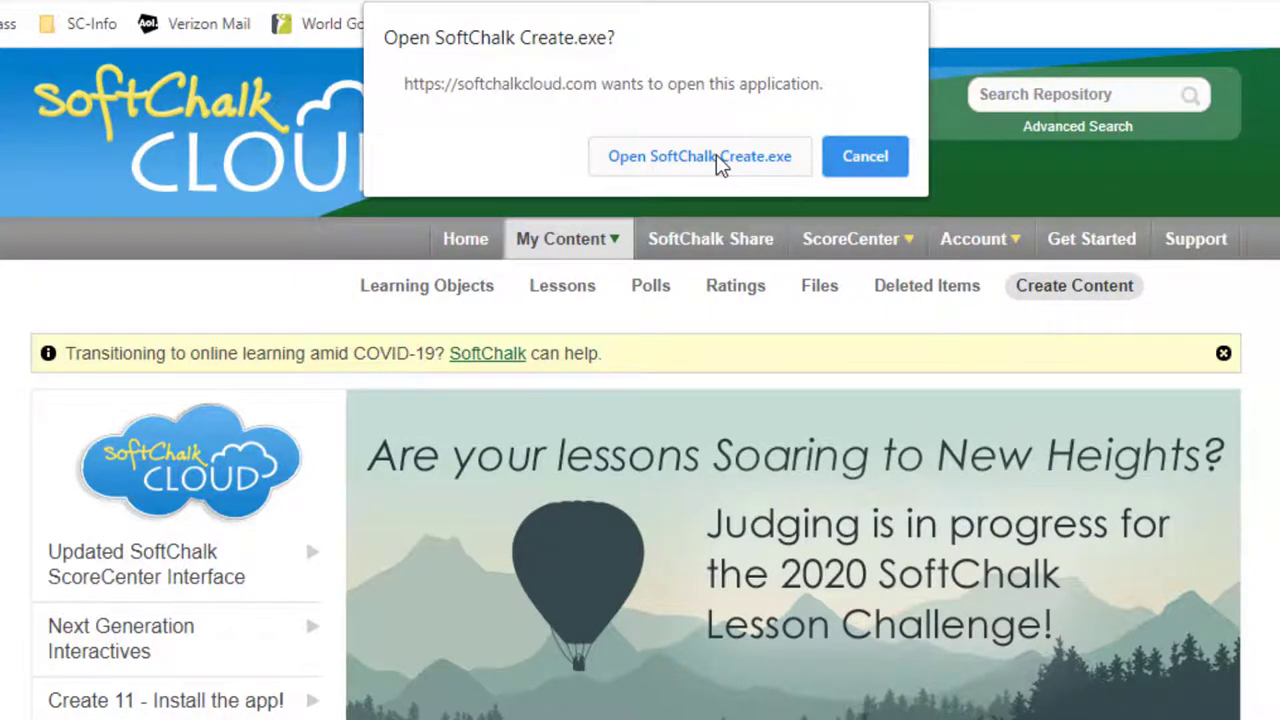
Launch SoftChalk Create from the browser prompt and maximize the new lesson window.
click(700, 156)
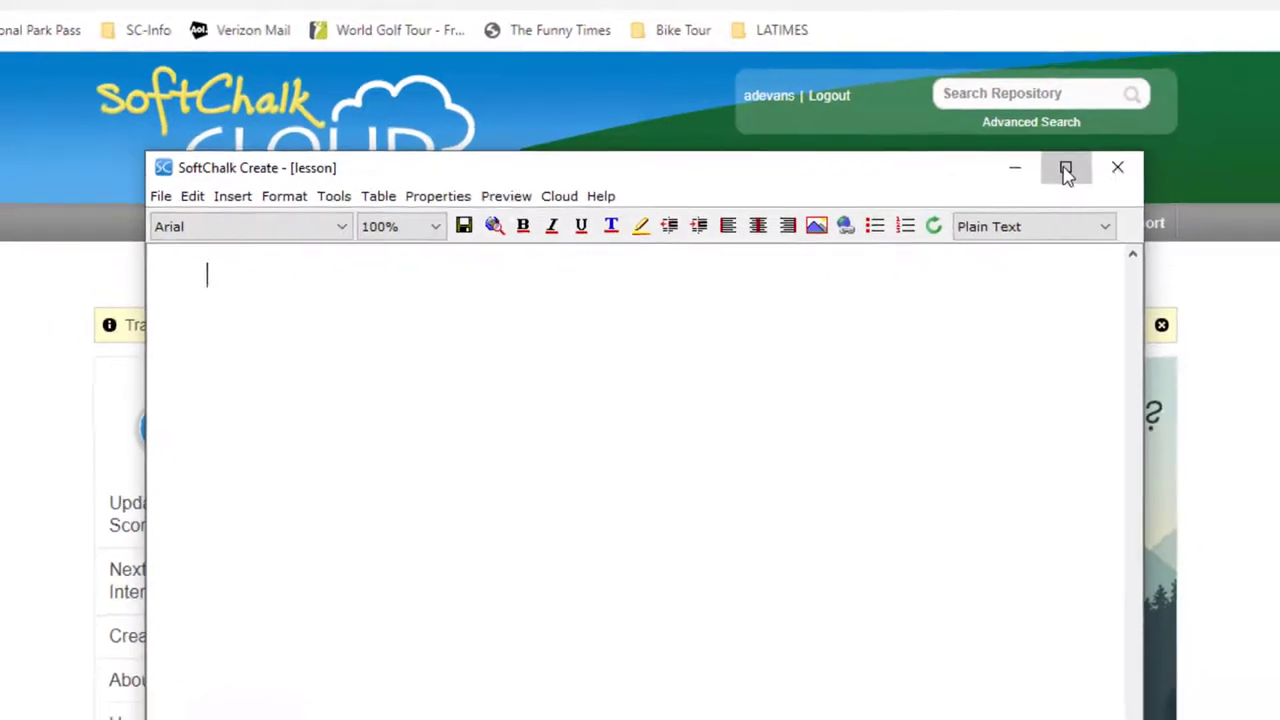
click(1065, 167)
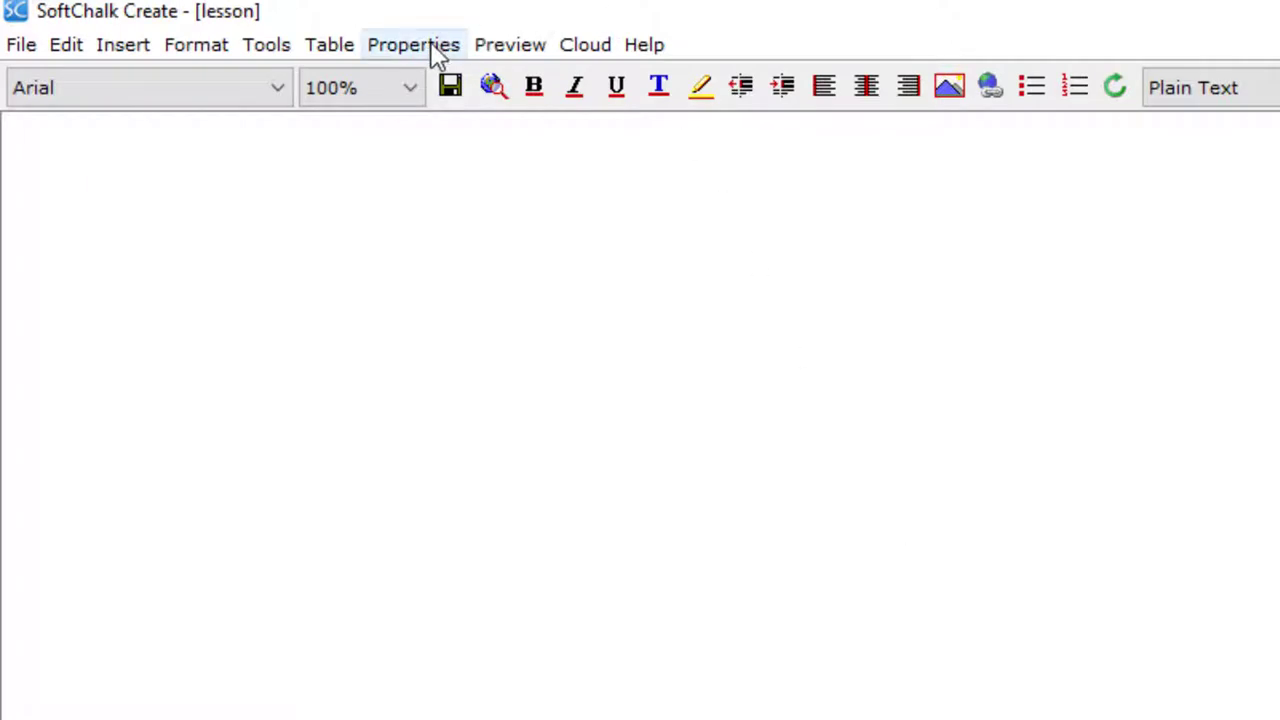
In Lesson Properties, enter title 'A History of Instructional Designers' and subtitle 'EDU-301 Lesson One'.
click(413, 44)
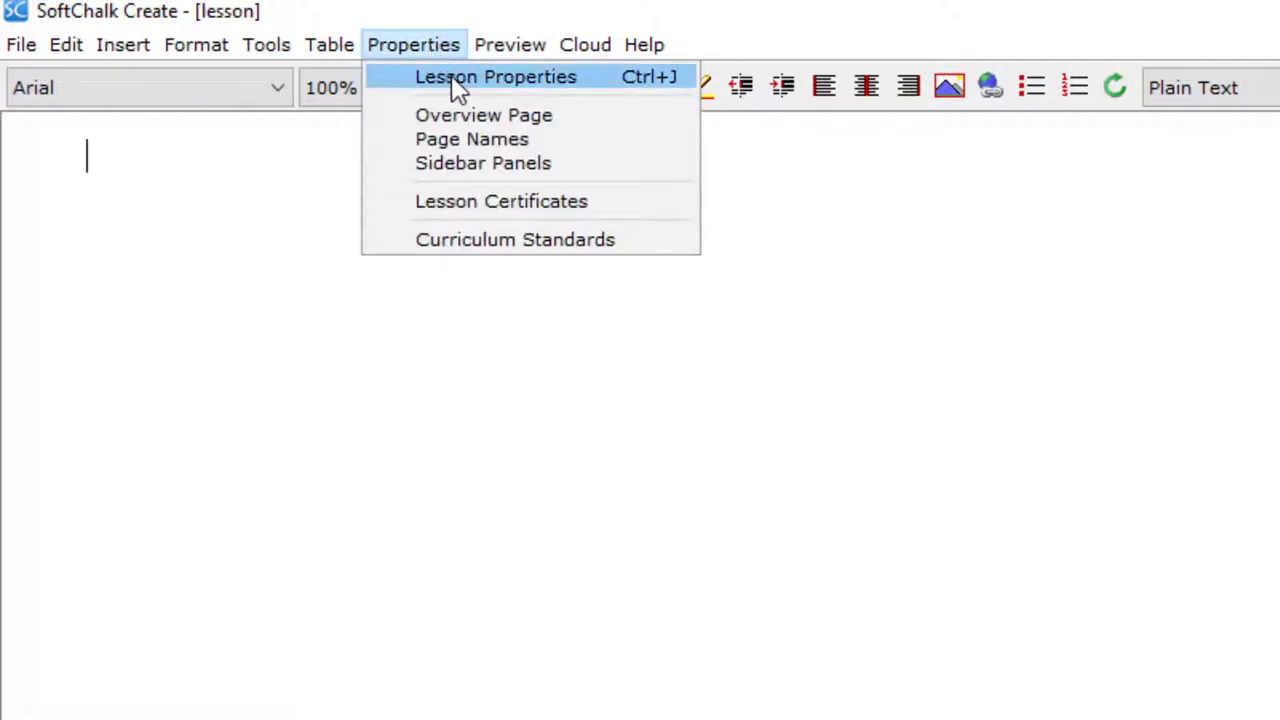
click(495, 77)
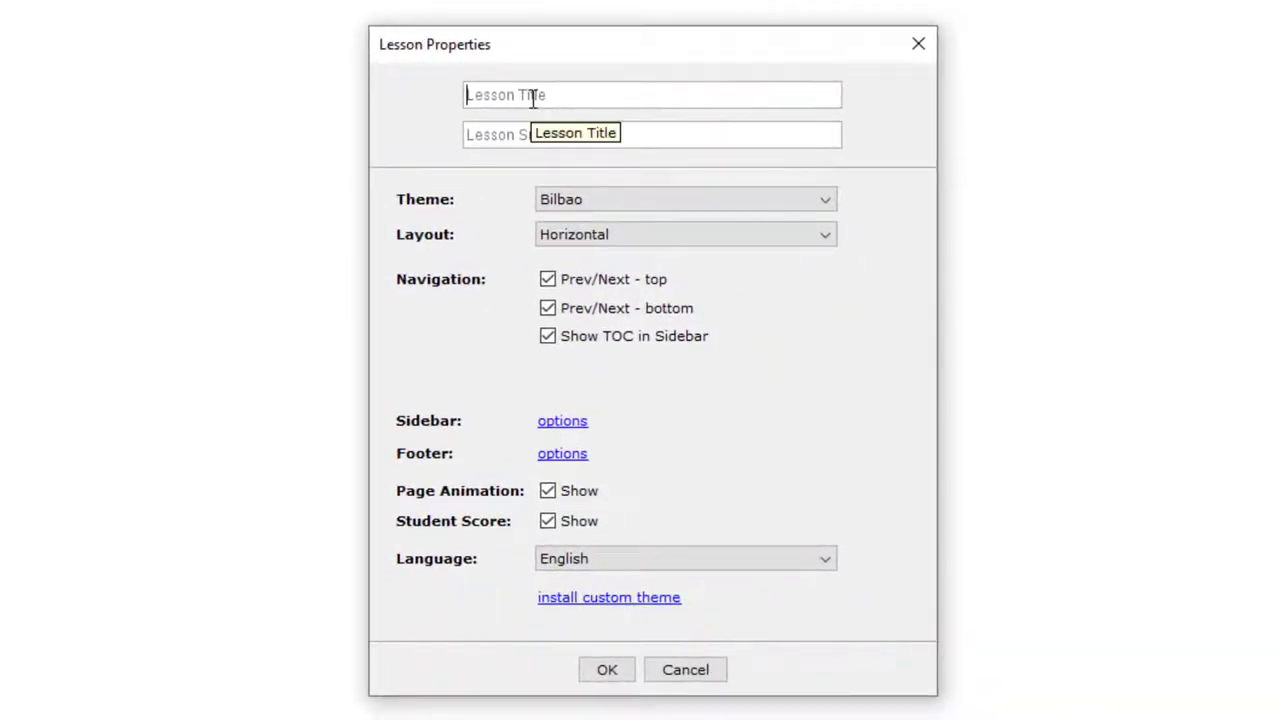
text(A History of Instructional Designers)
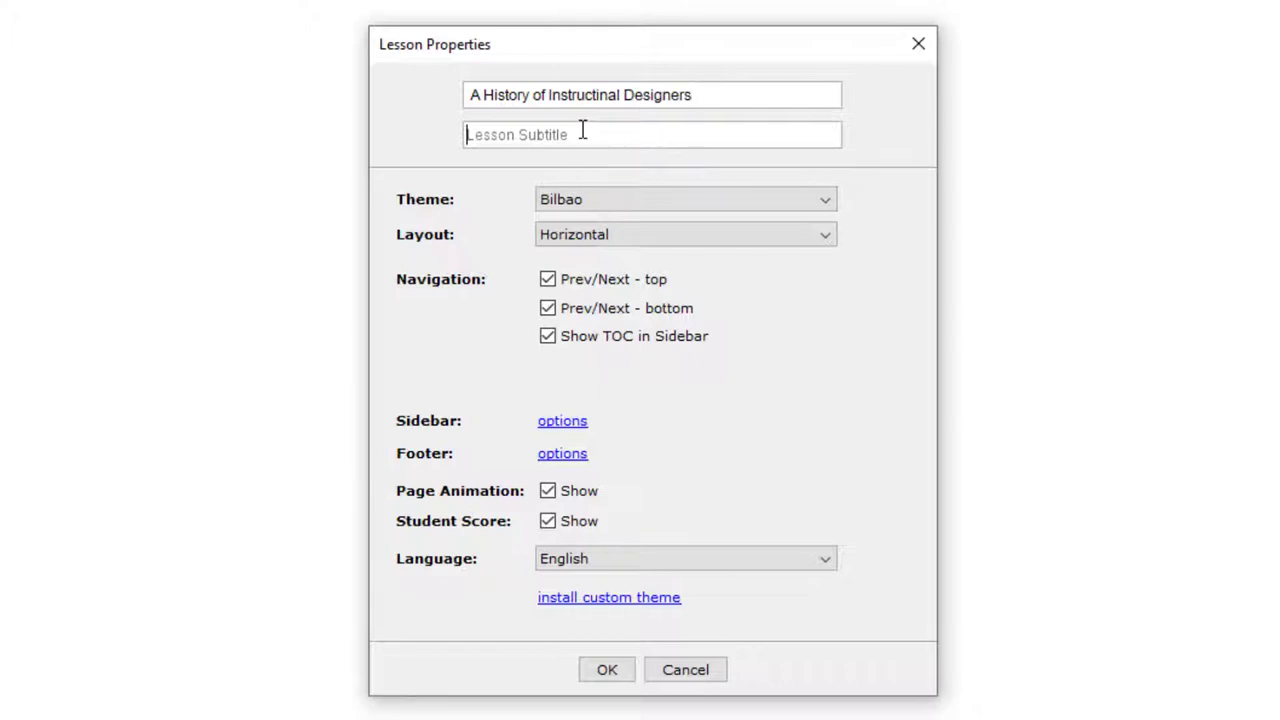
text(EDU)
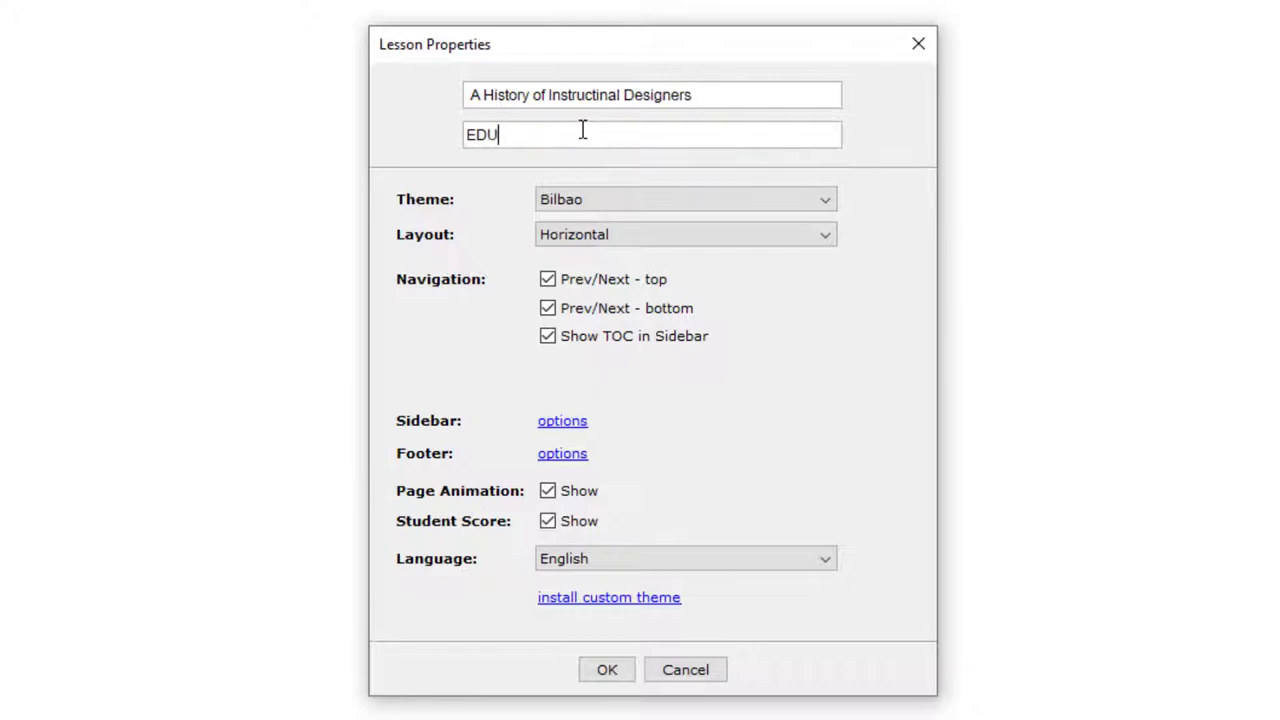
text(-301)
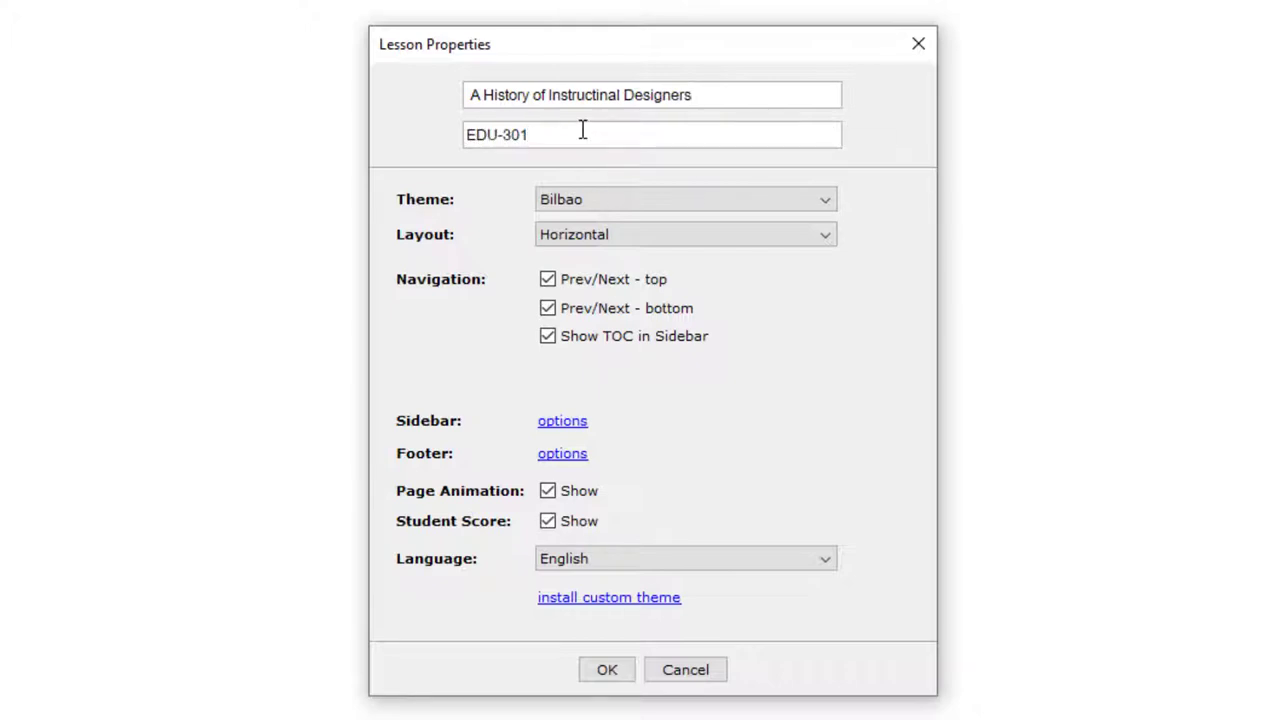
text(Le)
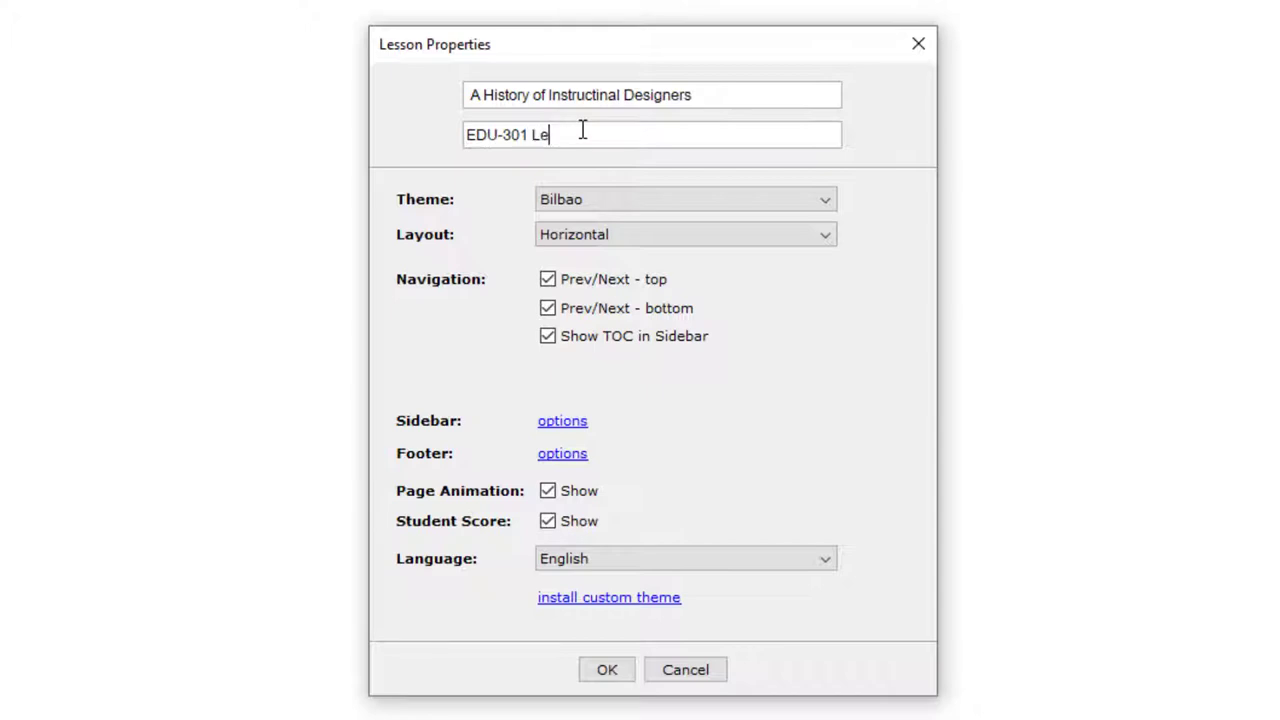
text(sson)
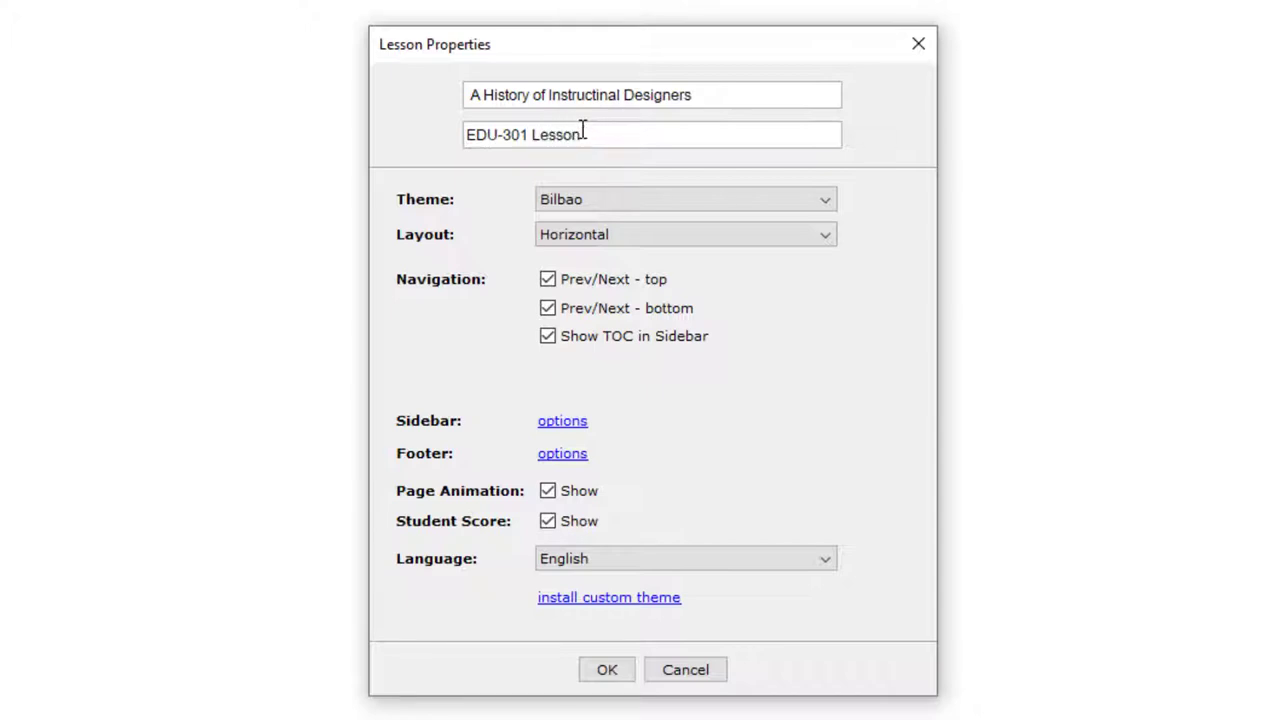
text(One)
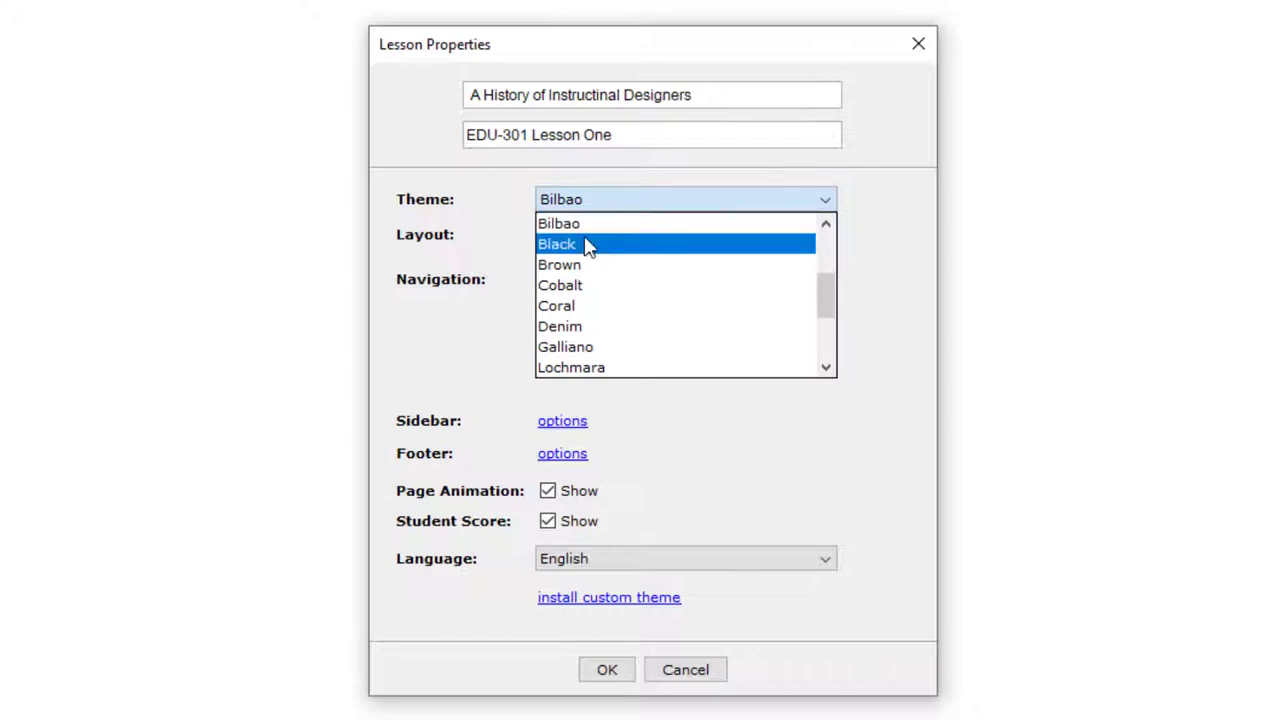
mouse_move(595, 367)
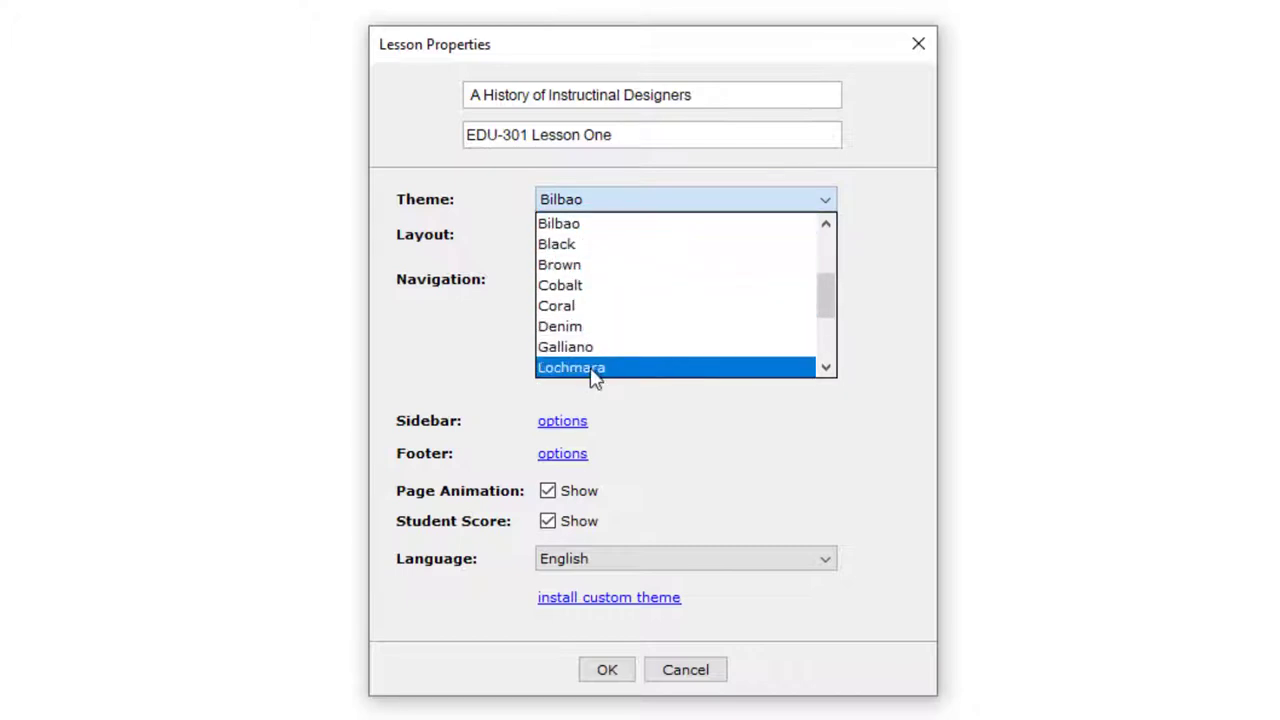
mouse_move(565, 347)
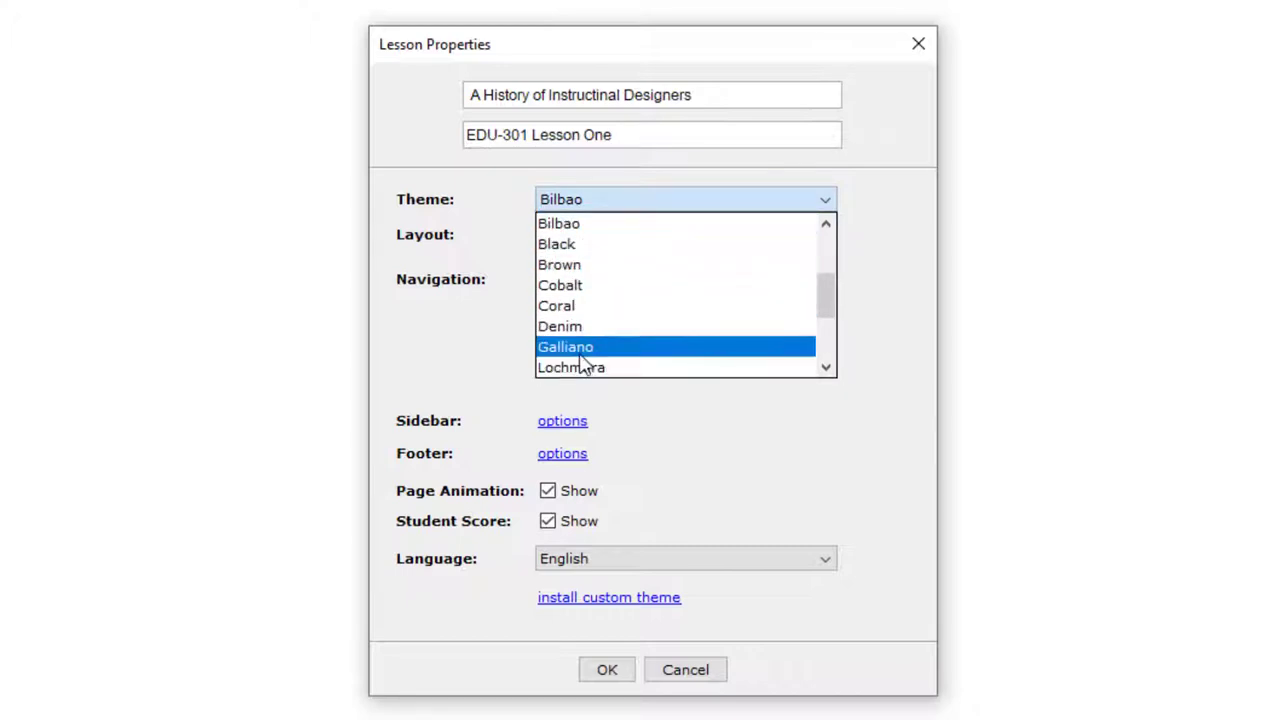
Choose the Galliano theme and keep the Horizontal layout.
click(565, 347)
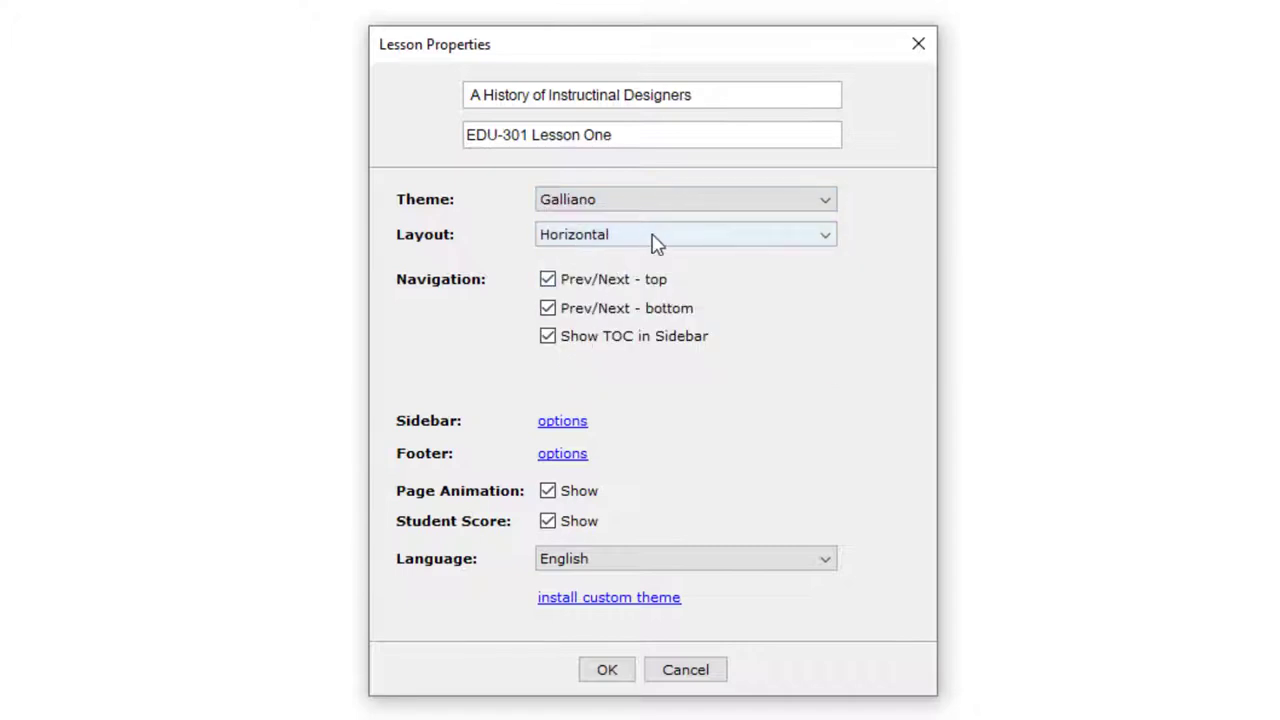
mouse_move(612, 288)
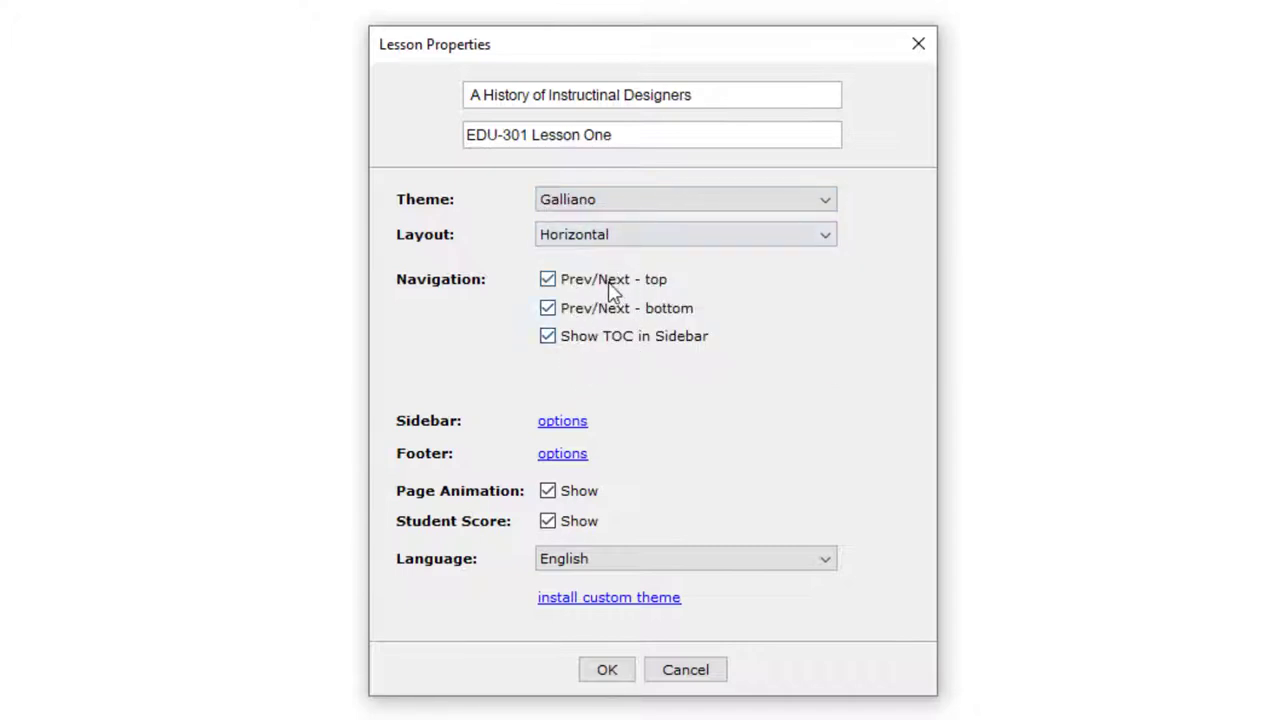
click(685, 234)
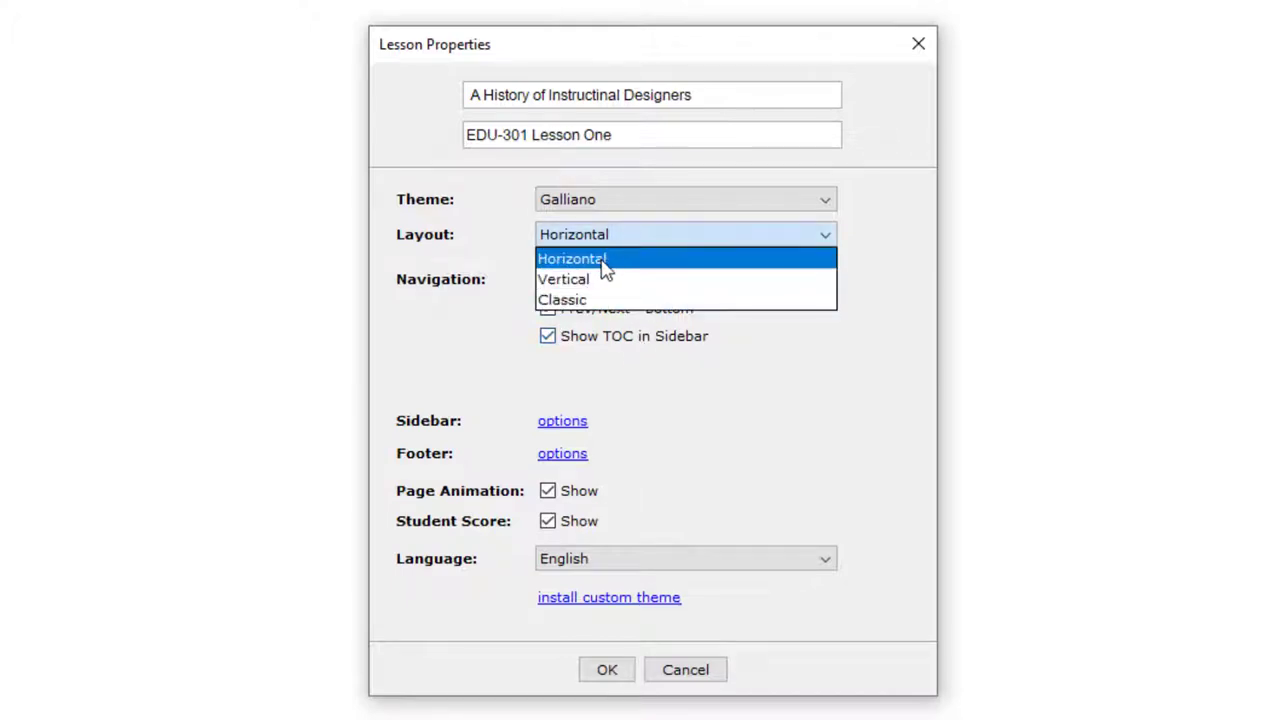
click(571, 258)
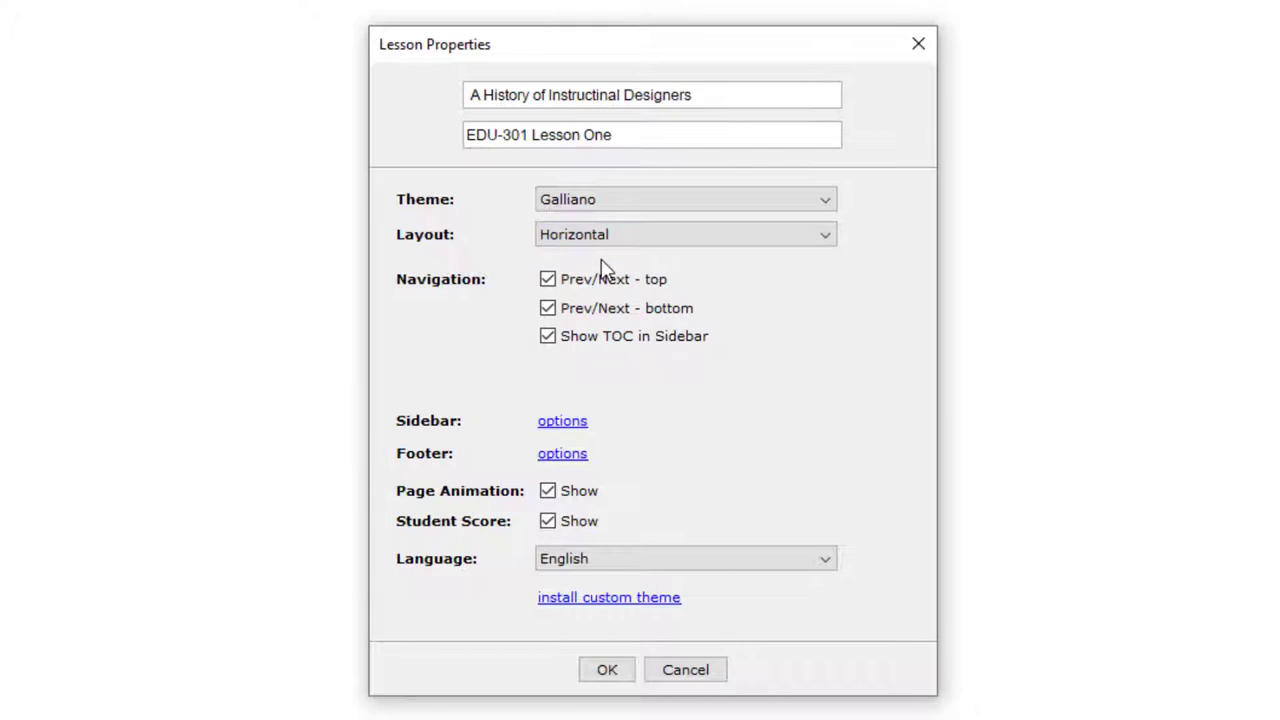
mouse_move(638, 270)
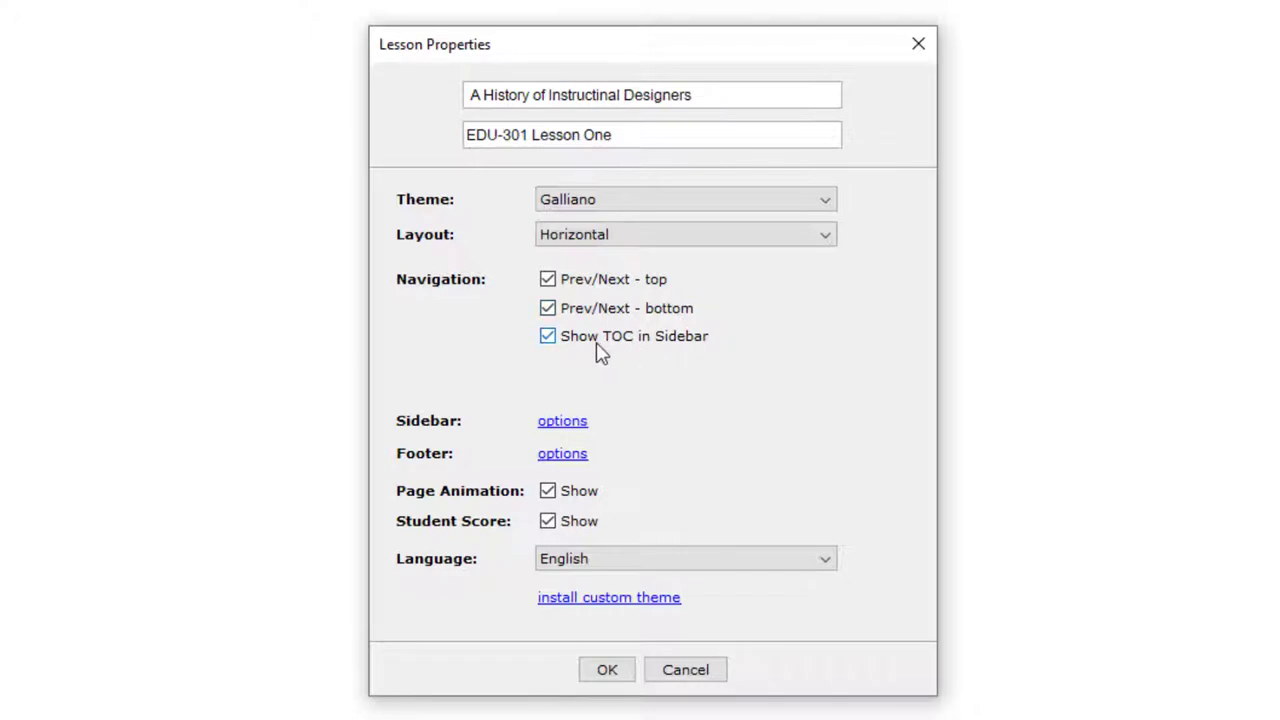
mouse_move(640, 357)
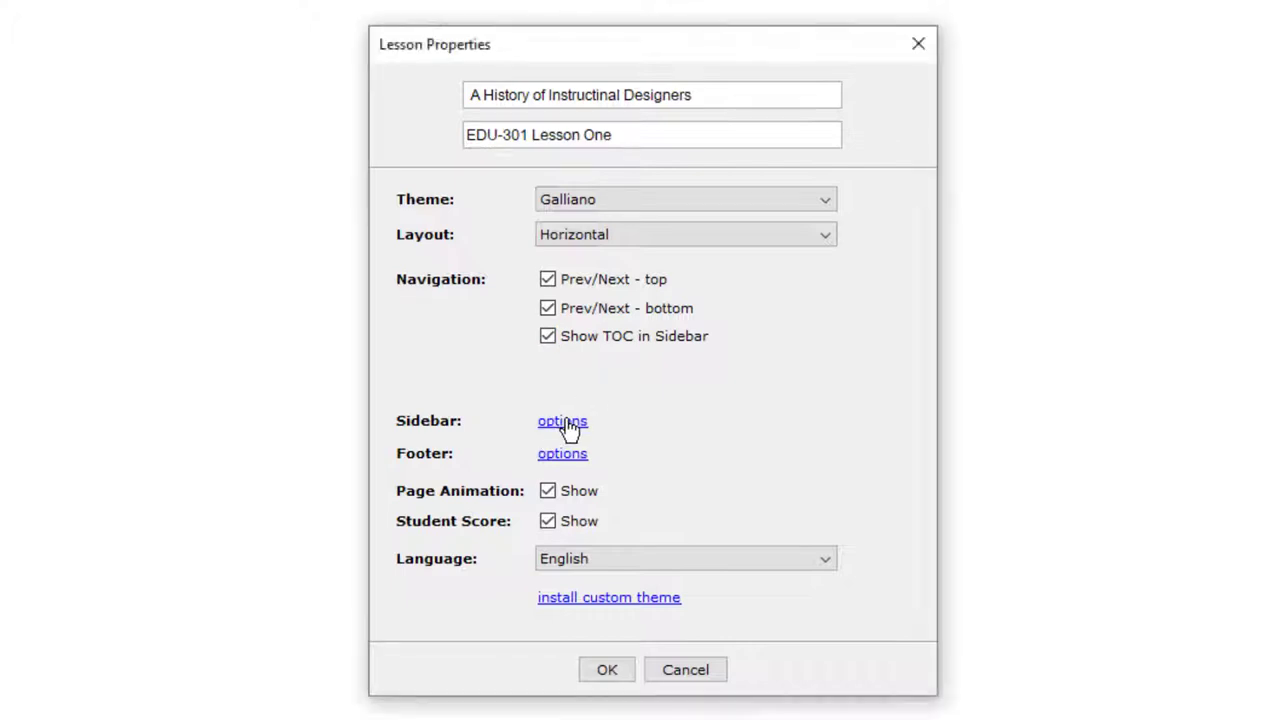
Include Heading 2 in the sidebar table of contents and apply the lesson properties.
click(562, 421)
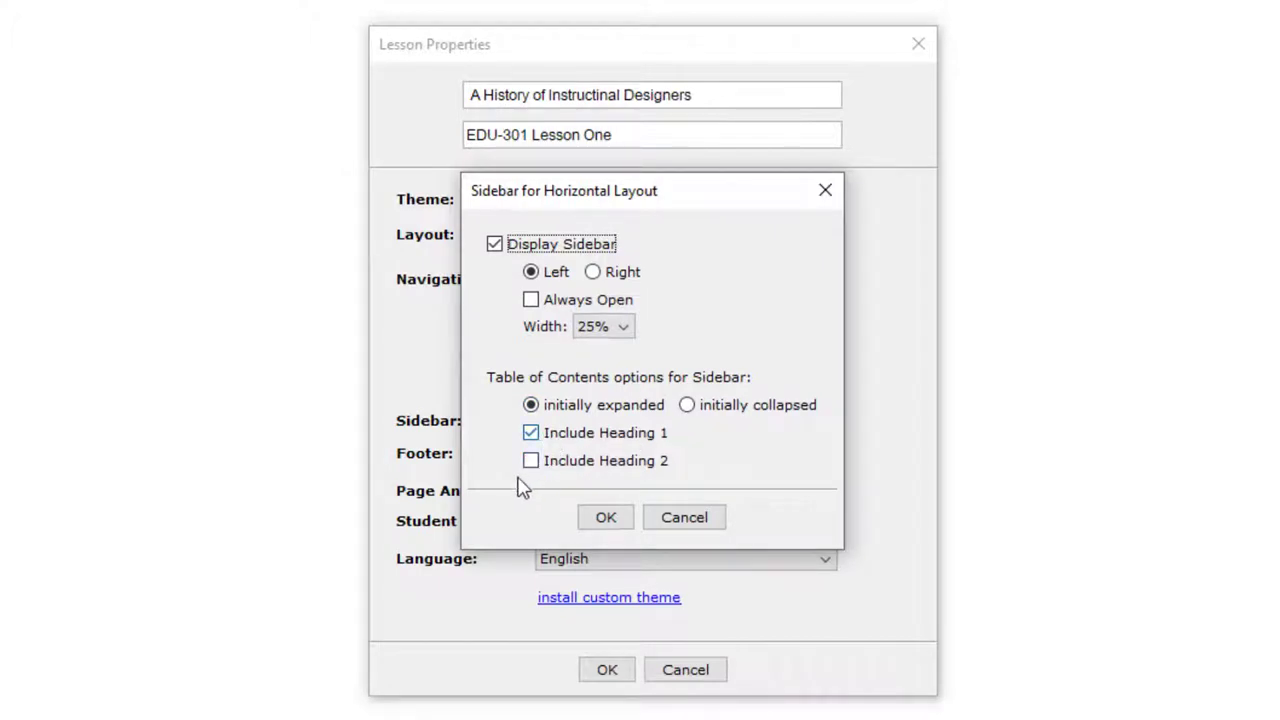
click(531, 460)
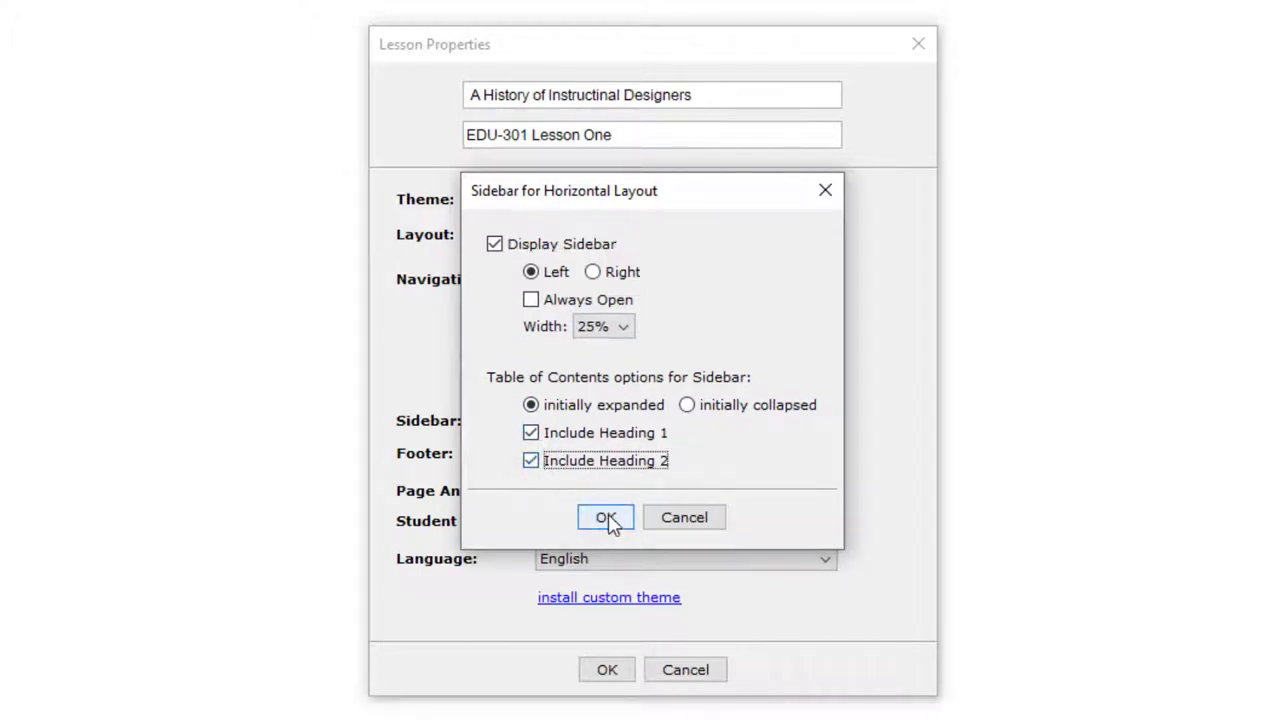
click(605, 517)
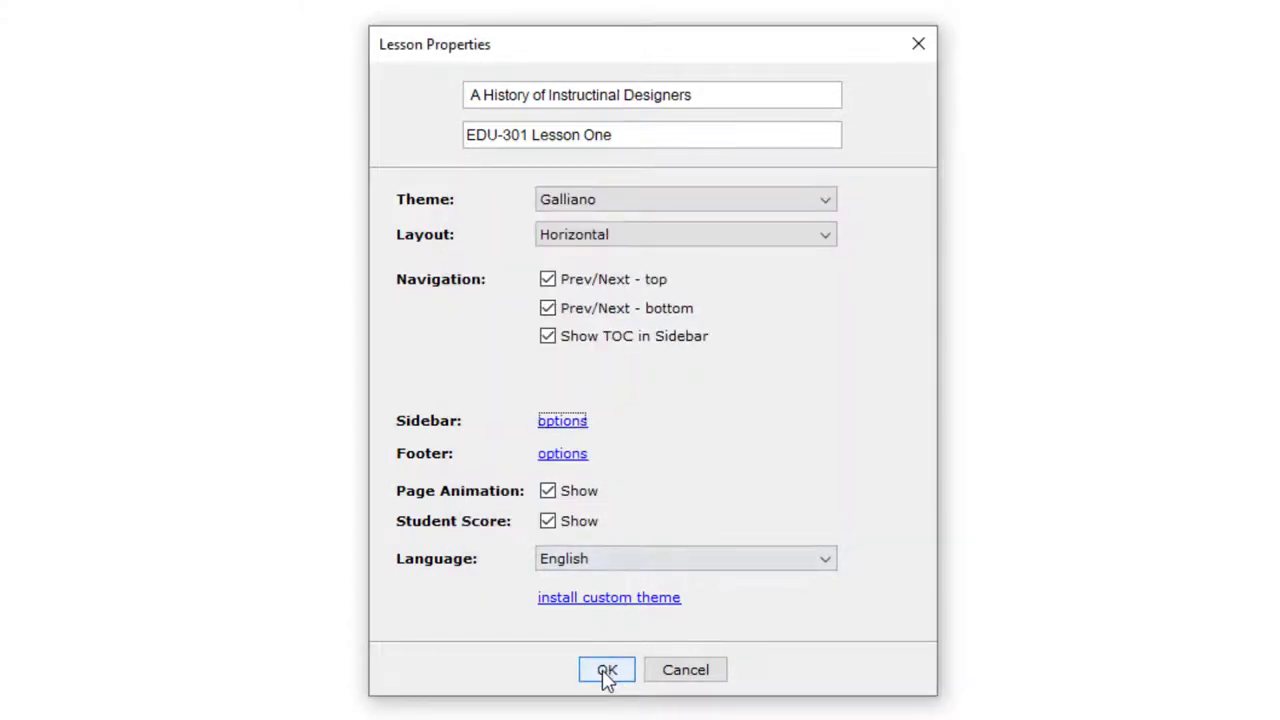
click(606, 670)
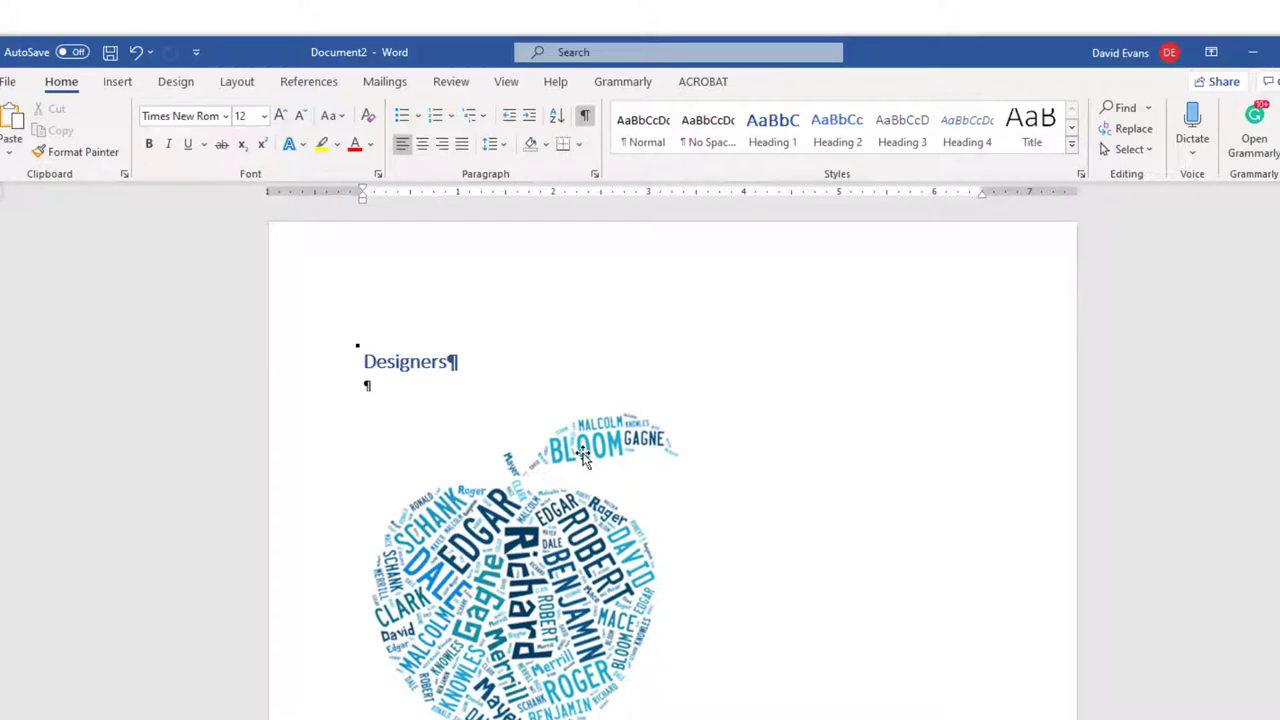
Select the entire Word document, text and word-cloud image, then return to the blank lesson.
scroll(down, 3)
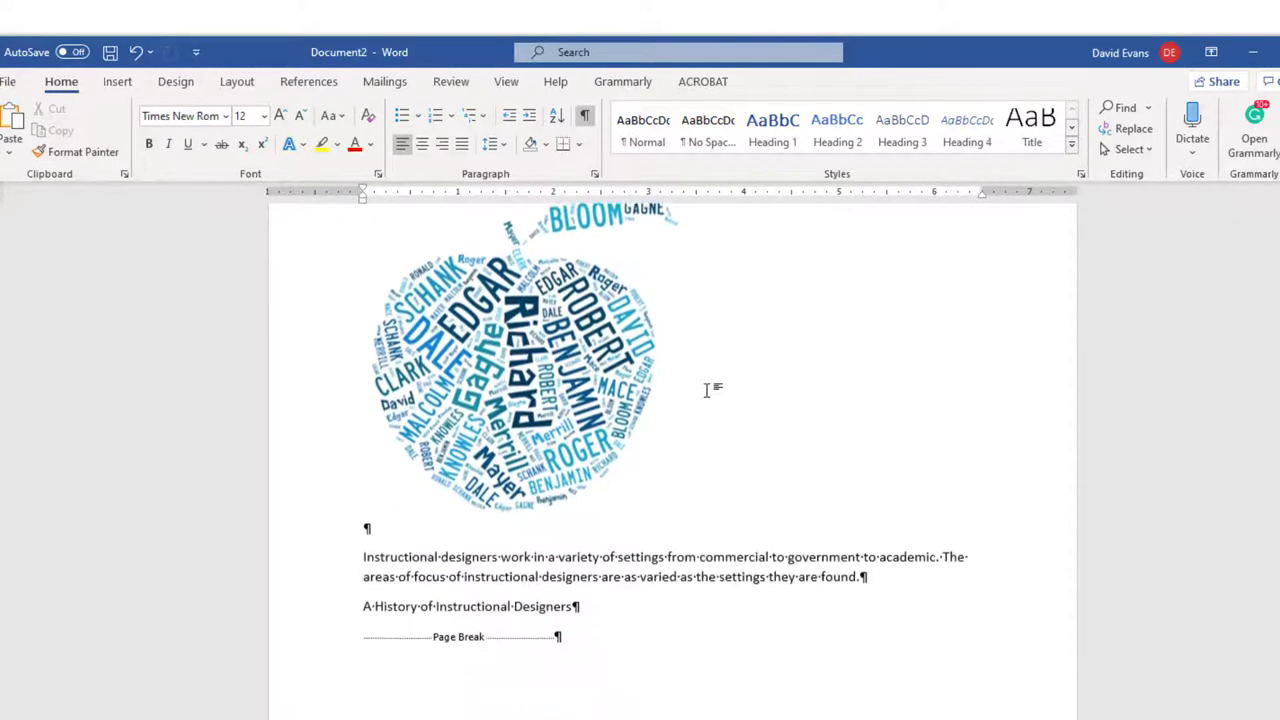
scroll(down, 3)
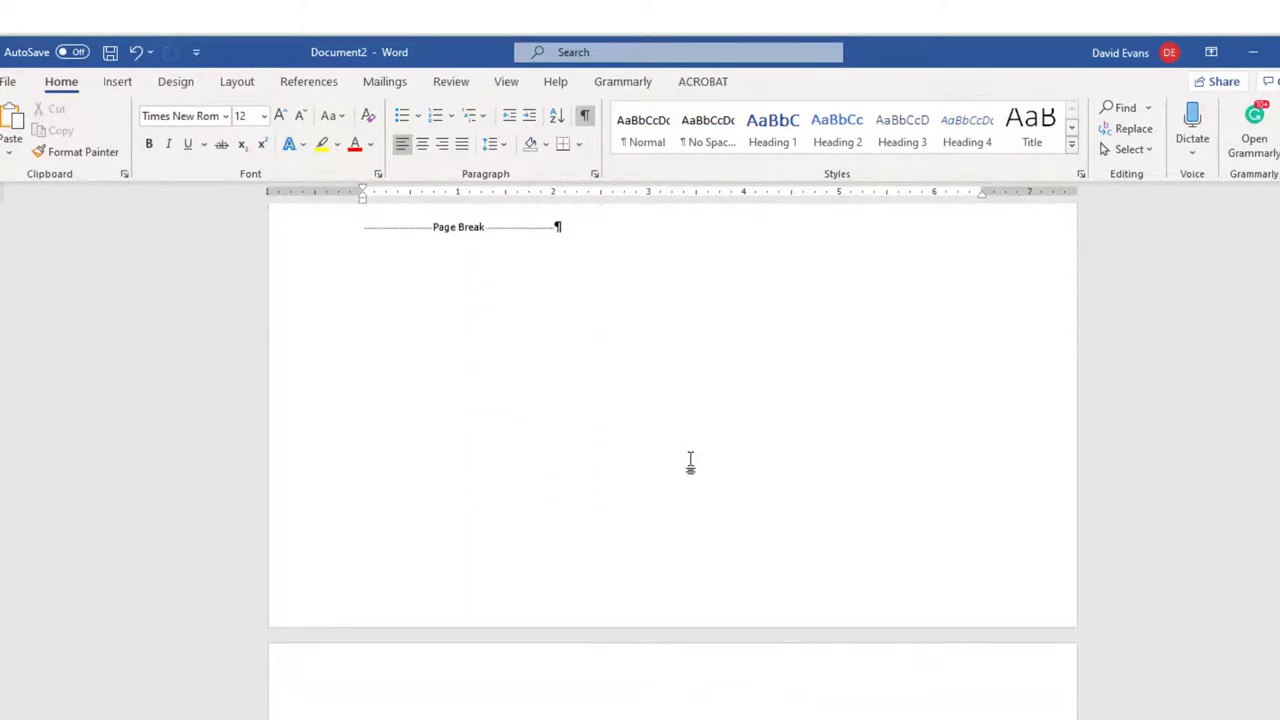
mouse_move(998, 617)
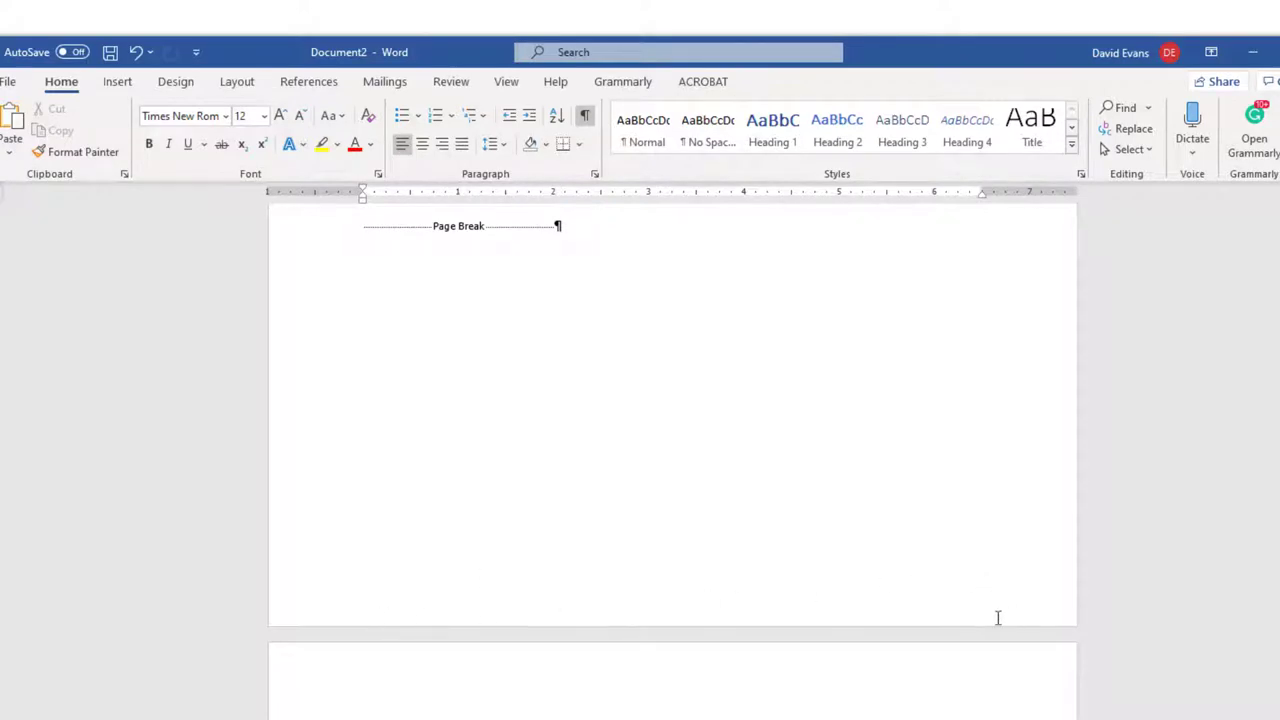
mouse_move(713, 473)
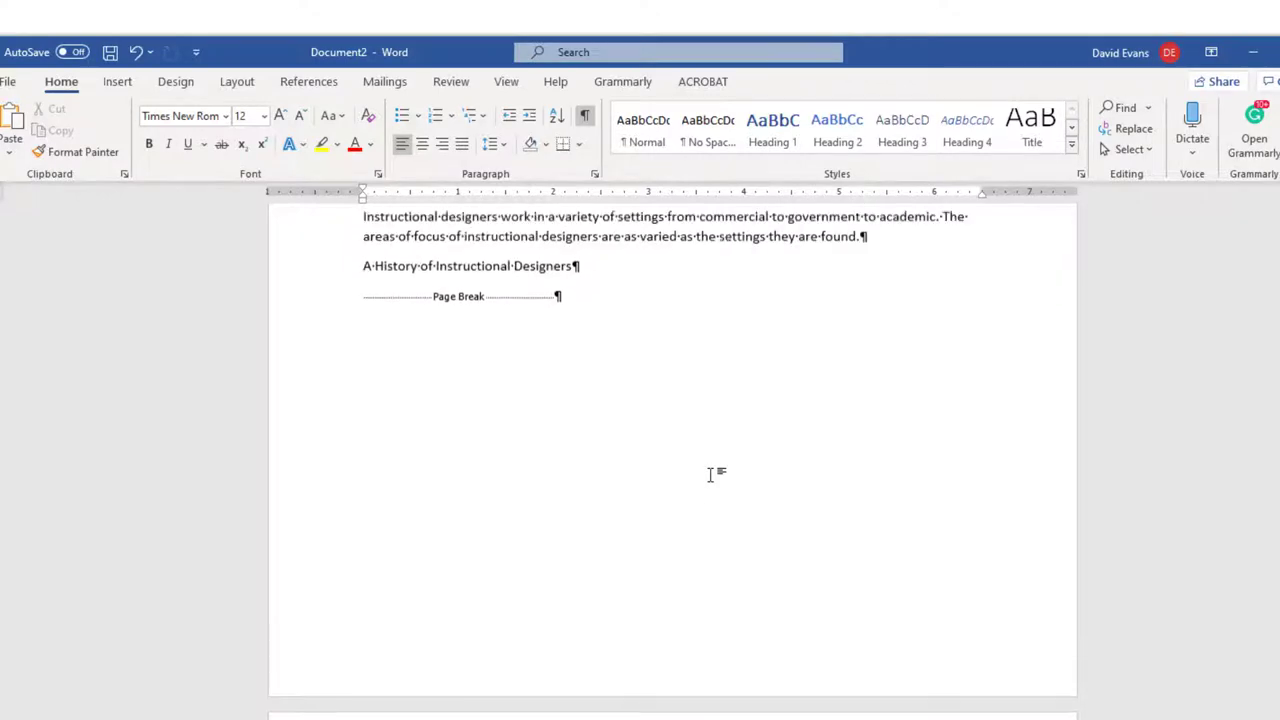
scroll(down, 3)
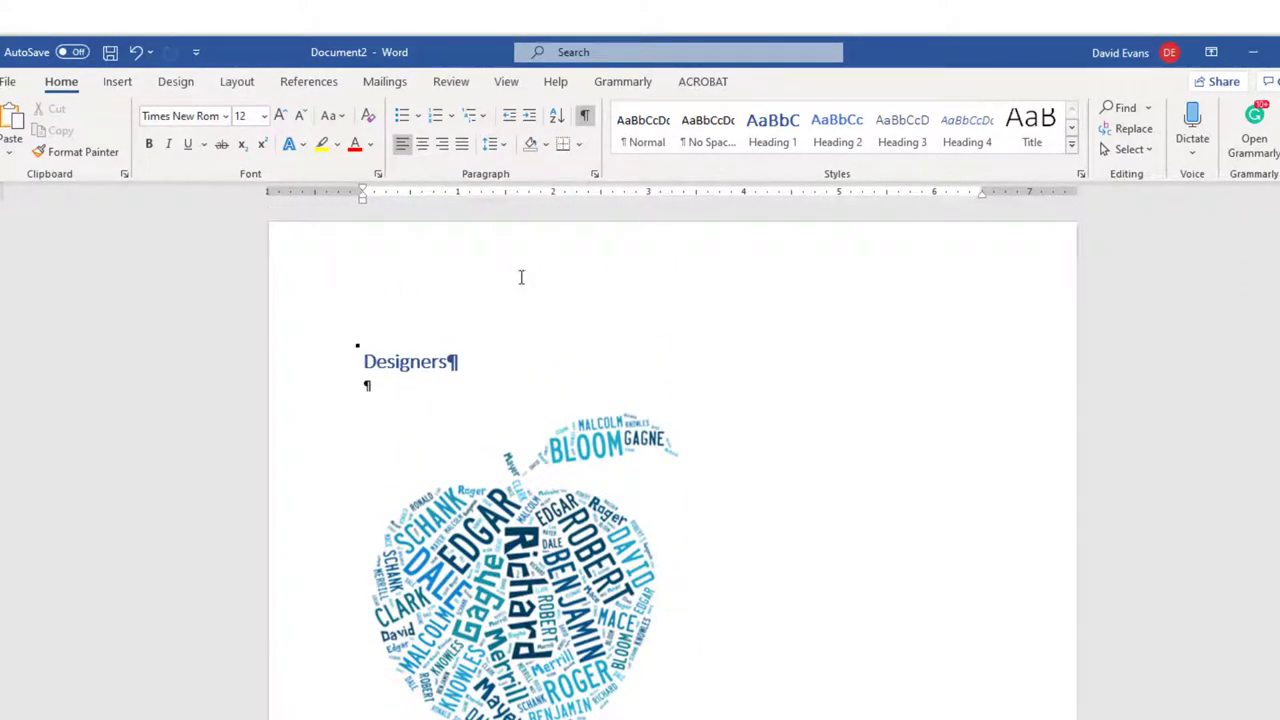
mouse_move(745, 591)
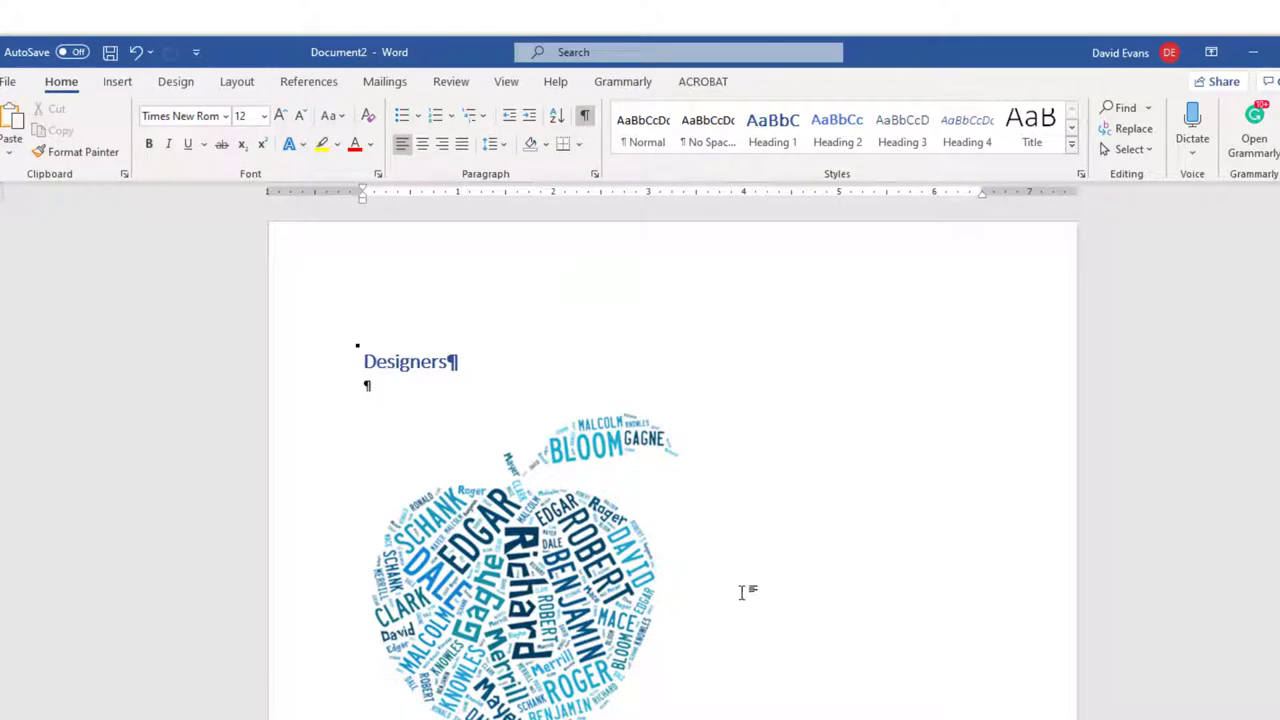
click(772, 128)
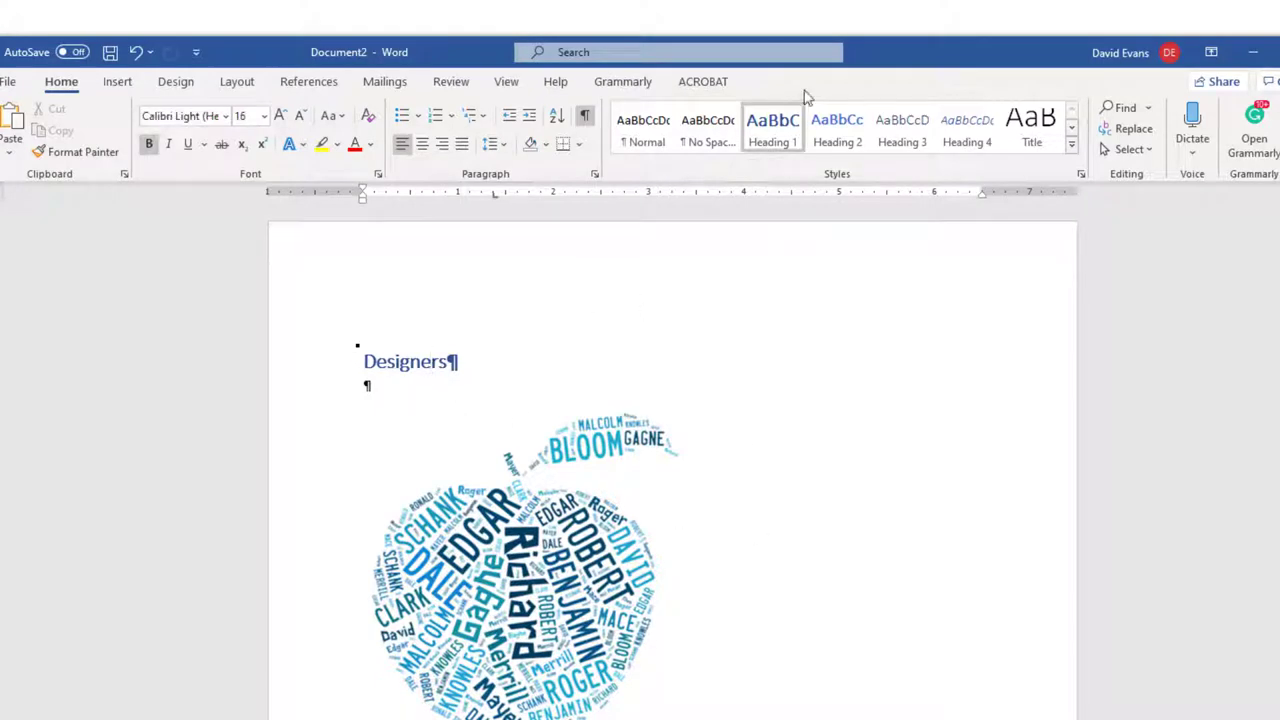
mouse_move(772, 125)
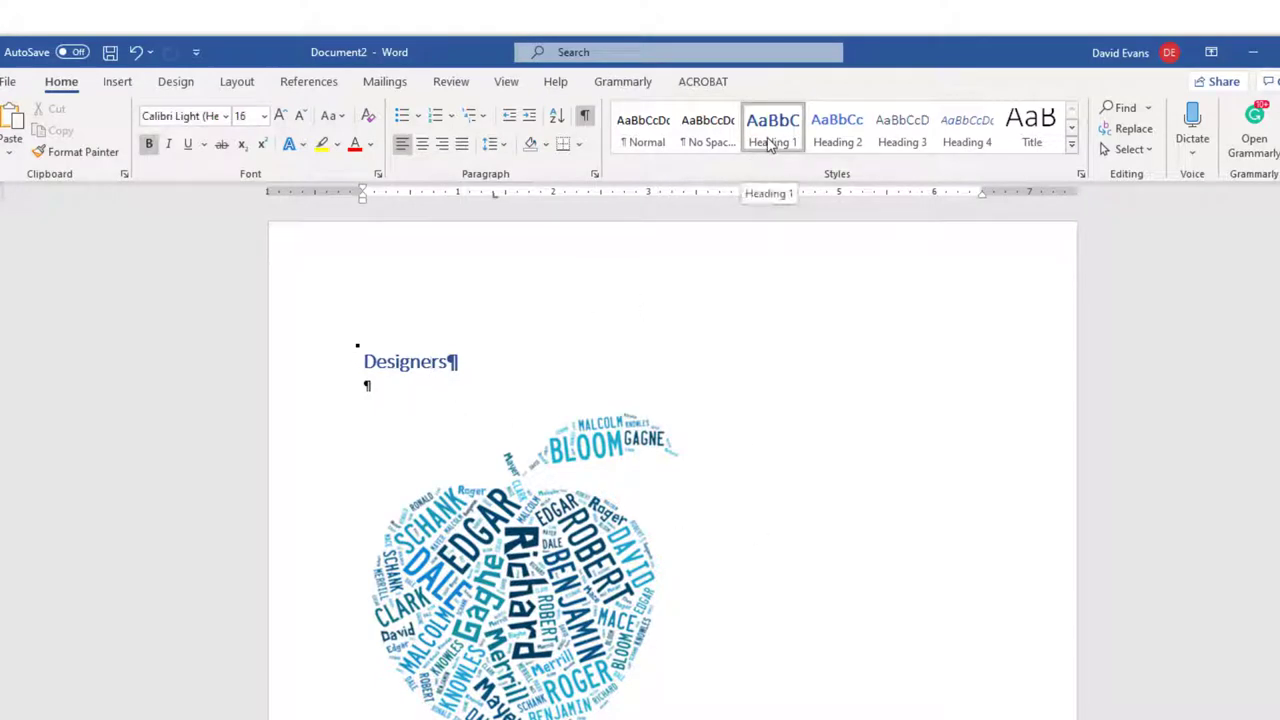
click(1128, 149)
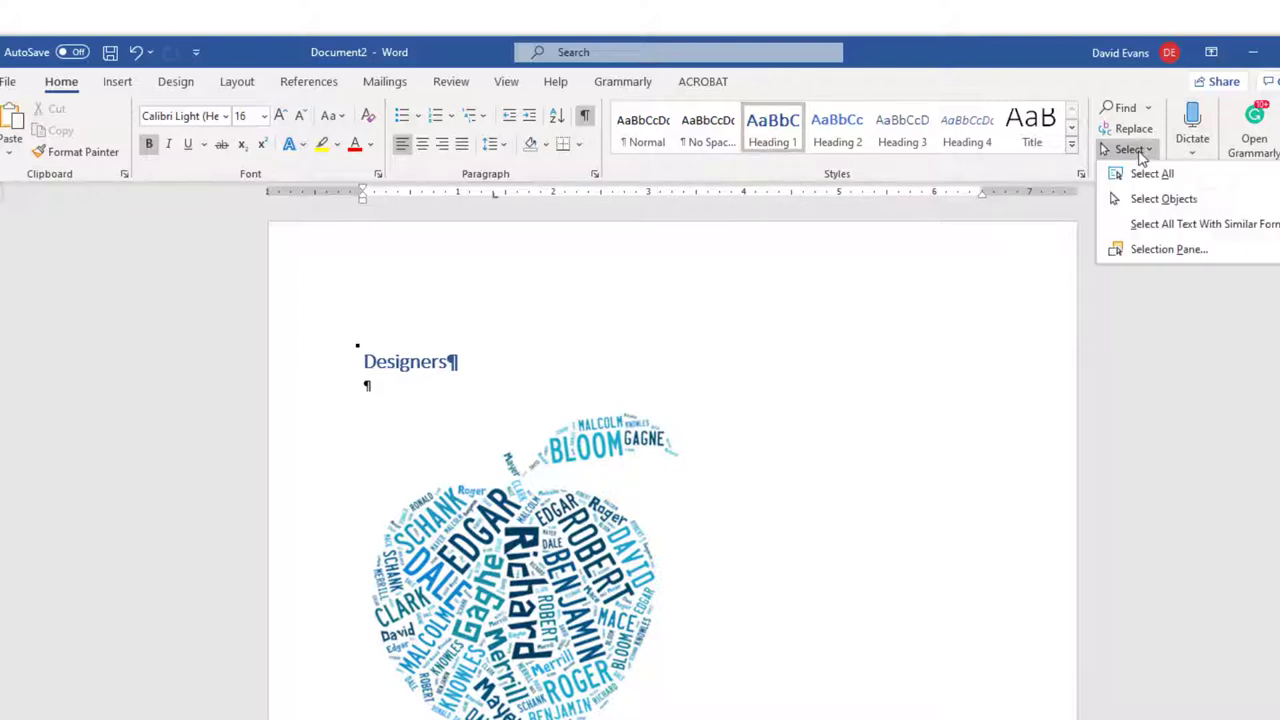
mouse_move(1152, 173)
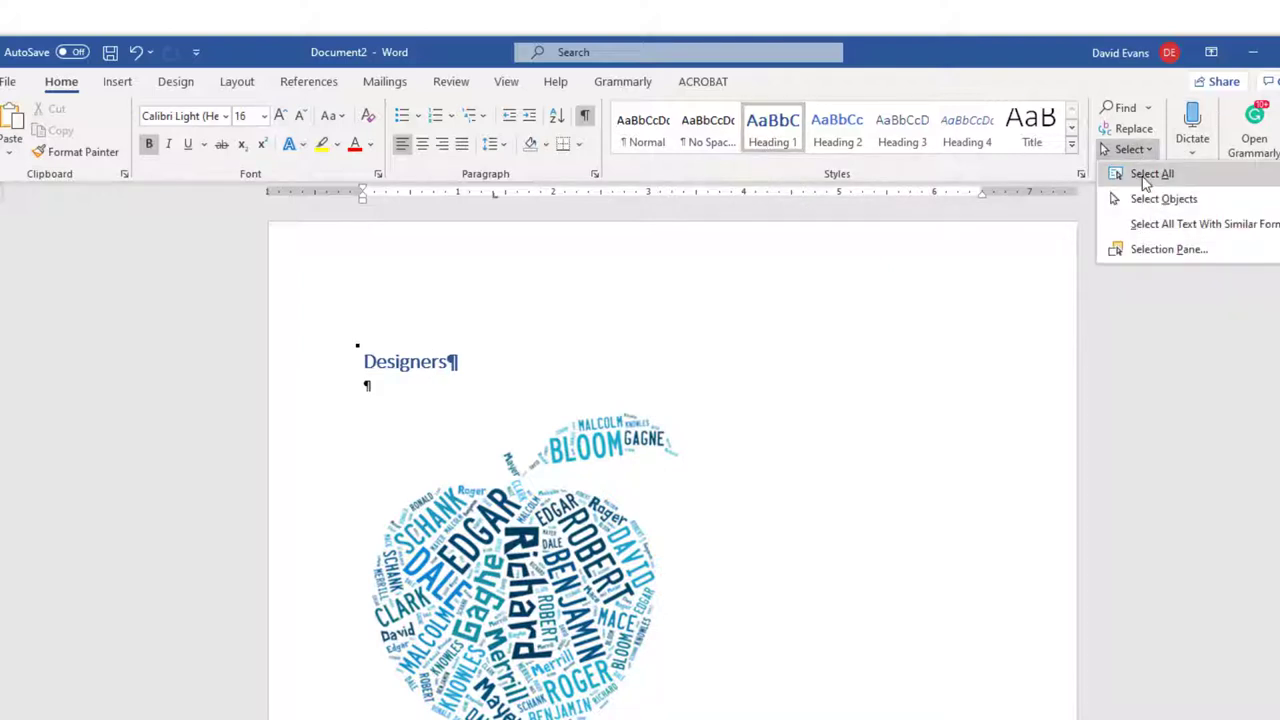
click(1153, 173)
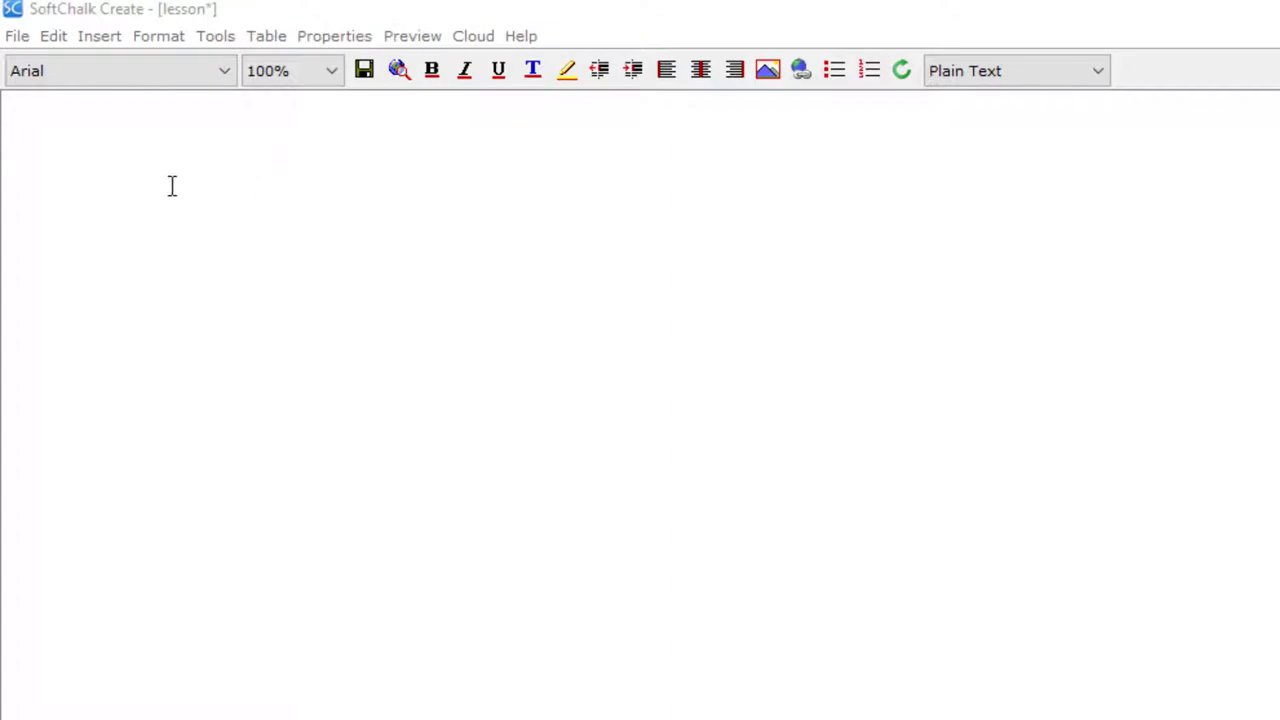
click(112, 70)
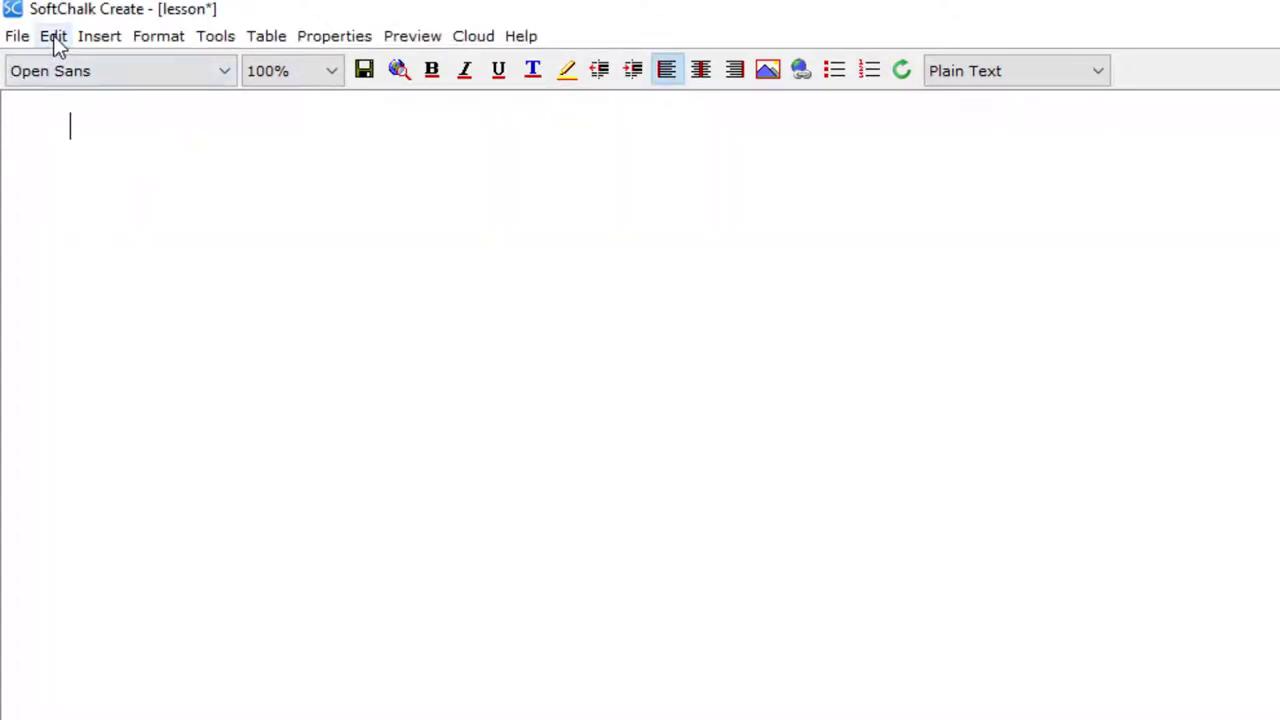
Paste the Word content, the Designers heading and word-cloud image, into the lesson.
click(53, 36)
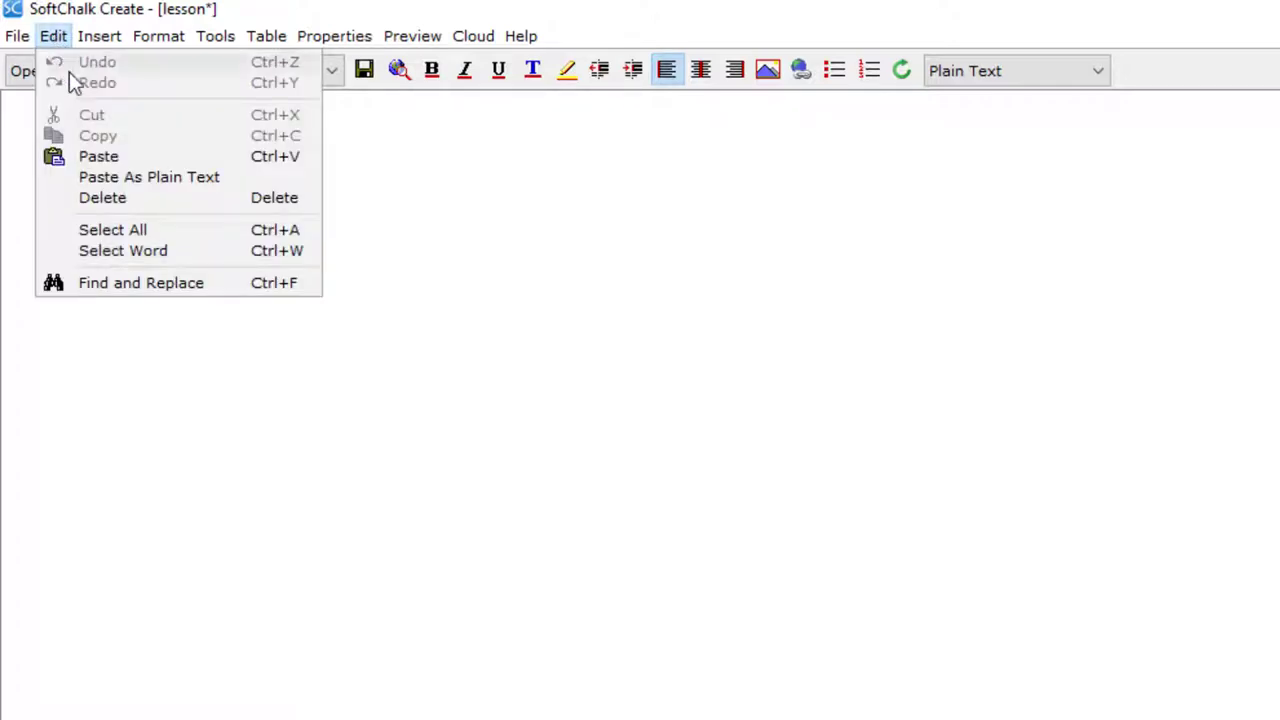
mouse_move(98, 156)
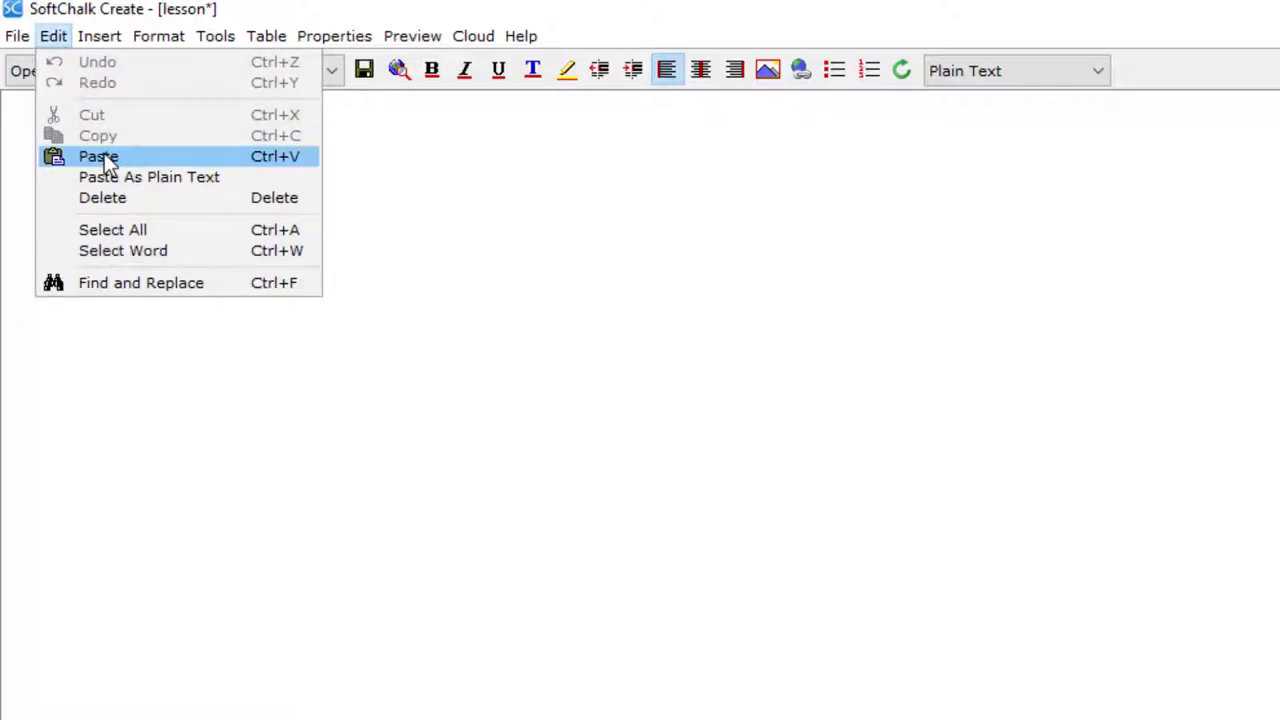
click(98, 156)
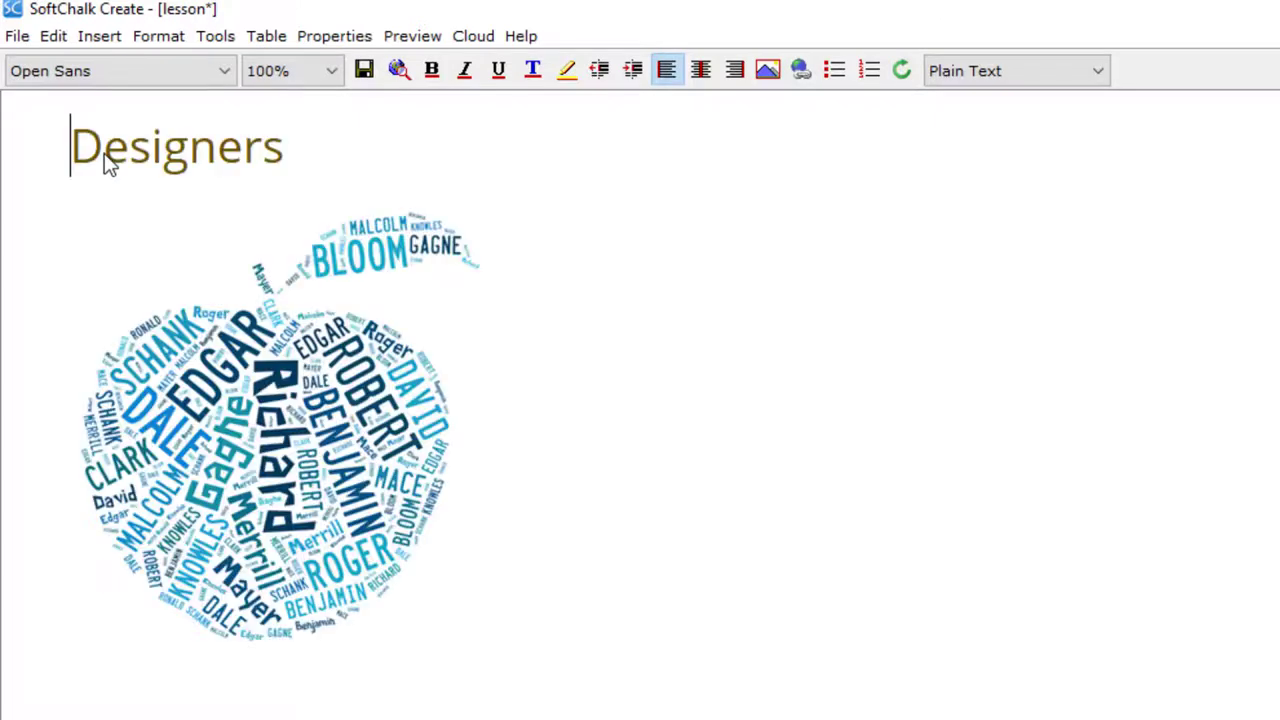
click(1014, 70)
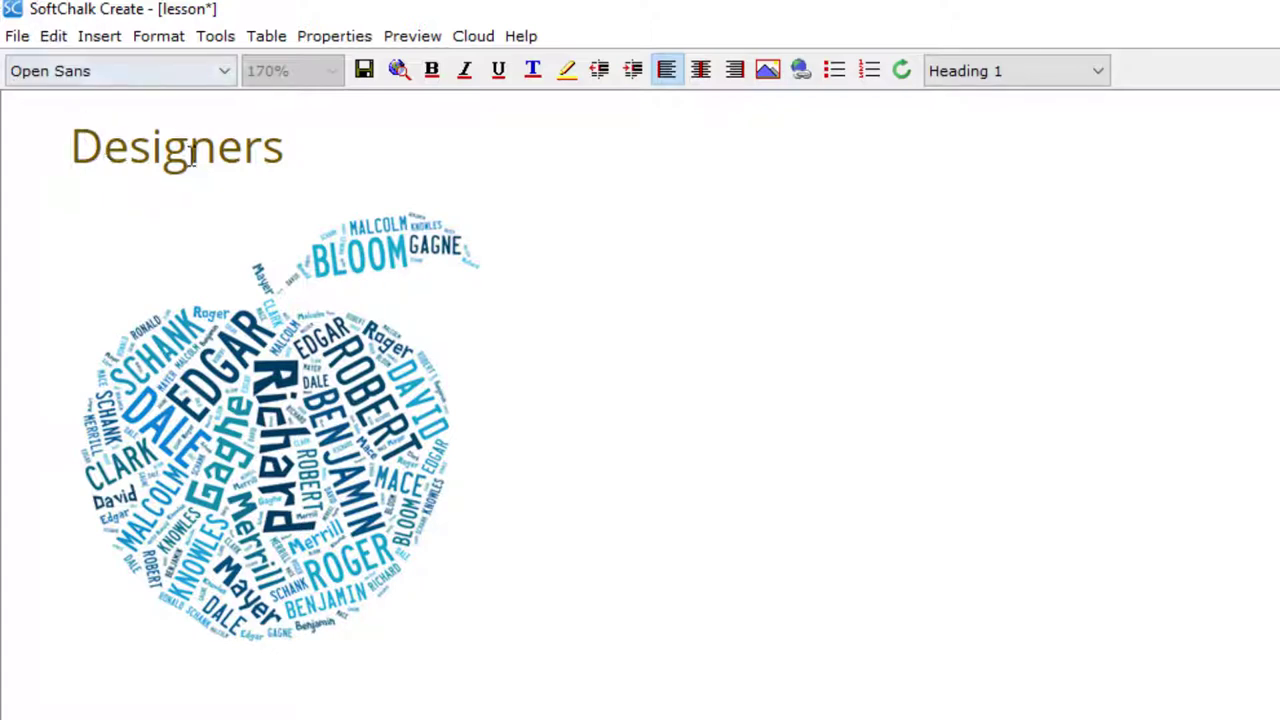
mouse_move(800, 215)
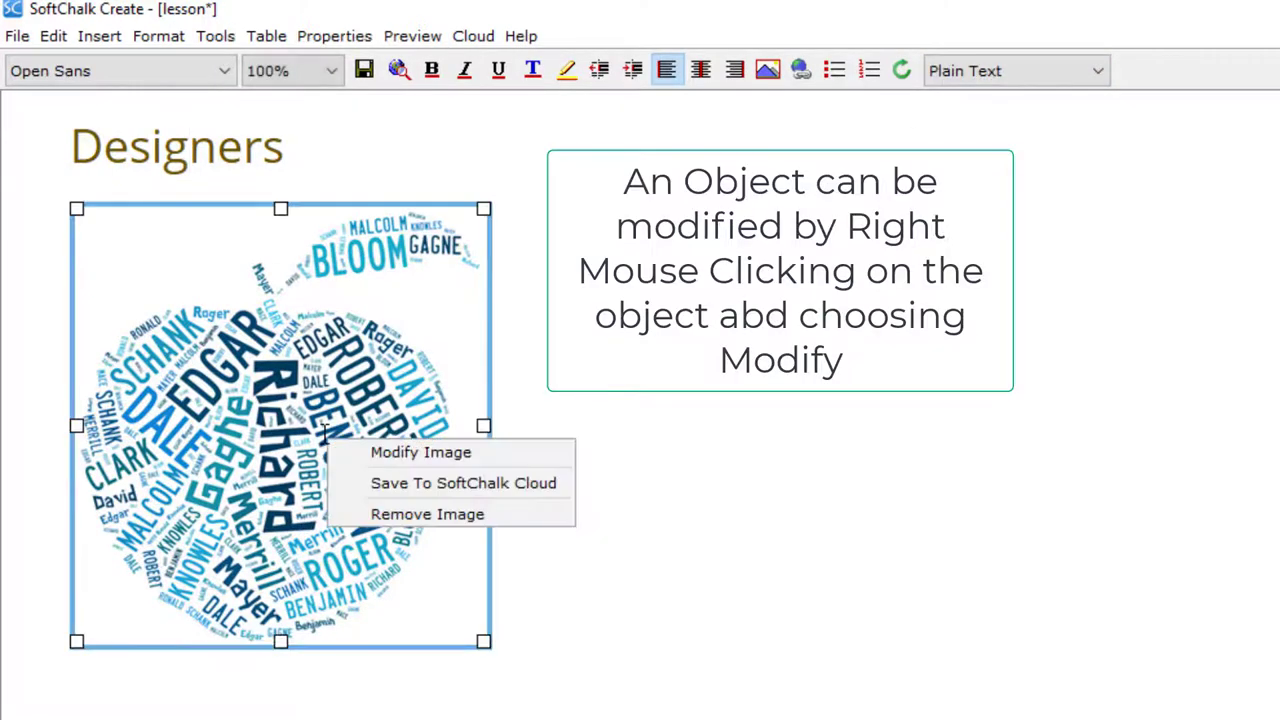
Give the word-cloud image a border of width 2 and center it on the page.
click(420, 452)
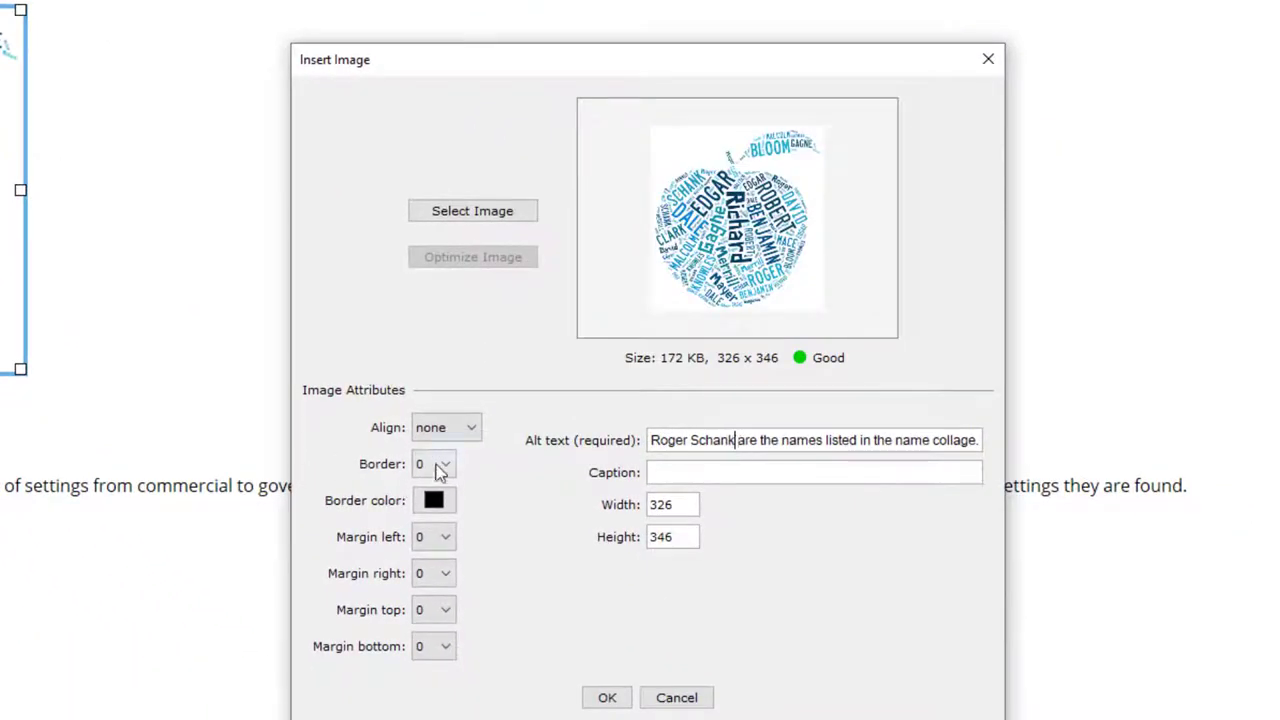
click(445, 463)
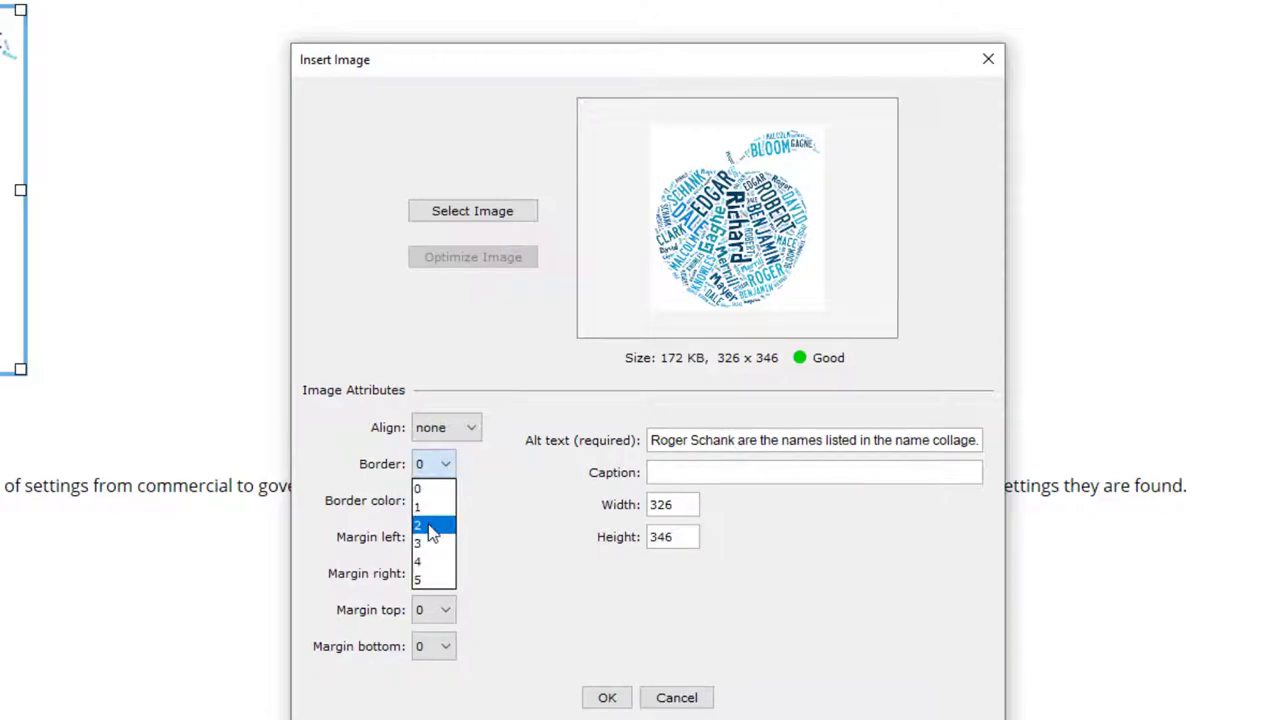
click(417, 525)
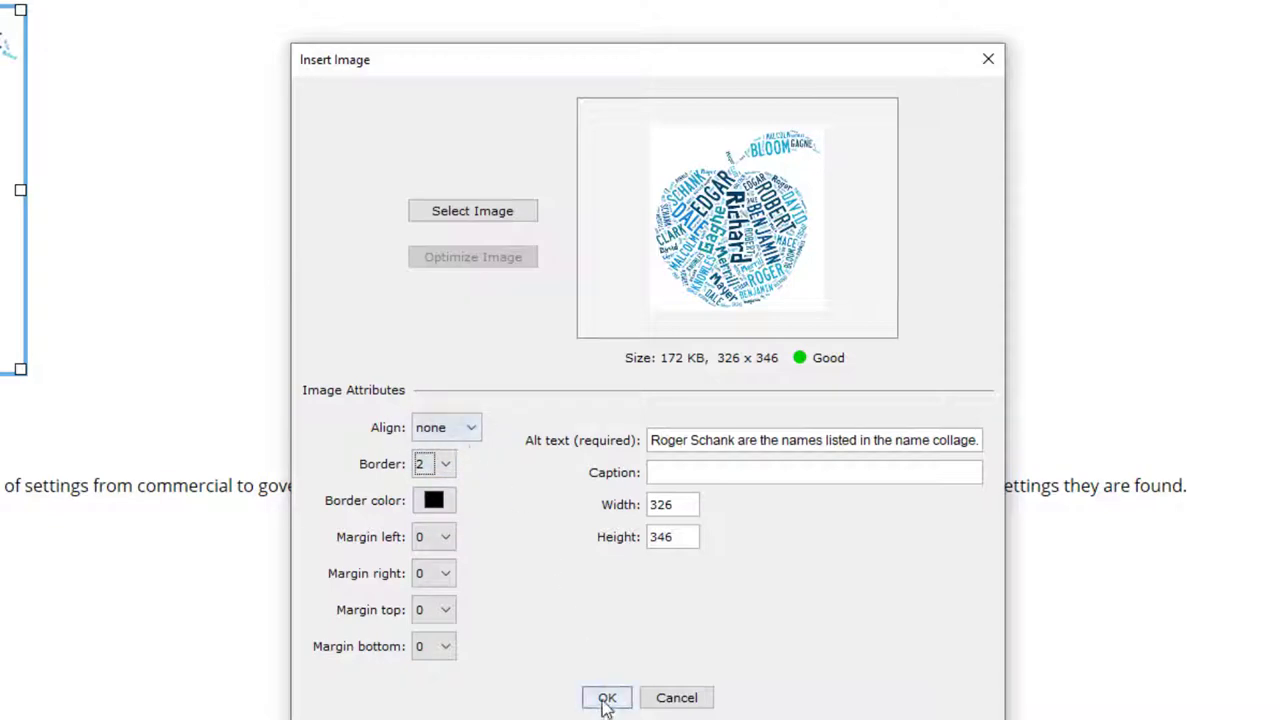
click(607, 697)
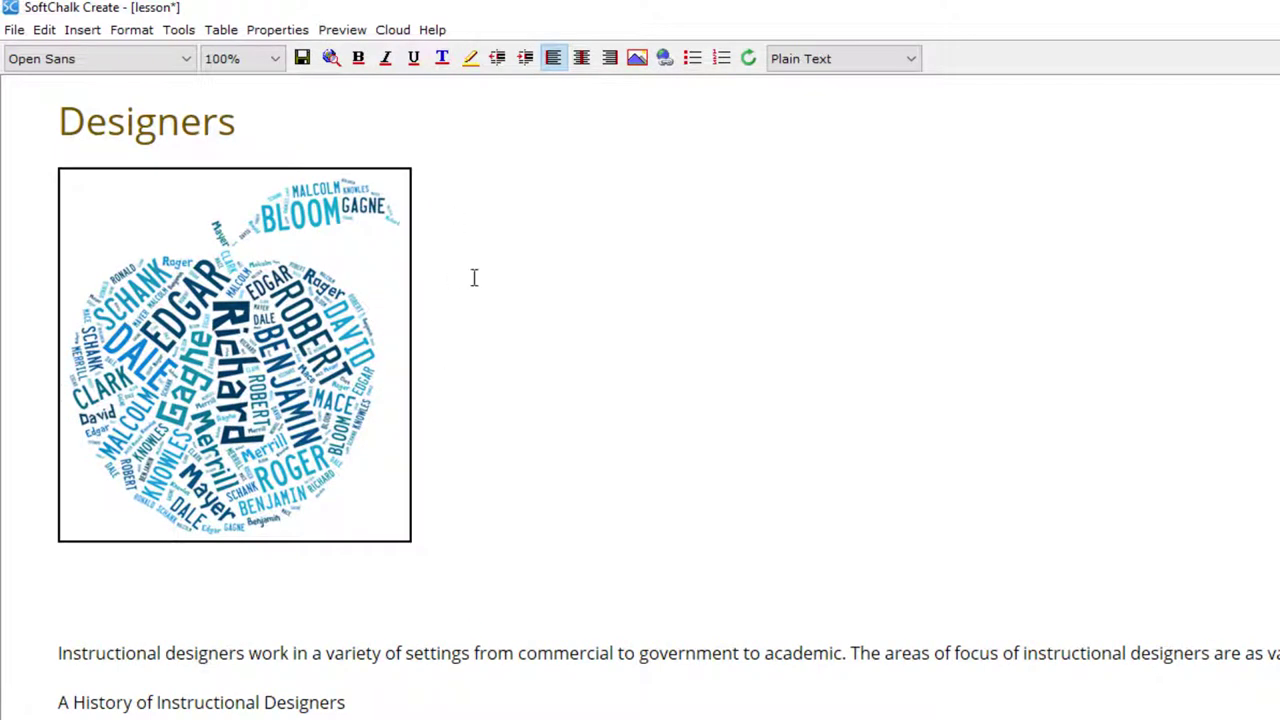
mouse_move(581, 57)
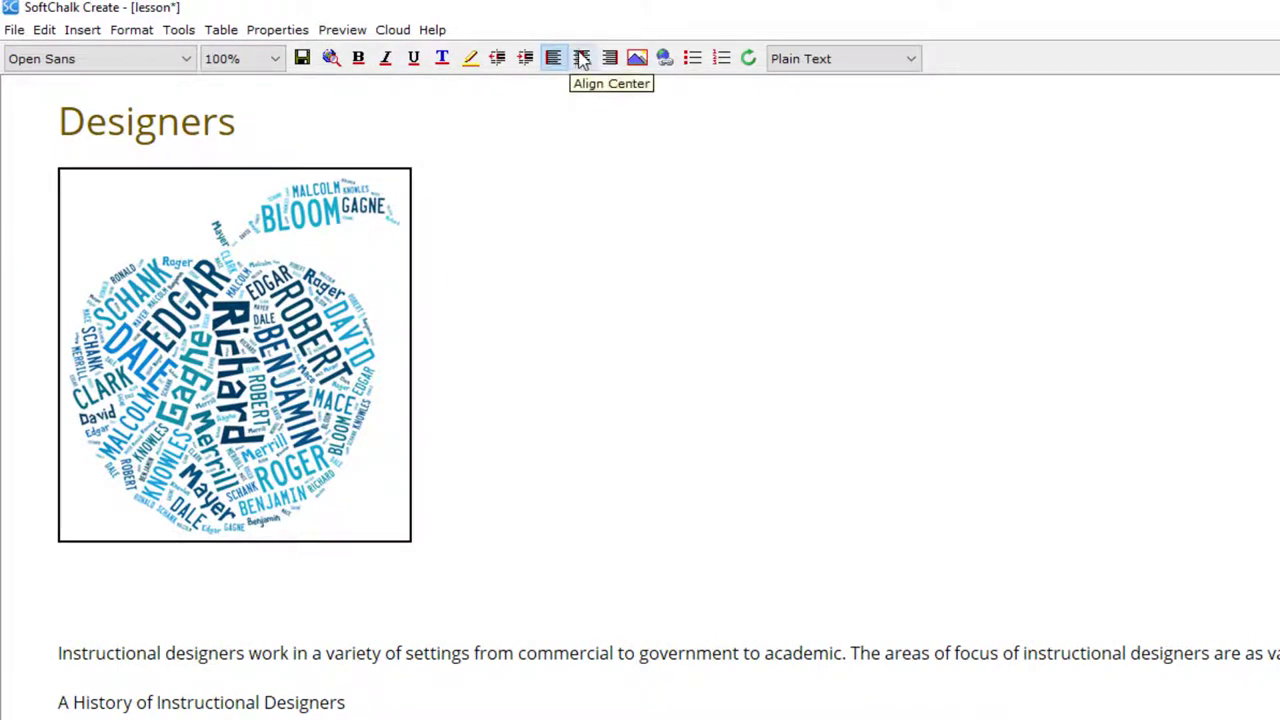
mouse_move(583, 58)
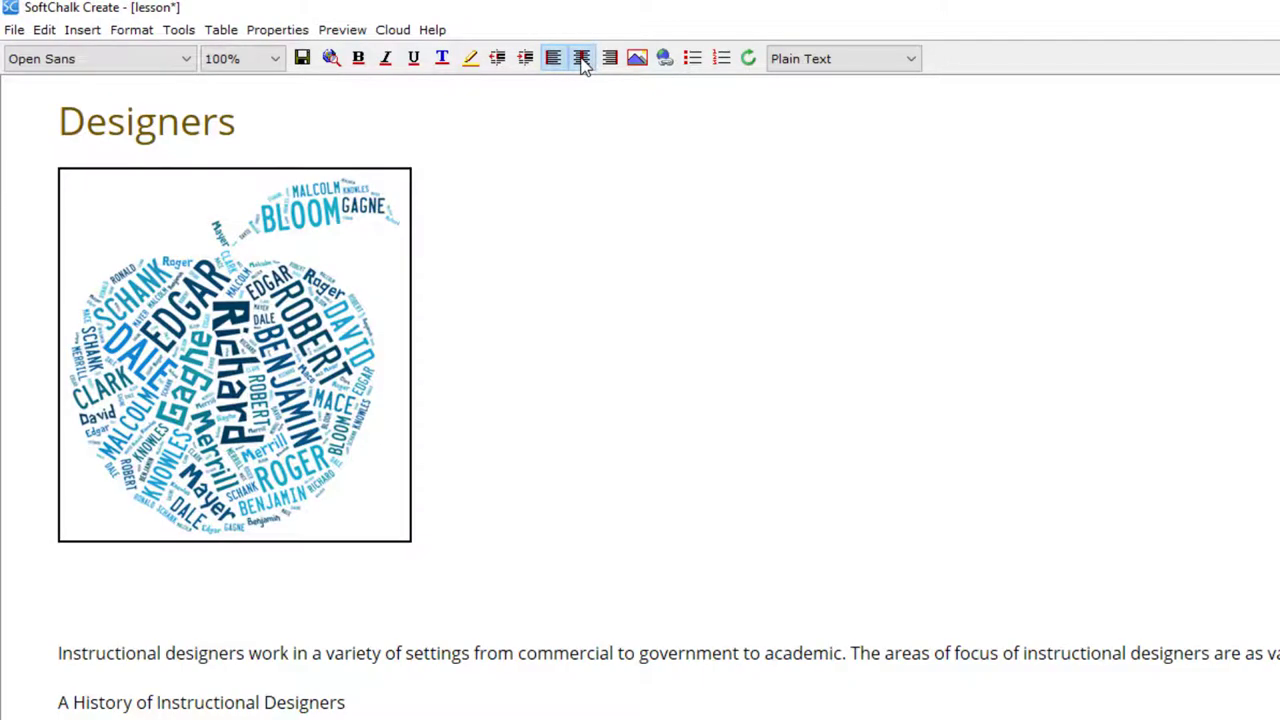
click(581, 57)
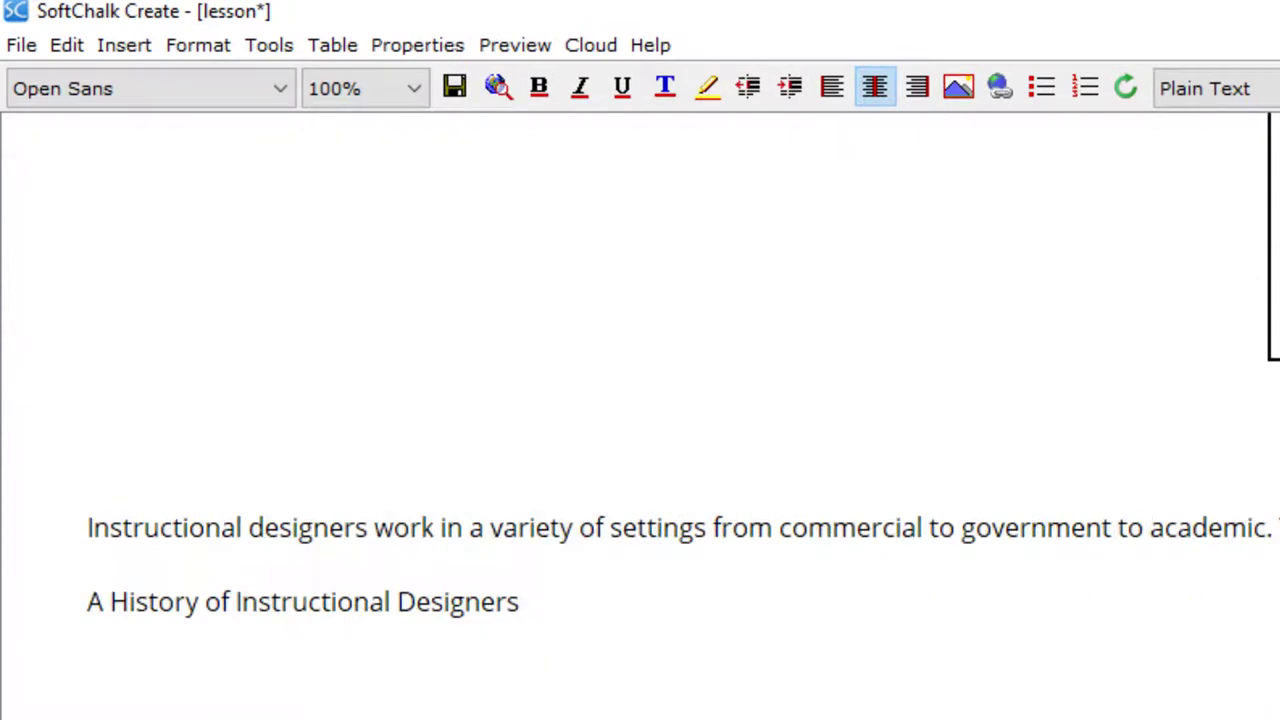
Right-align the Cone of Experience image so the Edgar Dale text wraps beside it.
click(956, 87)
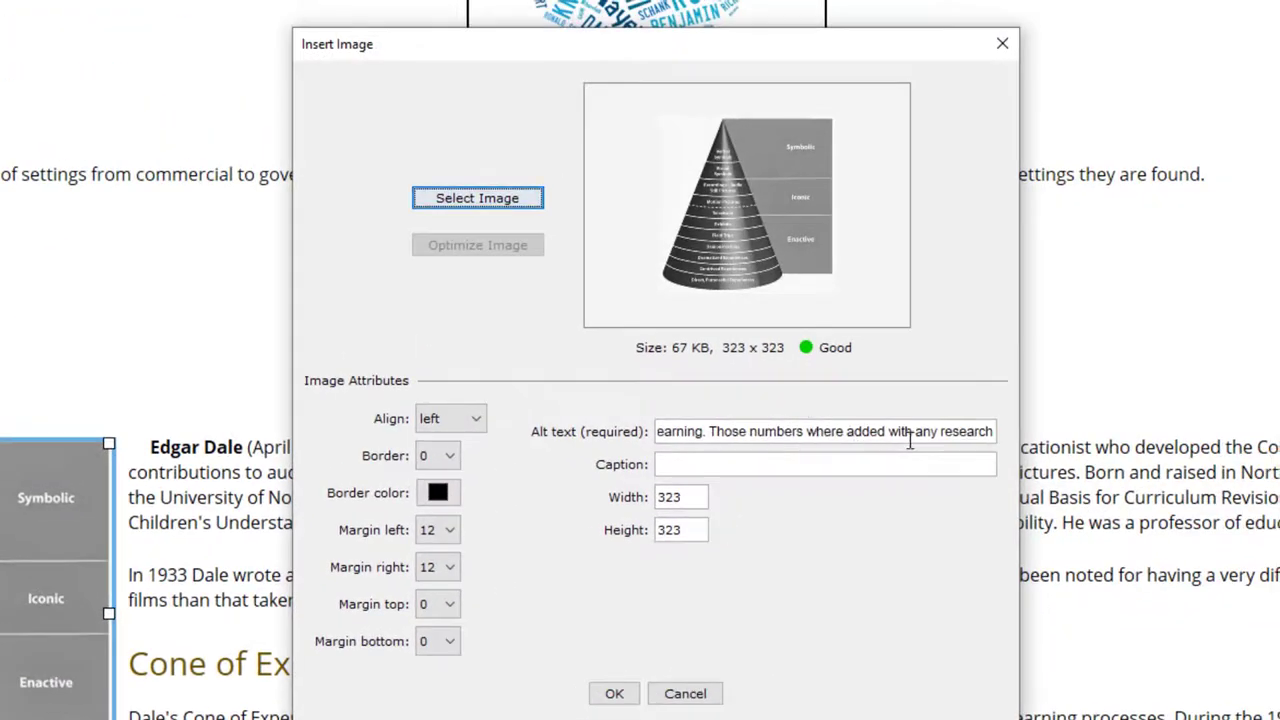
click(449, 418)
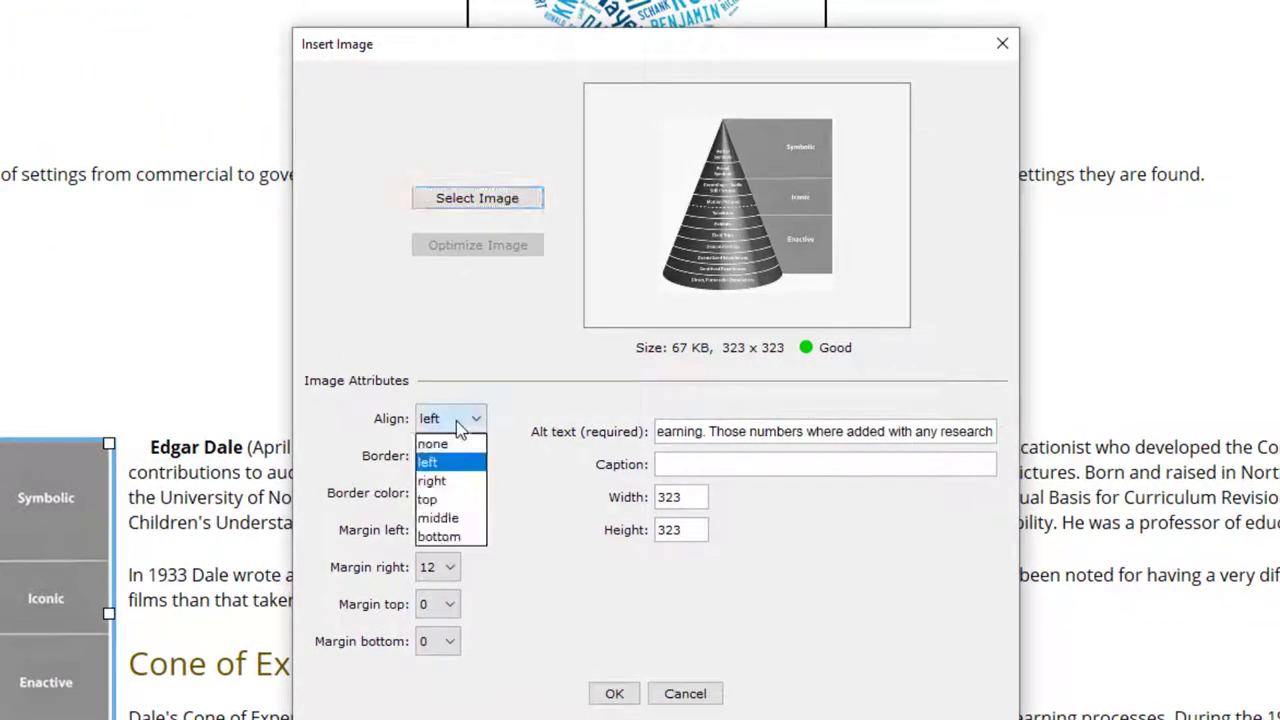
mouse_move(432, 481)
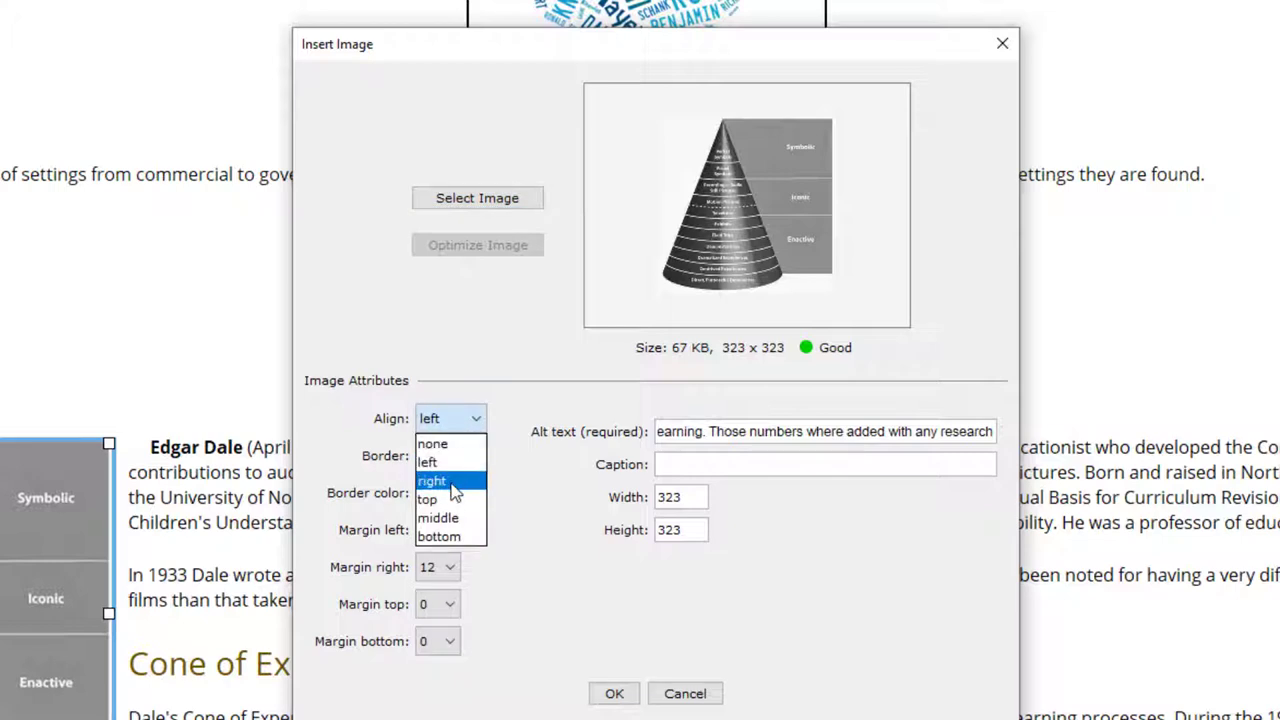
click(432, 481)
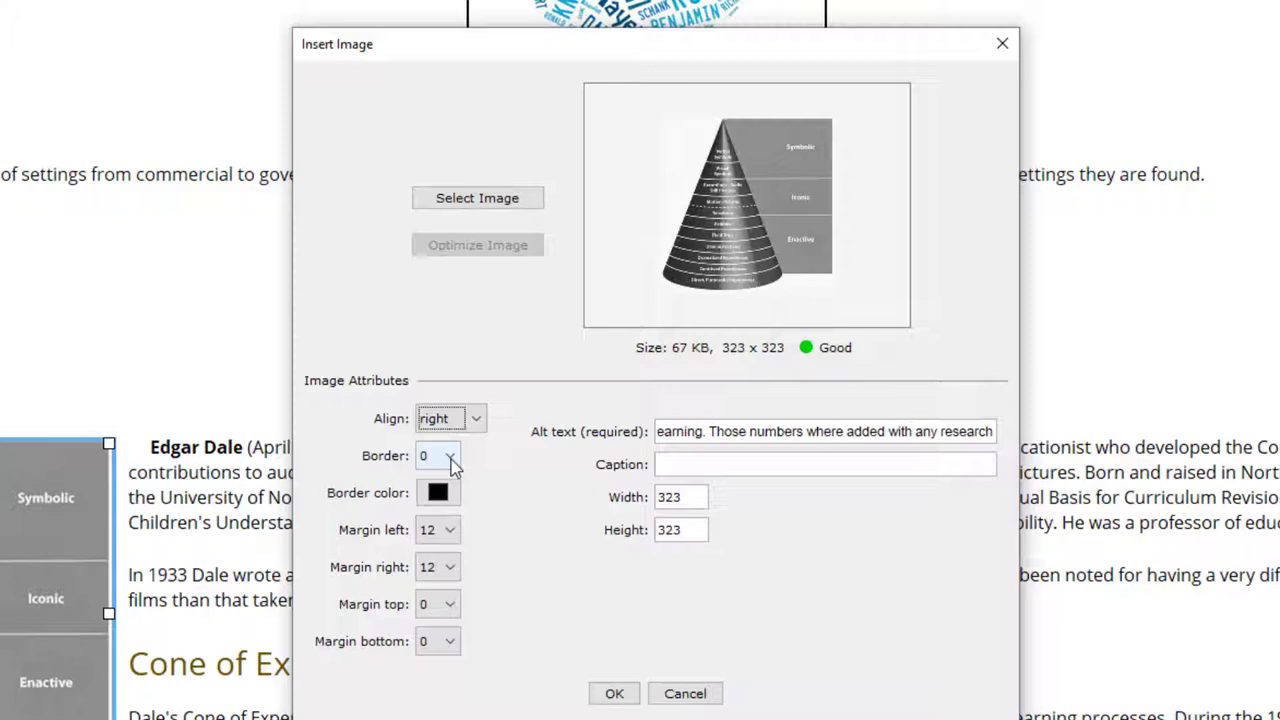
click(449, 455)
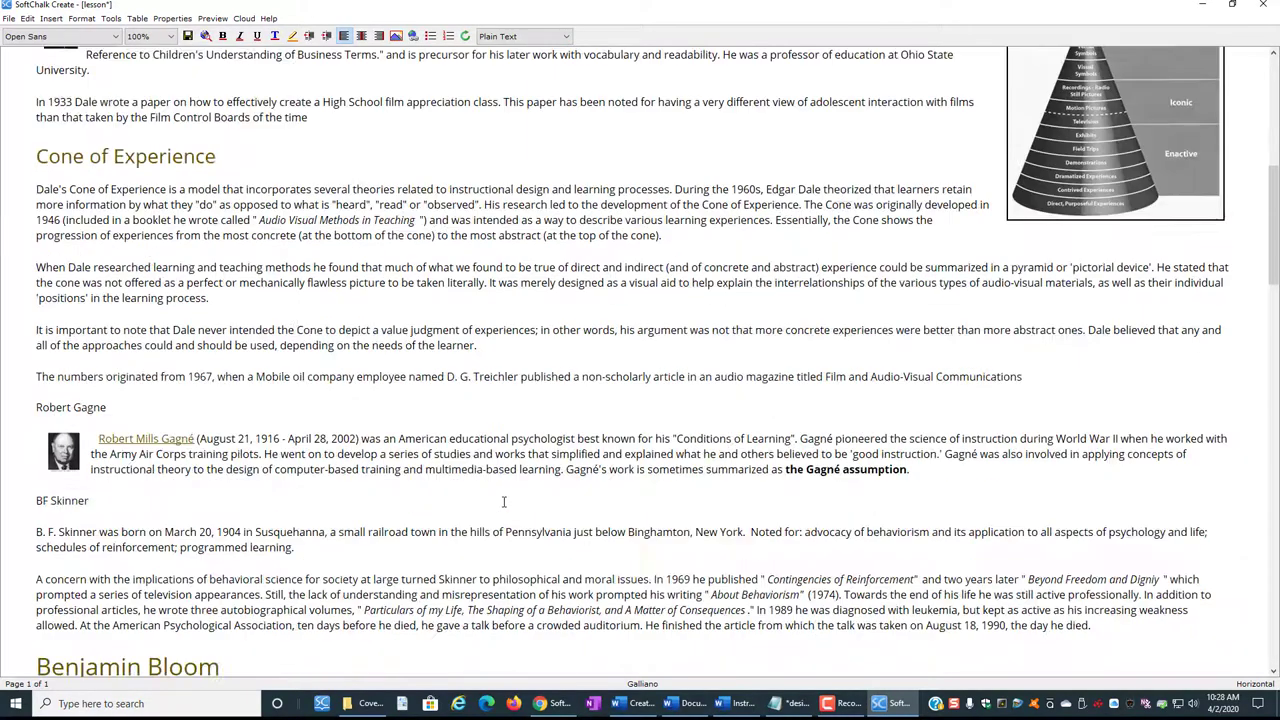
Insert BFSkinner.jpg at the Skinner paragraph with alt text 'BF Skinner'.
scroll(down, 3)
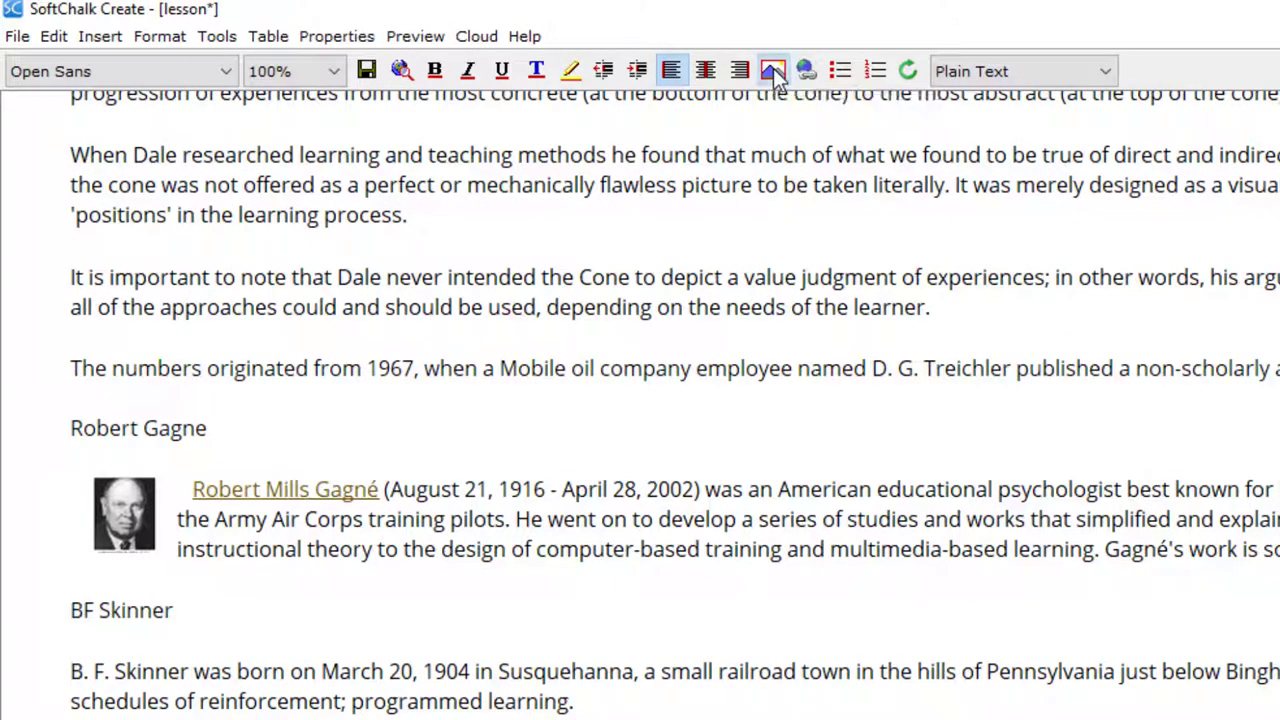
click(773, 71)
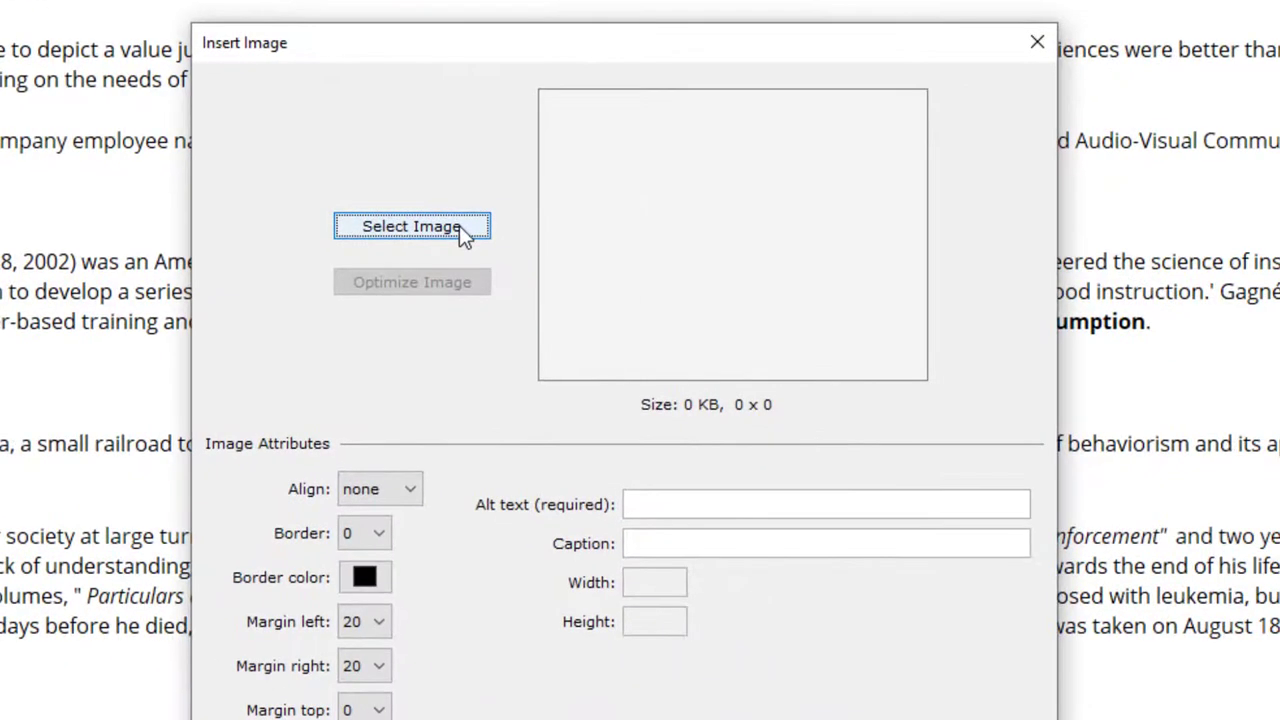
click(411, 225)
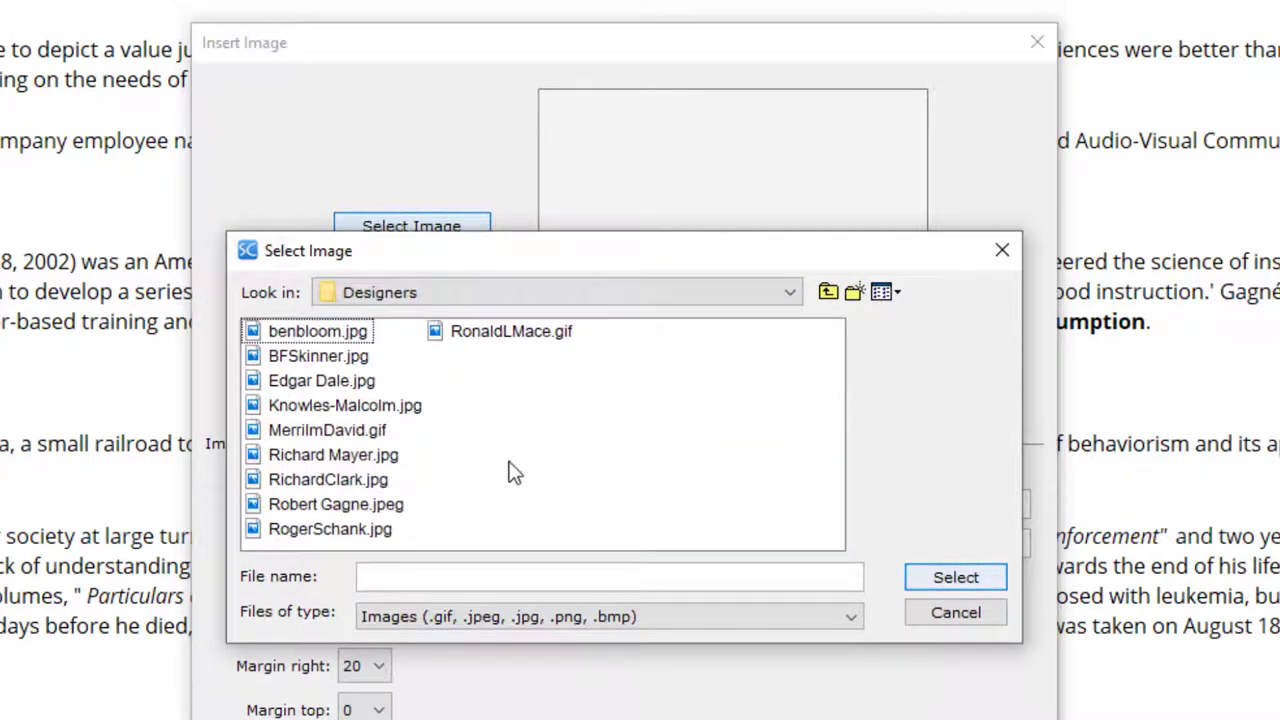
click(318, 355)
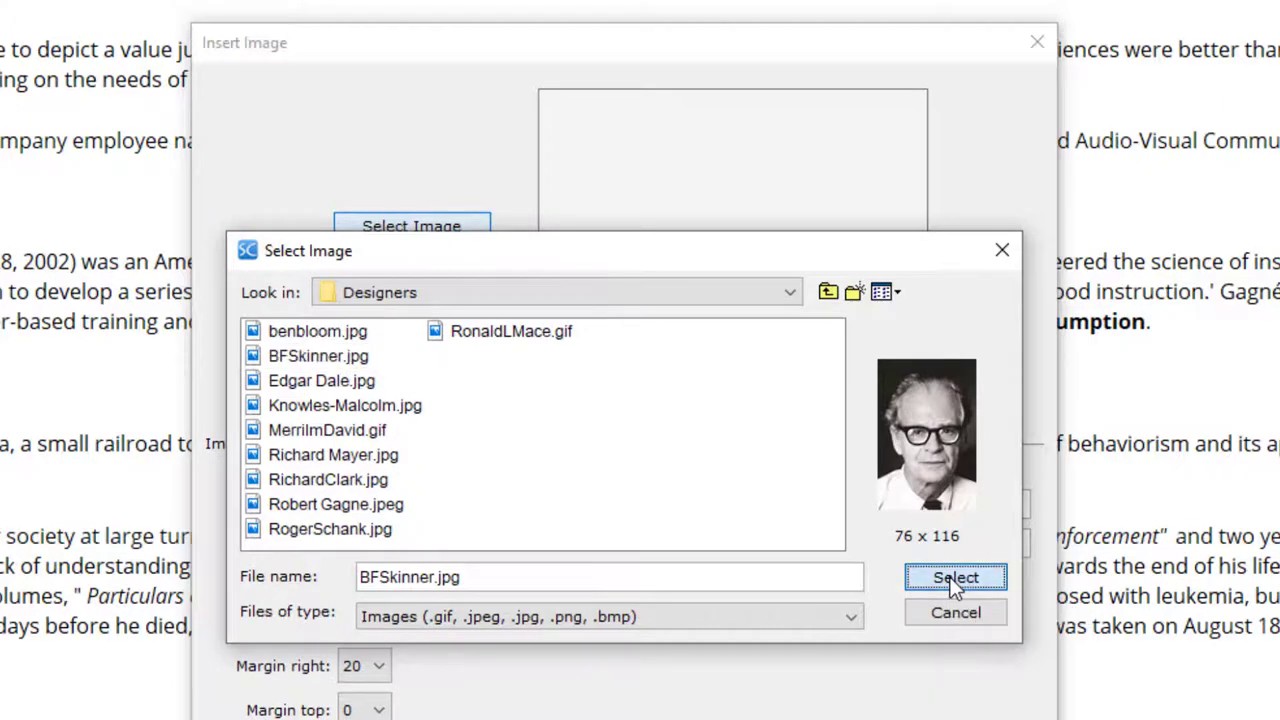
click(954, 578)
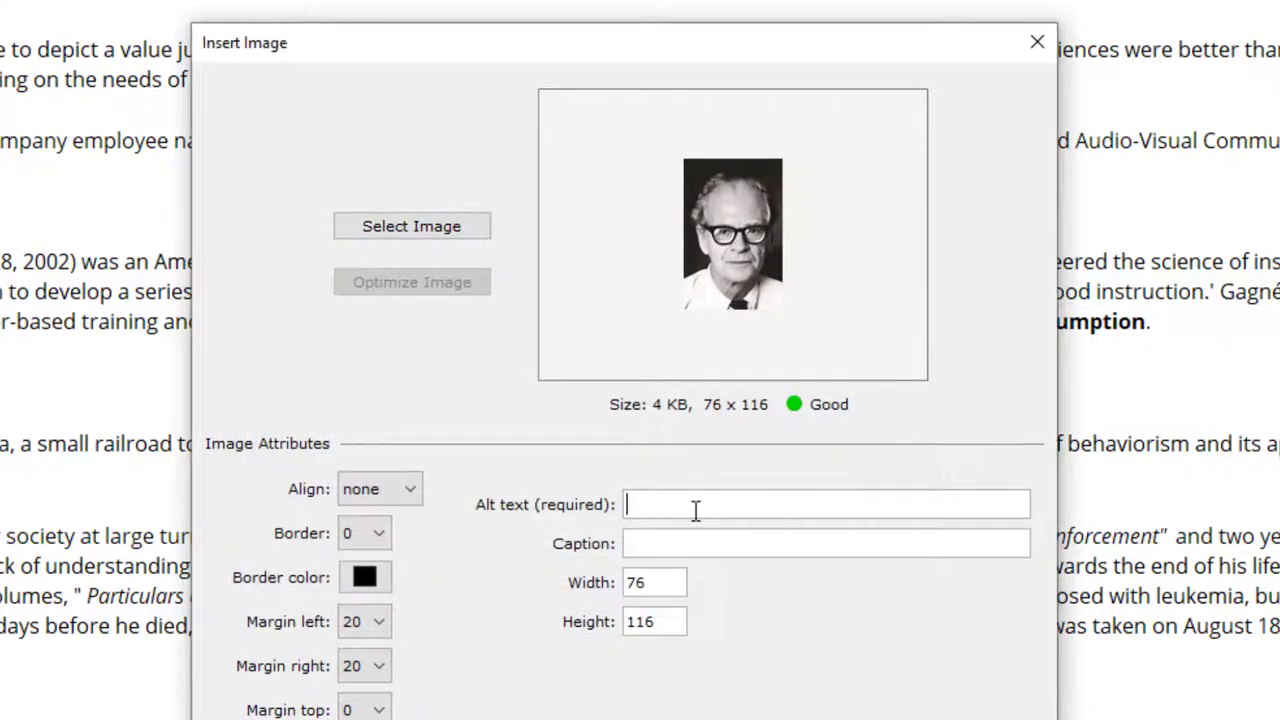
text(BF)
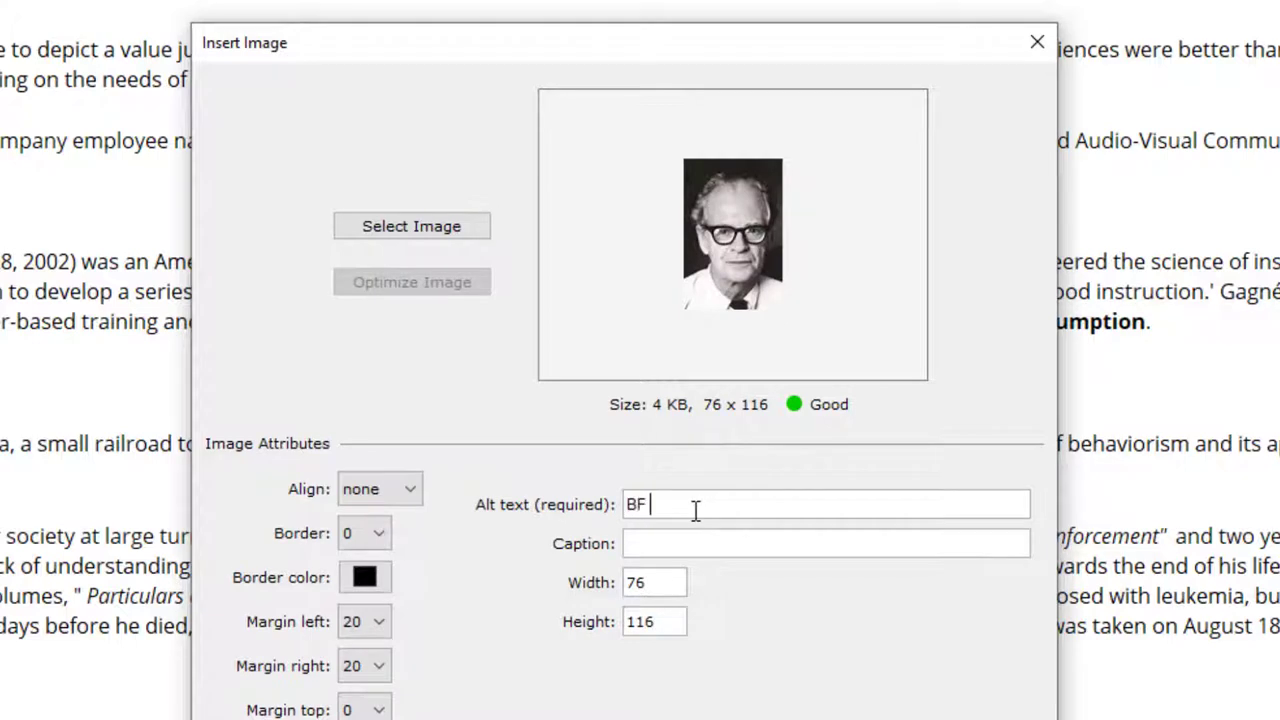
text(Skinner)
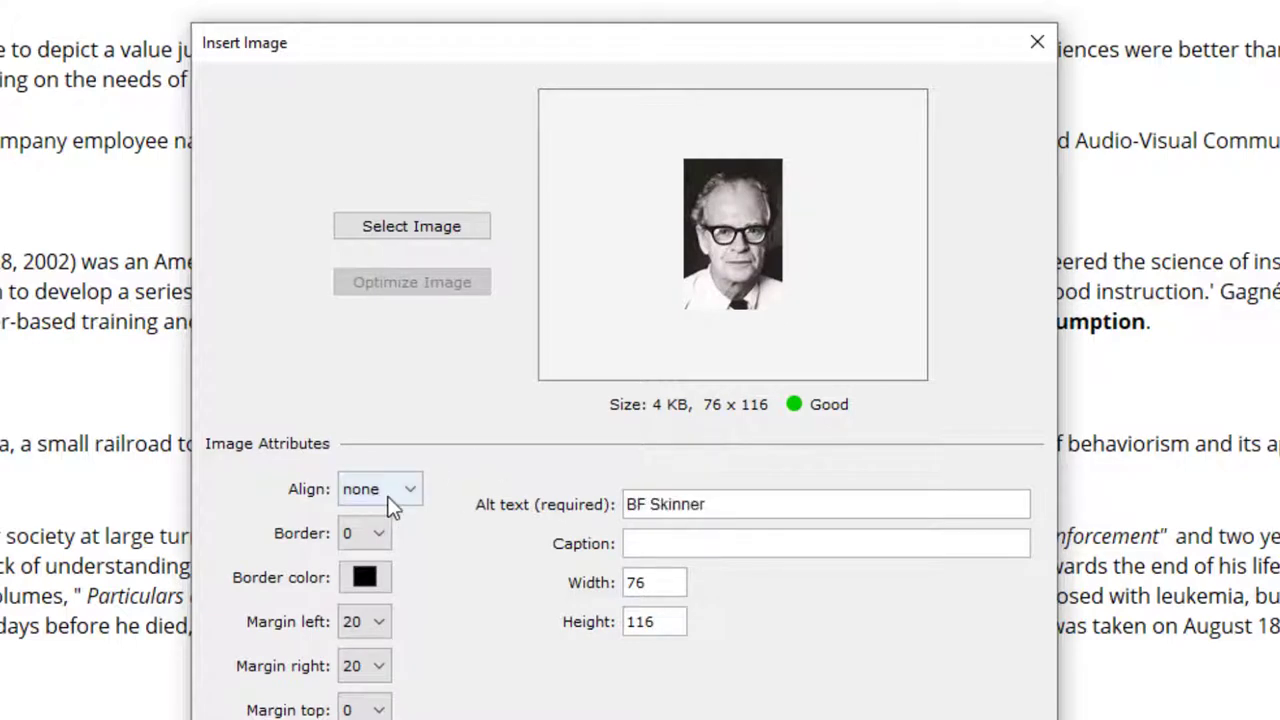
Set the Skinner photo to left alignment, 2-pixel border and left margin 5, then place it.
click(379, 489)
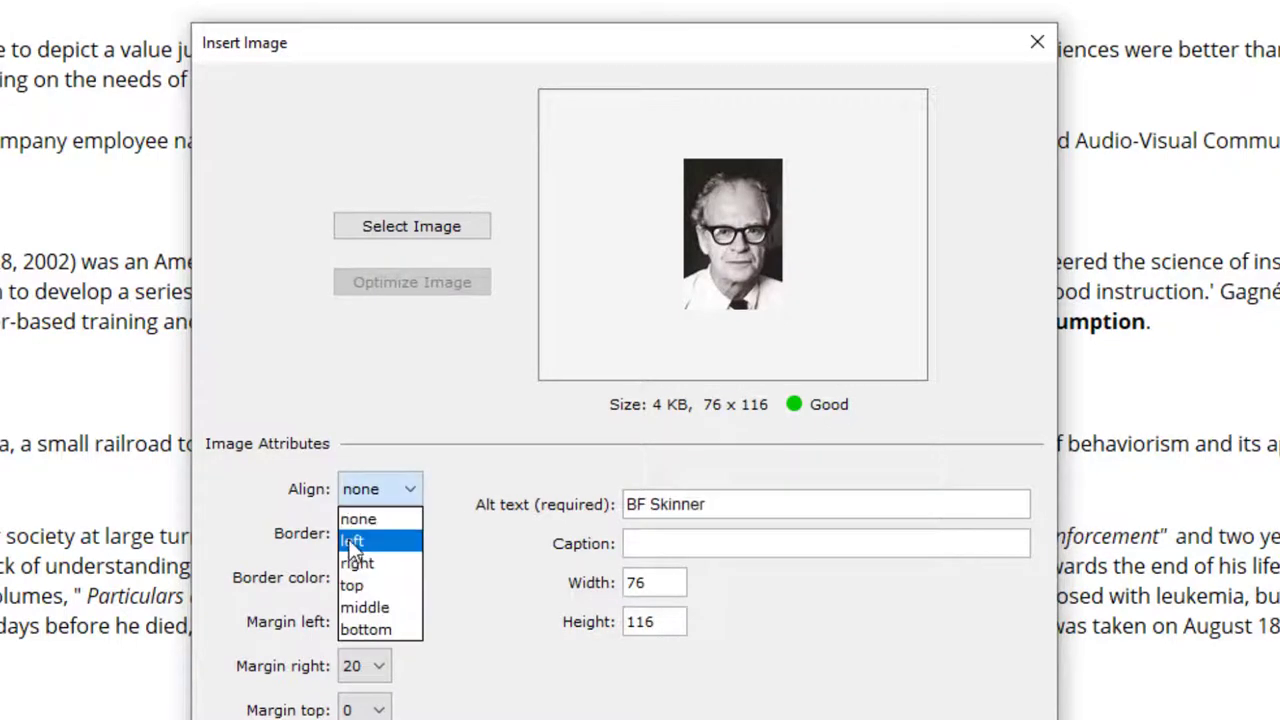
click(352, 541)
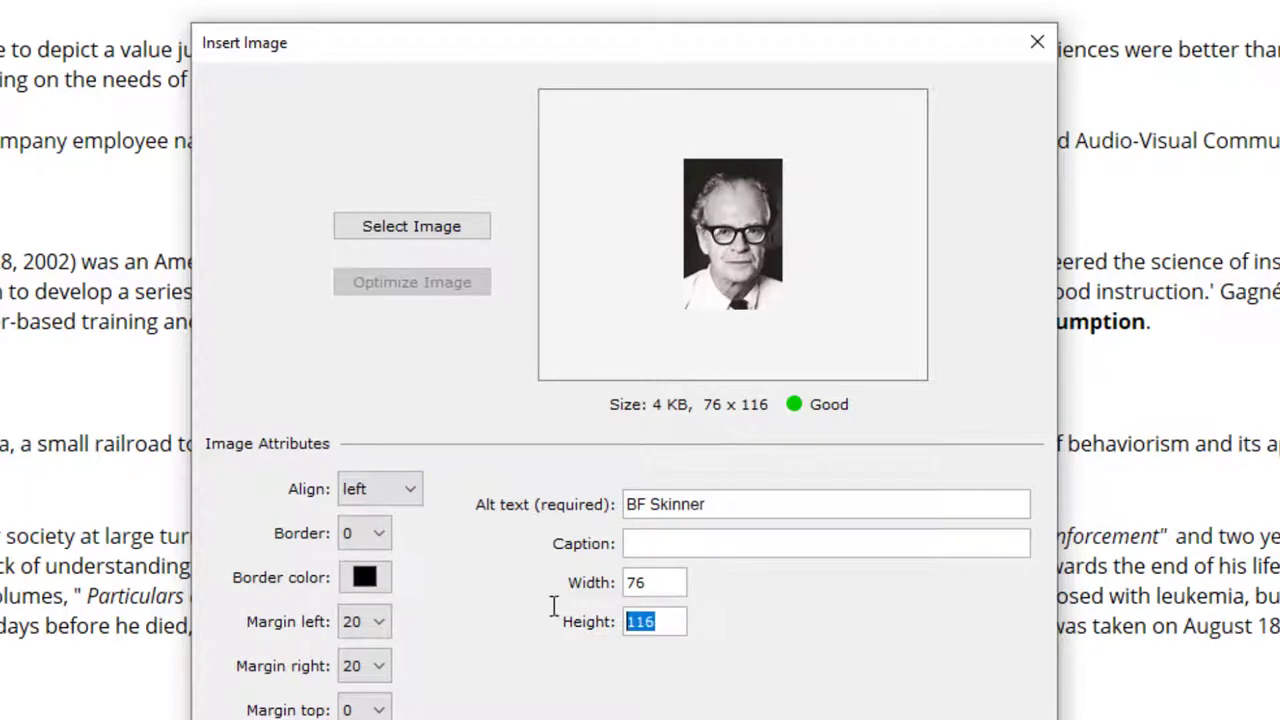
mouse_move(551, 614)
text(70)
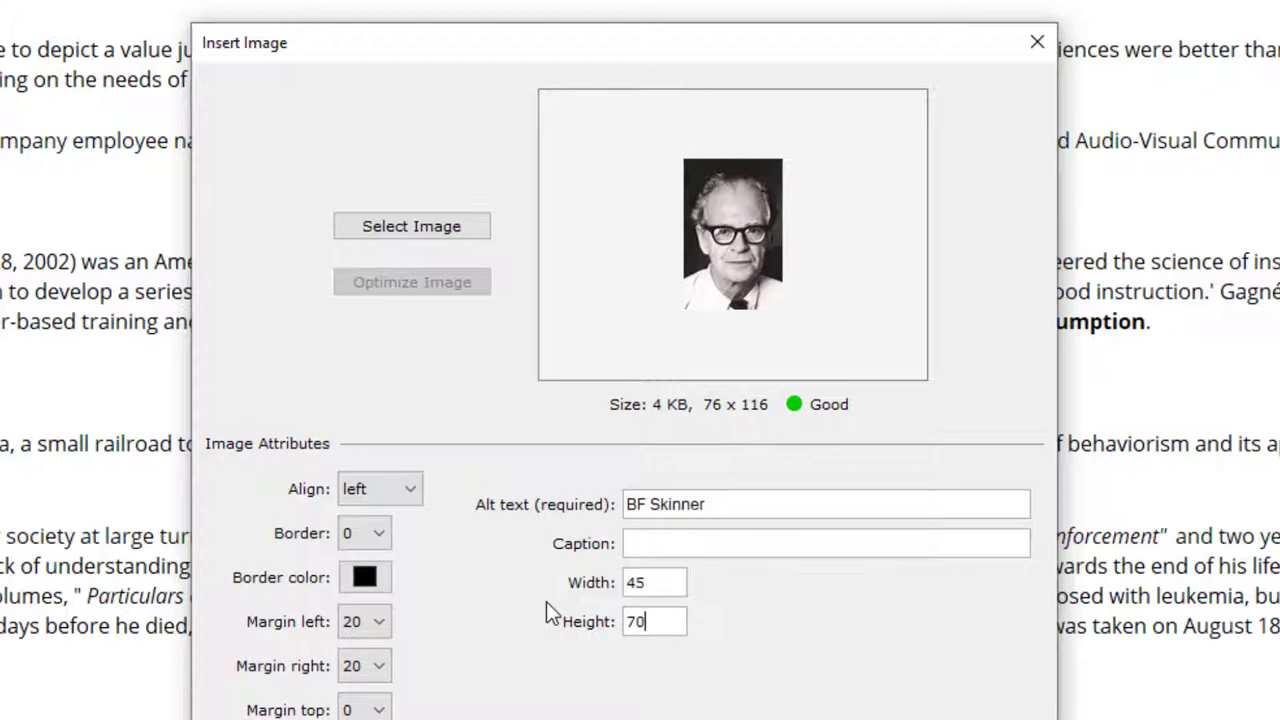
click(363, 532)
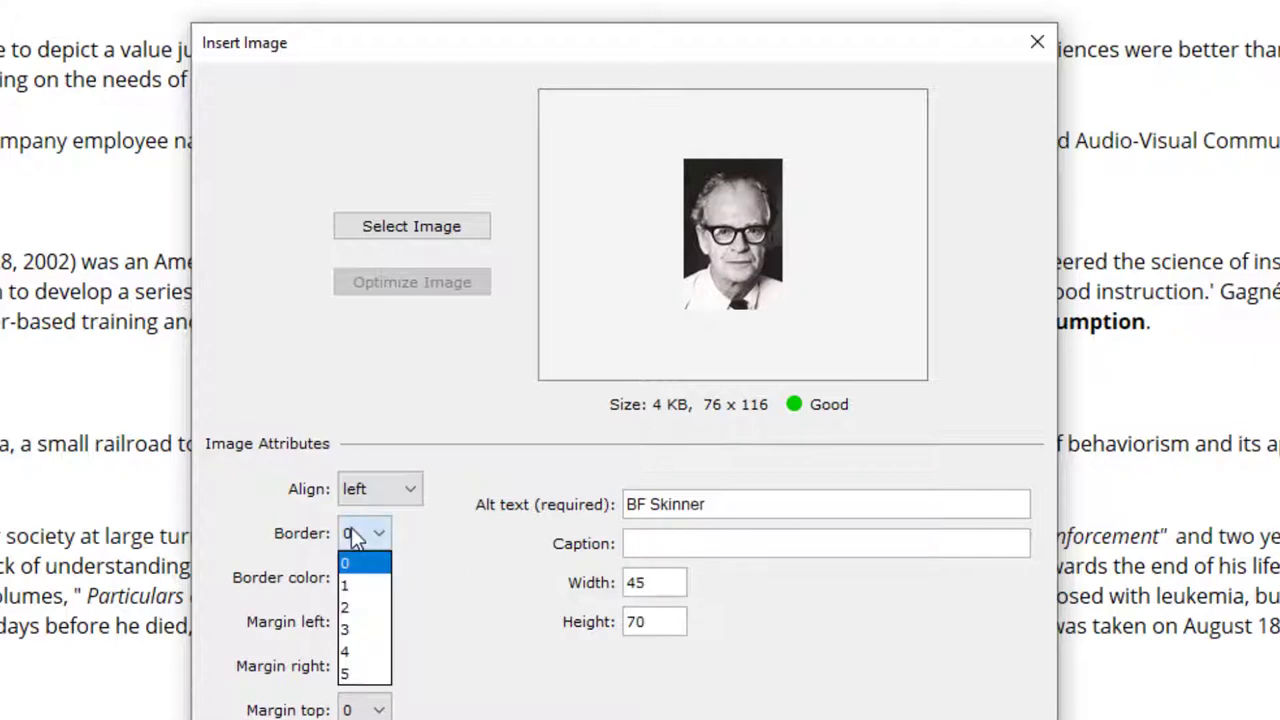
click(344, 607)
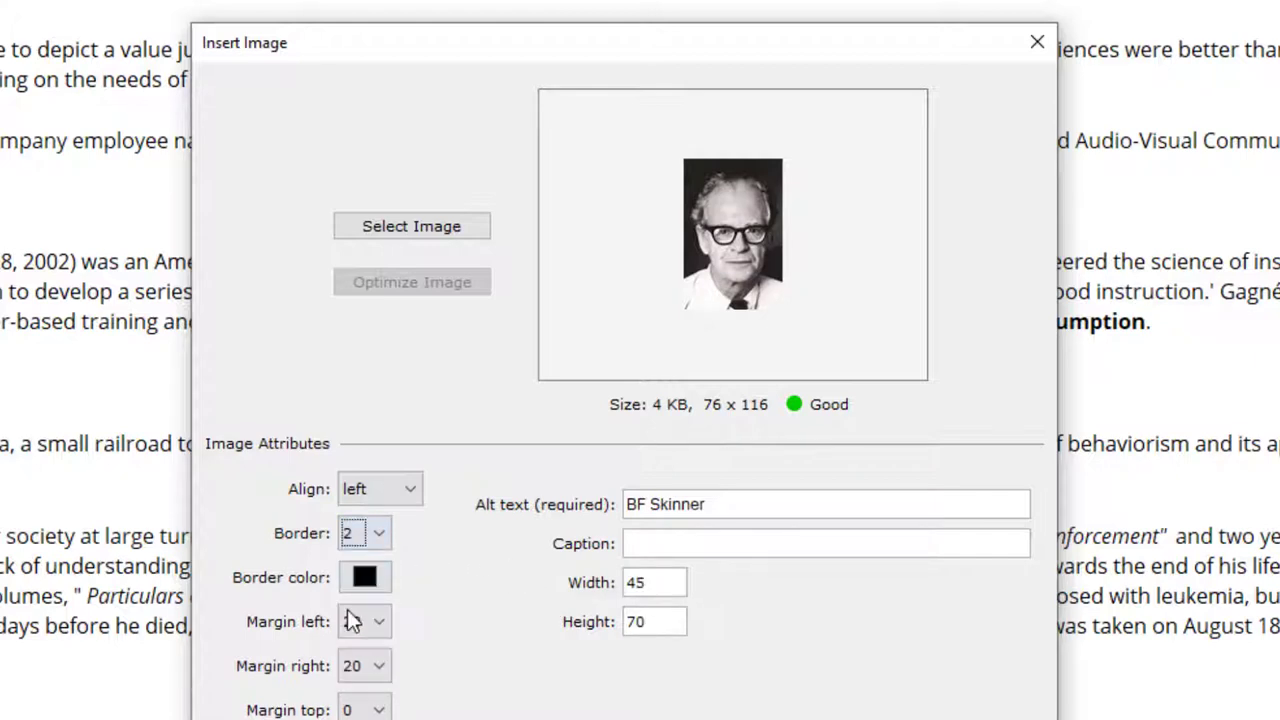
click(363, 621)
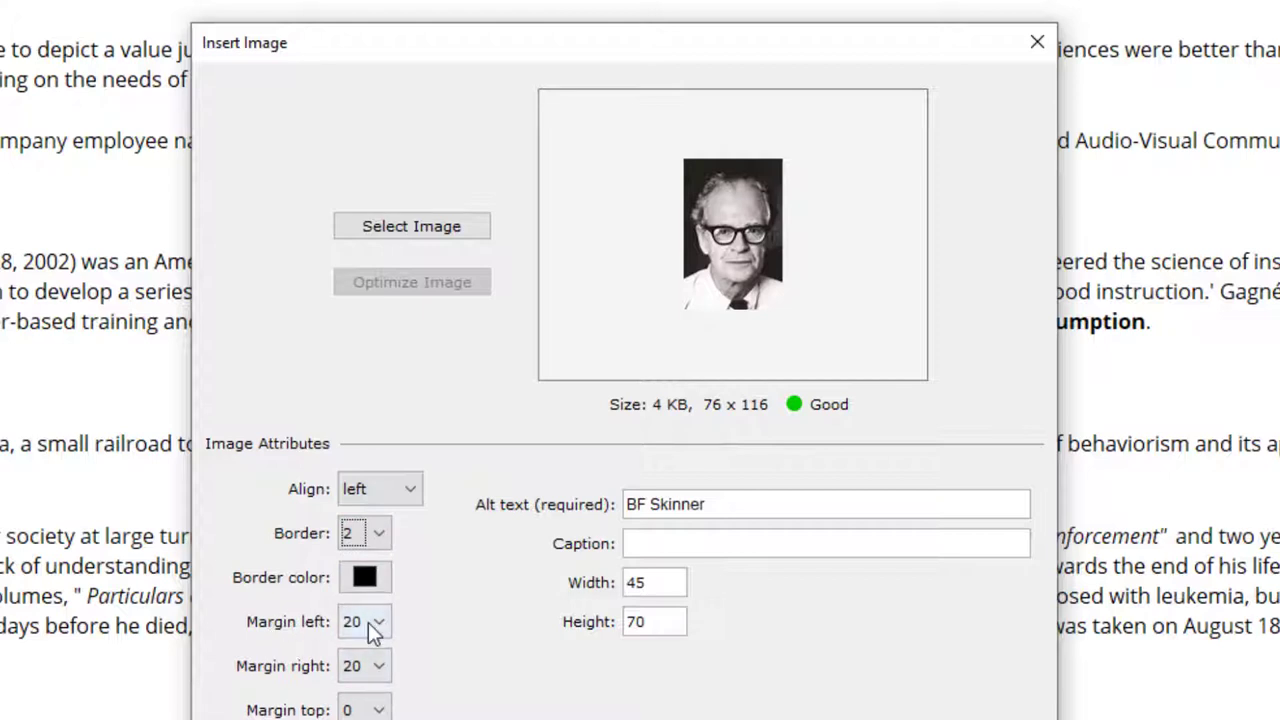
click(378, 621)
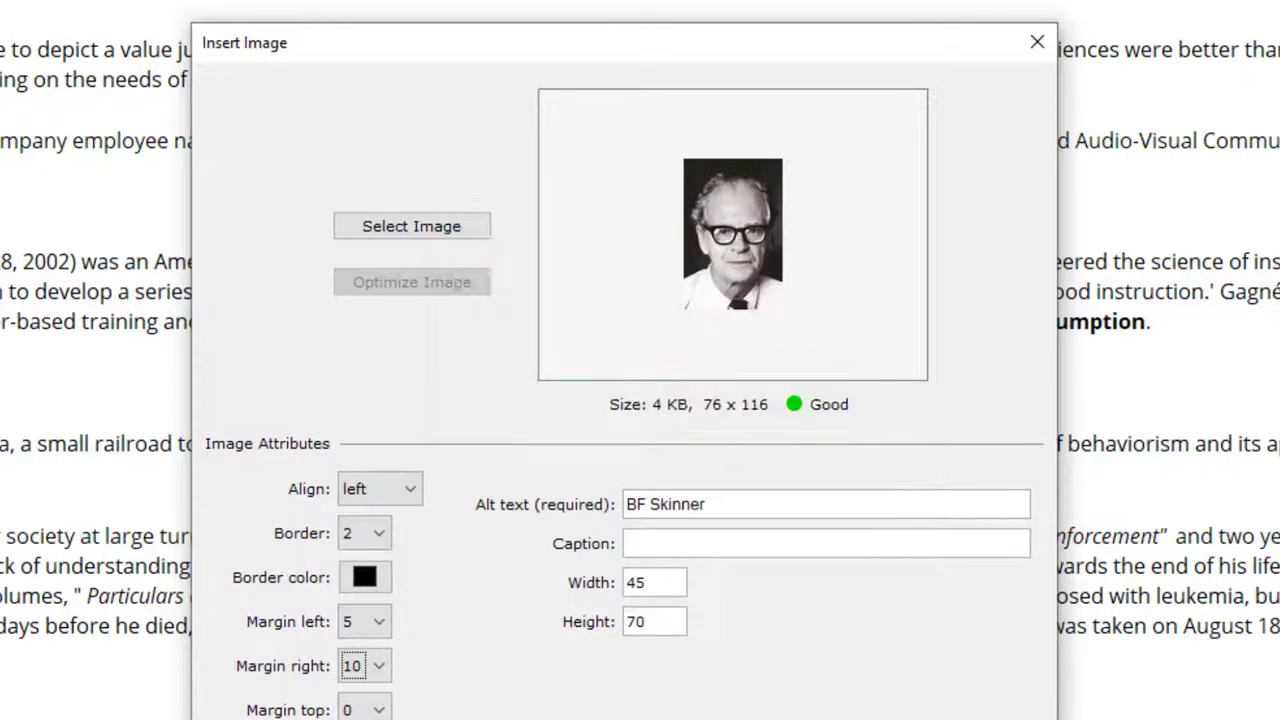
click(1037, 42)
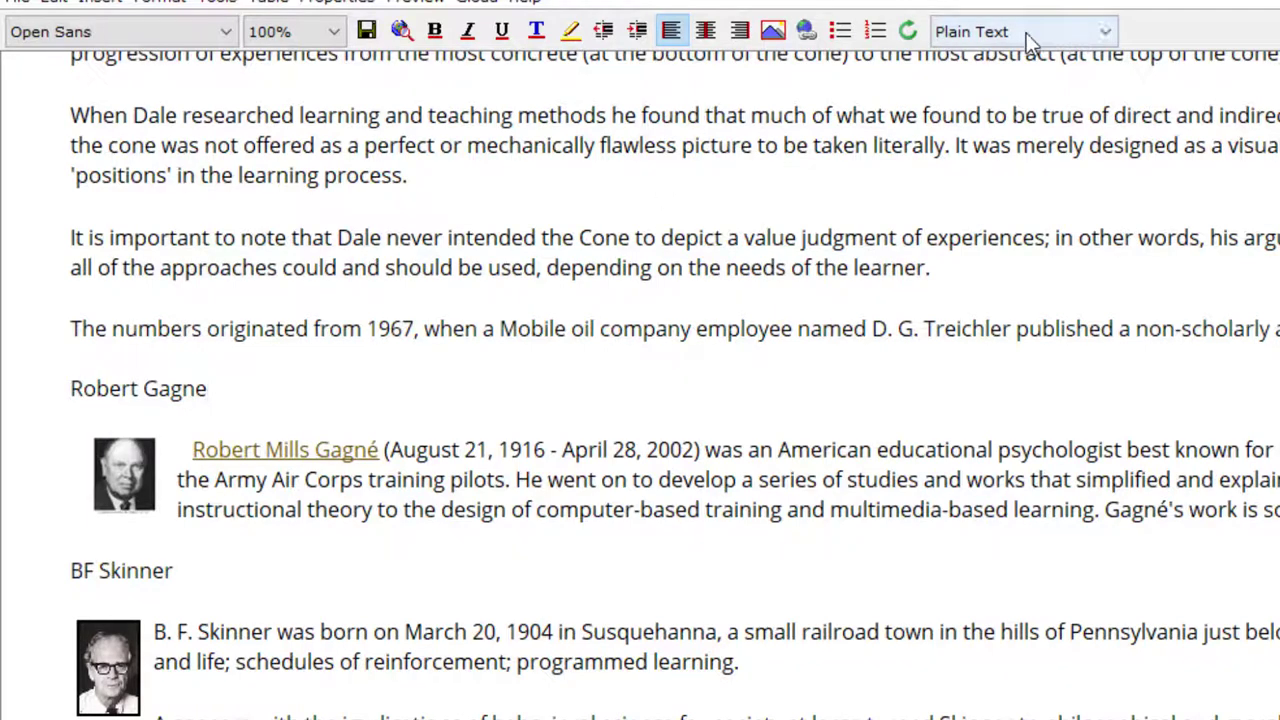
Apply the Heading 2 style to the Robert Gagne and BF Skinner name lines.
click(1022, 31)
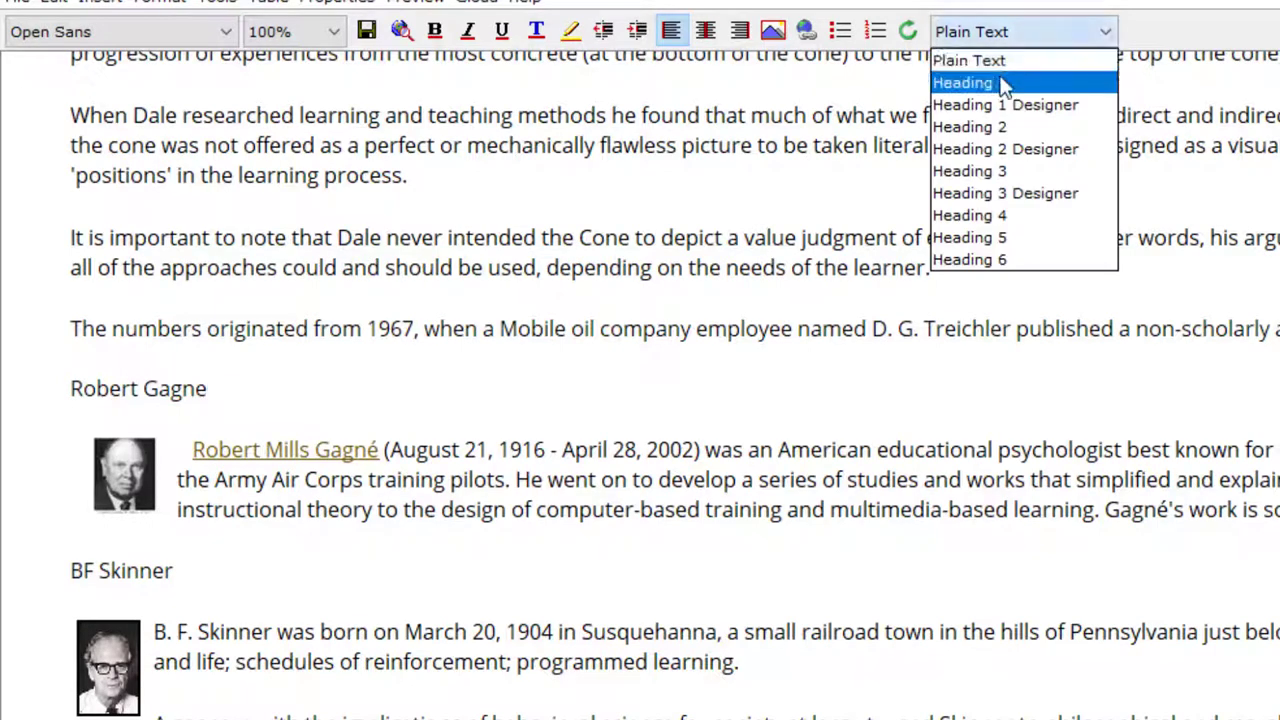
mouse_move(1005, 148)
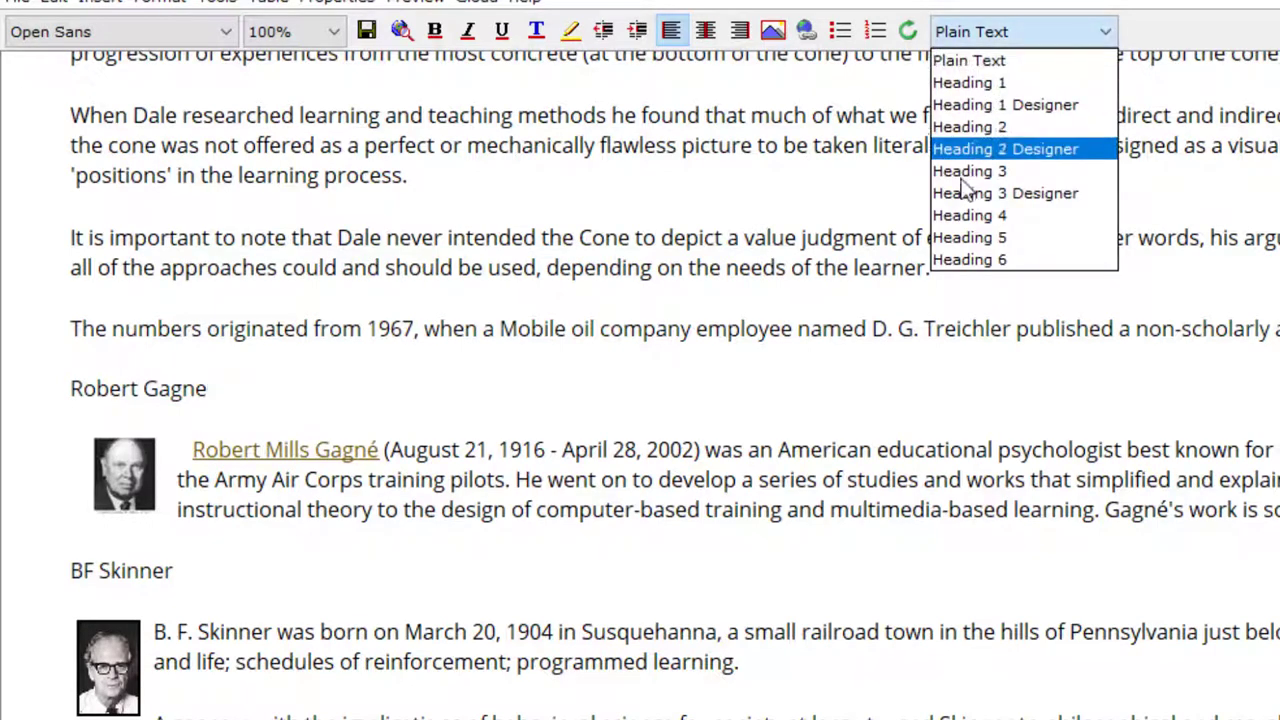
mouse_move(968, 82)
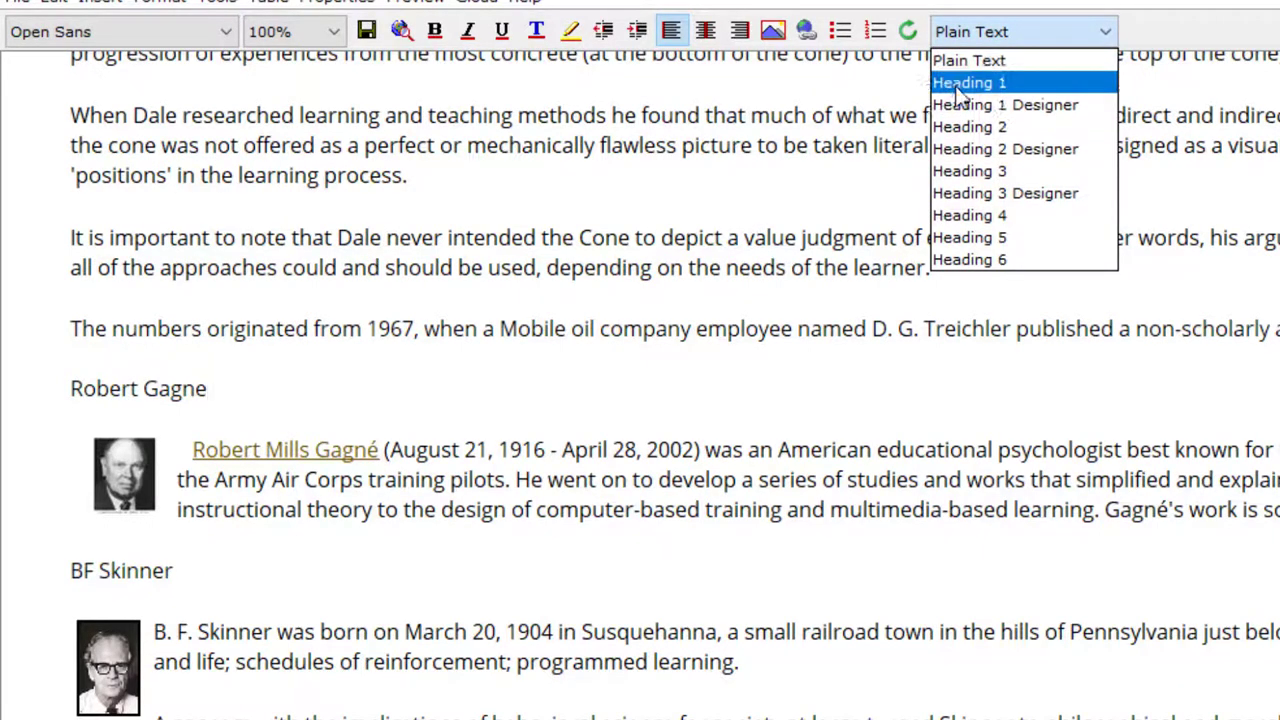
mouse_move(969, 127)
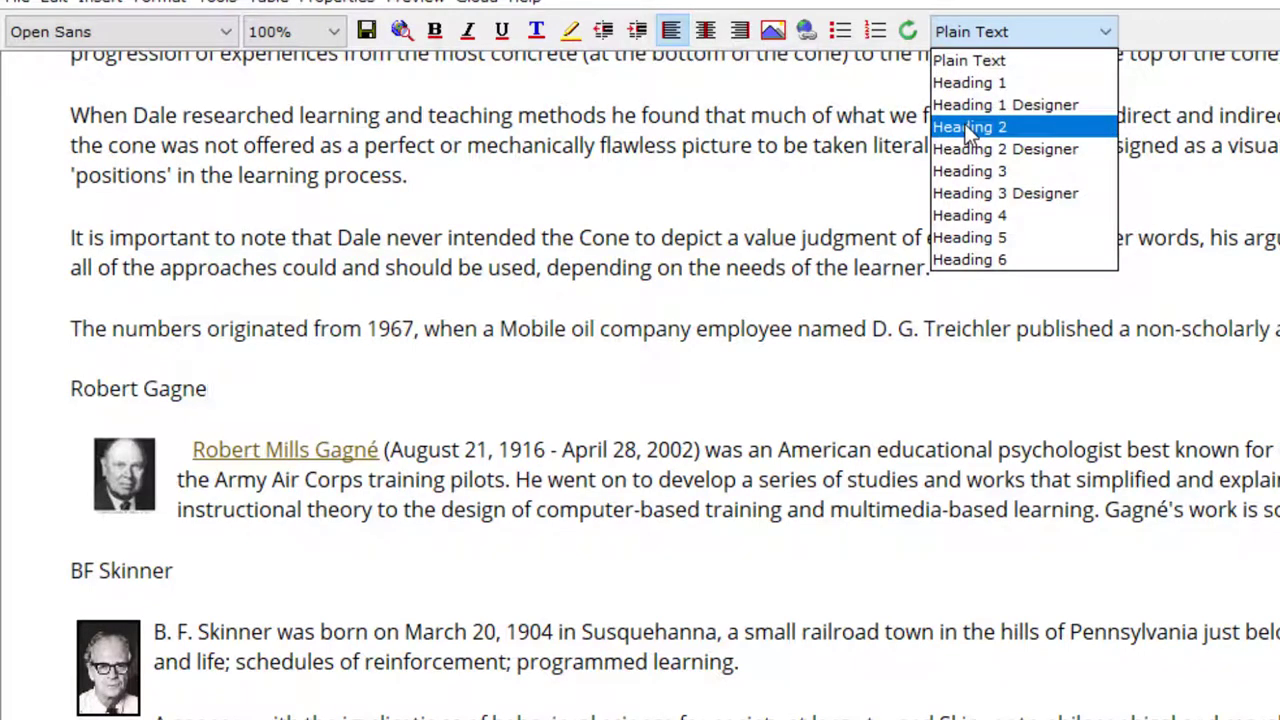
mouse_move(968, 82)
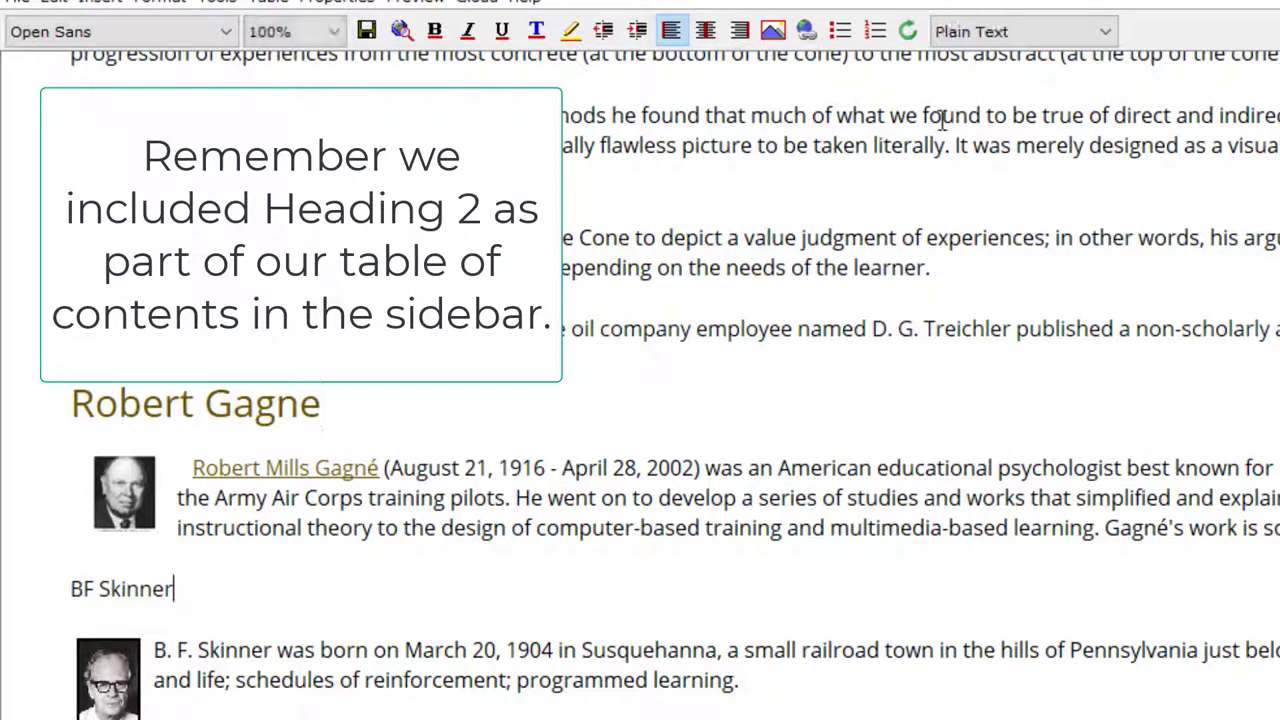
click(1020, 31)
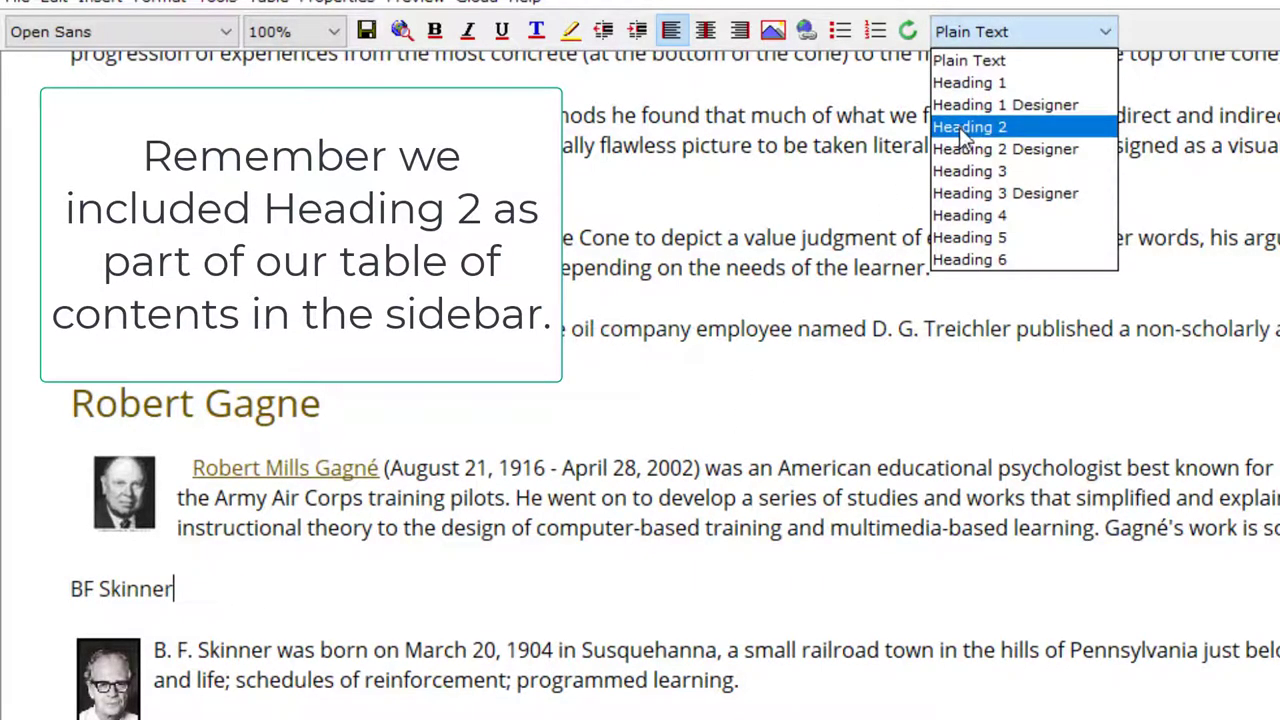
click(969, 126)
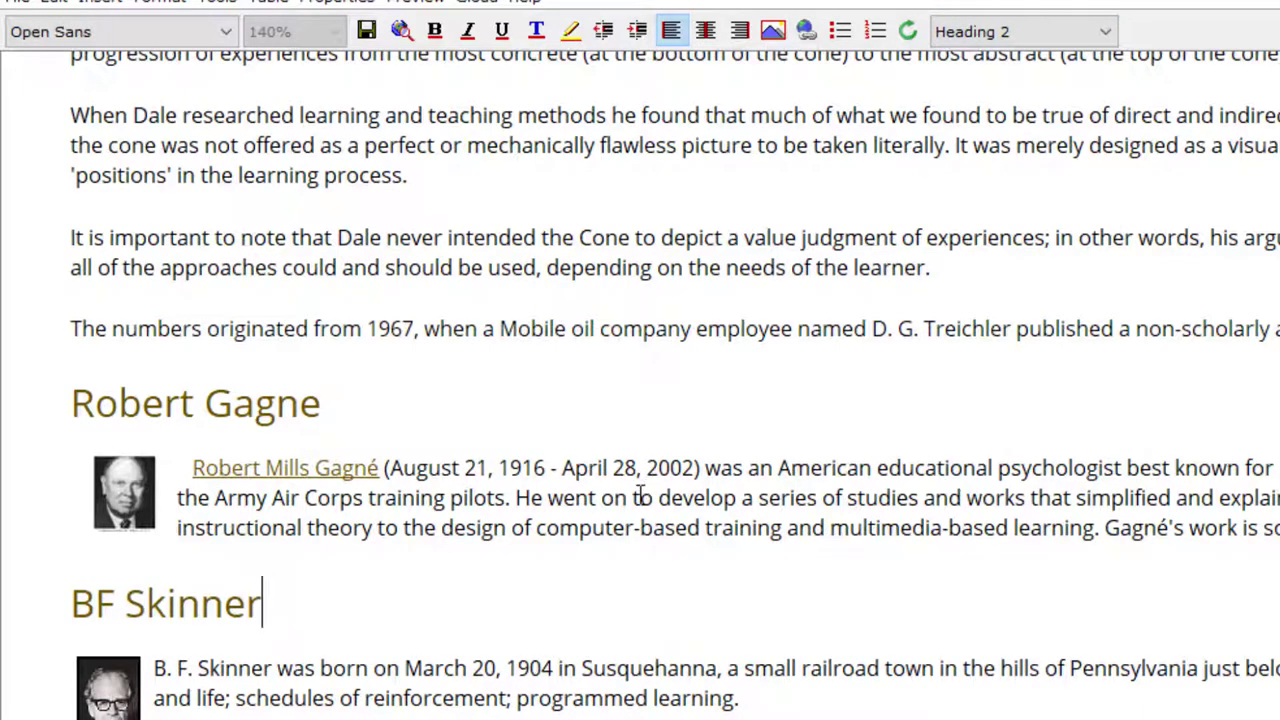
mouse_move(810, 497)
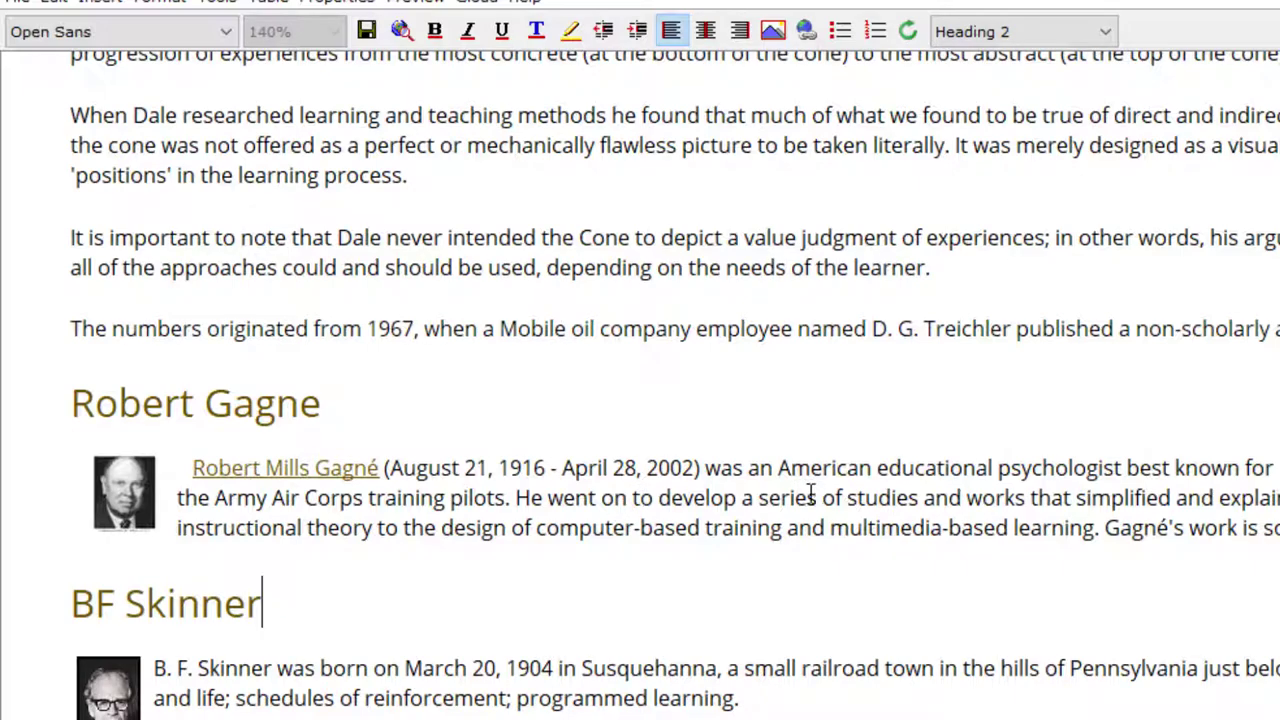
mouse_move(1135, 578)
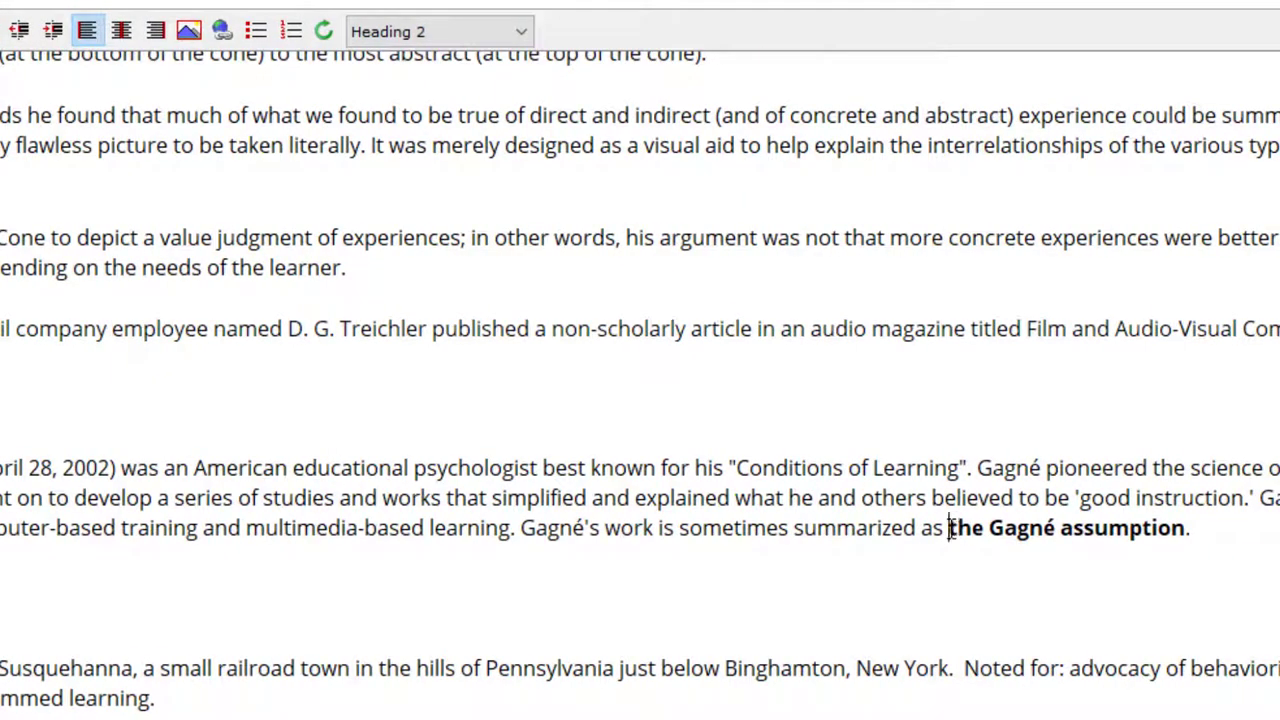
Select the bold phrase 'the Gagné assumption' at the end of Gagne's paragraph.
drag(948, 528, 1185, 528)
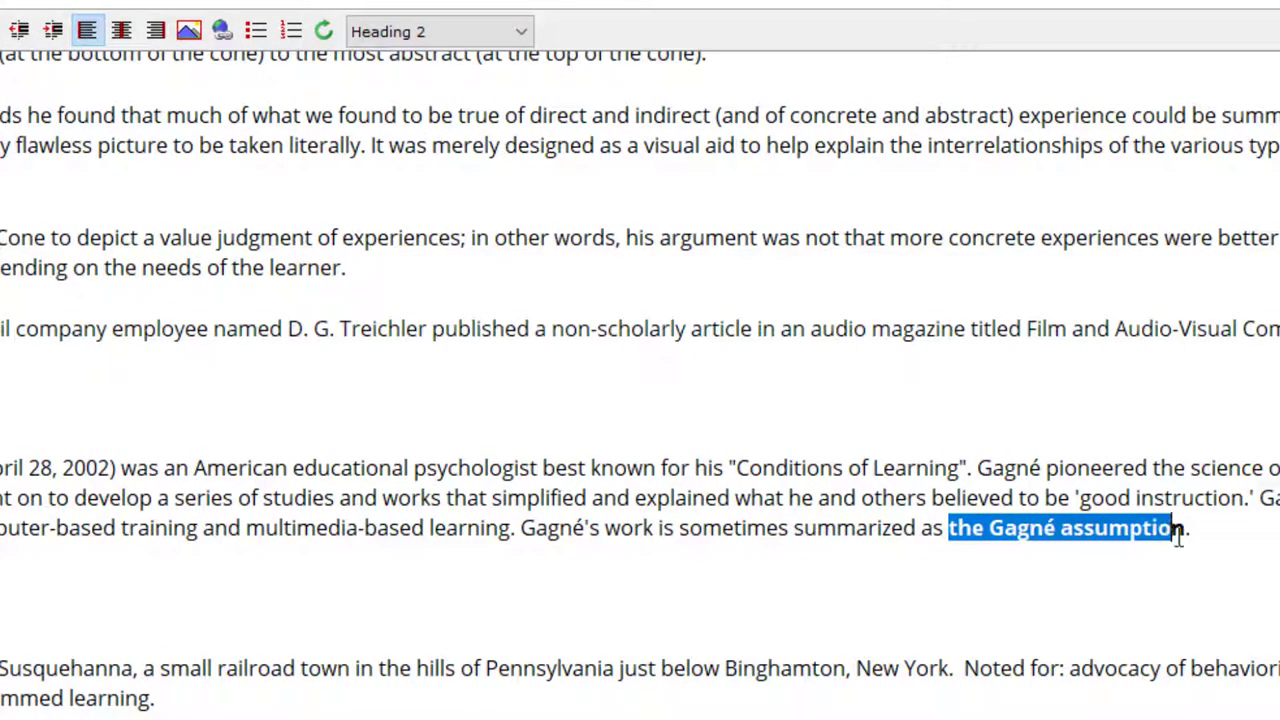
click(440, 31)
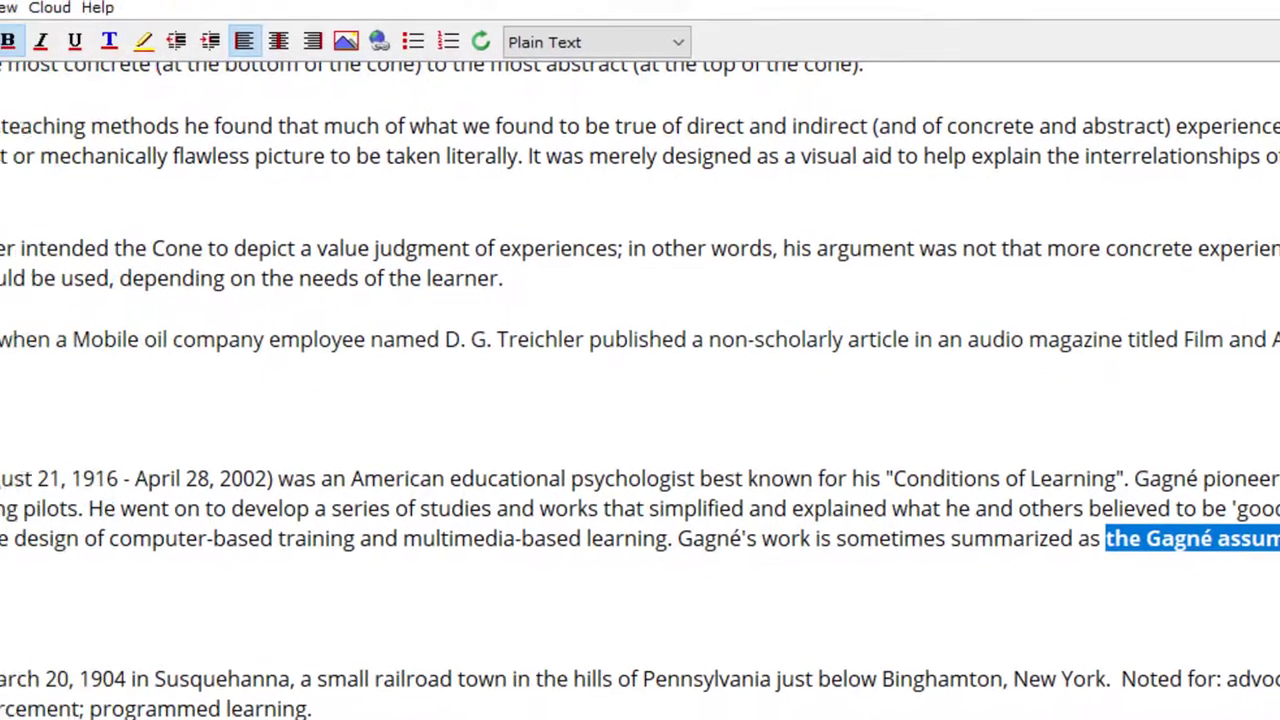
Add a tooltip titled 'The Gagne Assumption' explaining that different types of learning exist.
click(99, 36)
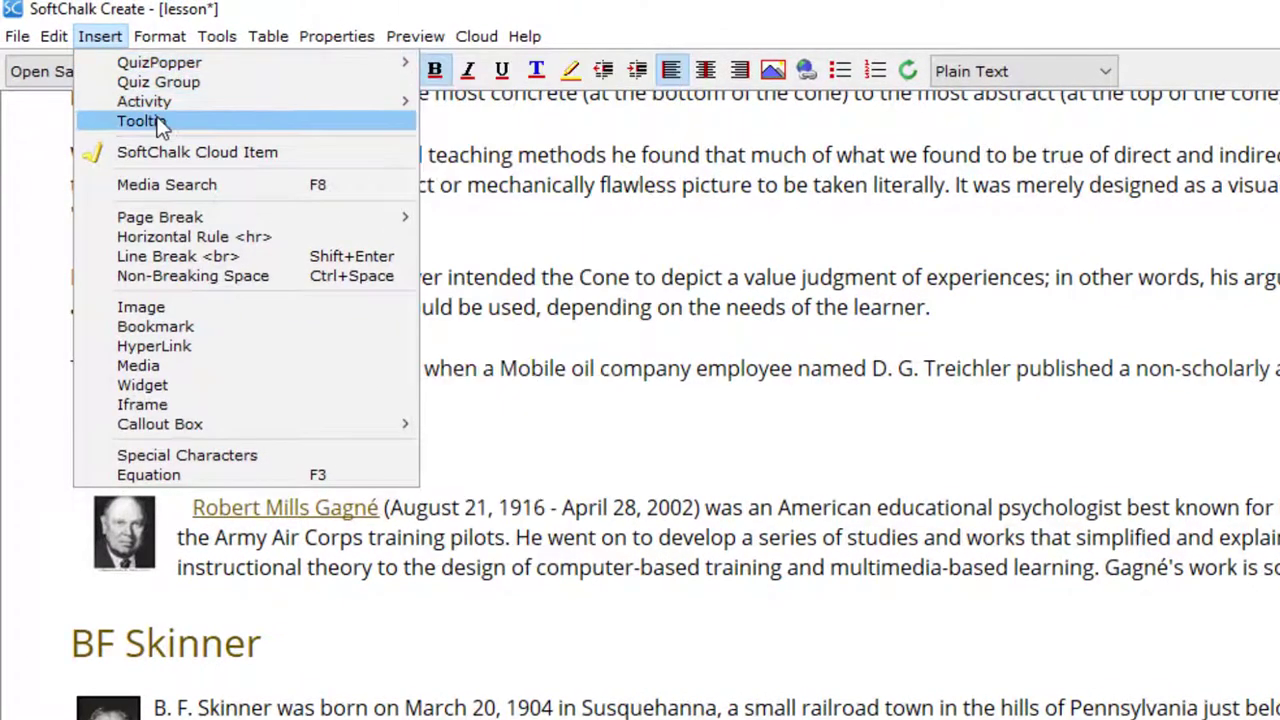
click(139, 121)
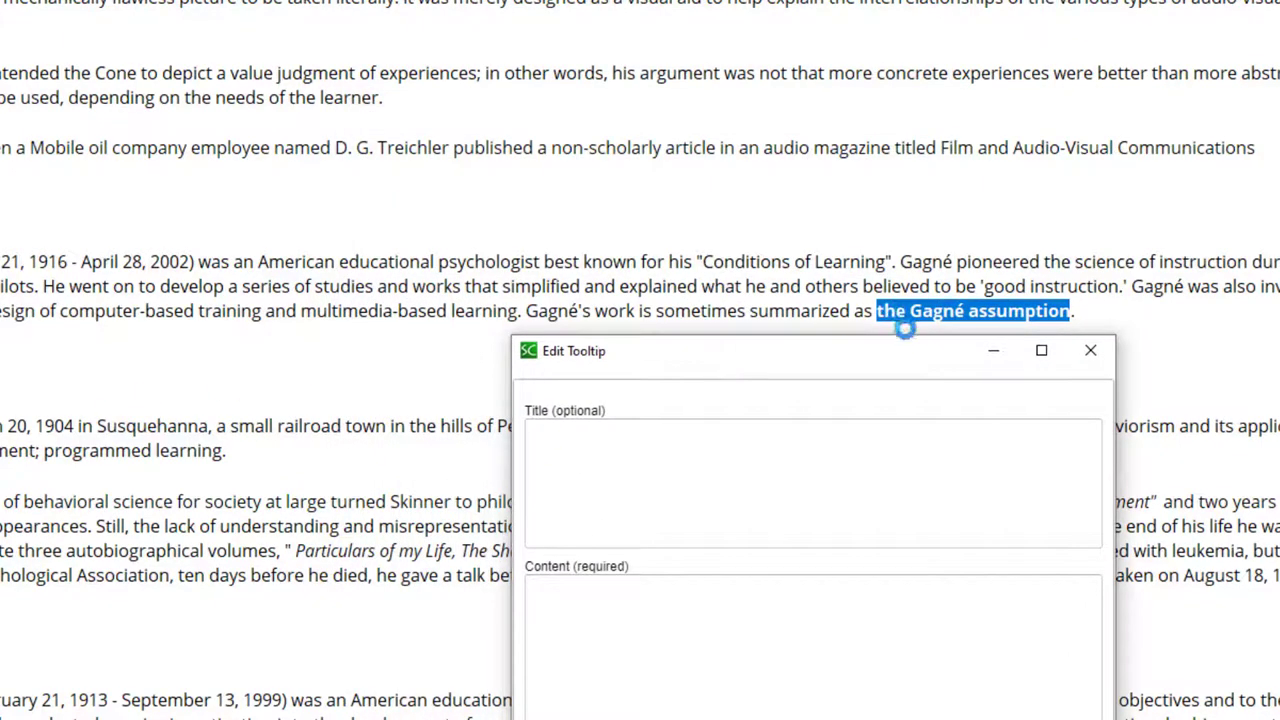
click(812, 483)
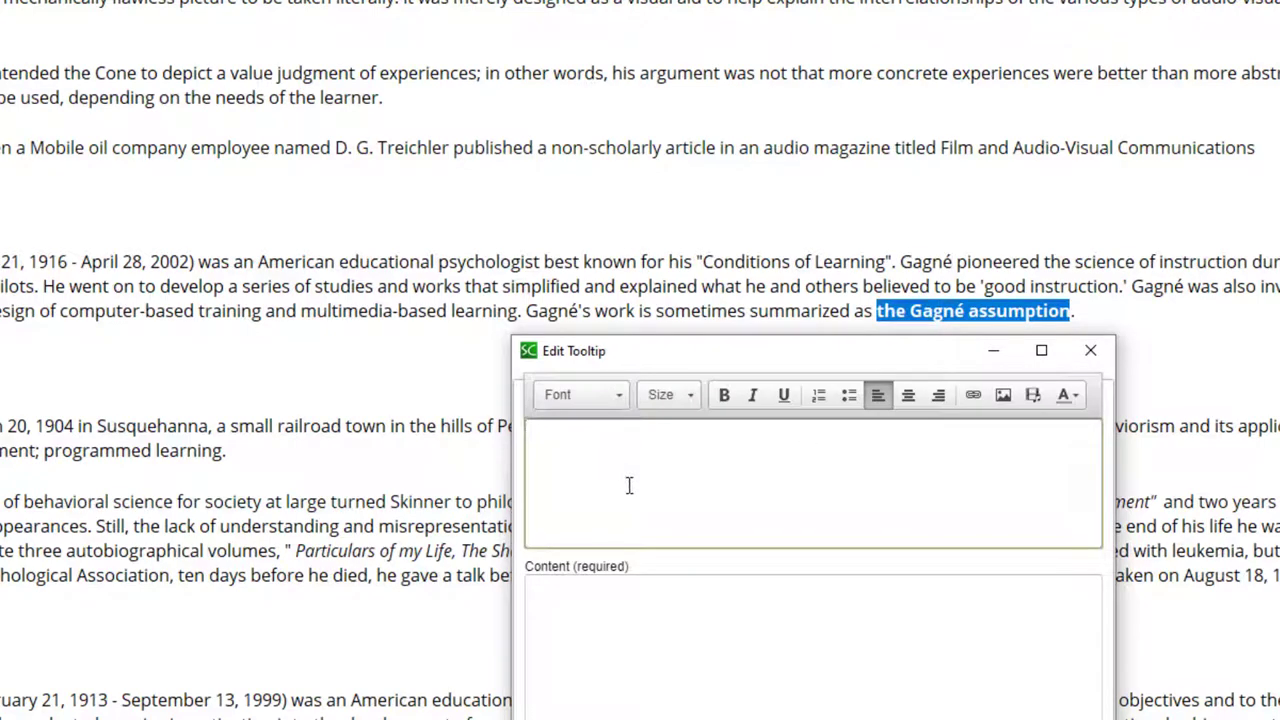
text(Th)
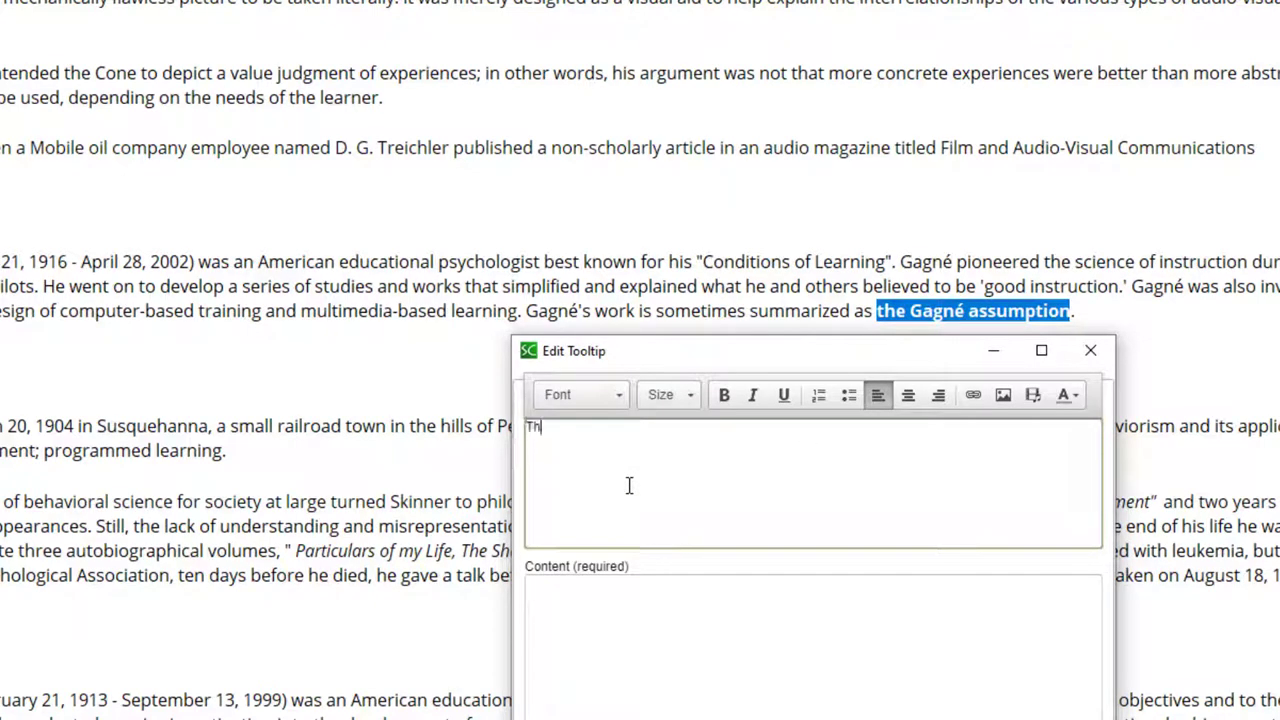
text(he Gagne Assumption)
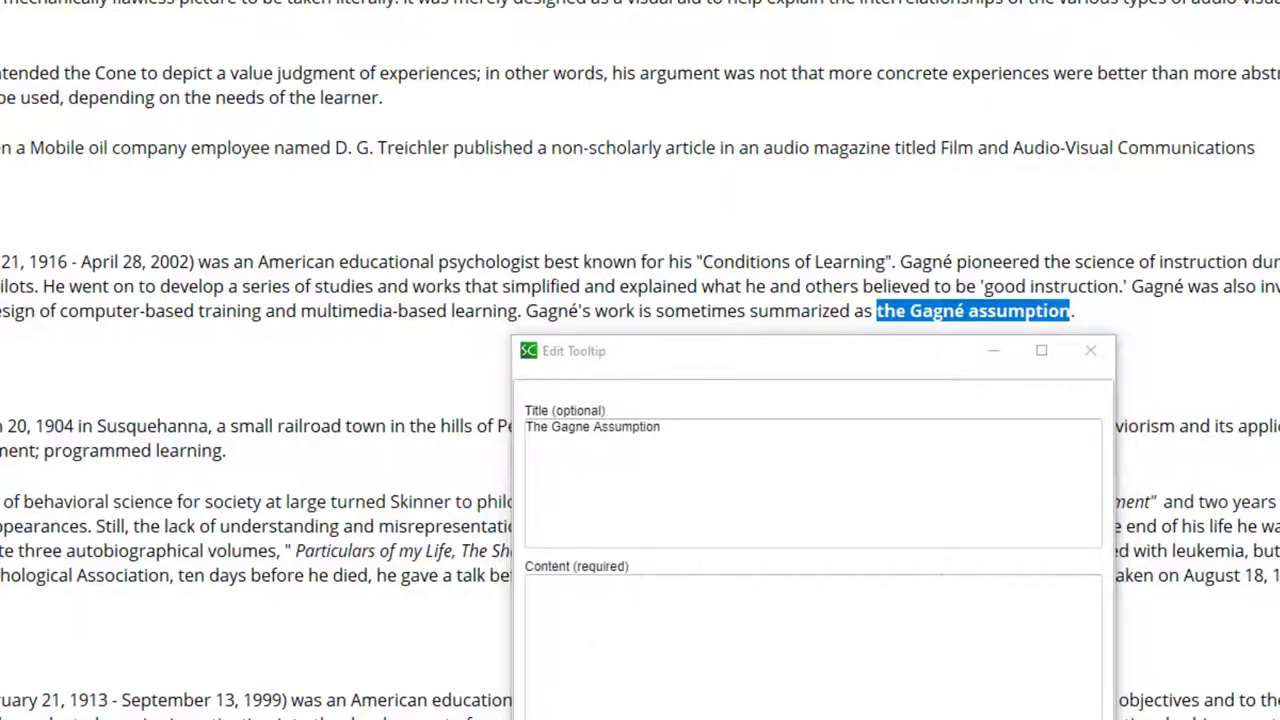
click(622, 650)
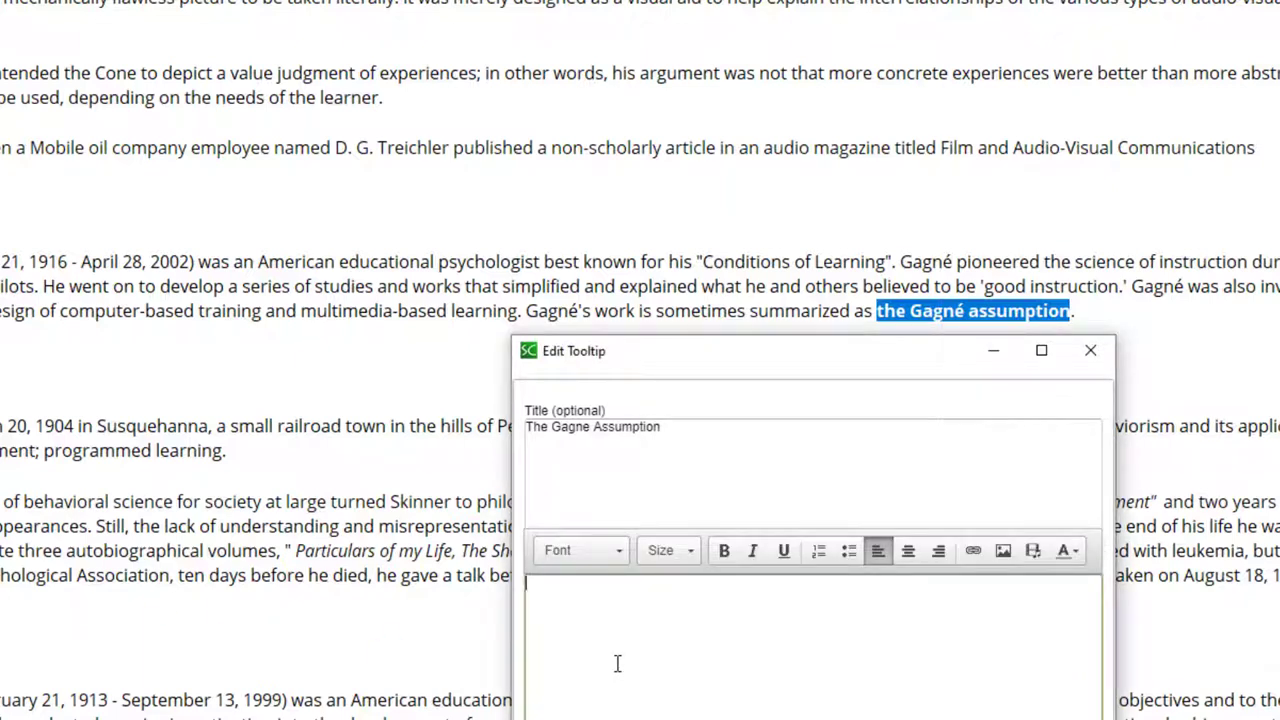
text(The assumption is that different types of learning exist, and that different instructional conditions are most likely to bring about these different types of learning.)
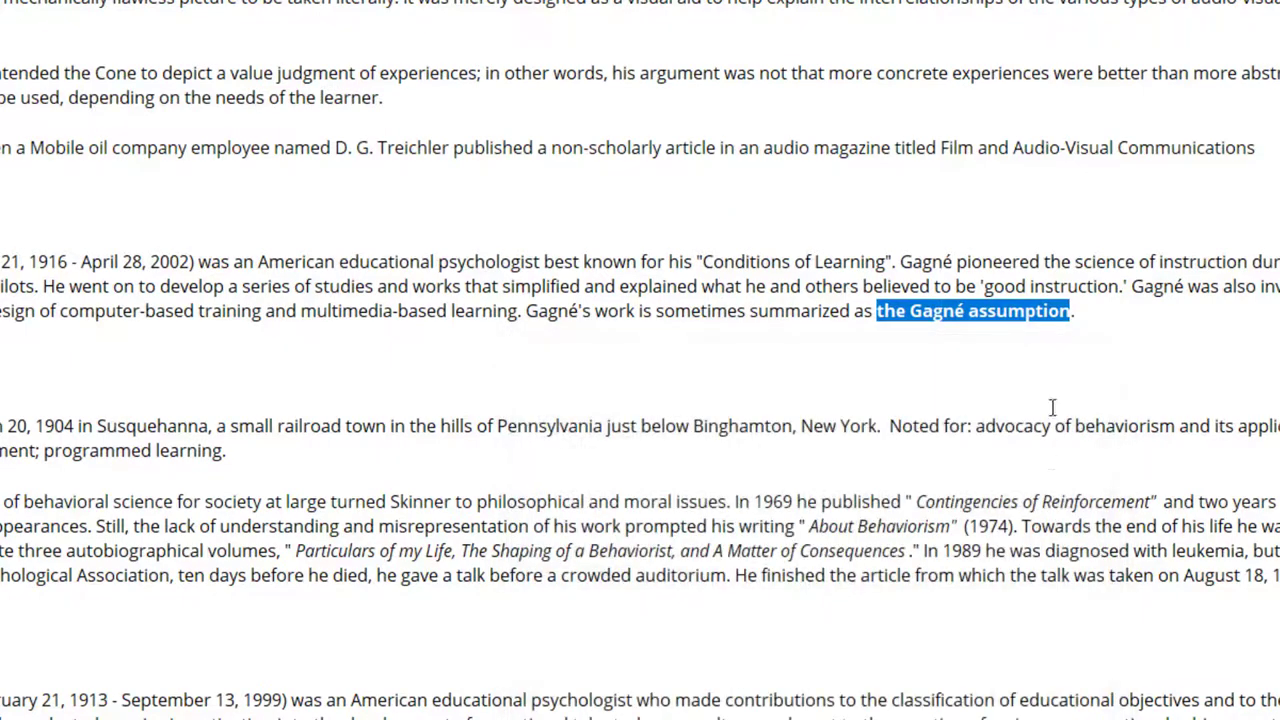
mouse_move(972, 310)
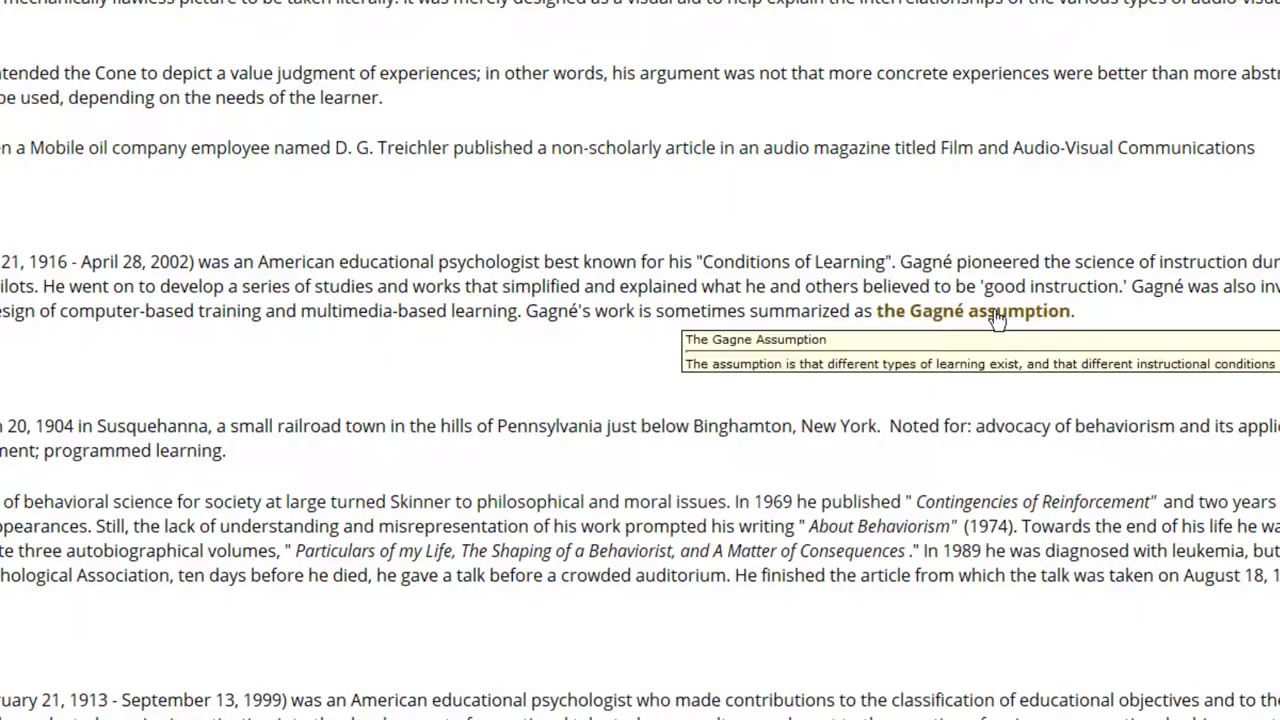
mouse_move(555, 286)
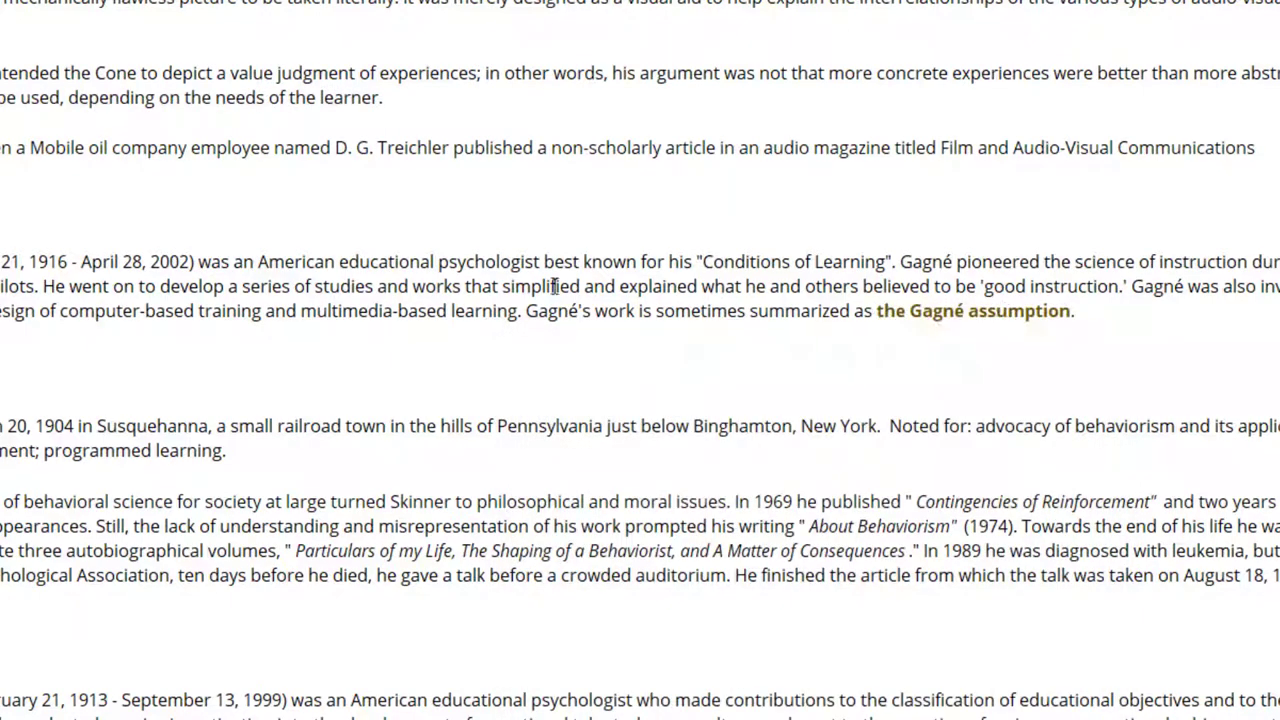
mouse_move(445, 243)
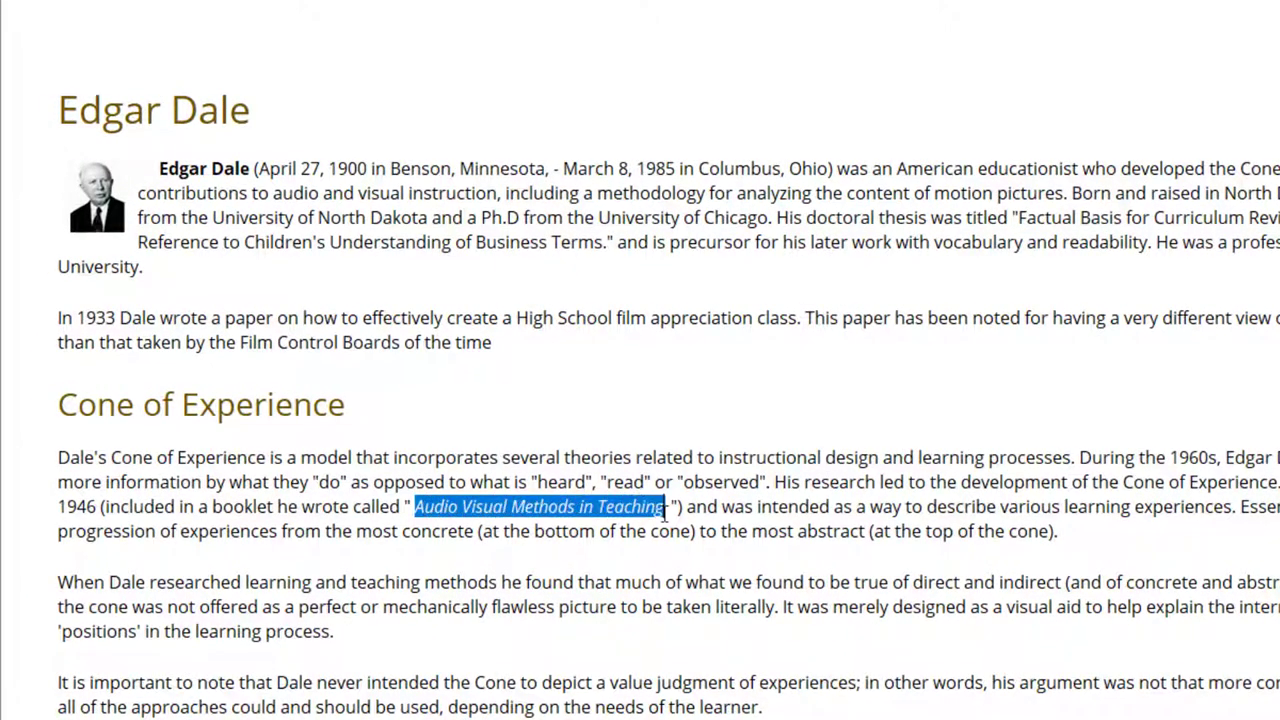
mouse_move(638, 648)
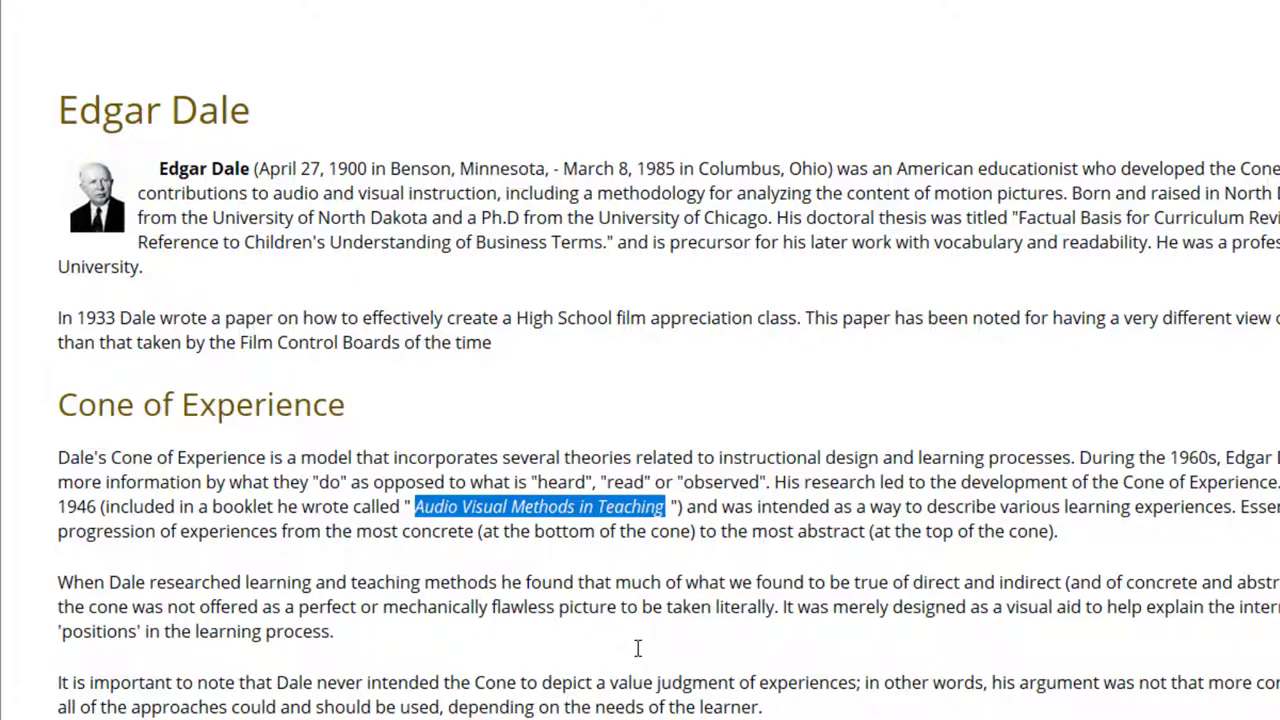
mouse_move(672, 142)
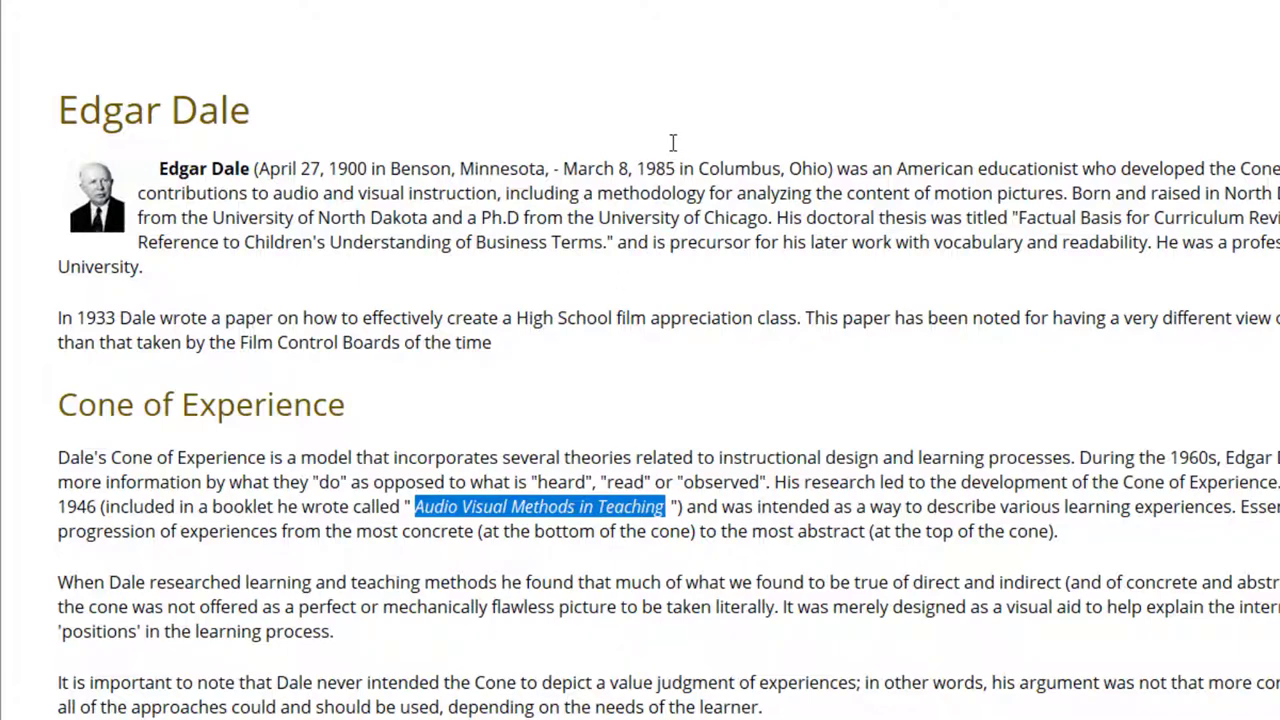
mouse_move(500, 448)
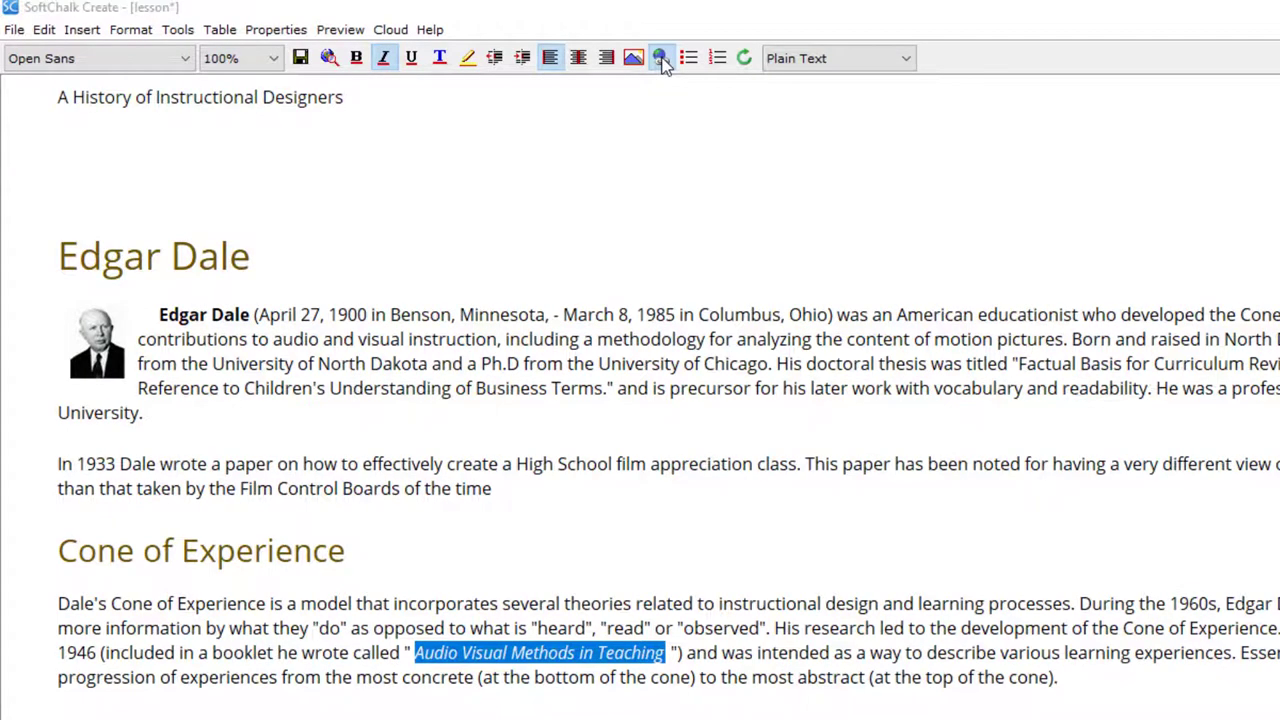
Start a hyperlink on the booklet title and set its link type to Cloud File.
click(660, 57)
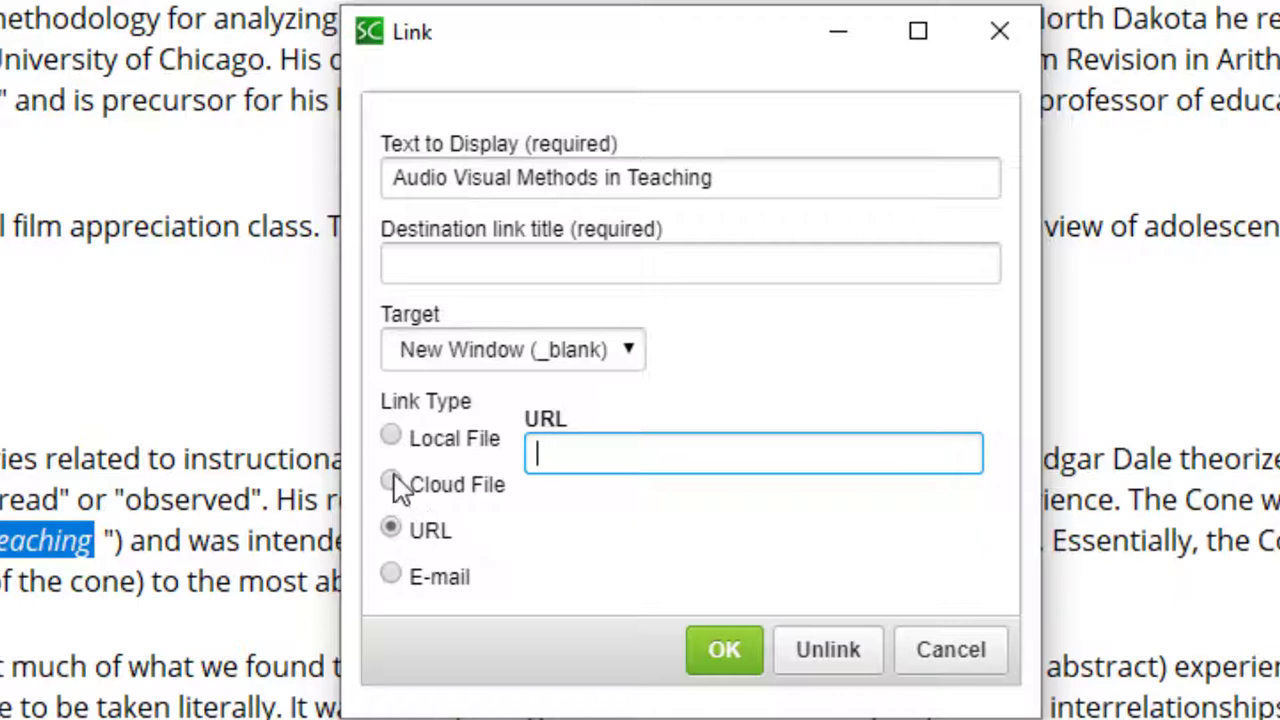
click(390, 484)
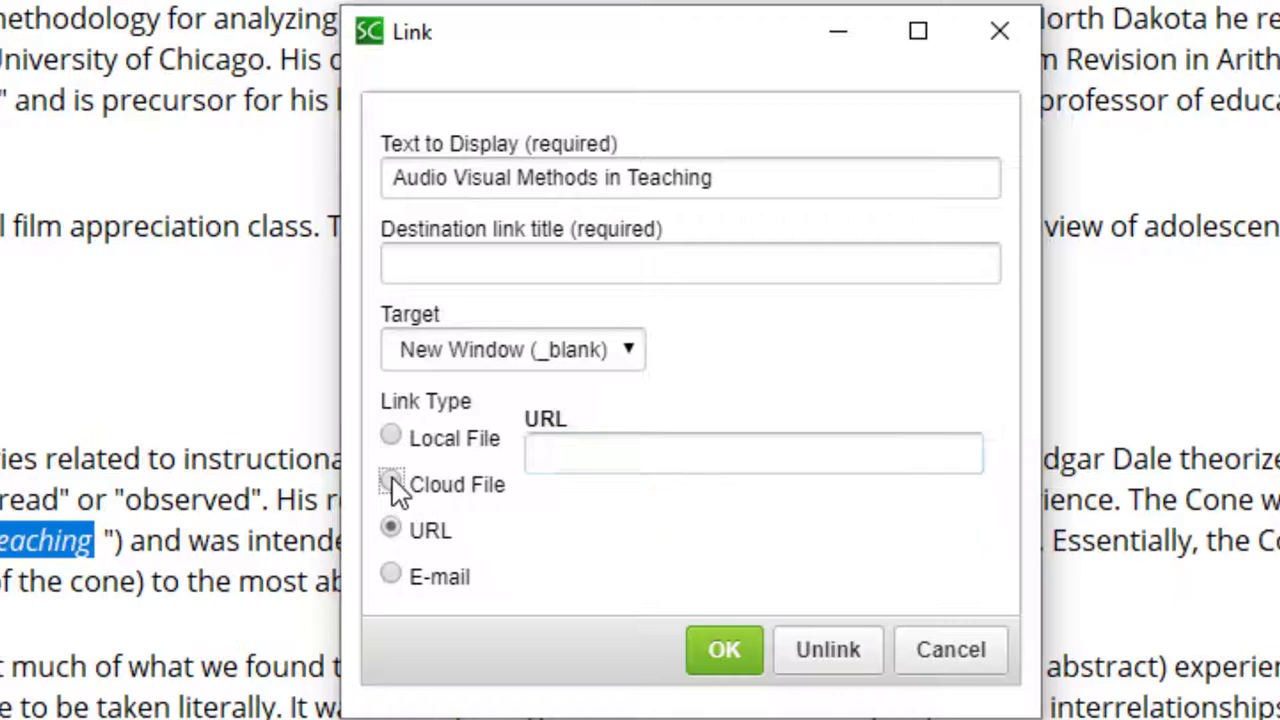
click(390, 484)
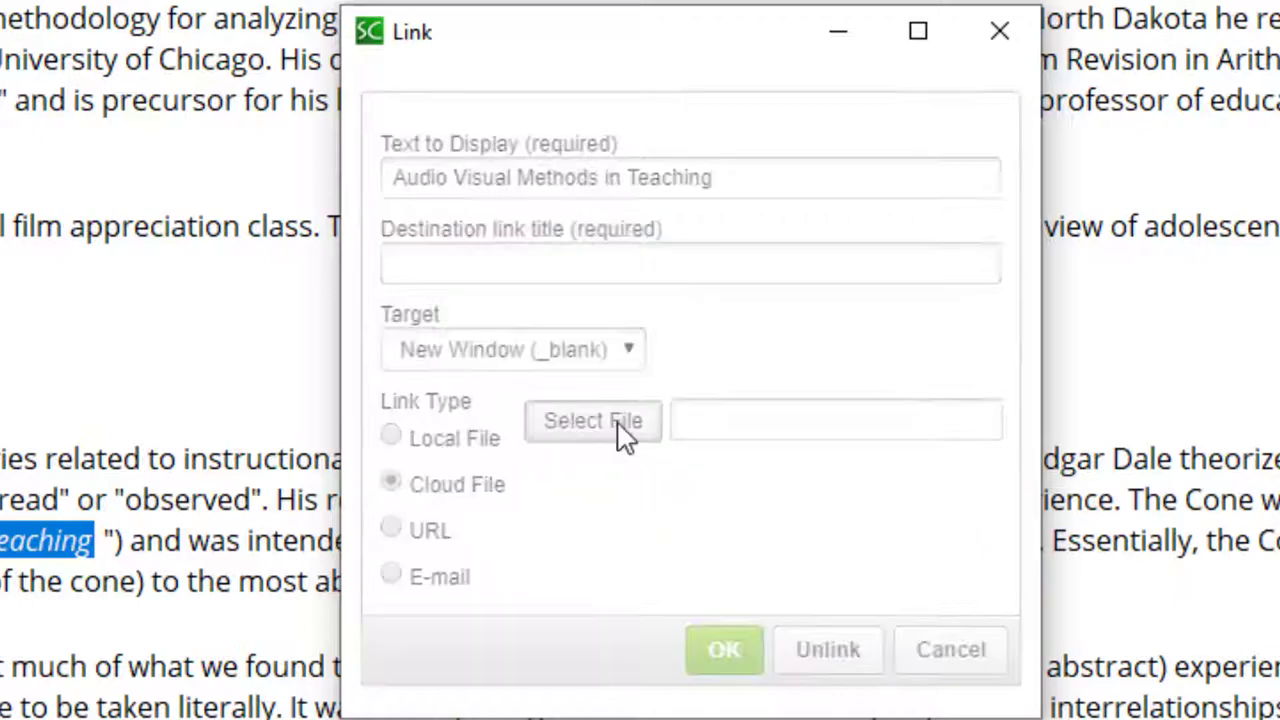
Choose audio-visualmethodsinTeaching.pdf from the EDU-301 - PDF's cloud folder as the link target.
click(592, 420)
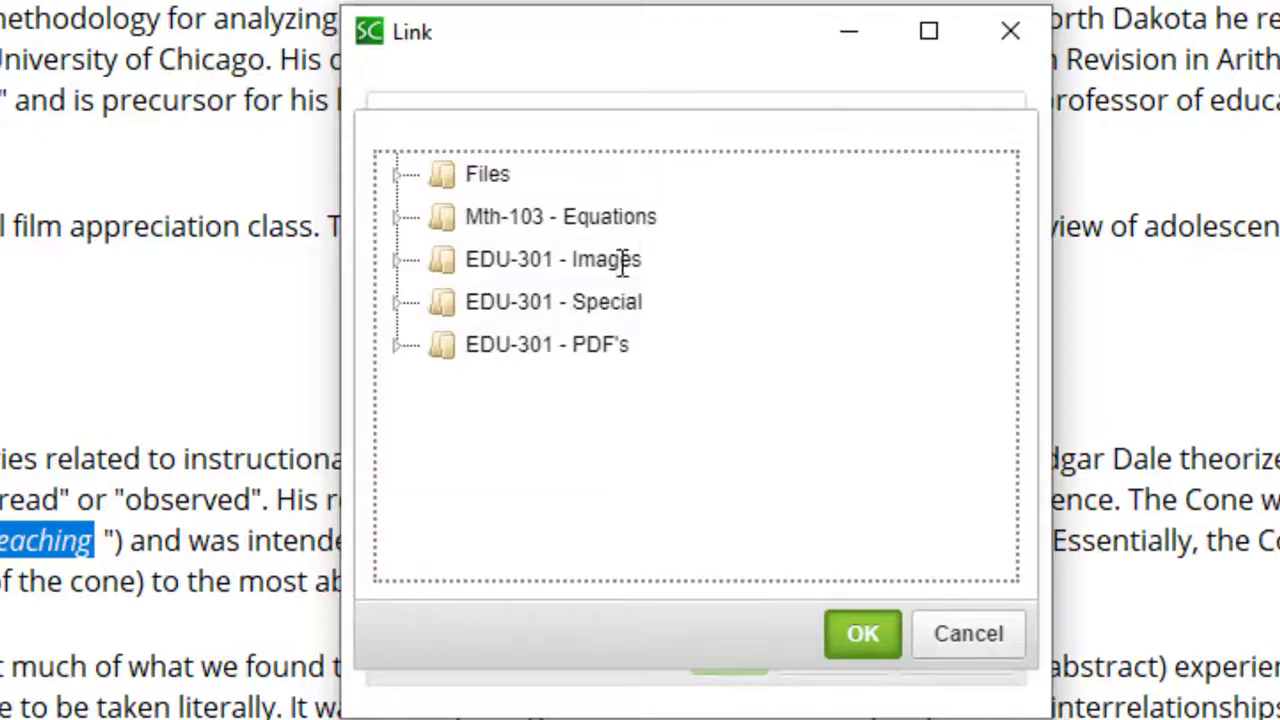
click(553, 259)
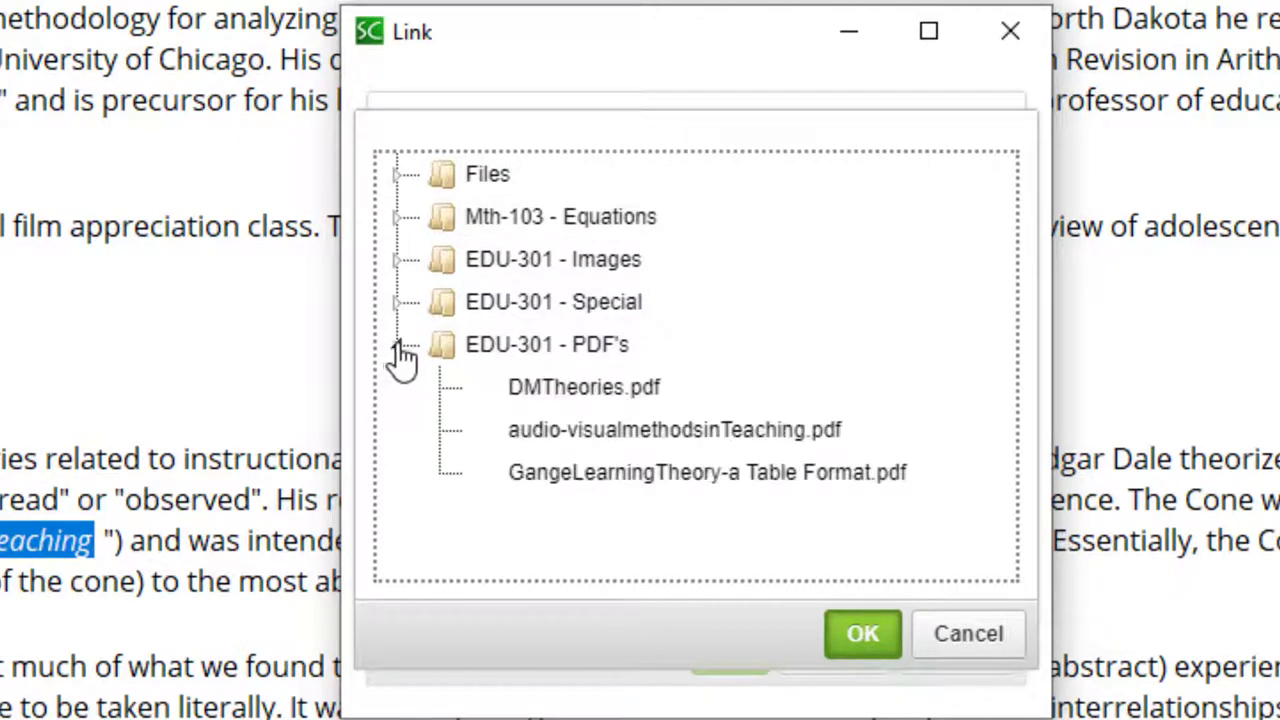
click(674, 429)
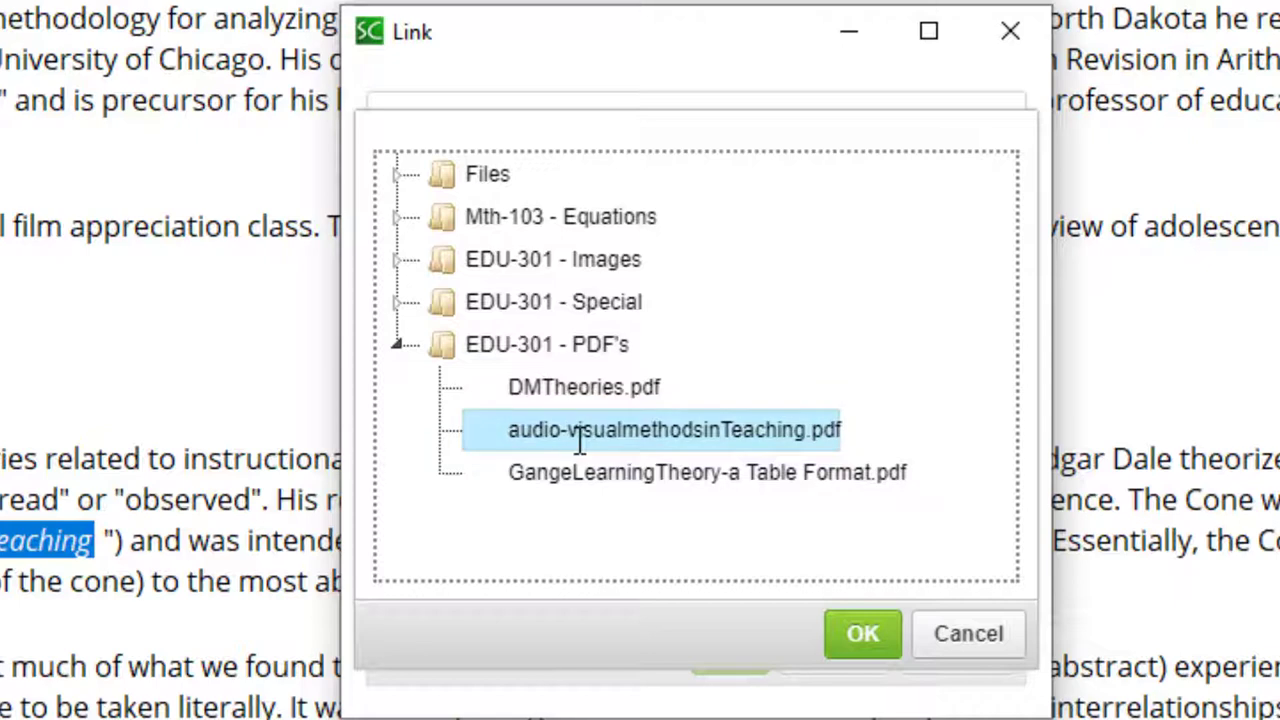
mouse_move(775, 575)
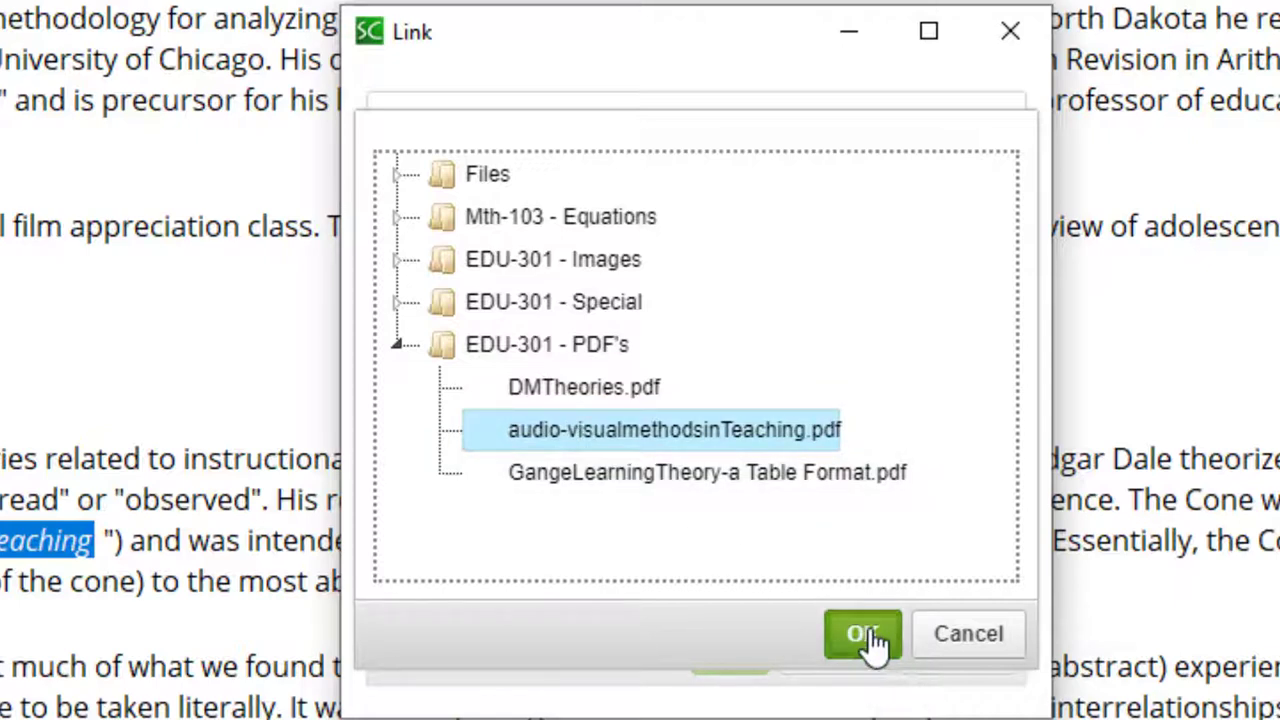
click(861, 633)
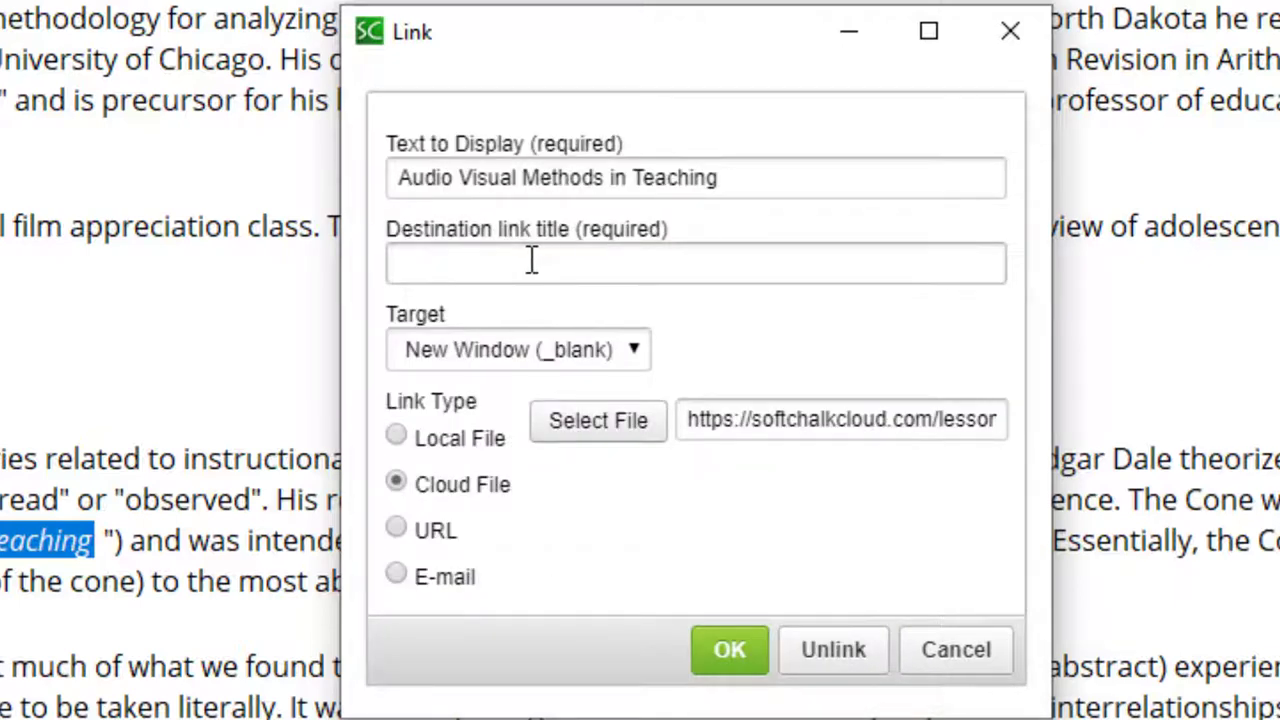
Give the link the title 'A Booklet written by Edgar Dale' and create it.
text(A Booklet written by Edgar Dale)
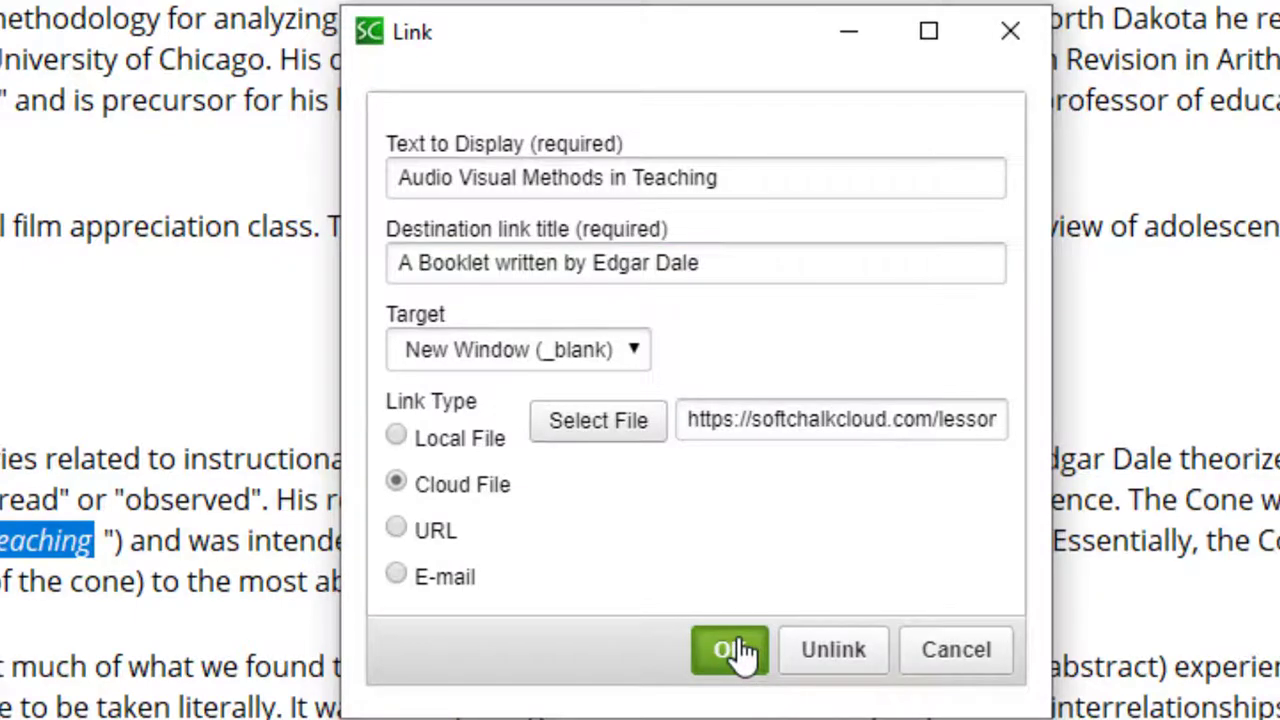
click(729, 650)
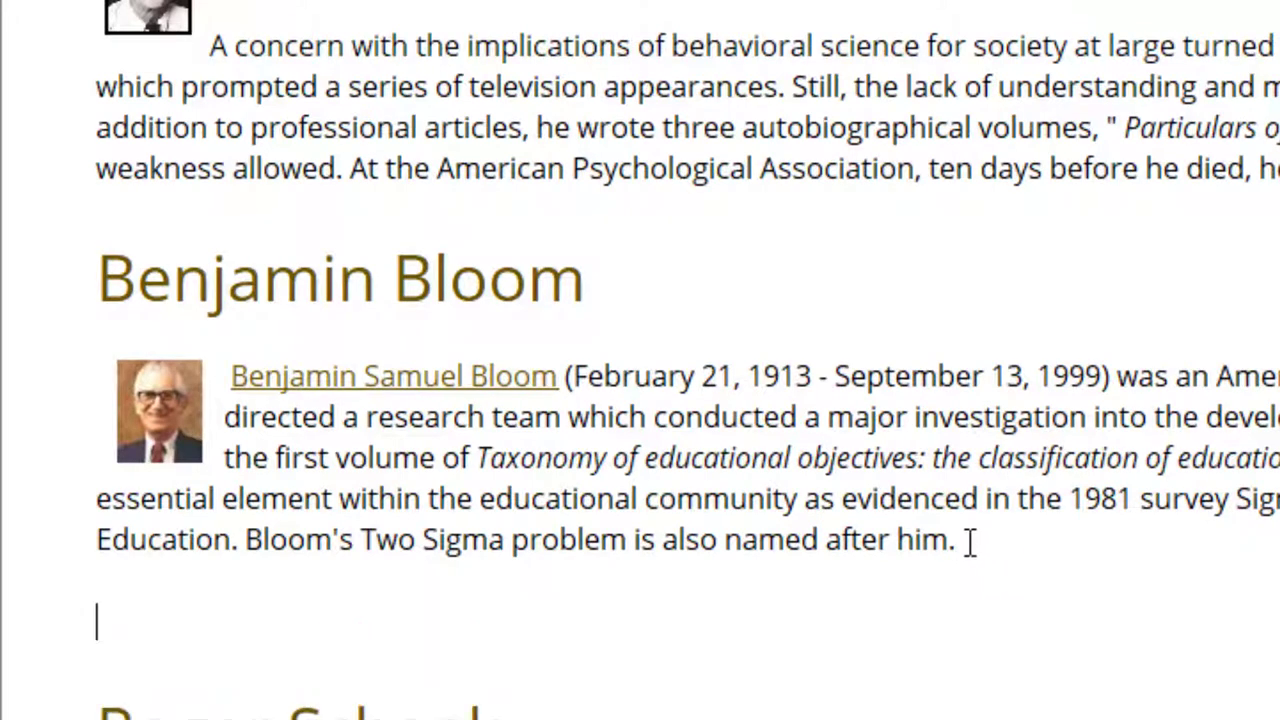
mouse_move(994, 504)
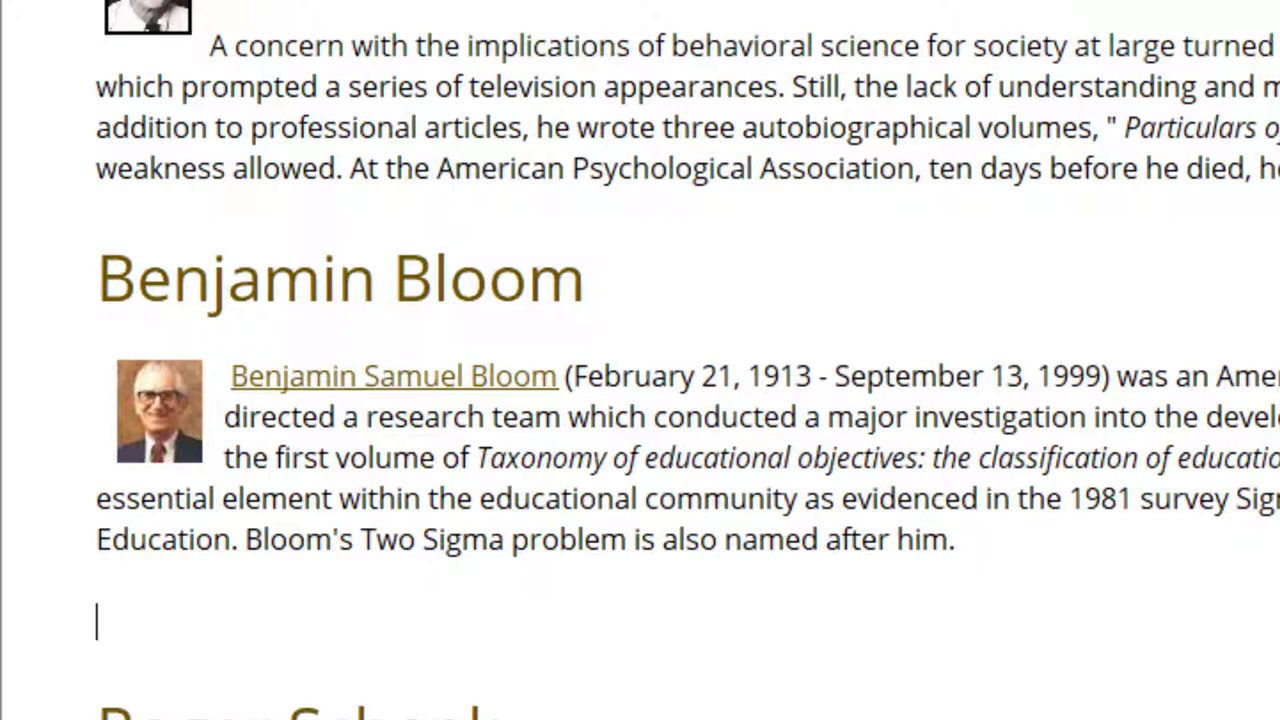
Open the Insert menu below the Benjamin Bloom paragraph.
click(136, 49)
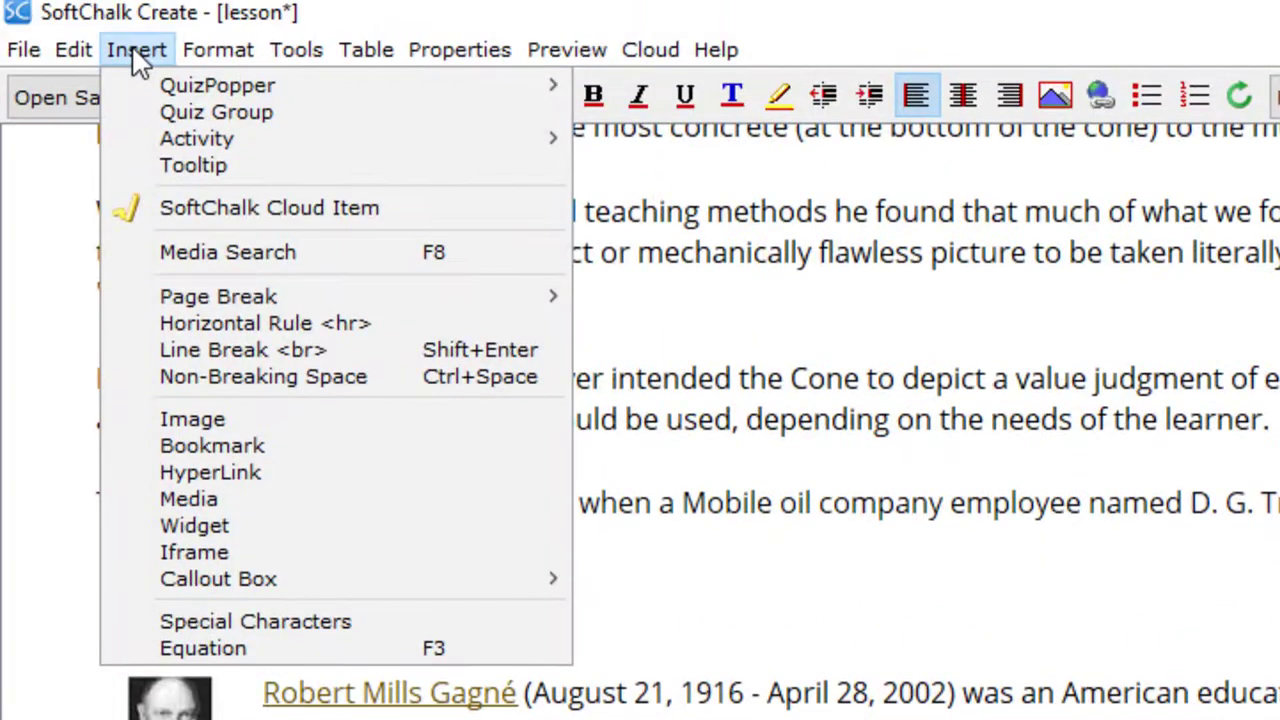
mouse_move(227, 251)
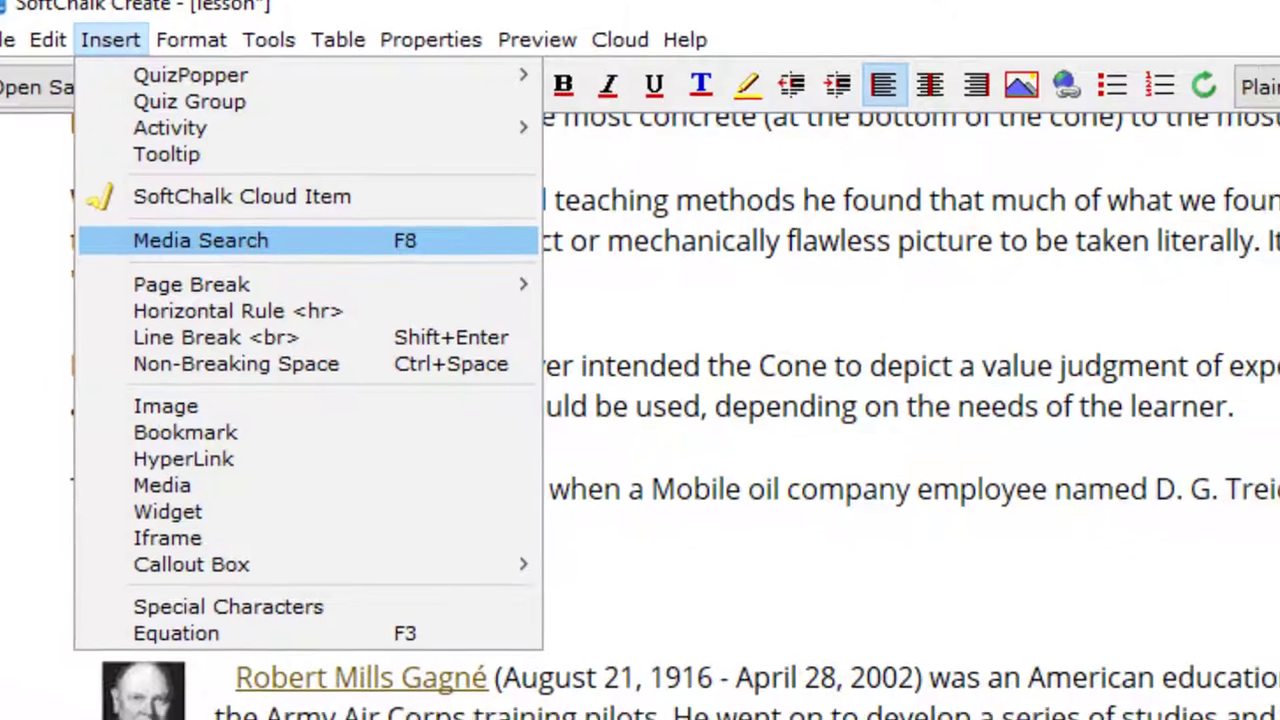
Search media for 'Blooms Taxonomy' and insert the 'Structuring The Learning Journey' YouTube video.
click(200, 240)
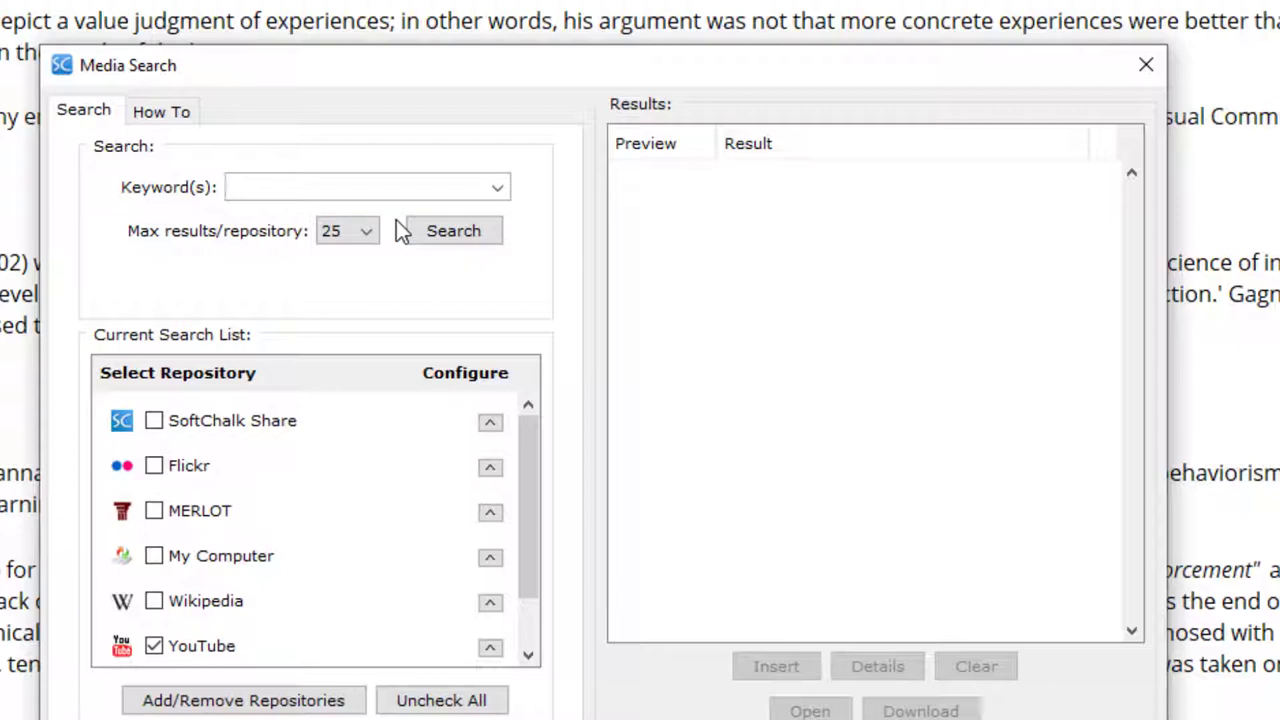
text("Blooms Taxonomy)
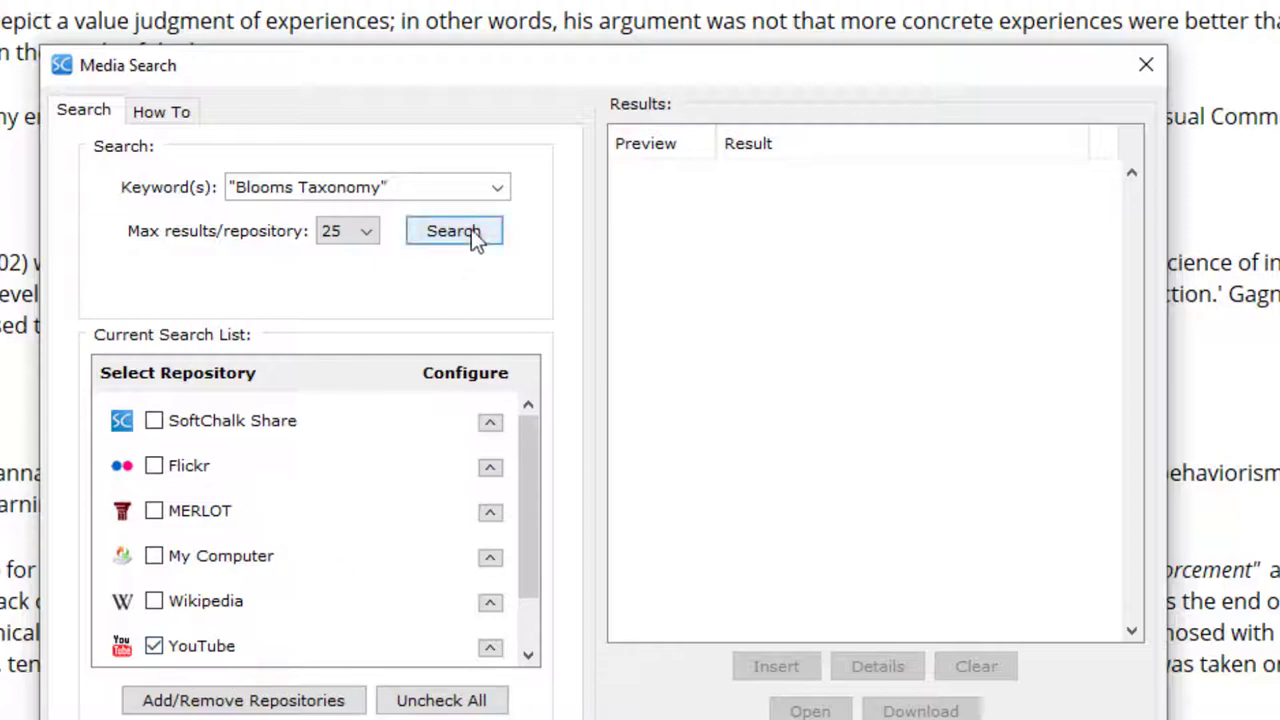
click(453, 231)
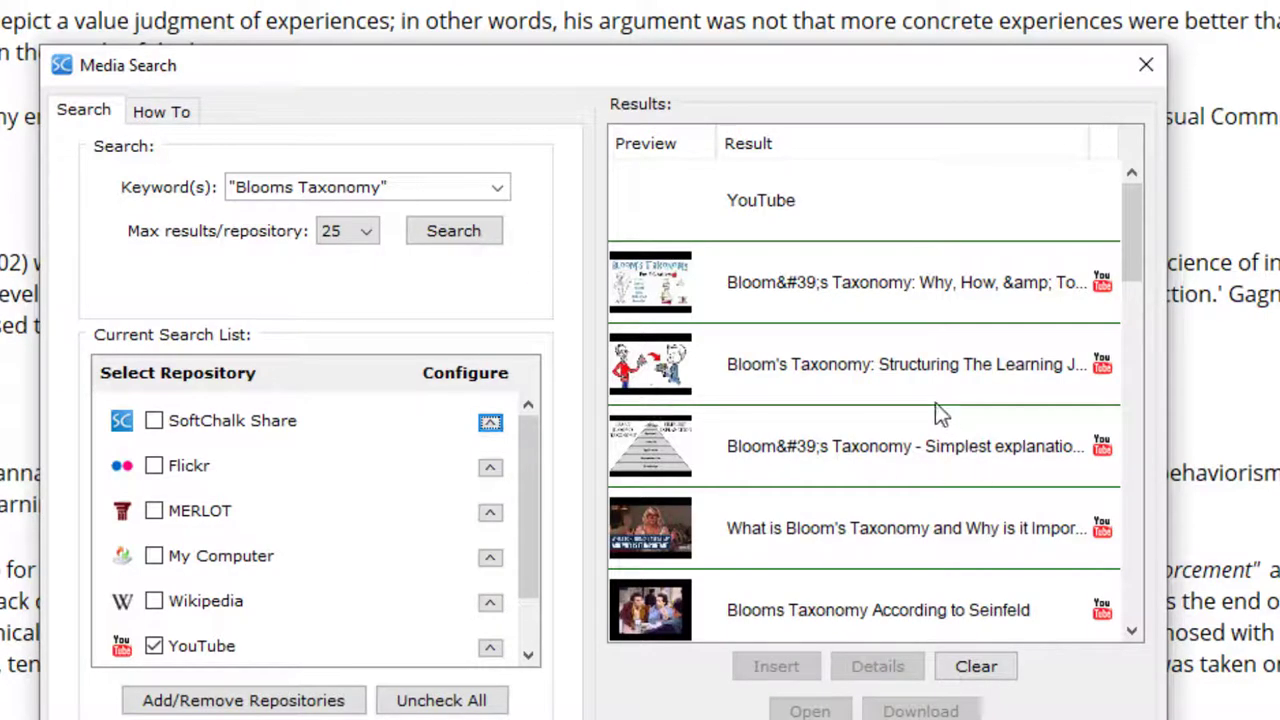
mouse_move(925, 380)
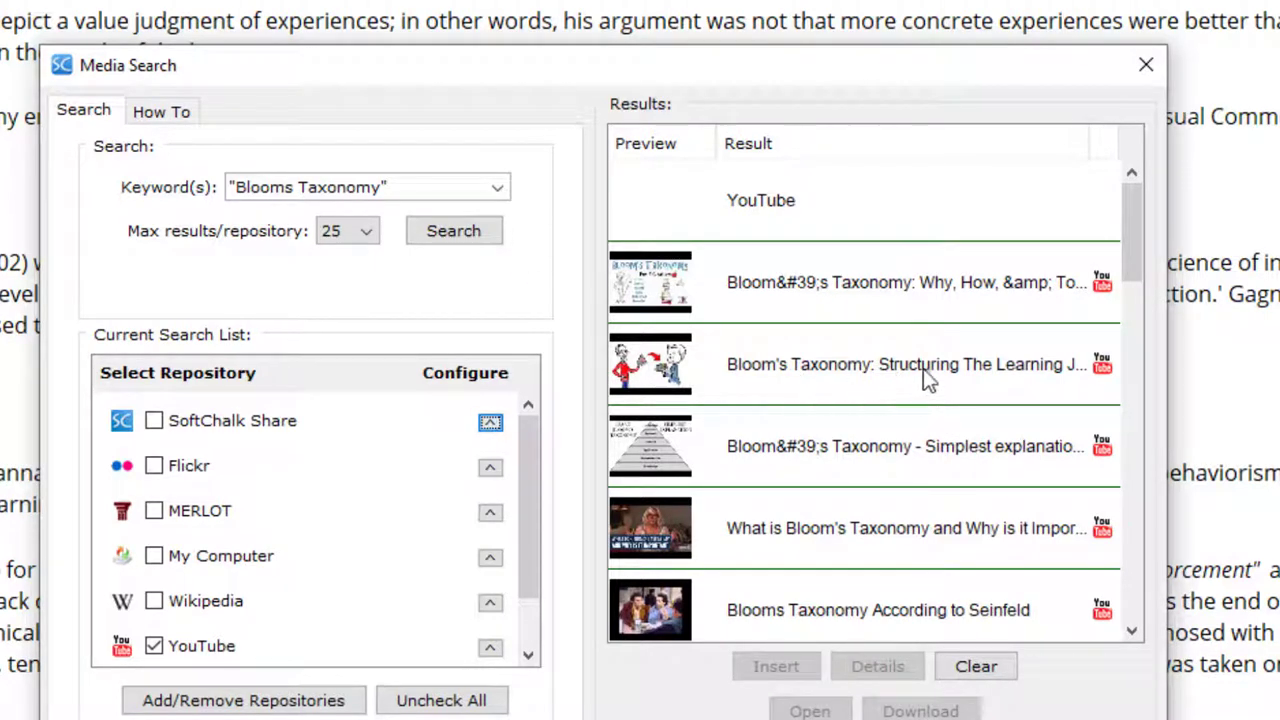
click(903, 364)
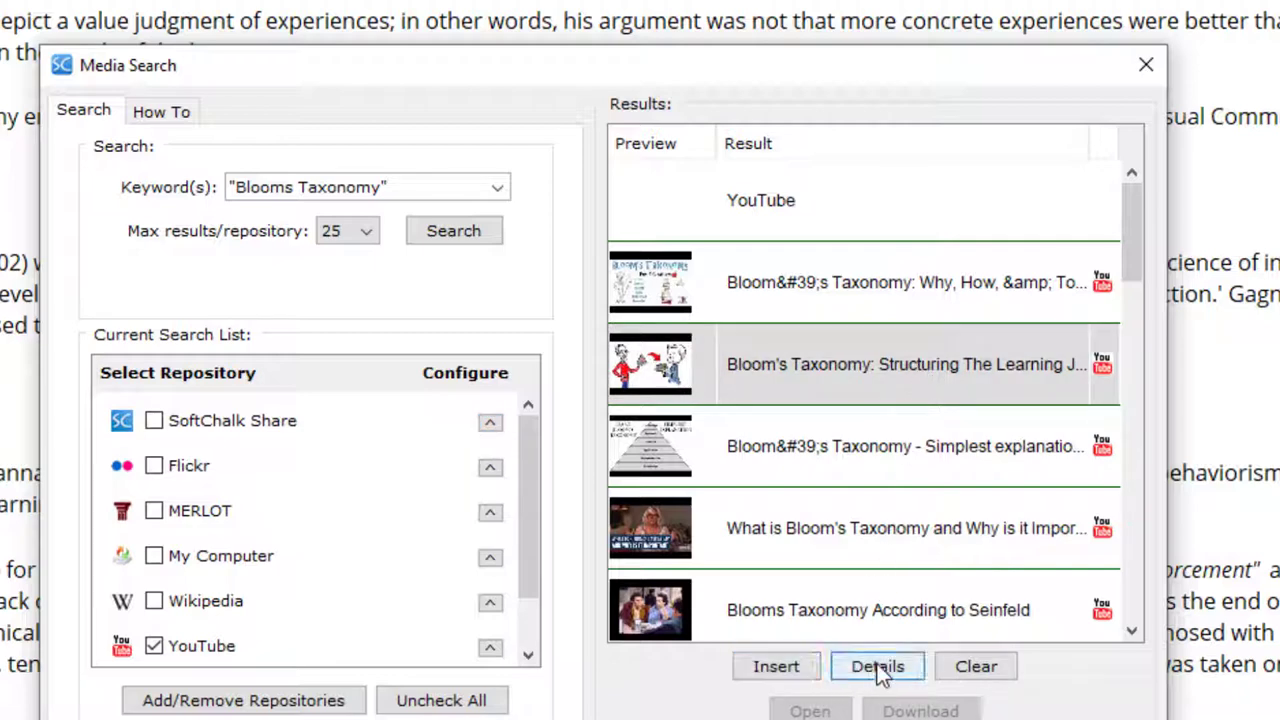
click(877, 666)
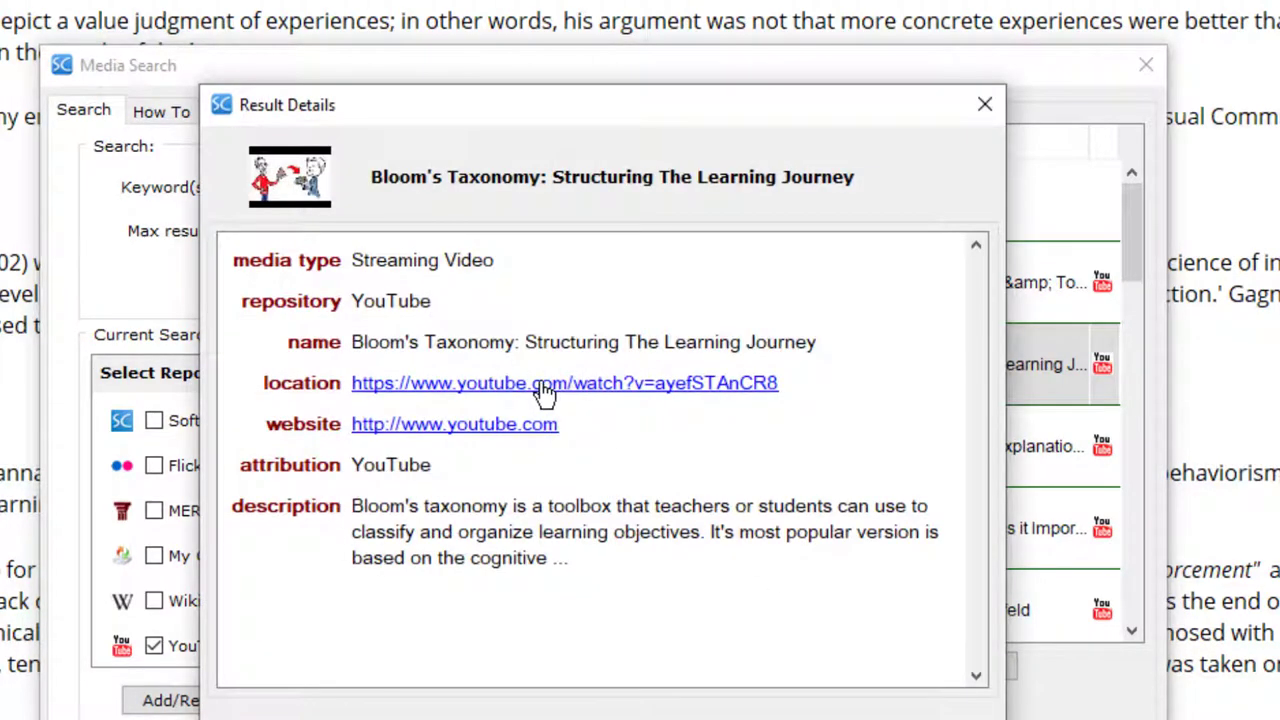
click(984, 104)
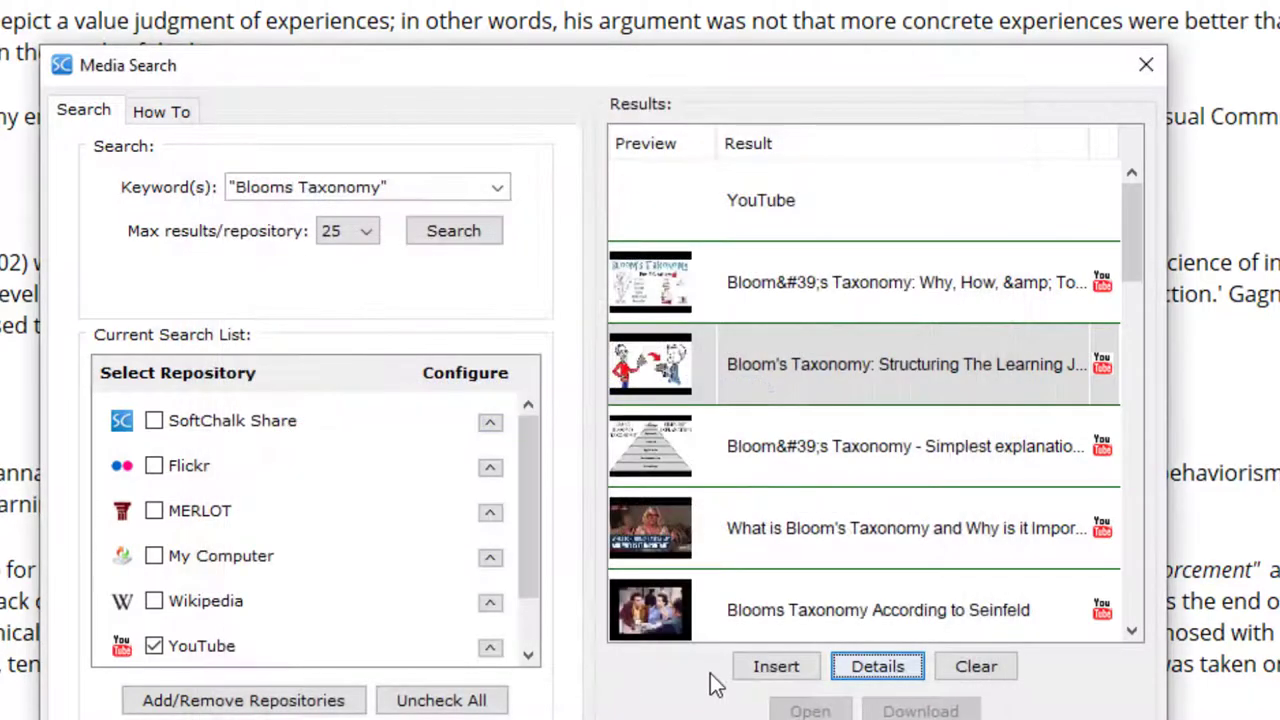
click(776, 666)
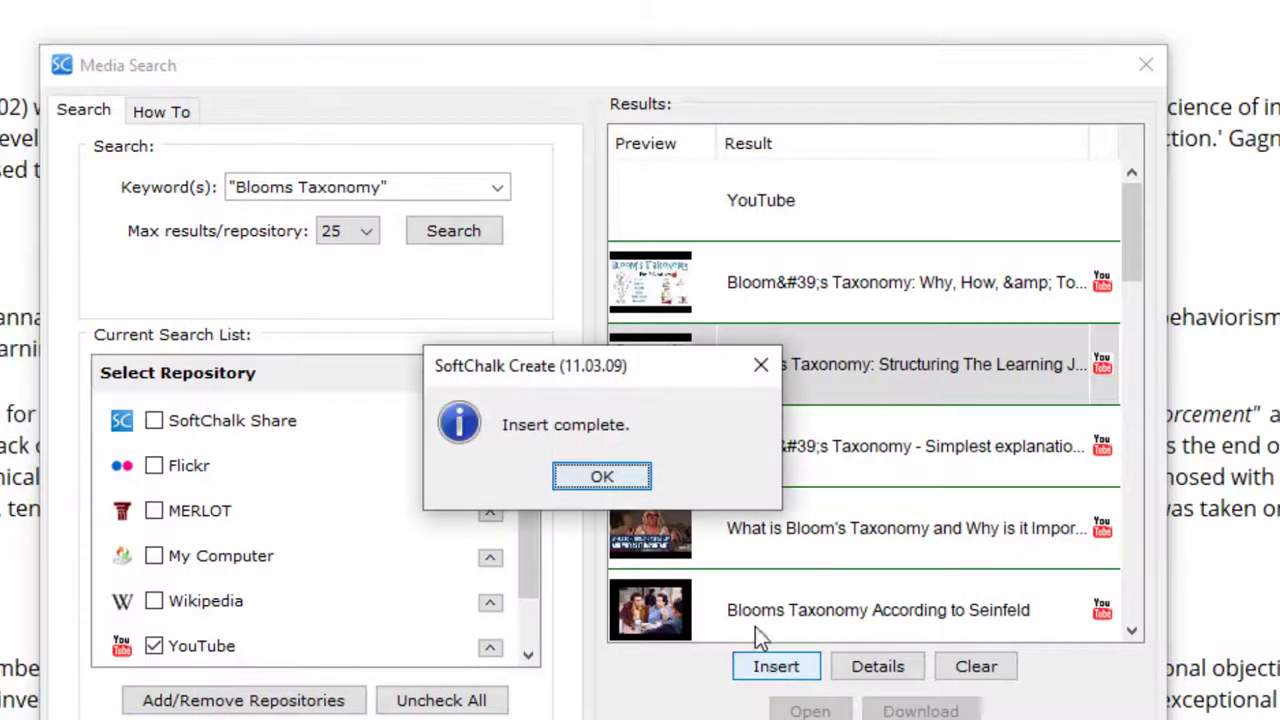
click(601, 476)
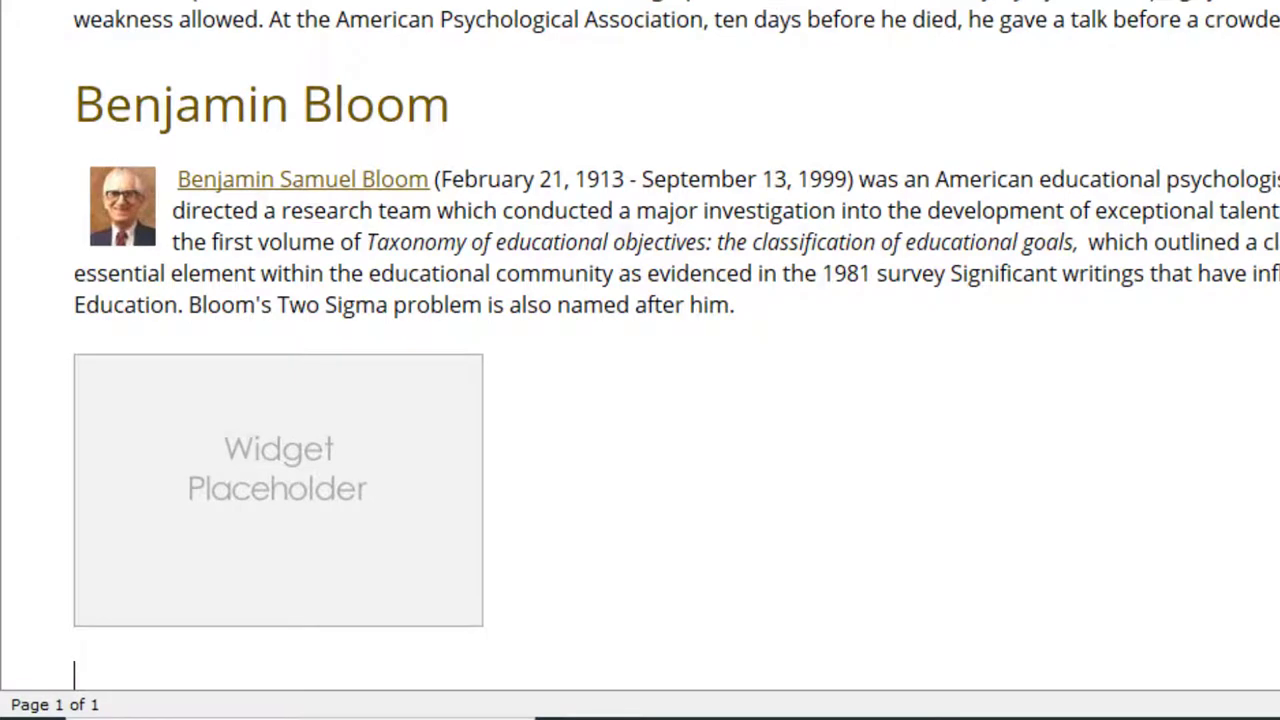
Start a new QuizPopper Essay question below the Bloom video.
click(104, 37)
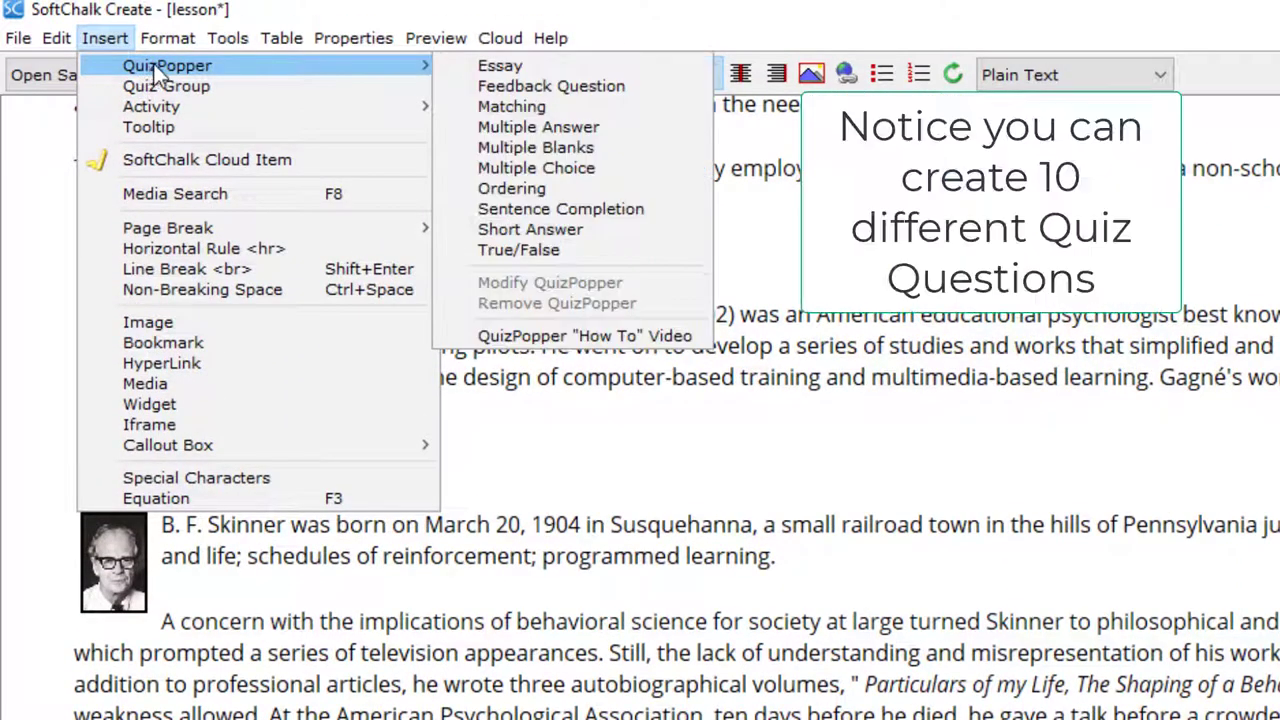
mouse_move(520, 72)
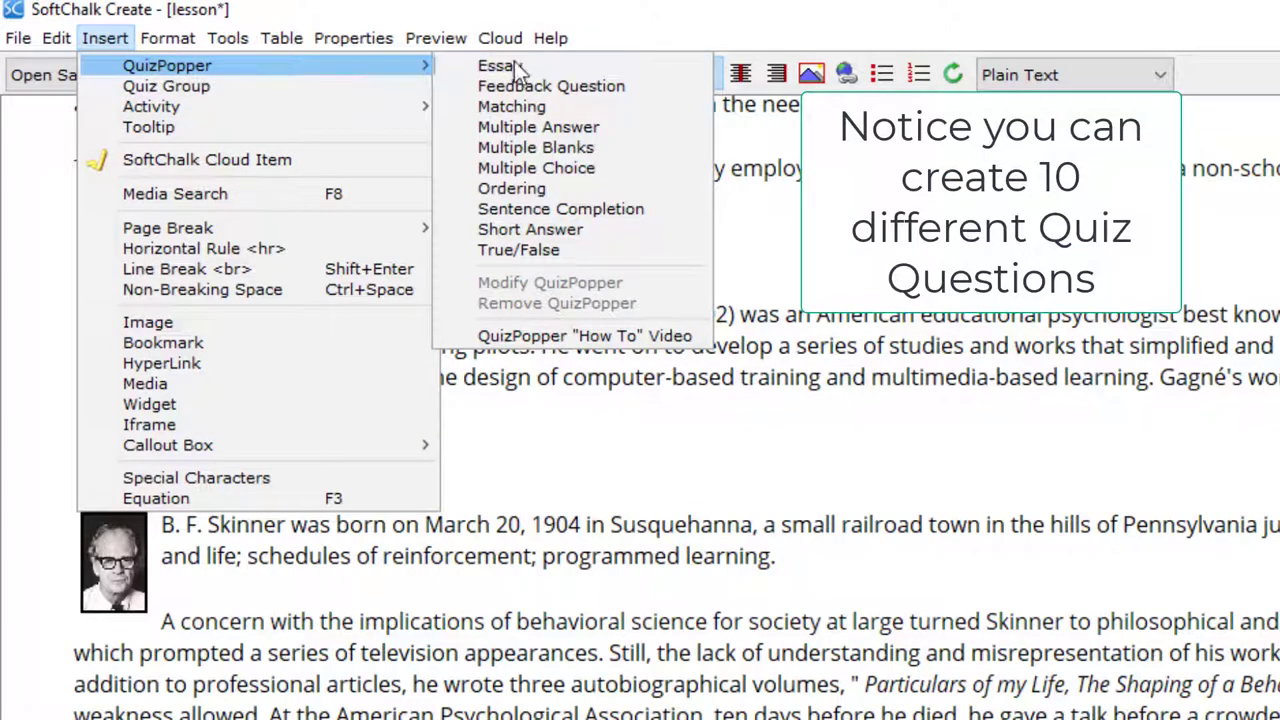
mouse_move(497, 65)
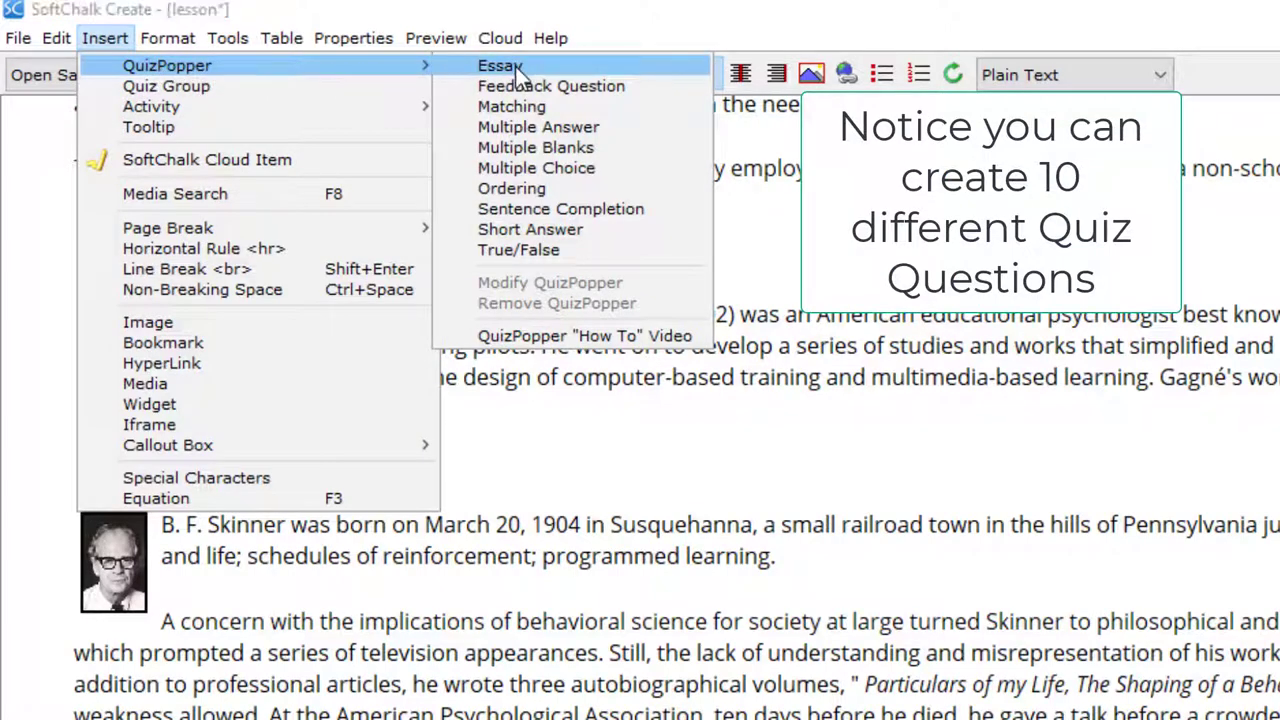
click(500, 65)
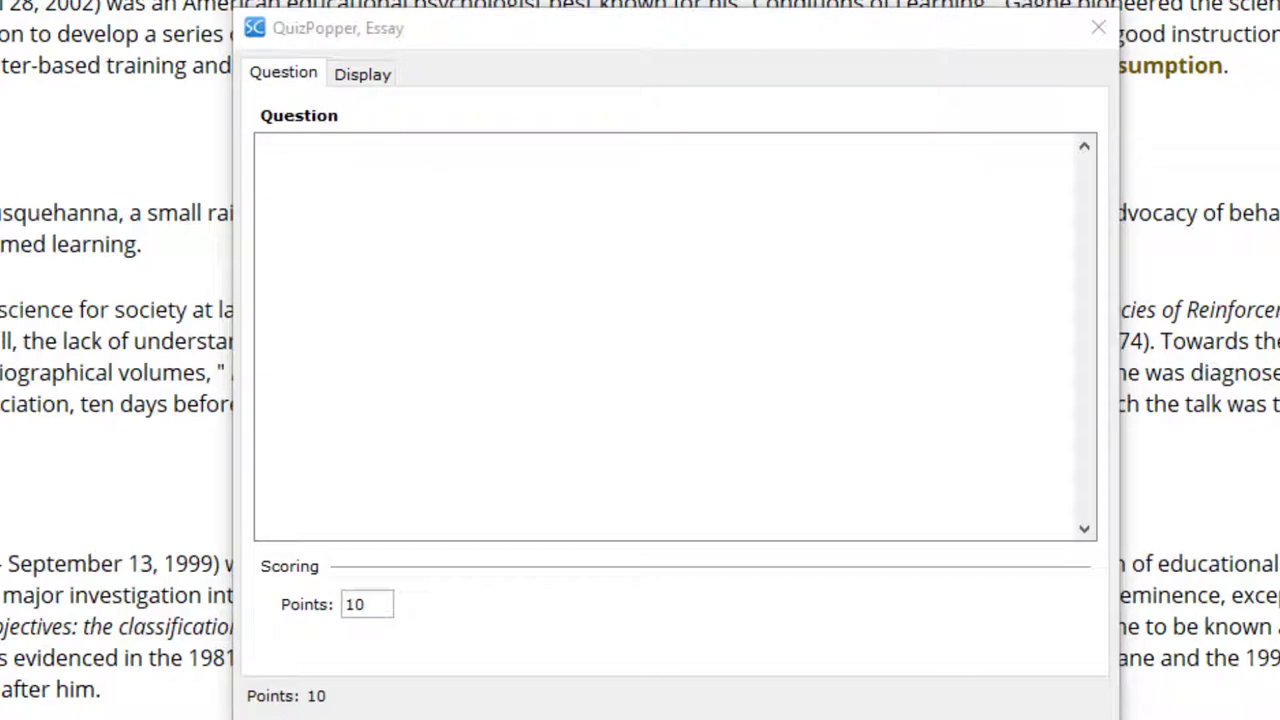
mouse_move(375, 146)
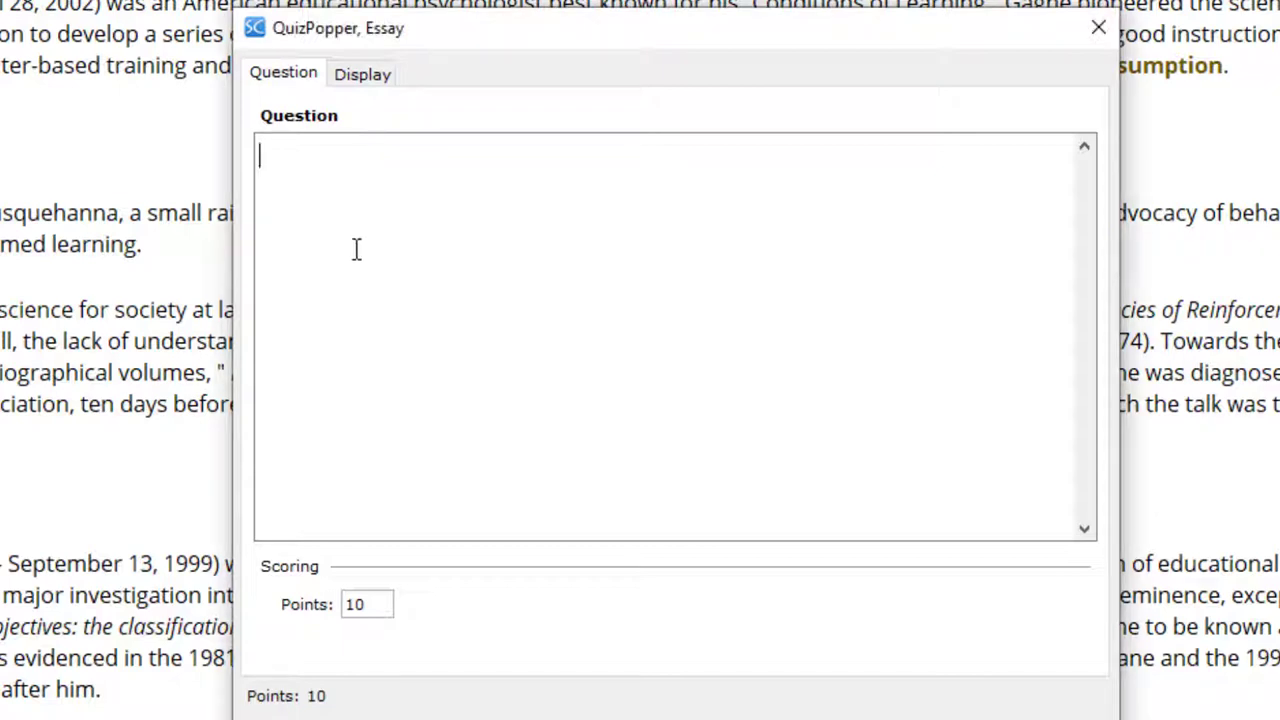
Write the question about three Bloom's Taxonomy applications and title its pop-up 'Enter Your Thoughts'.
text(During the Blooms Taxonomy Video you saw 5 different applications of his taxonomy. Choose three of the applications and discuss the merits of each.)
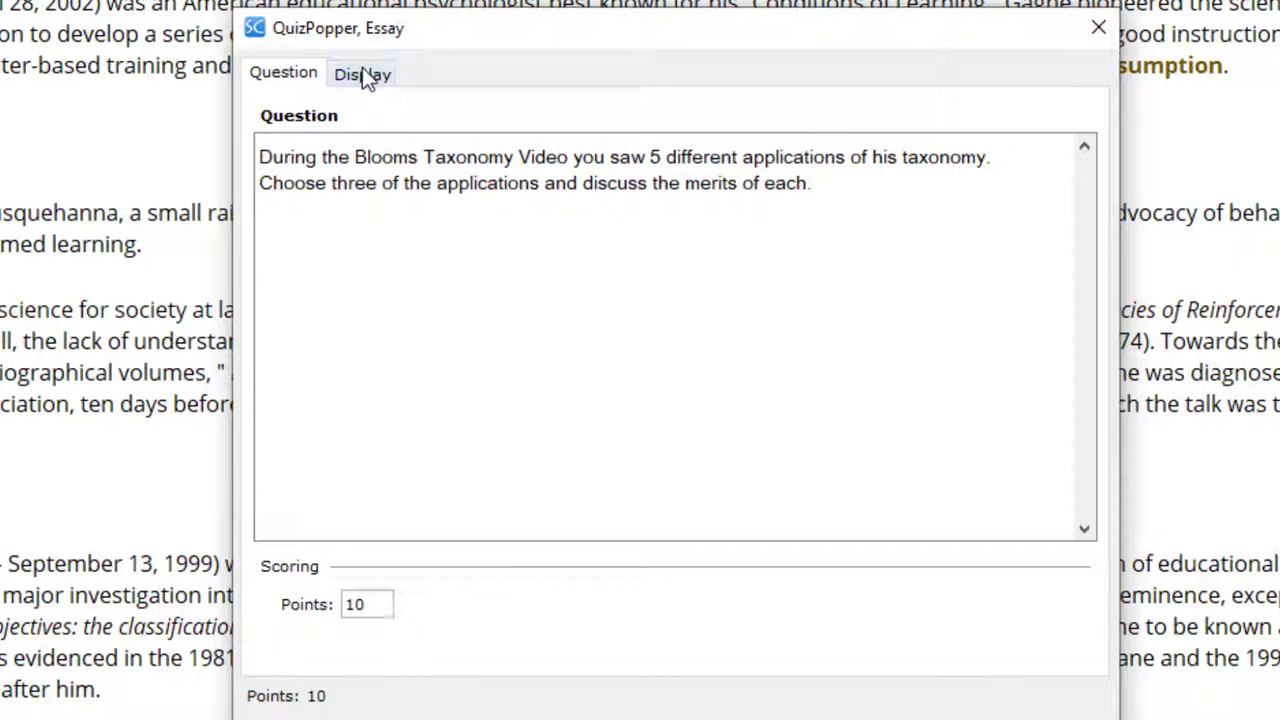
click(361, 72)
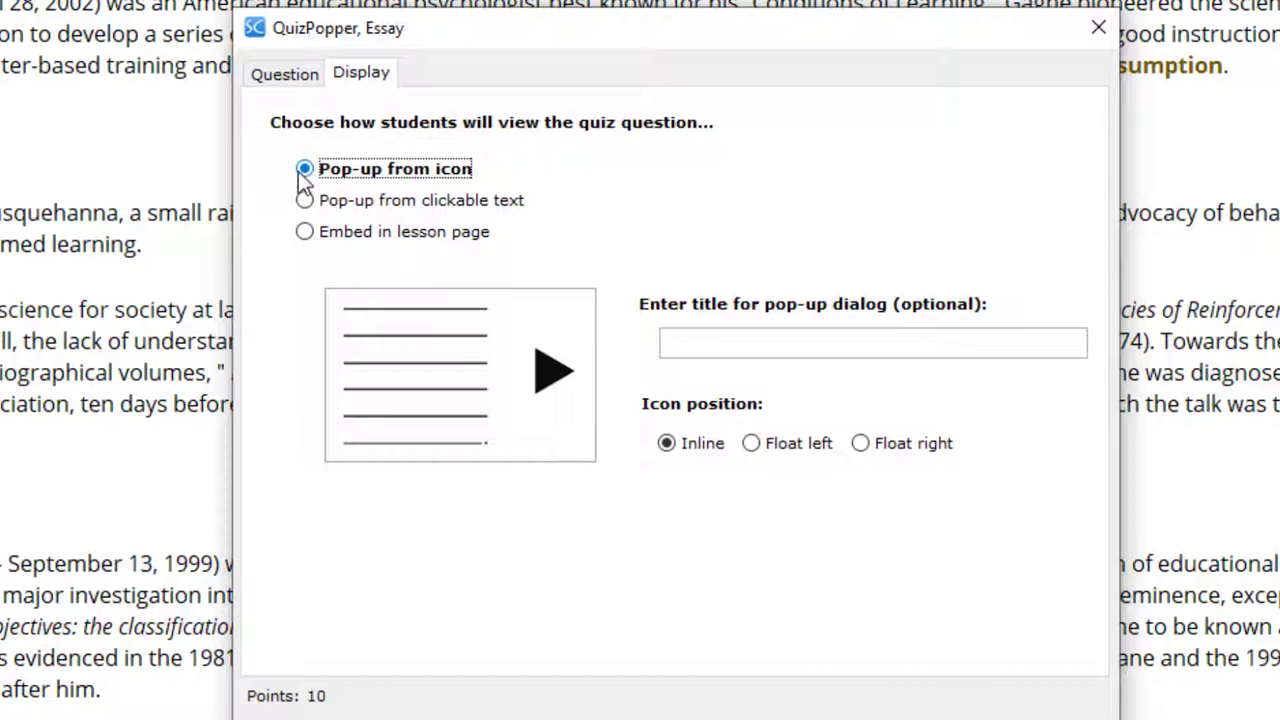
mouse_move(485, 208)
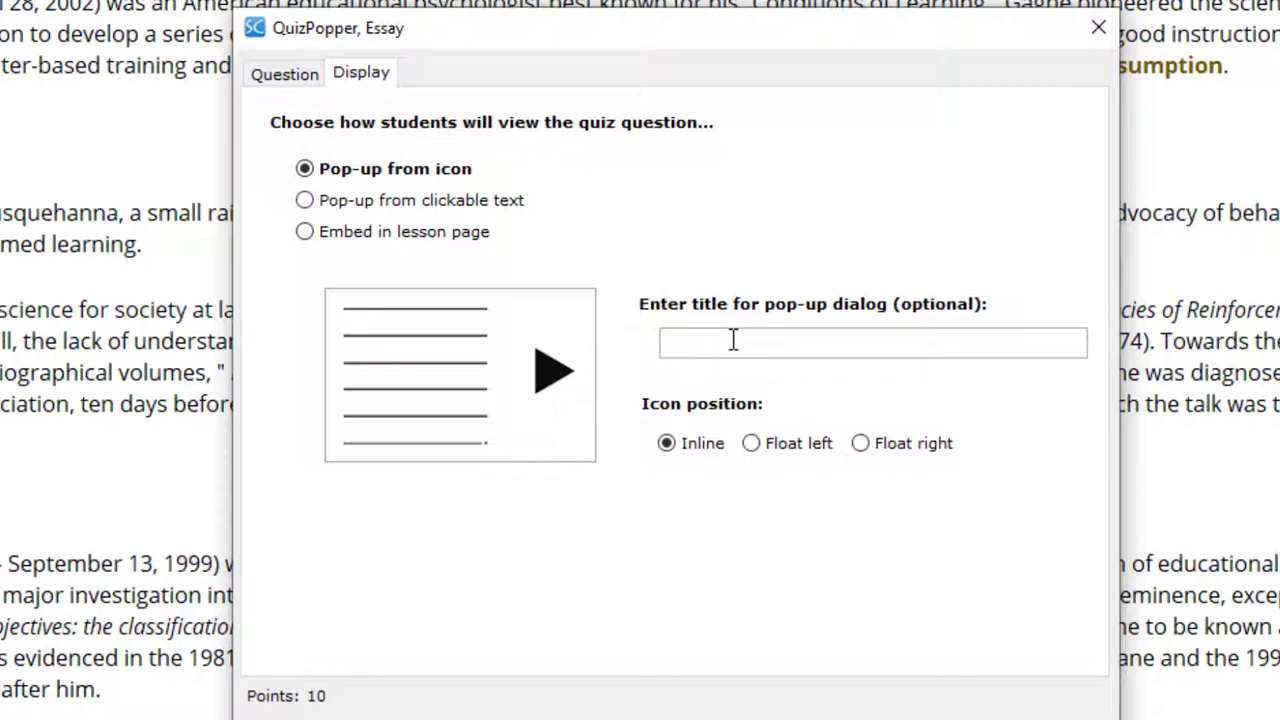
text(Enter Your Thoughts)
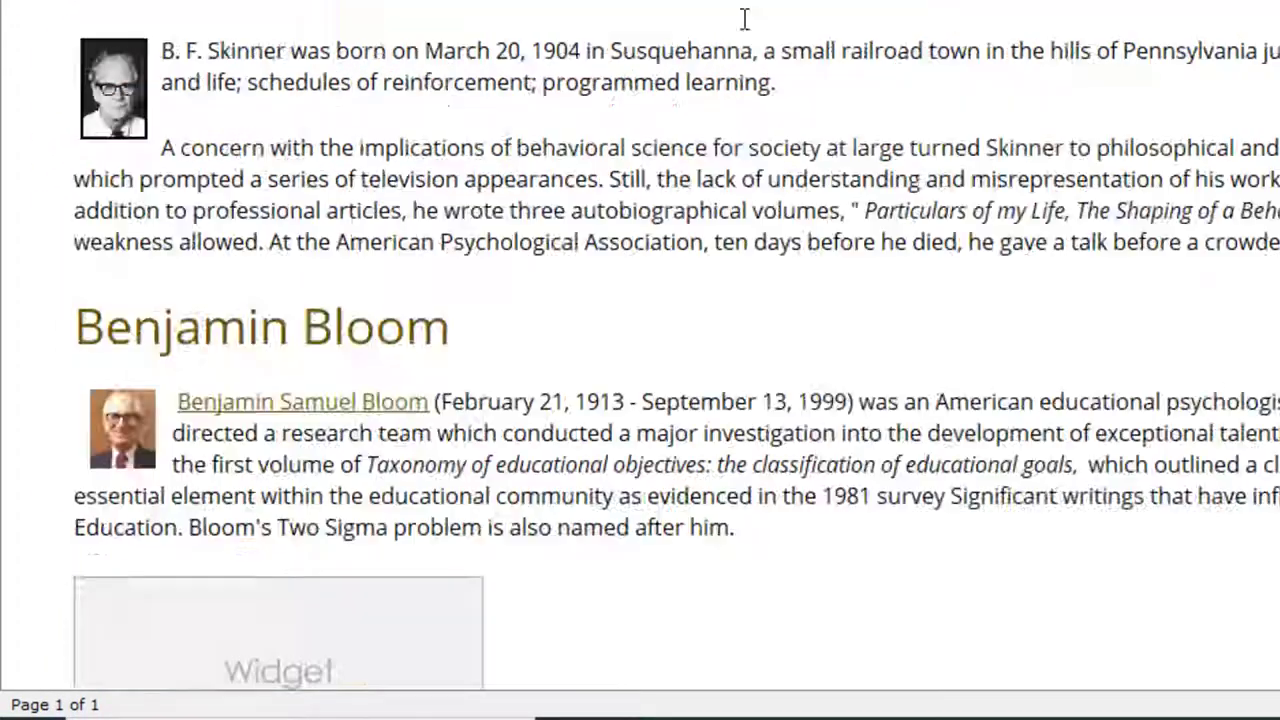
Style 'A History of Instructional Designers' as Heading 2, then choose Insert > SoftChalk Cloud Item.
scroll(down, 3)
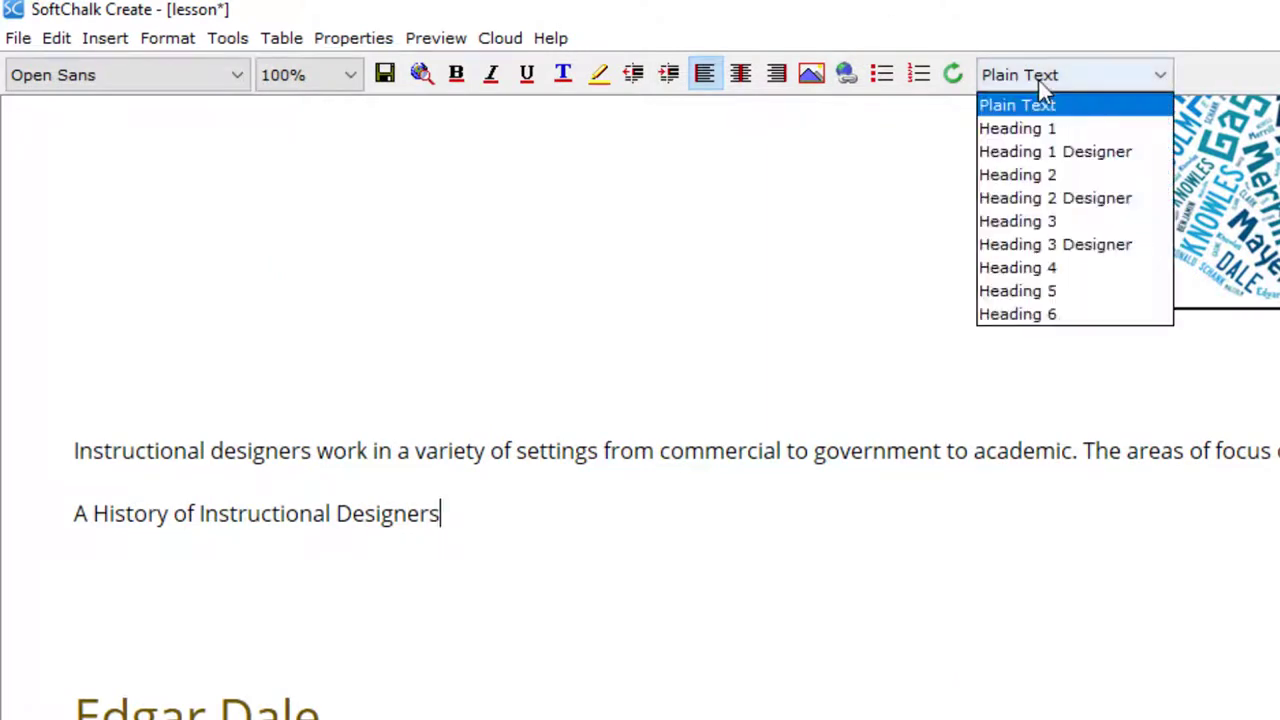
click(1017, 174)
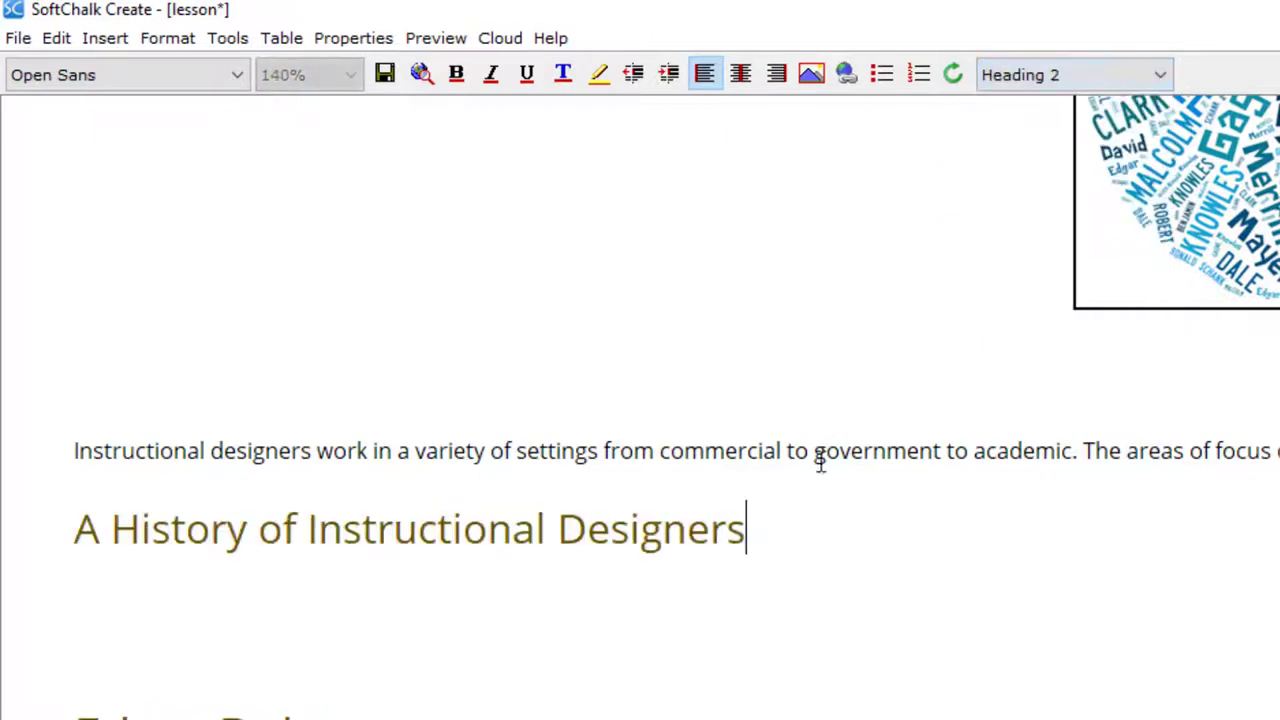
mouse_move(817, 488)
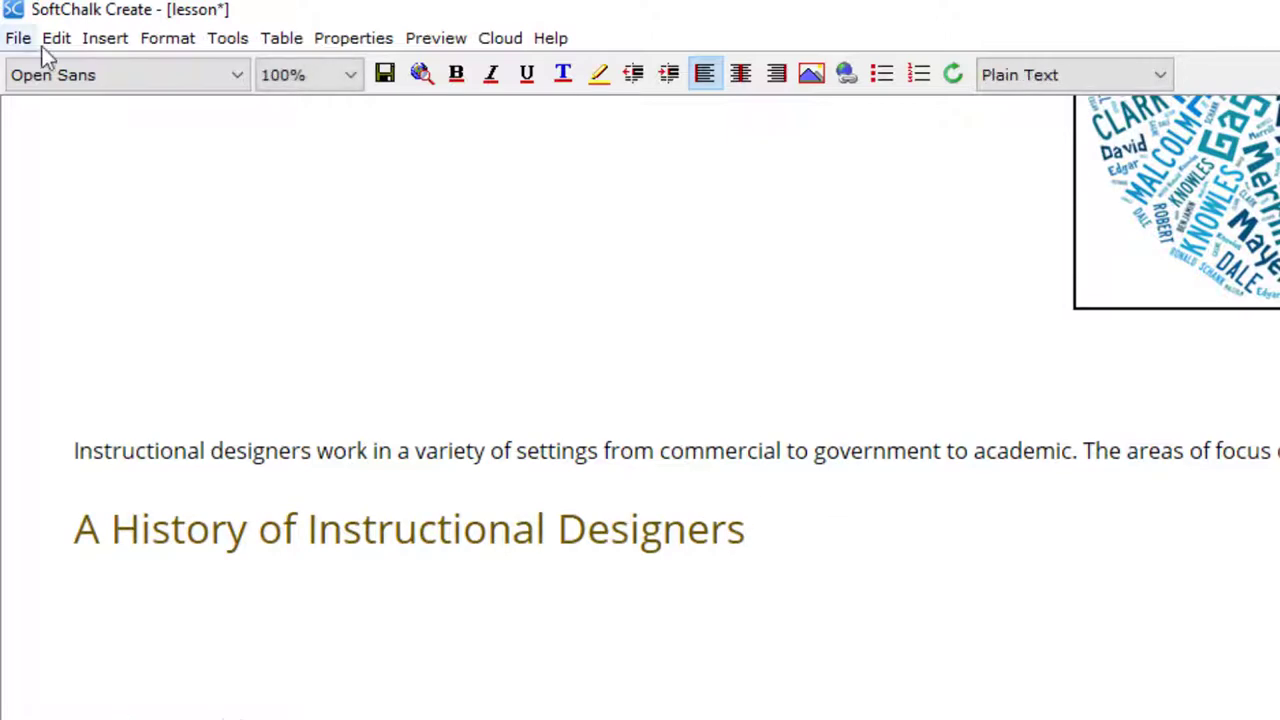
click(104, 37)
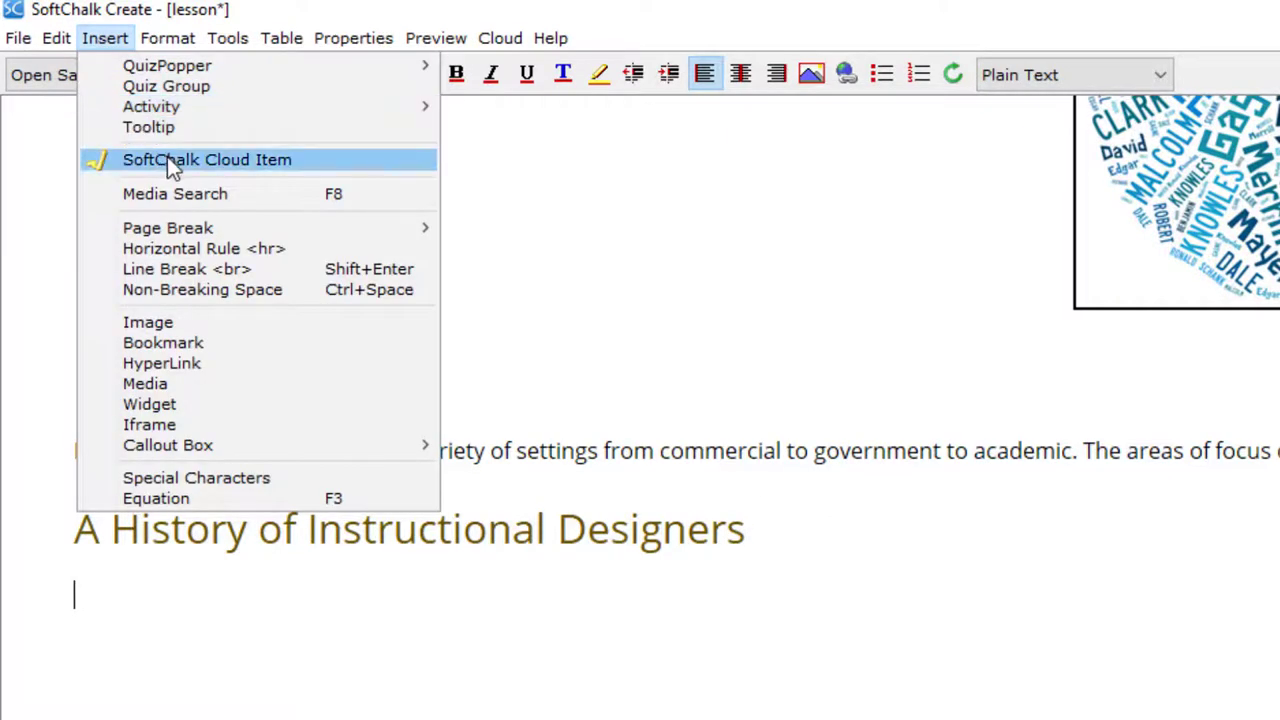
click(206, 159)
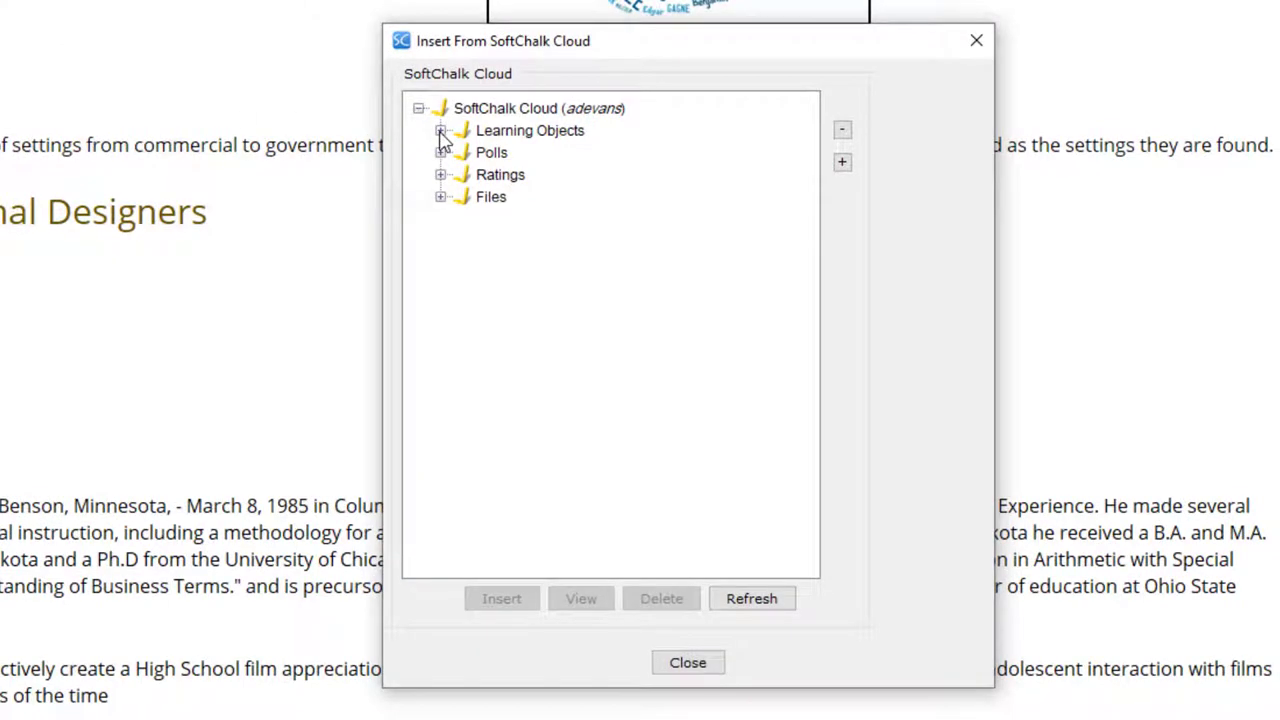
Insert the 'A History of Instructional Designers' activity from Learning Objects > EDU-301.
click(440, 130)
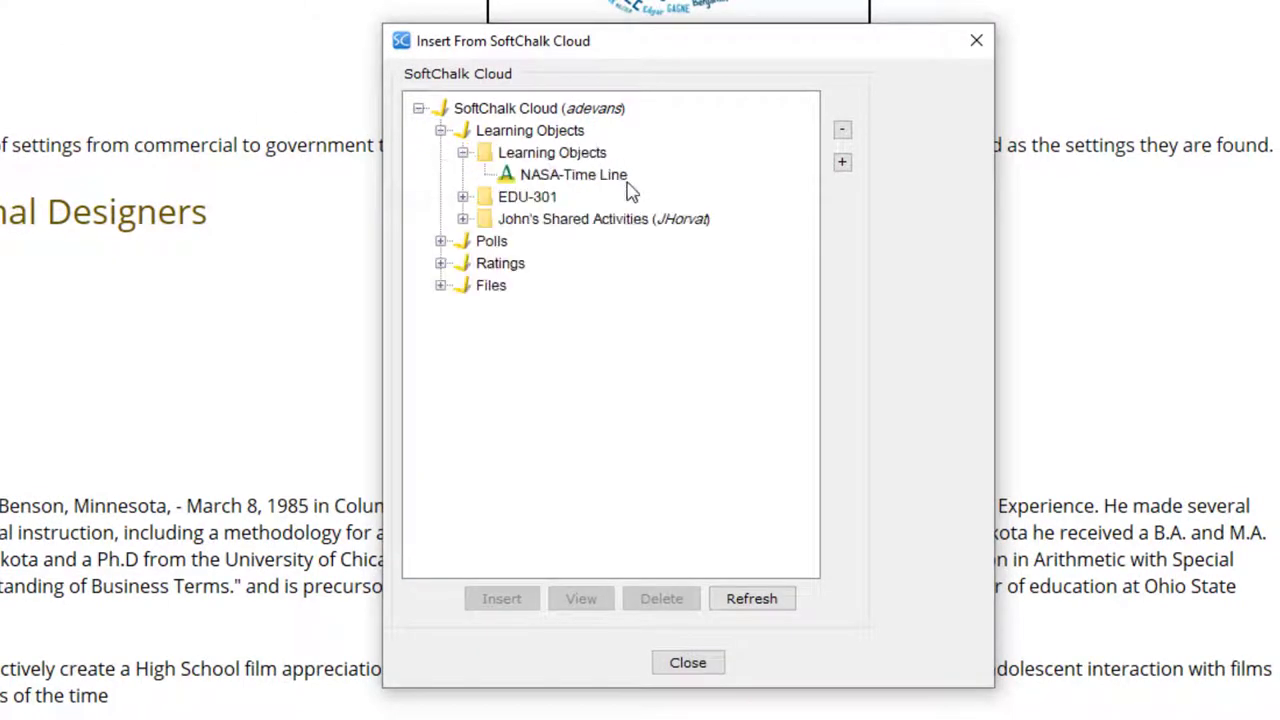
click(463, 196)
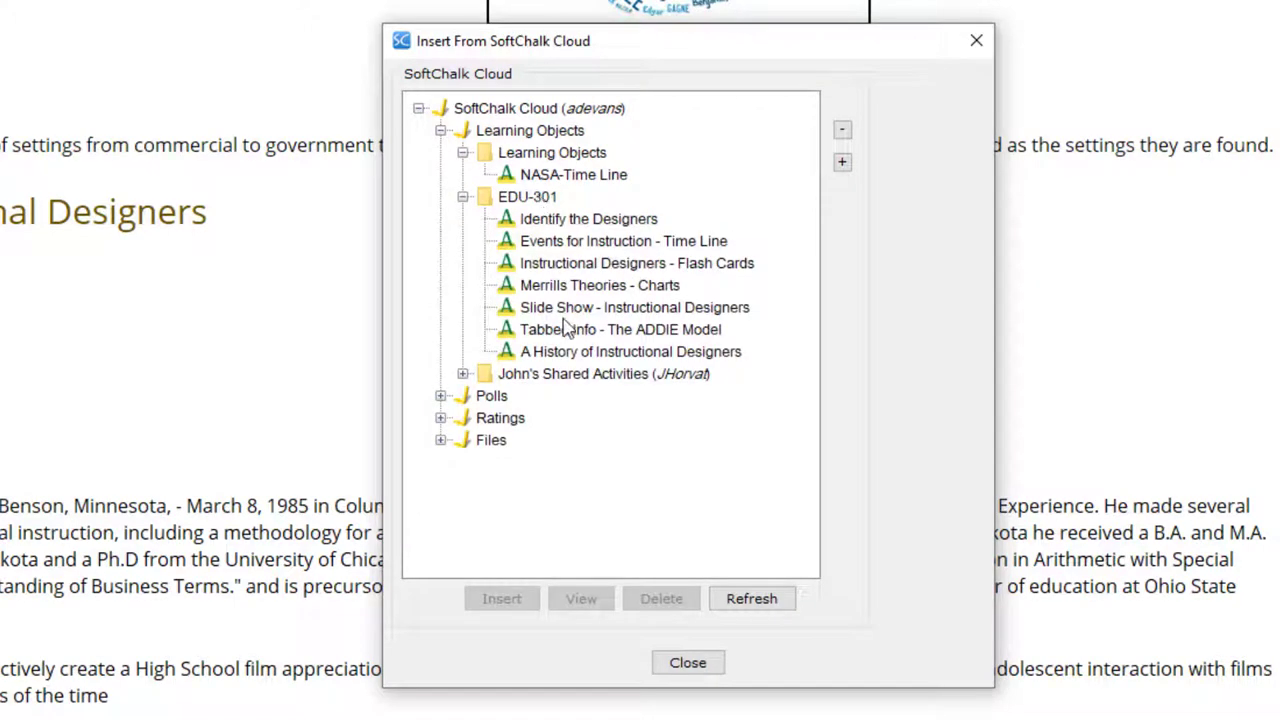
click(630, 351)
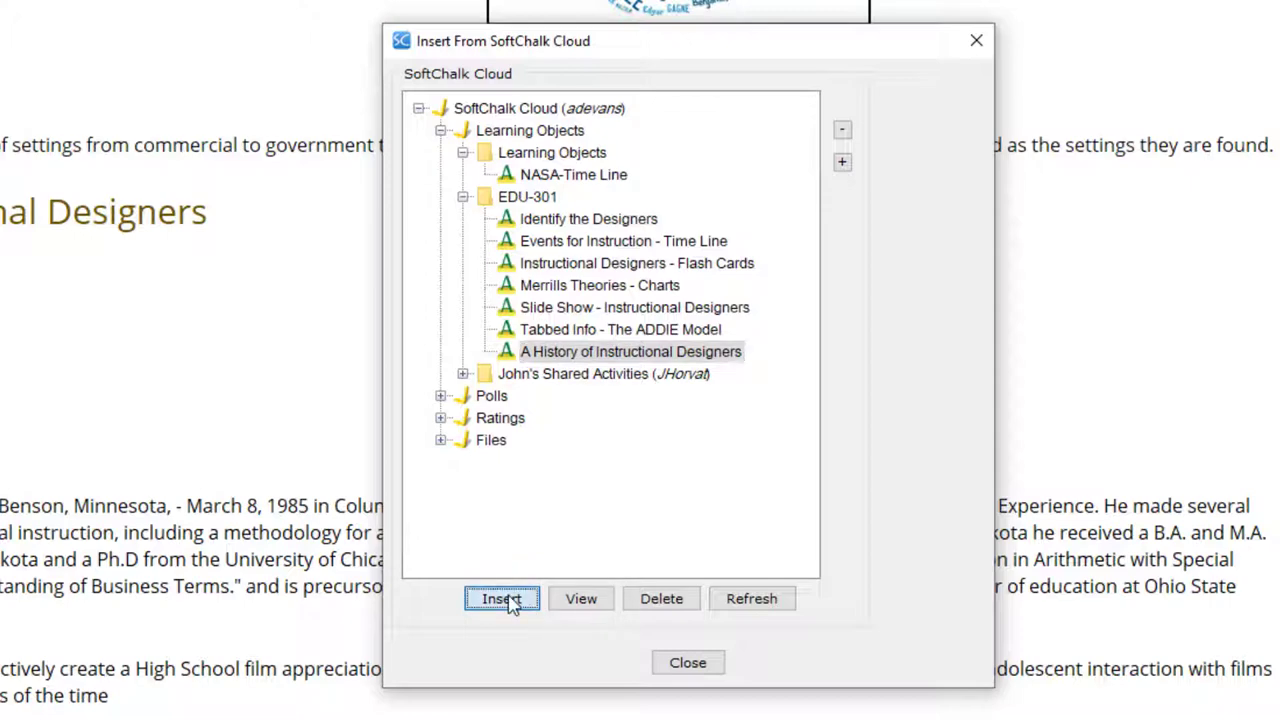
click(501, 598)
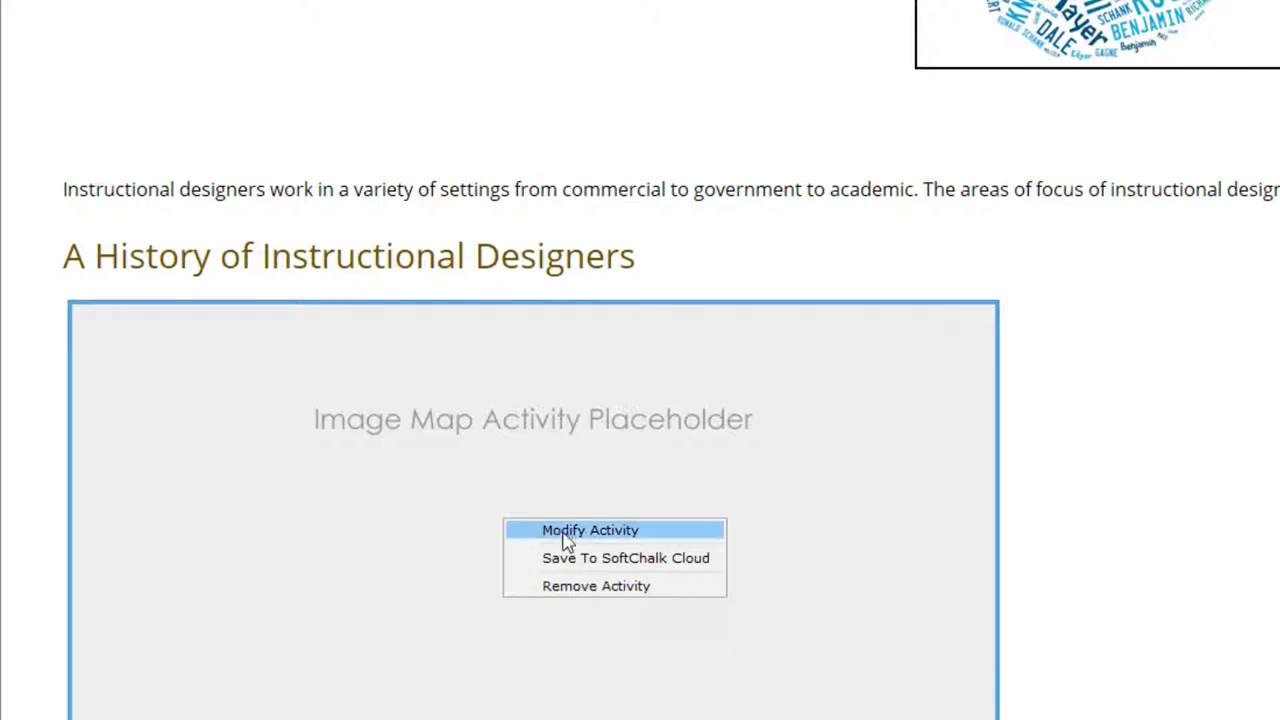
Open the inserted image map, view its timeline and how-to video, then close it unchanged.
click(590, 530)
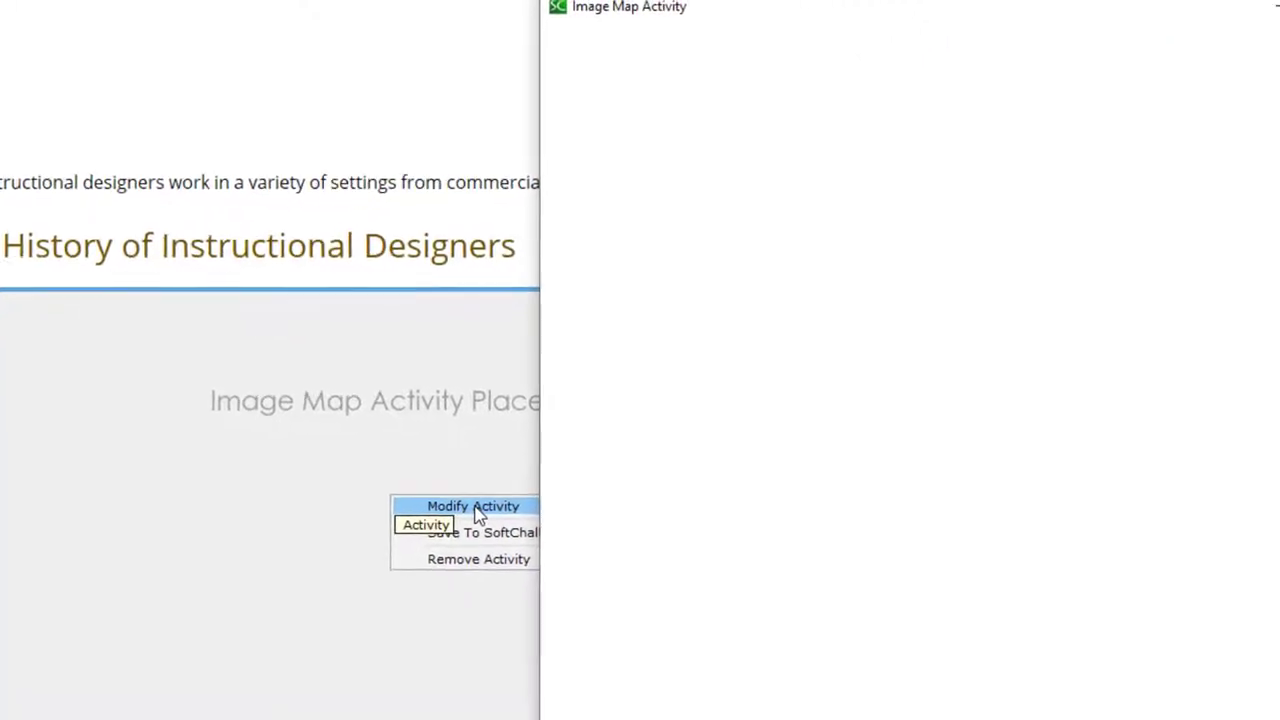
click(473, 505)
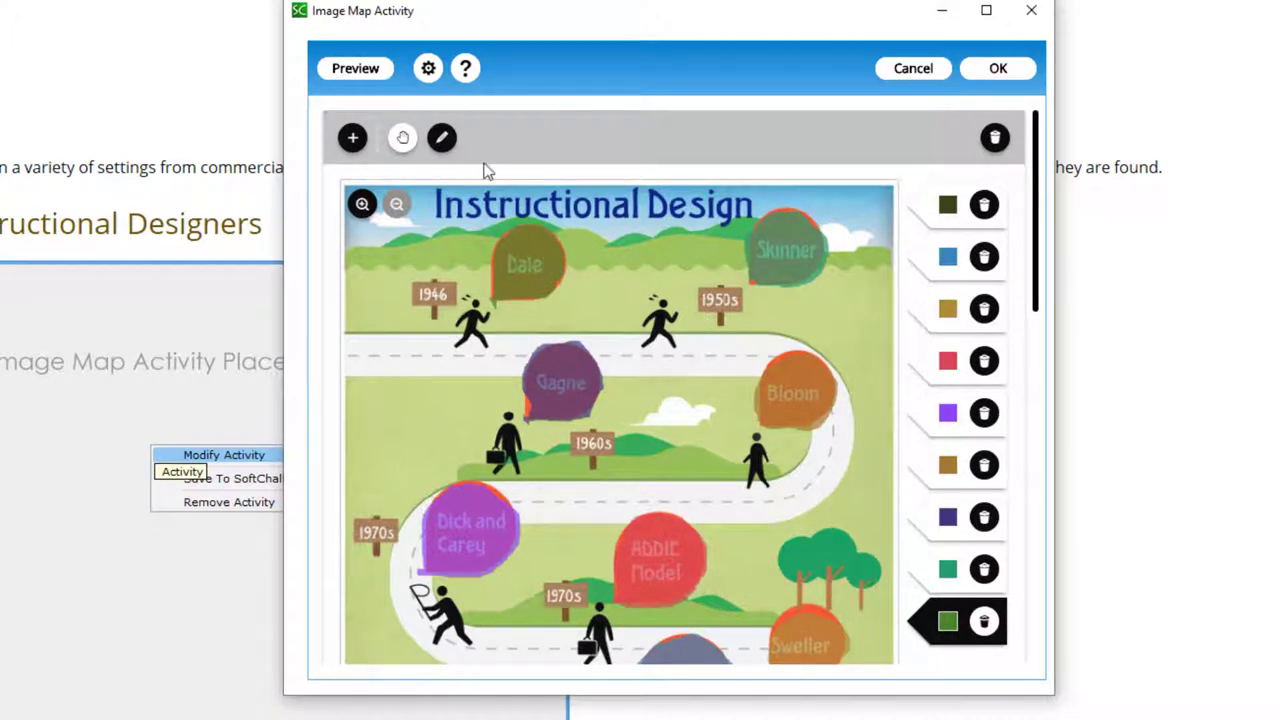
mouse_move(465, 68)
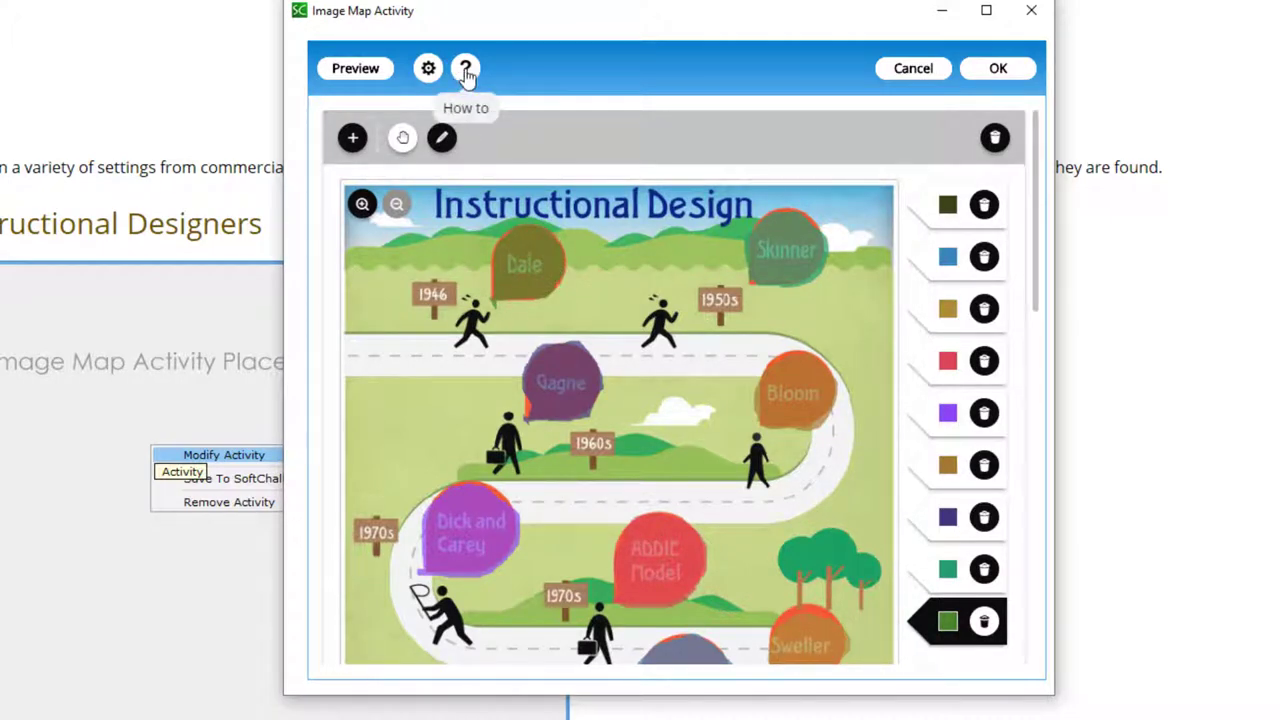
click(464, 68)
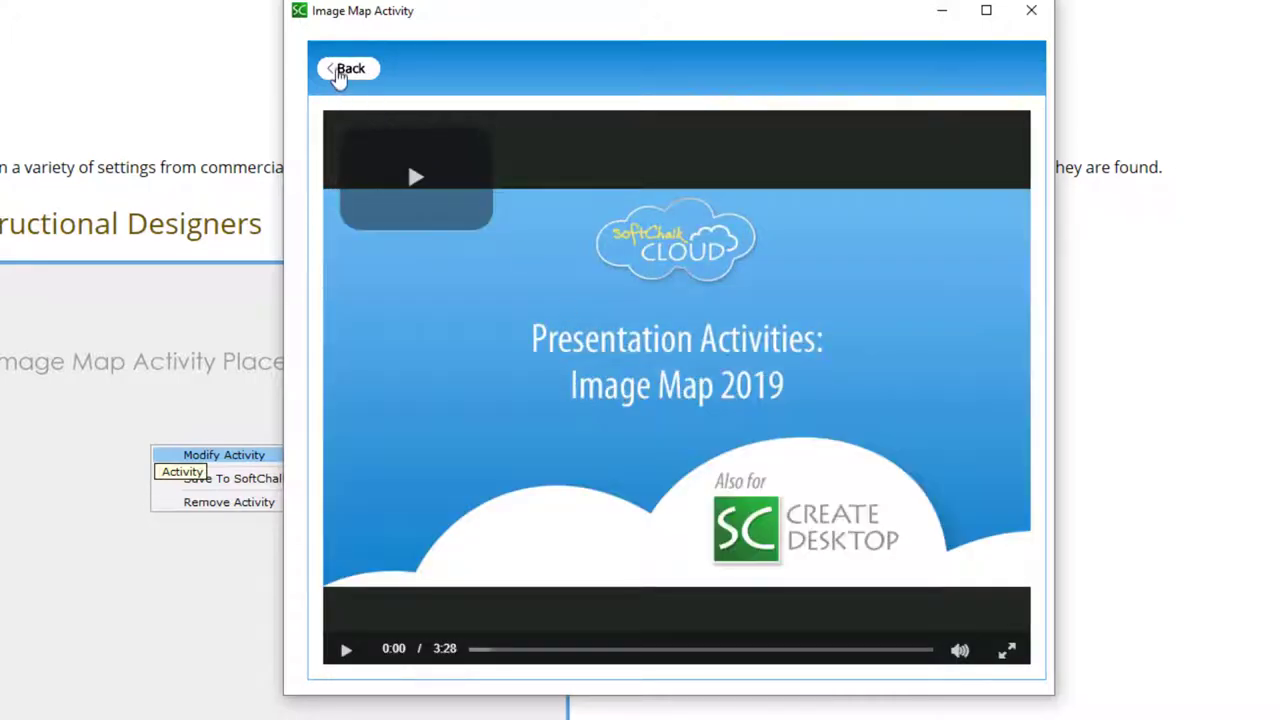
click(349, 68)
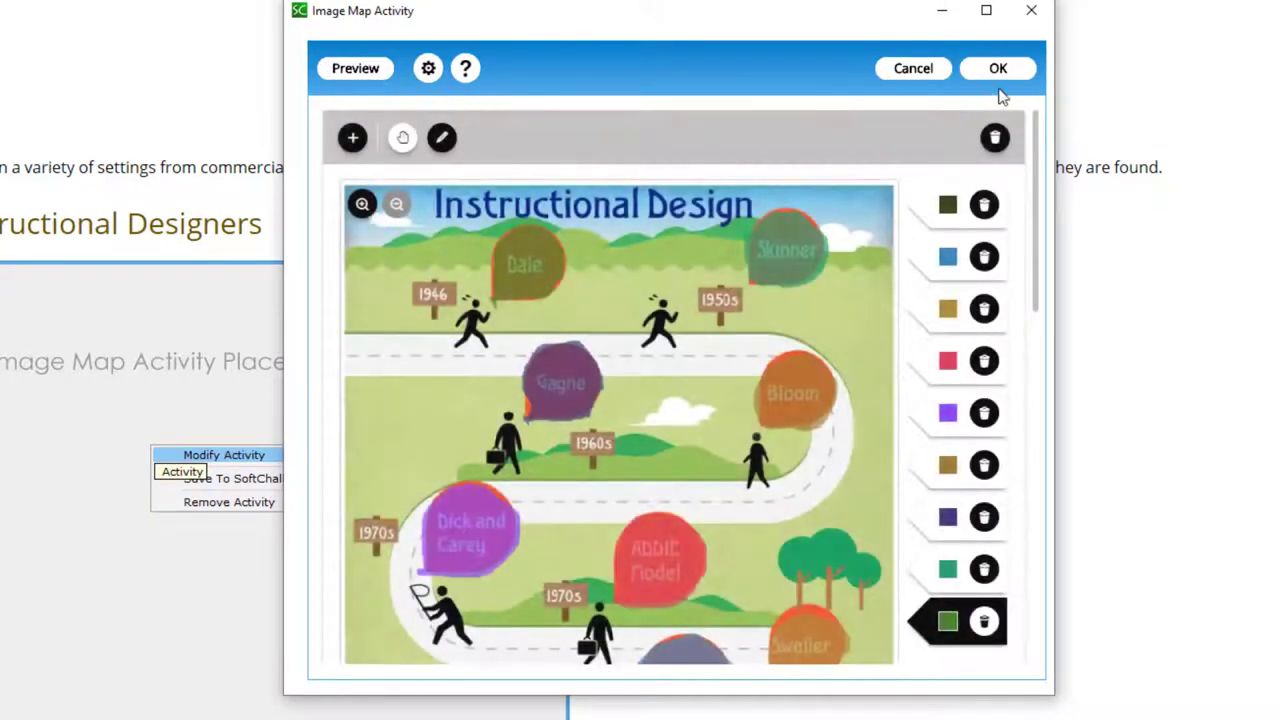
click(997, 68)
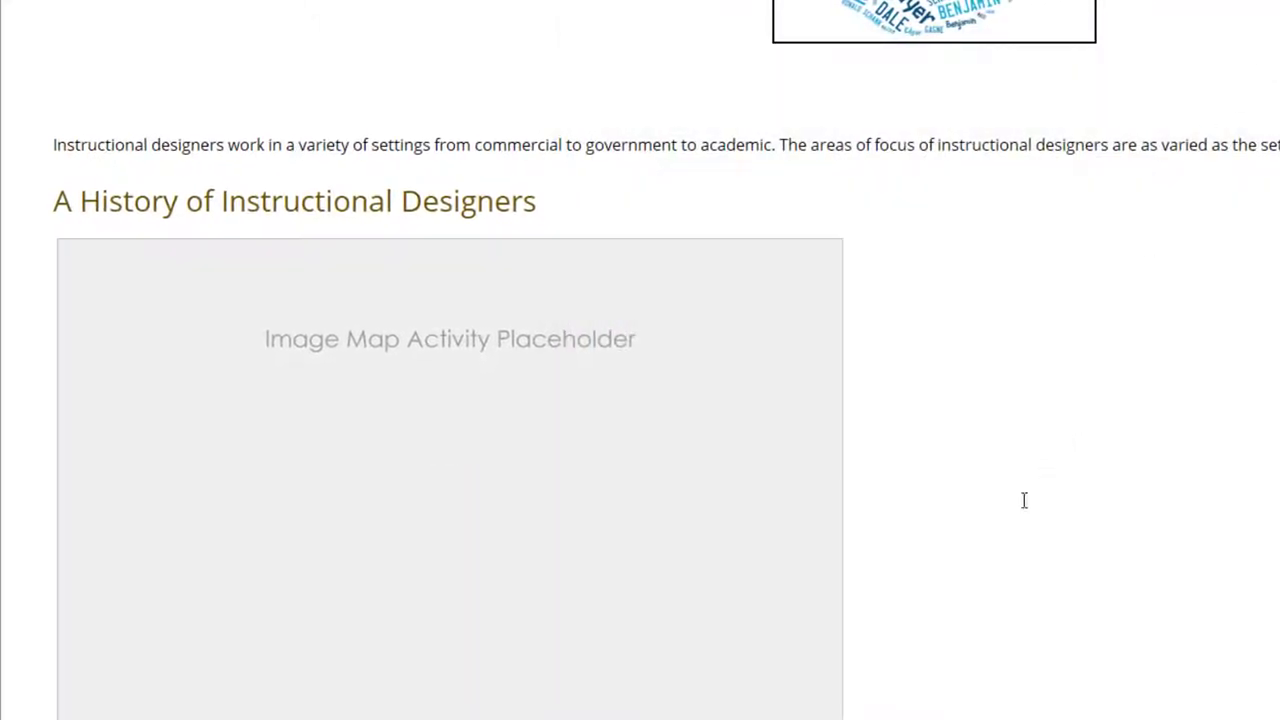
mouse_move(993, 520)
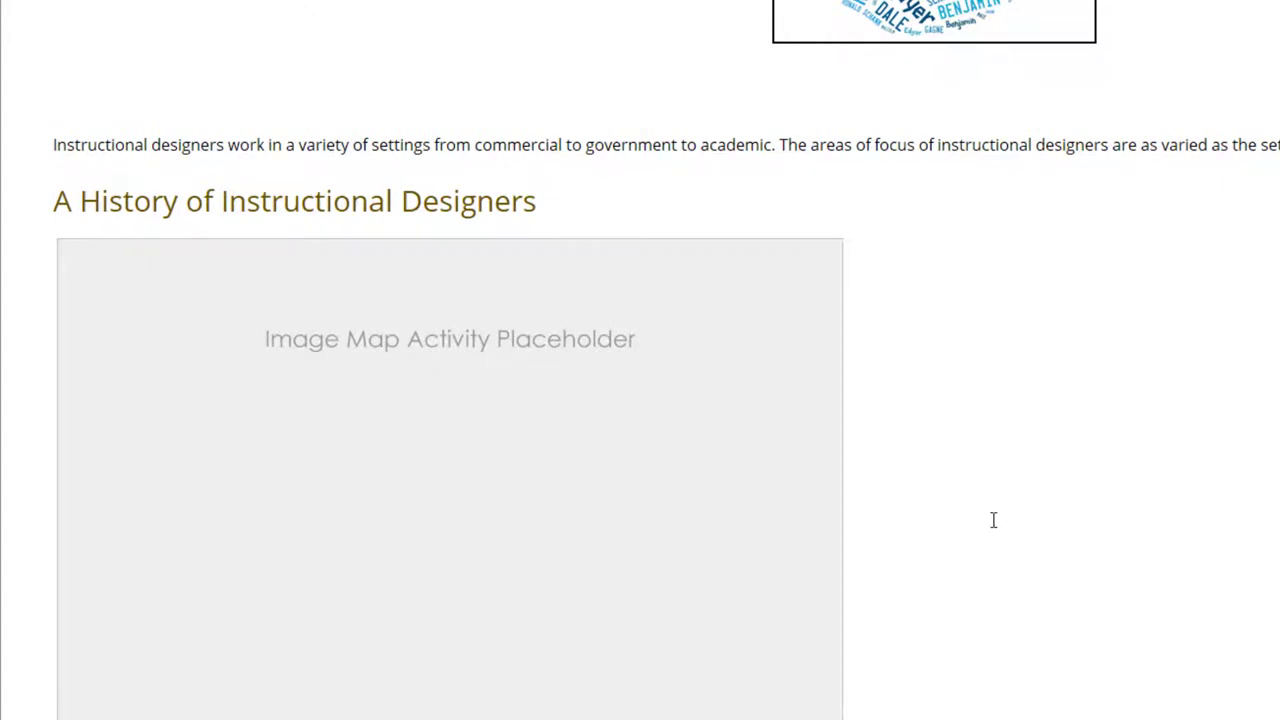
mouse_move(943, 535)
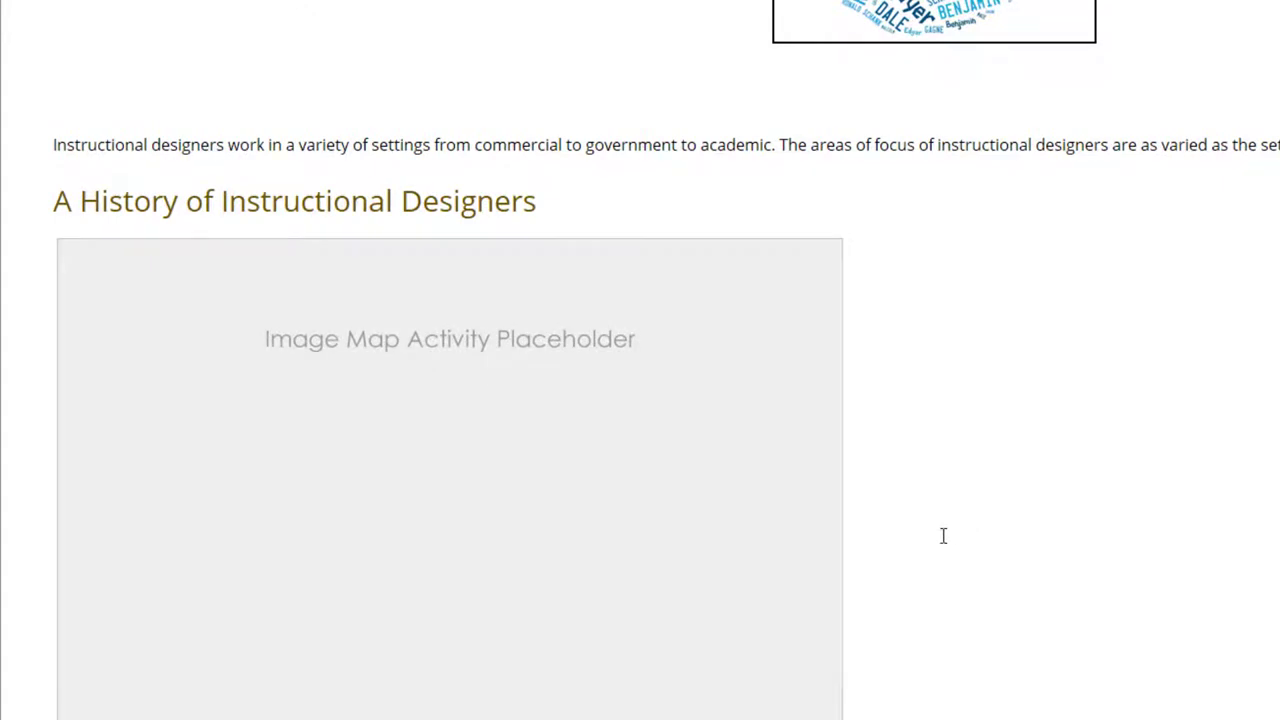
Below the Questions heading, start an empty DragNDrop activity from Insert > Activity.
scroll(down, 3)
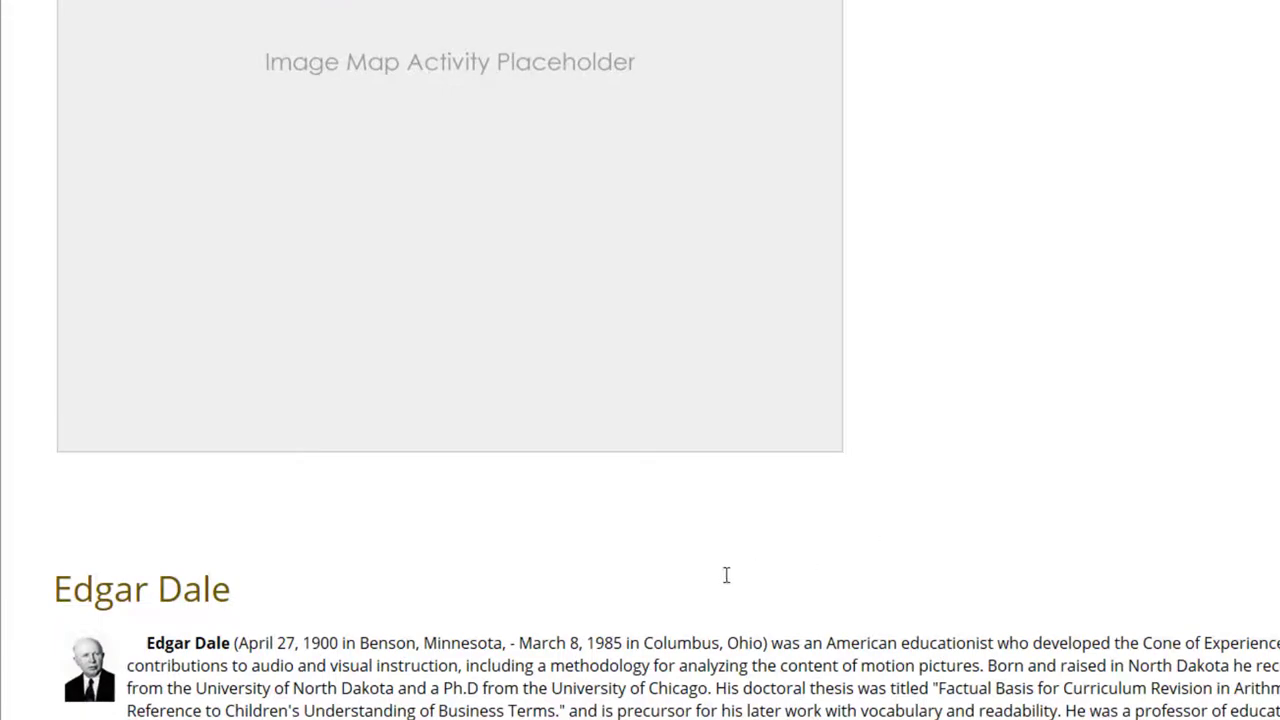
mouse_move(1011, 518)
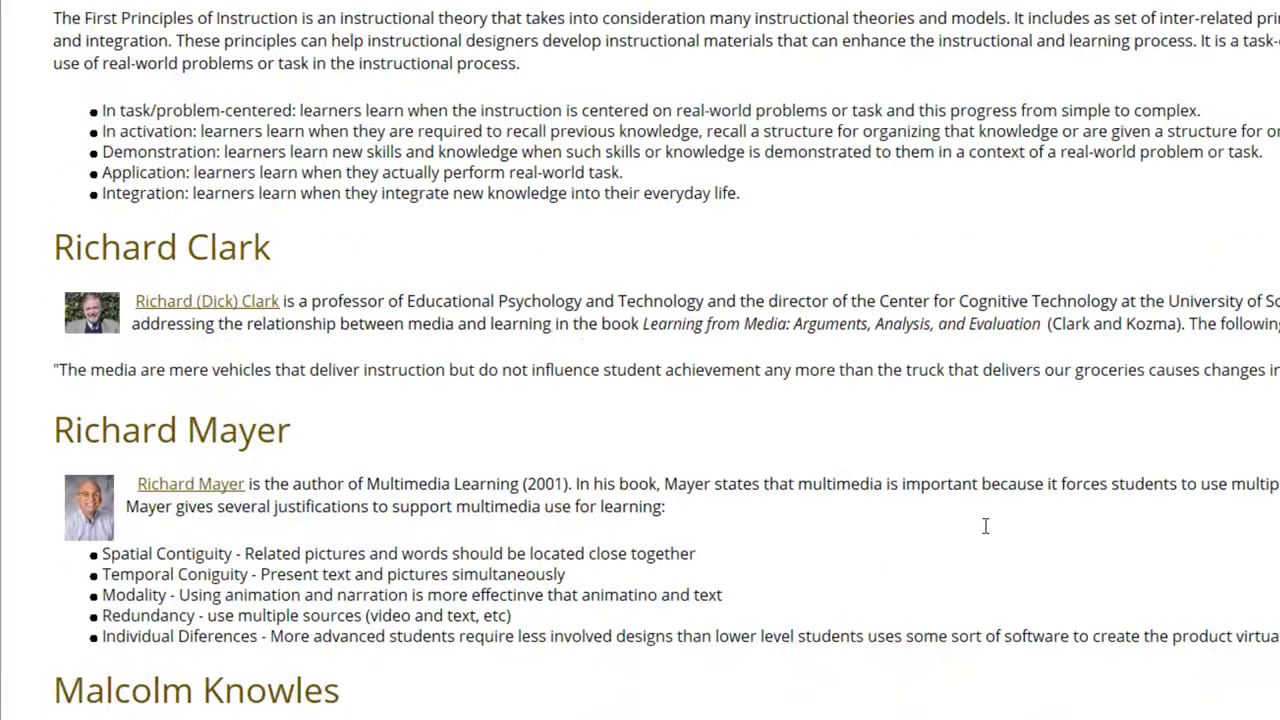
scroll(down, 3)
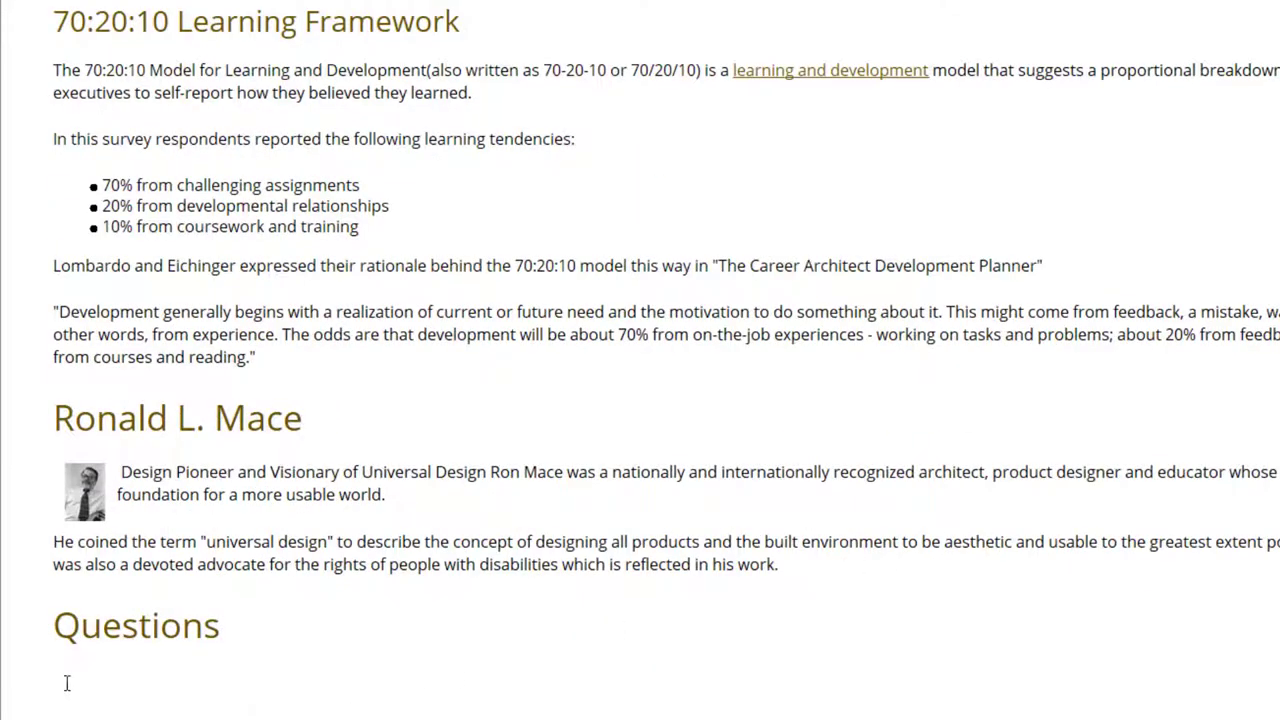
click(57, 677)
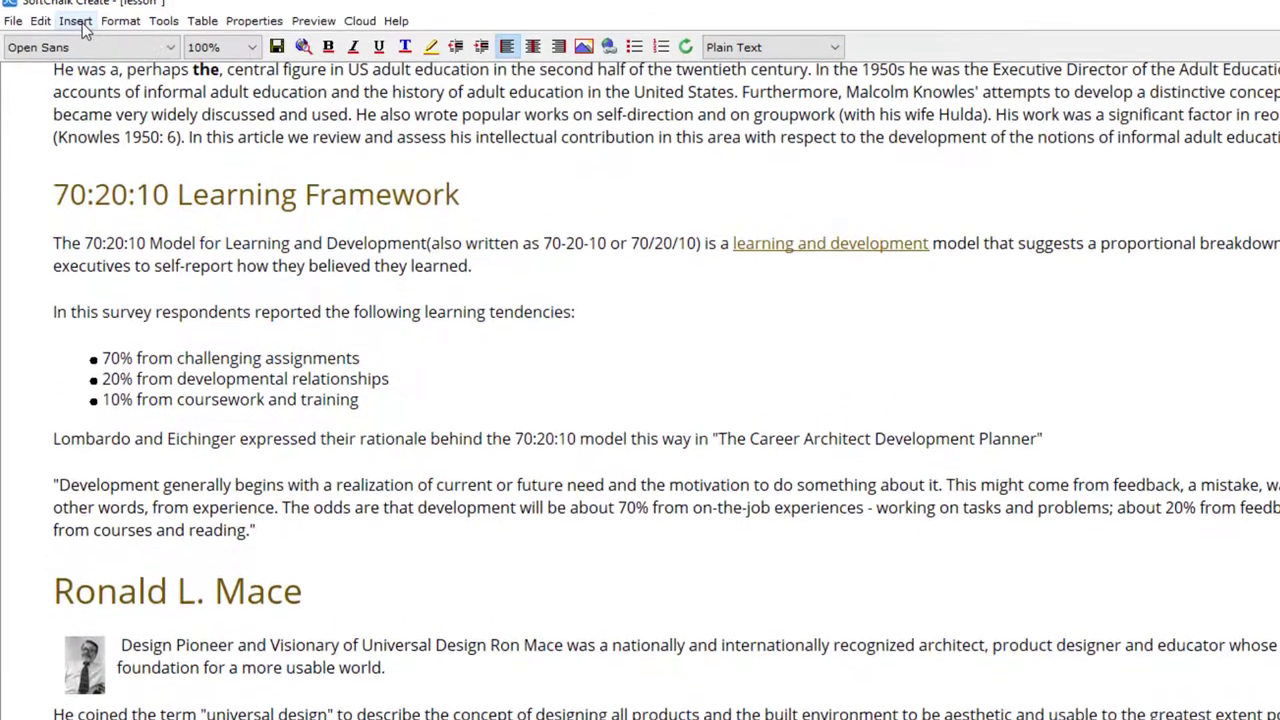
click(75, 21)
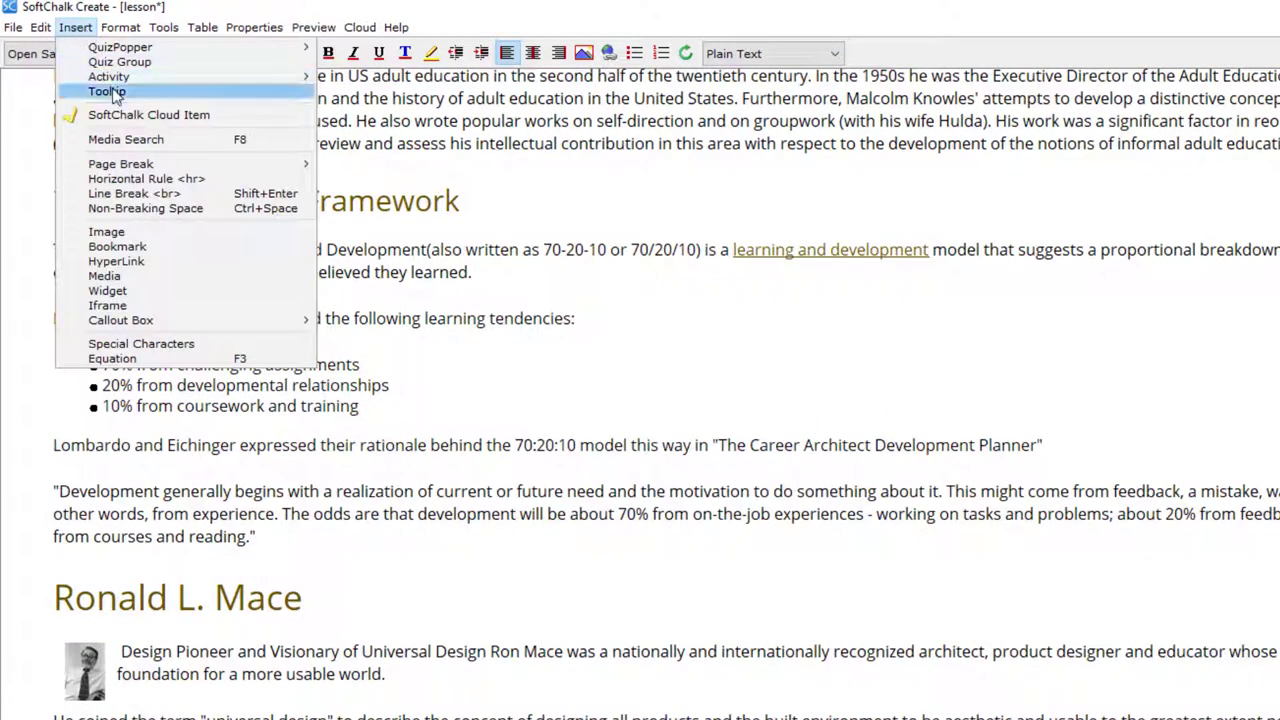
mouse_move(108, 76)
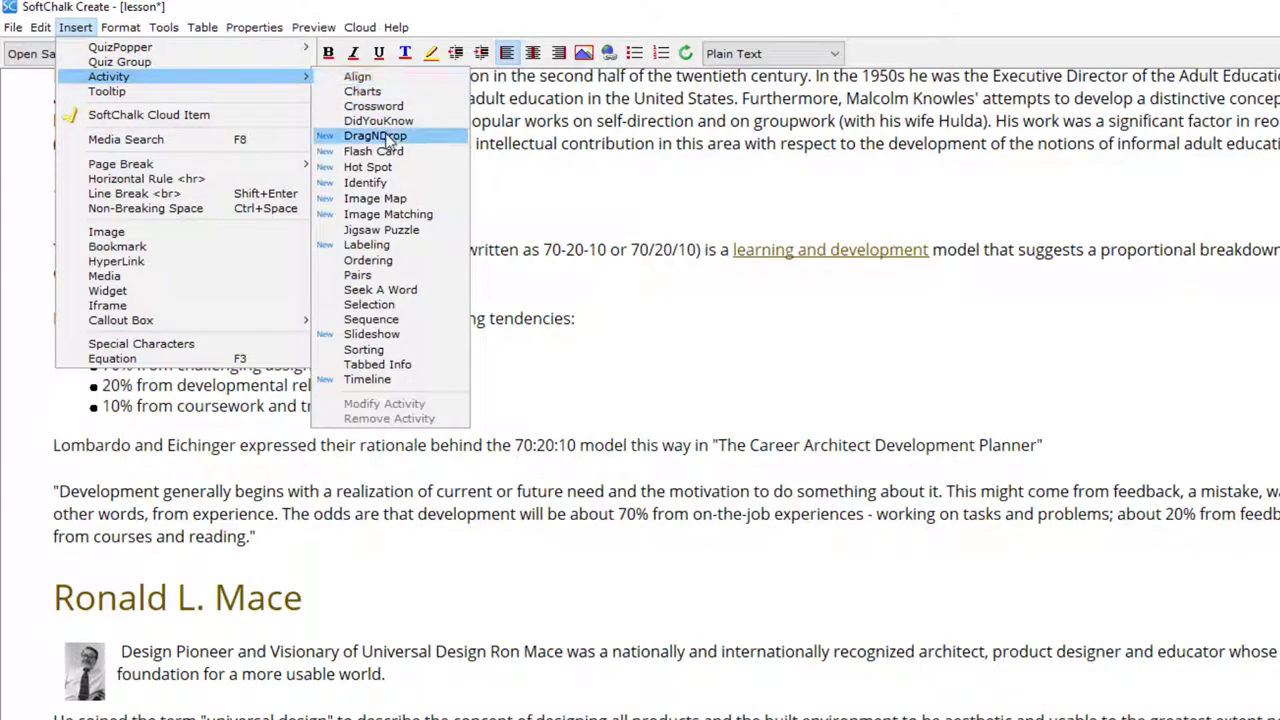
click(374, 135)
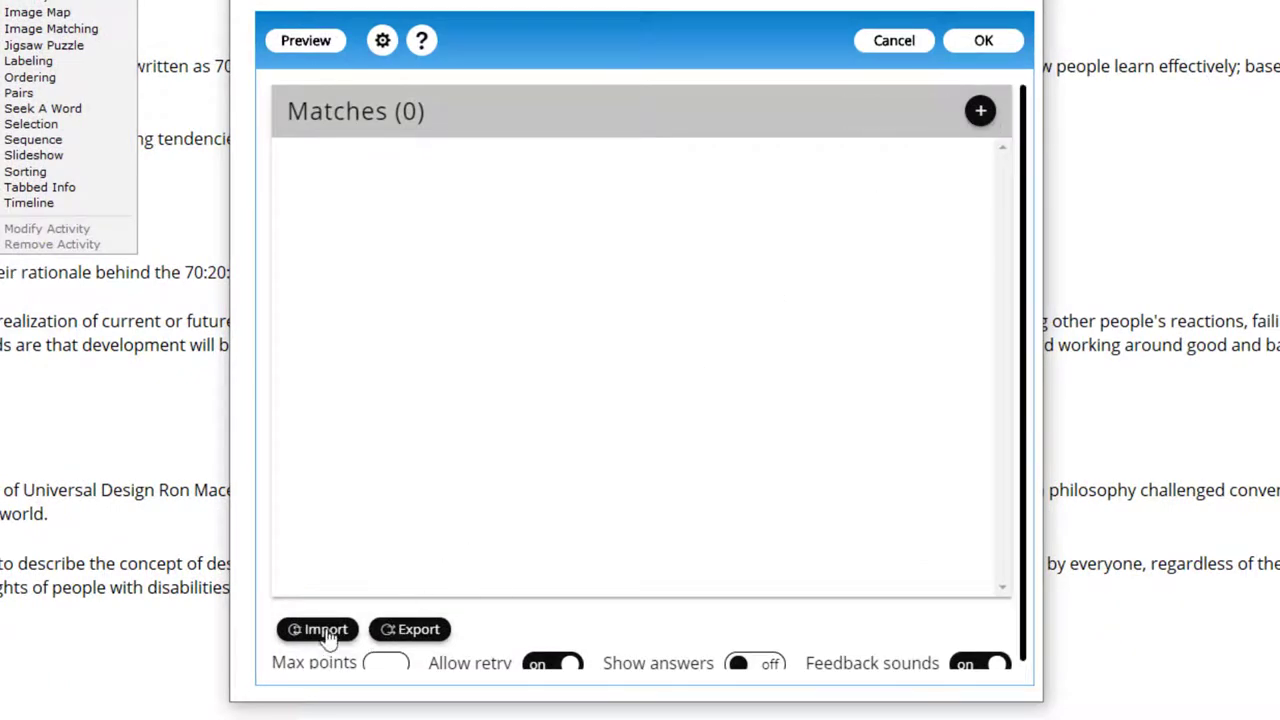
Import ten designer matches from Desktop > Designers > designersDnD.txt and open the activity settings.
click(318, 629)
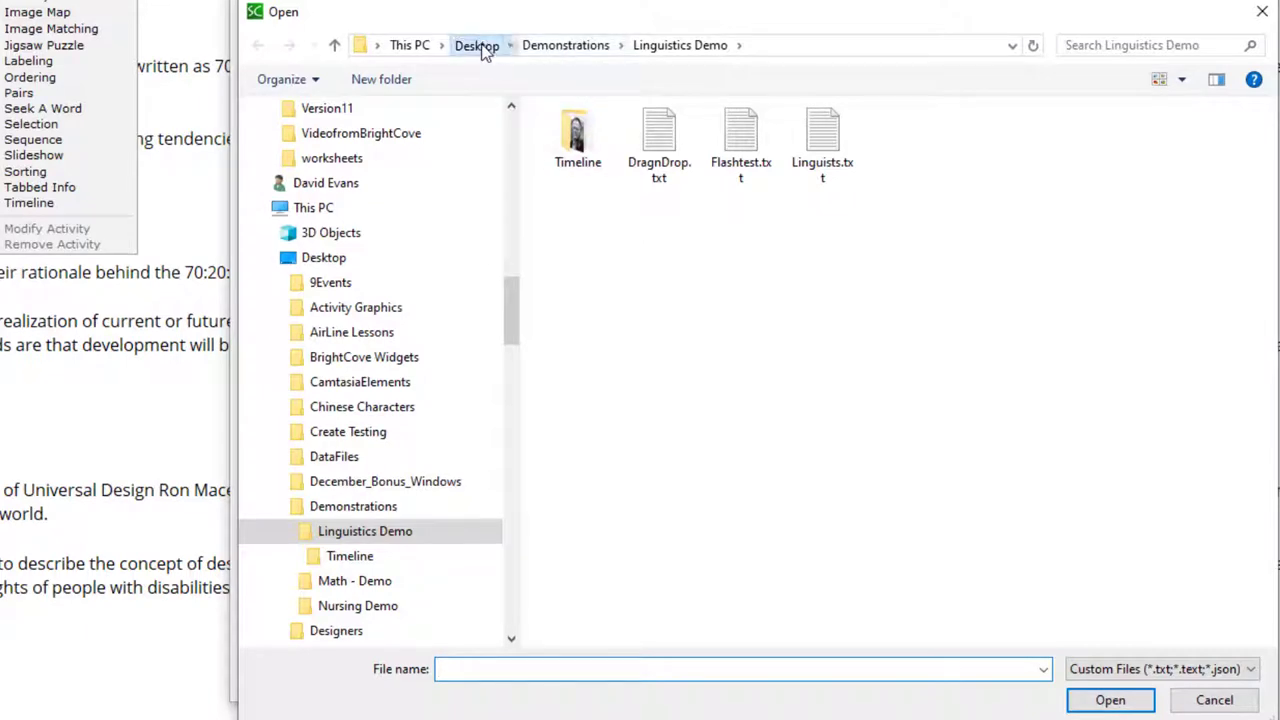
click(477, 45)
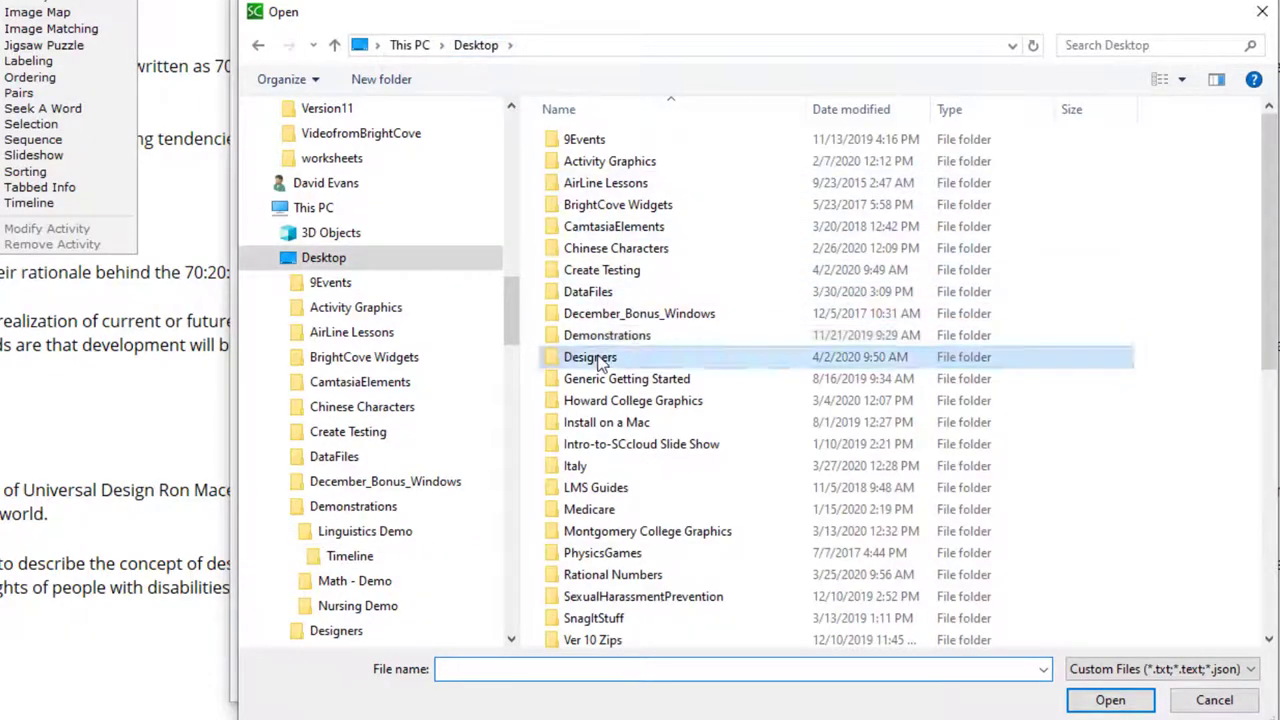
double_click(590, 357)
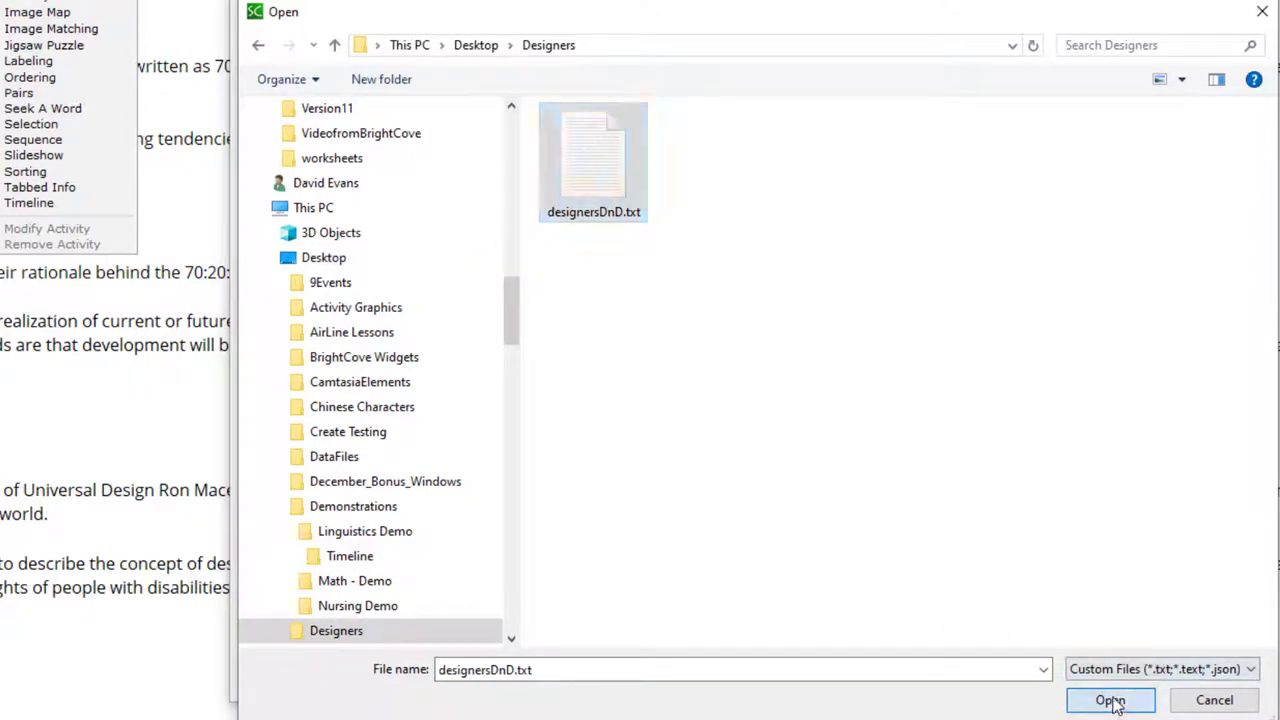
click(1110, 700)
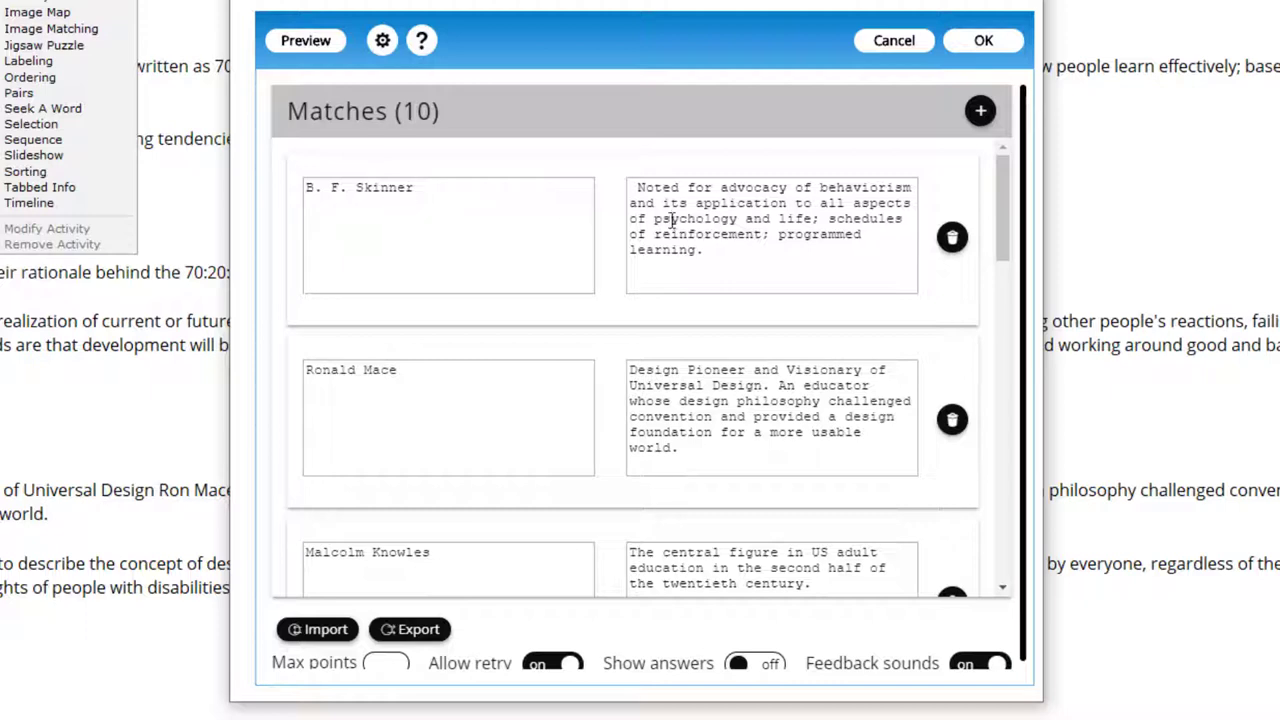
mouse_move(752, 280)
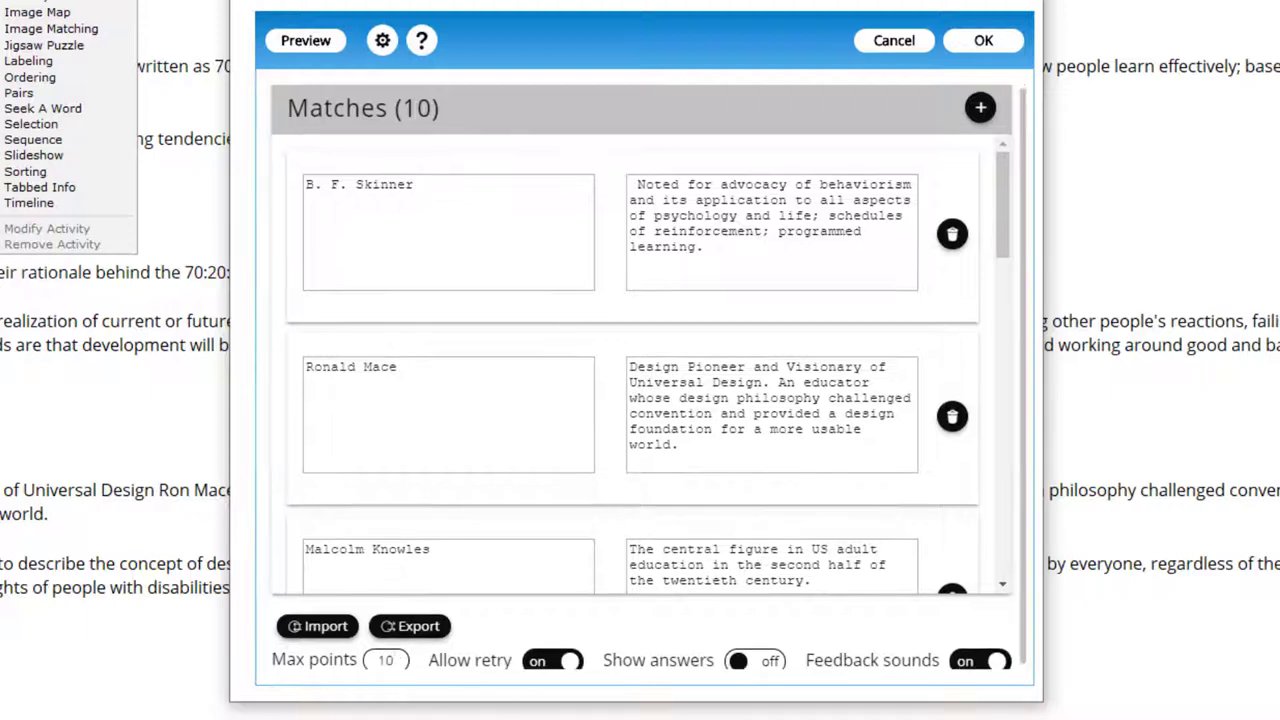
click(382, 40)
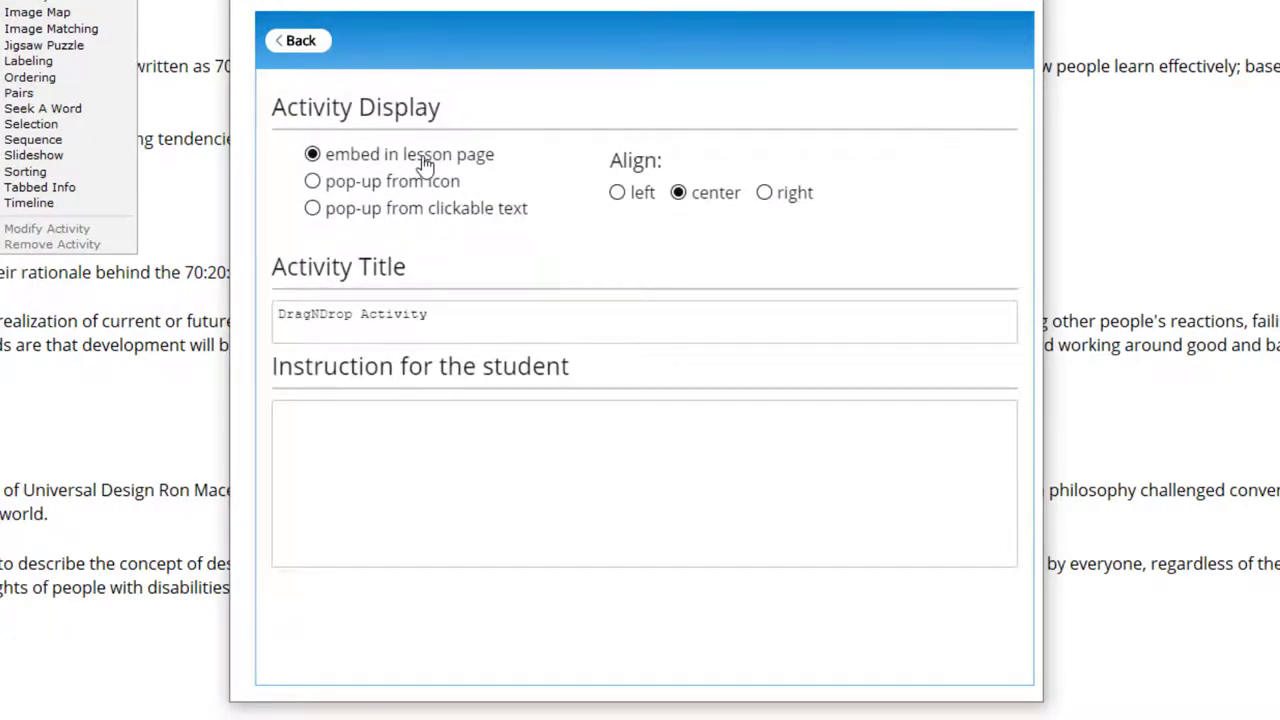
mouse_move(432, 148)
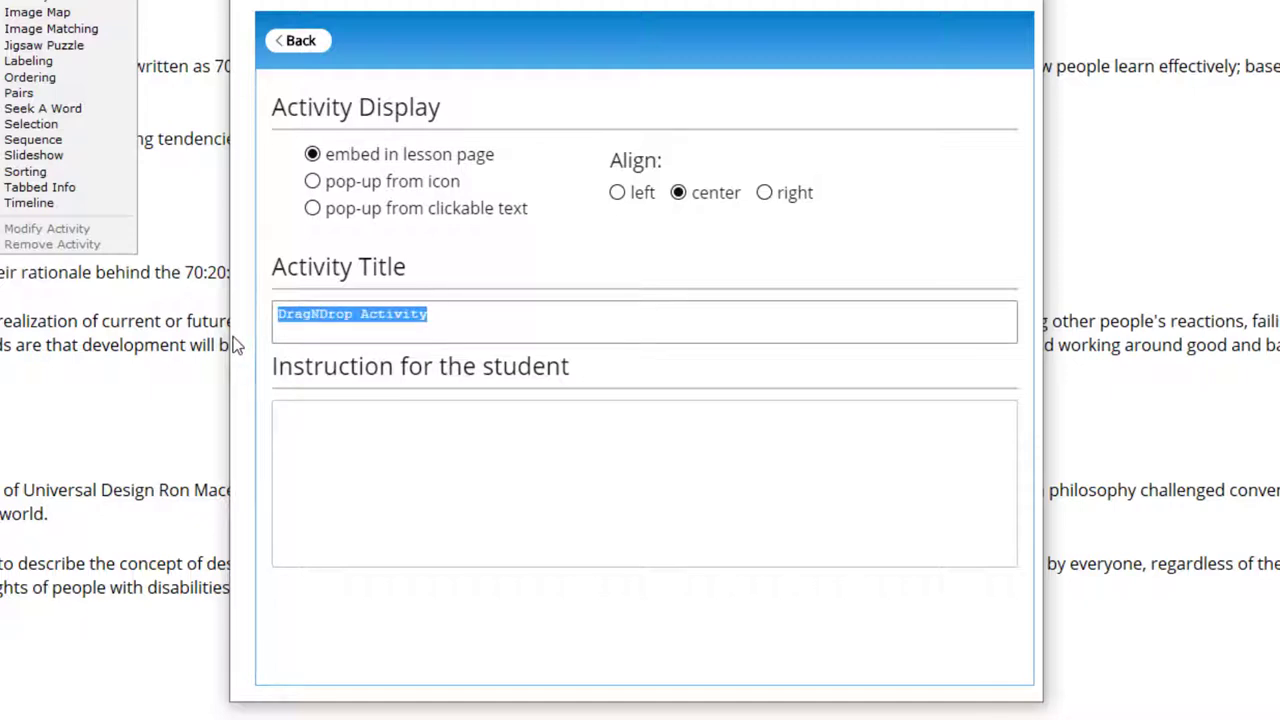
Title the activity 'Match the Deisgner with the Theory' and go back to the matches list.
text(Match the)
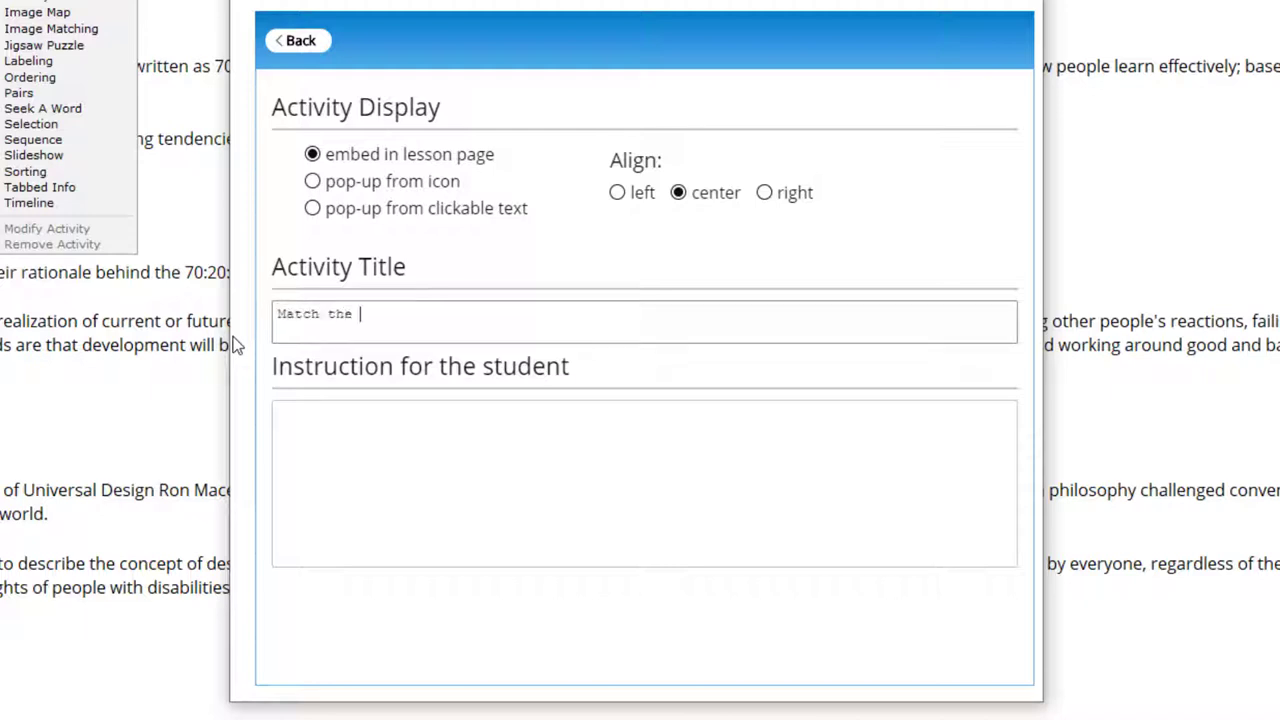
text(Deisgner with the)
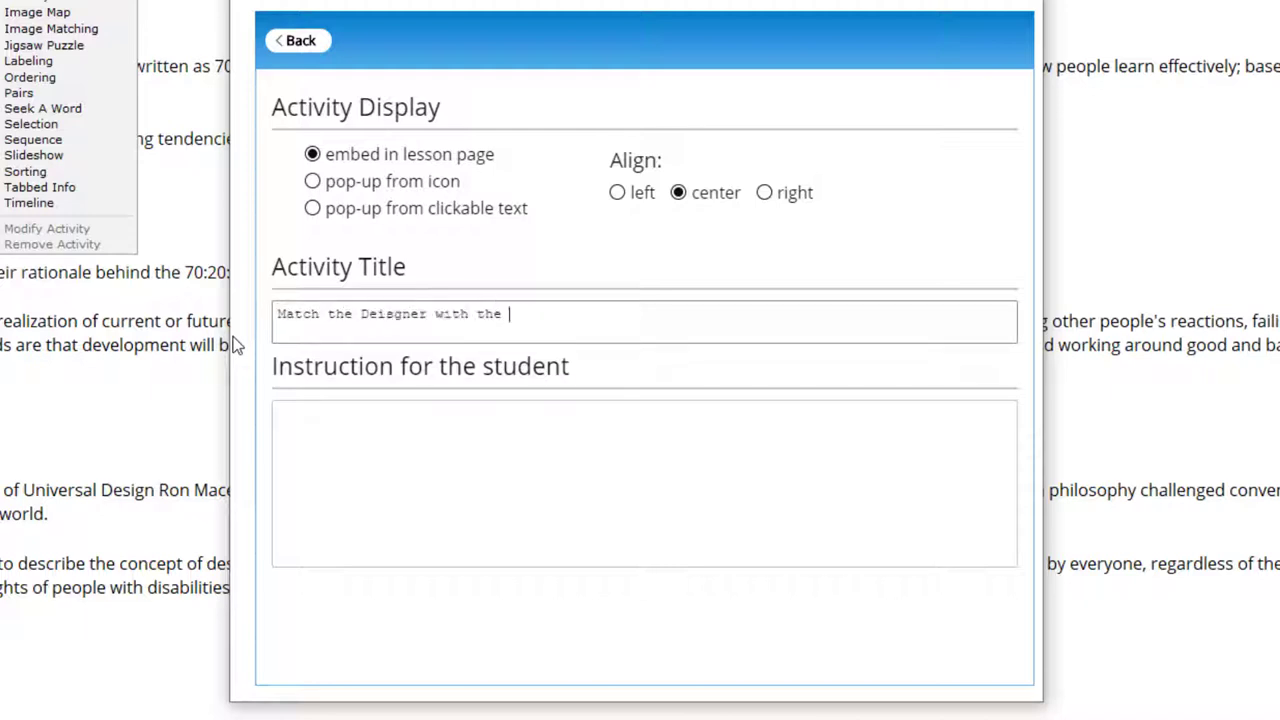
text(Theory)
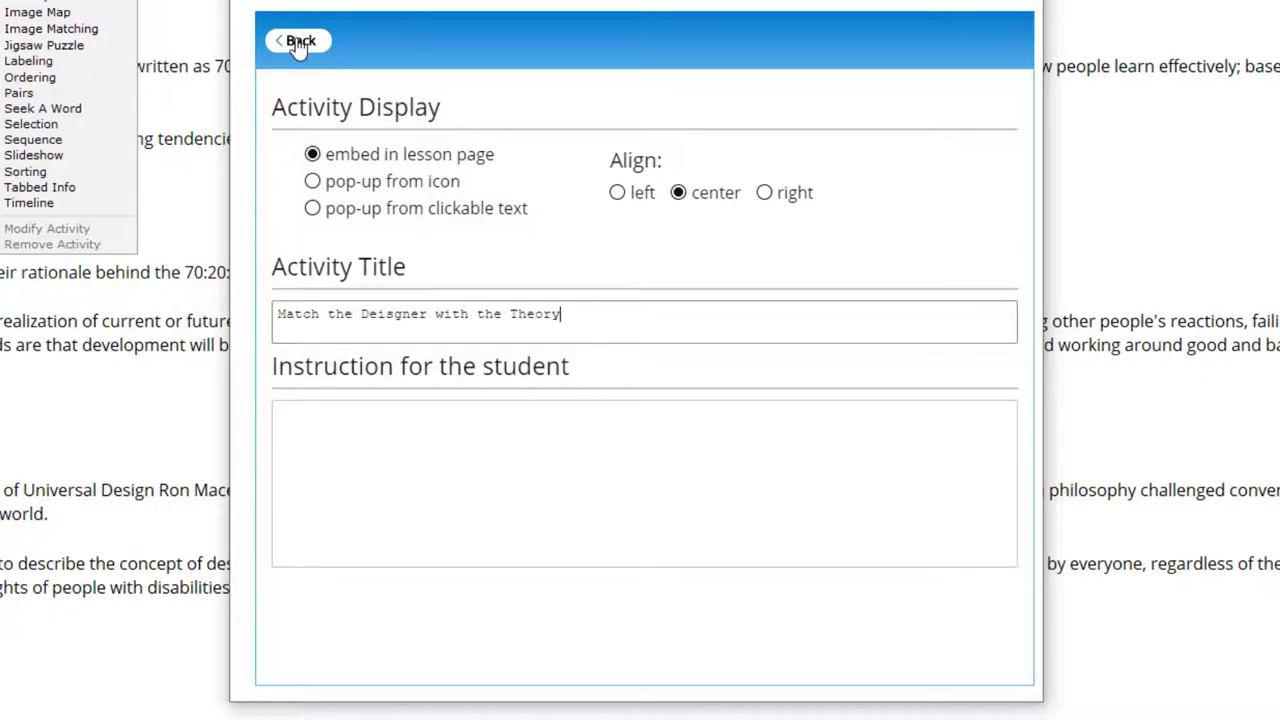
click(298, 40)
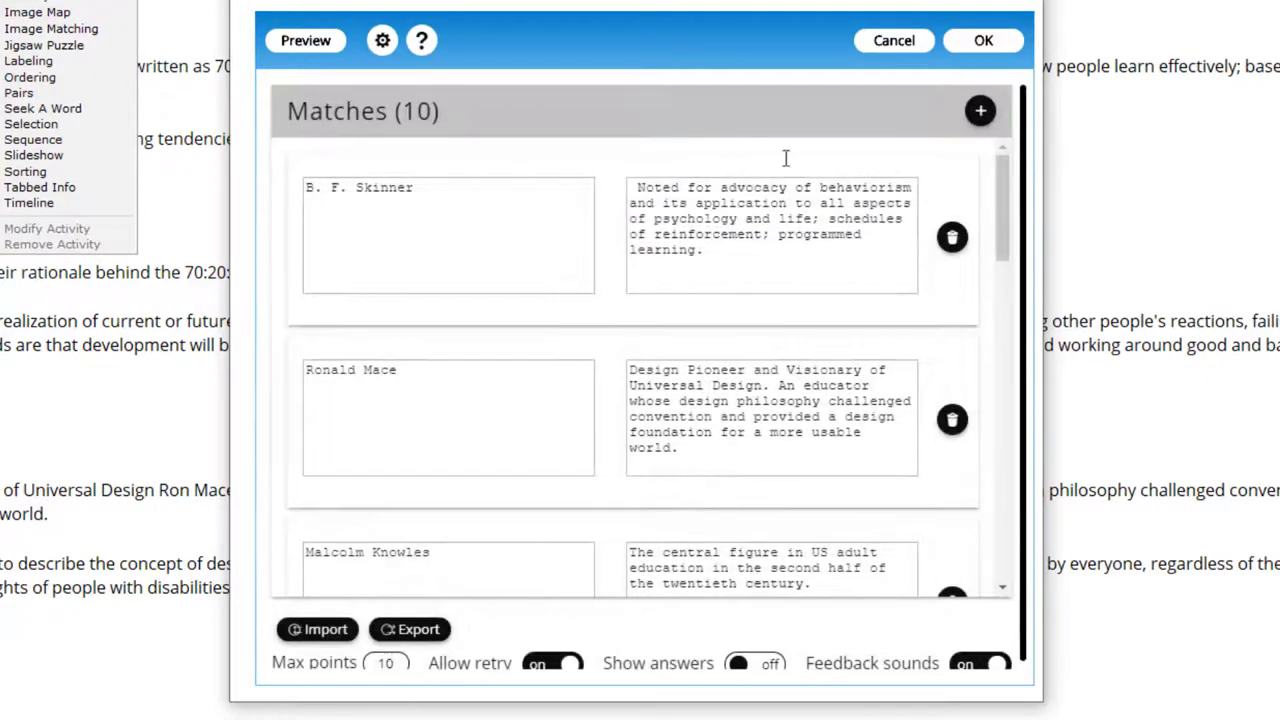
Place the finished DragNDrop activity under Questions and scroll up to the Edgar Dale page.
click(983, 40)
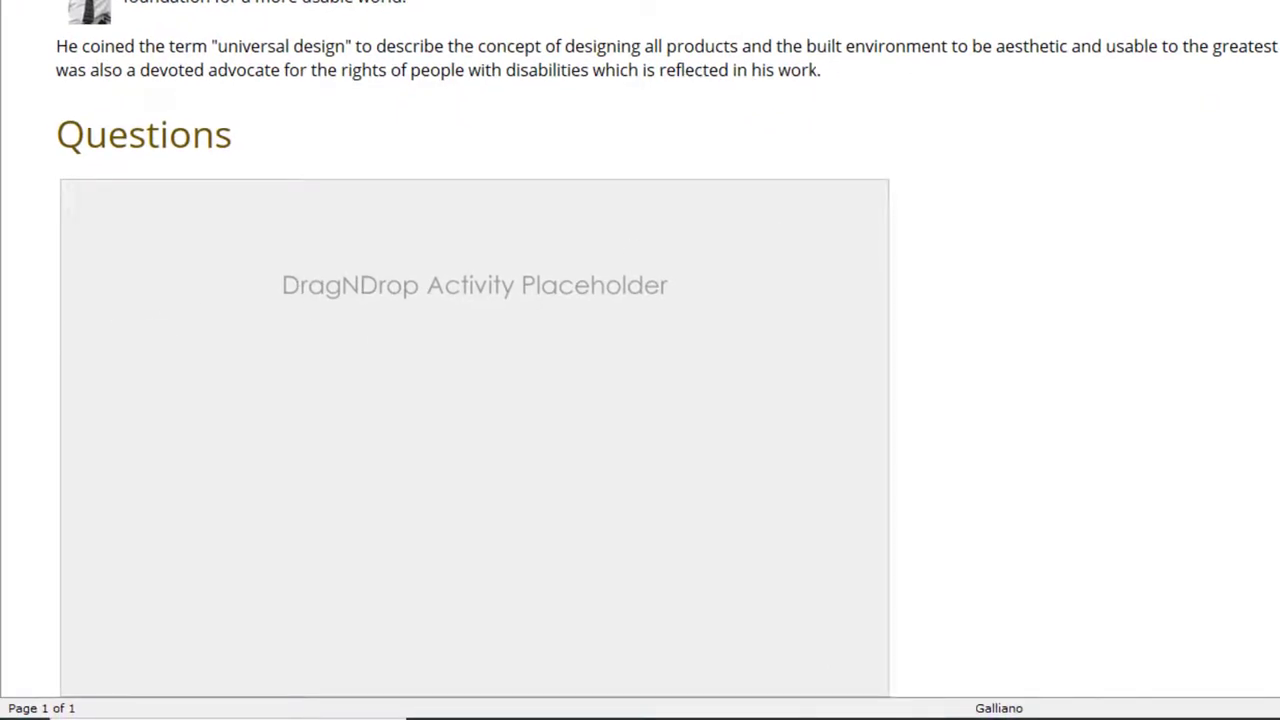
mouse_move(203, 309)
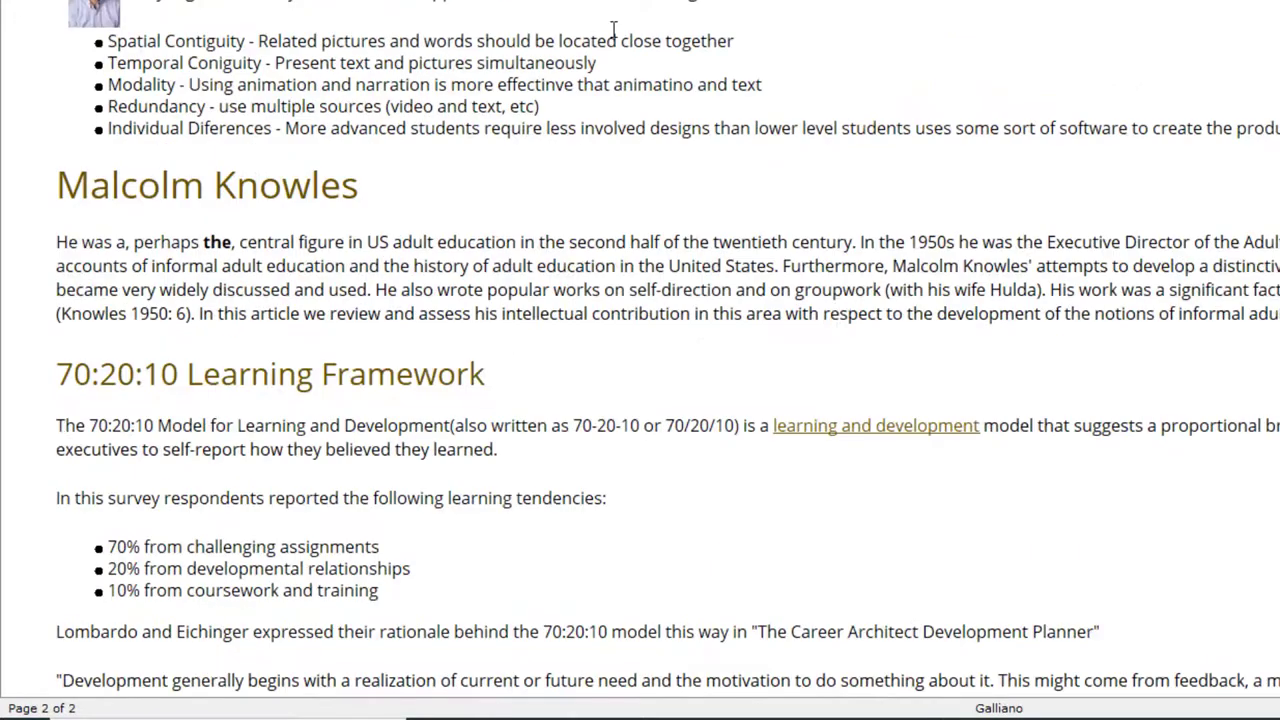
scroll(down, 3)
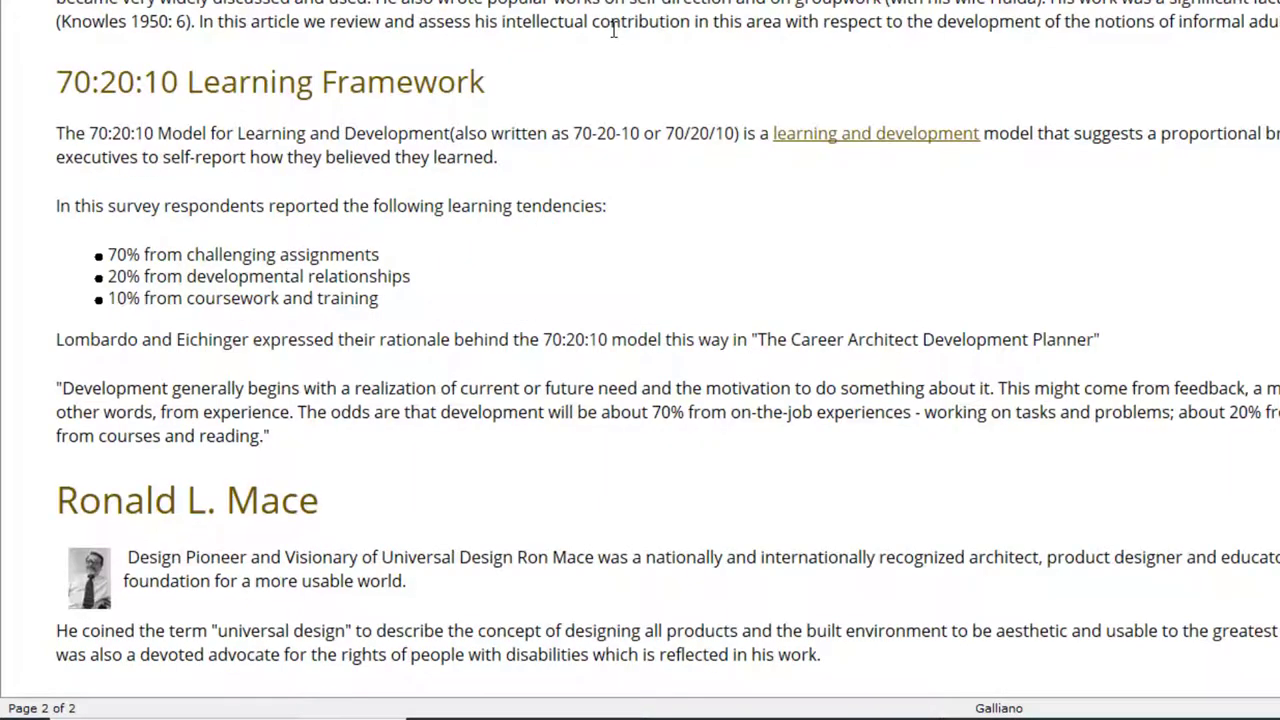
scroll(up, 3)
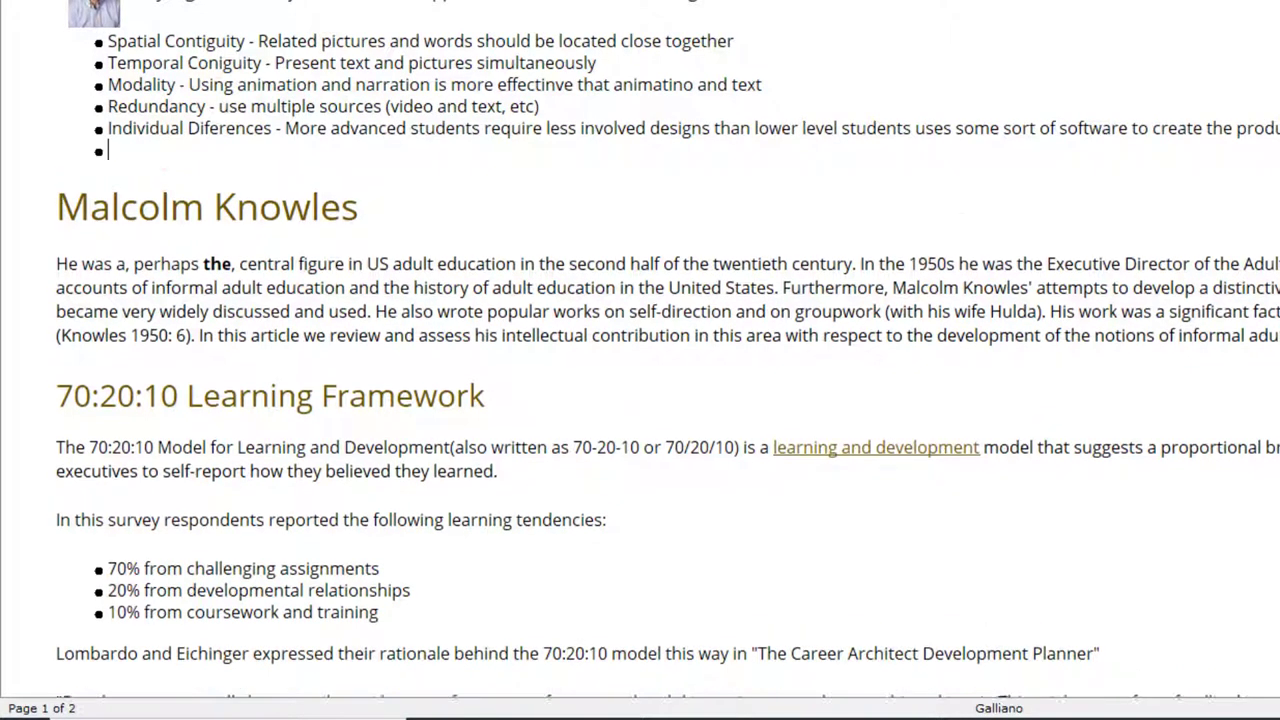
scroll(up, 3)
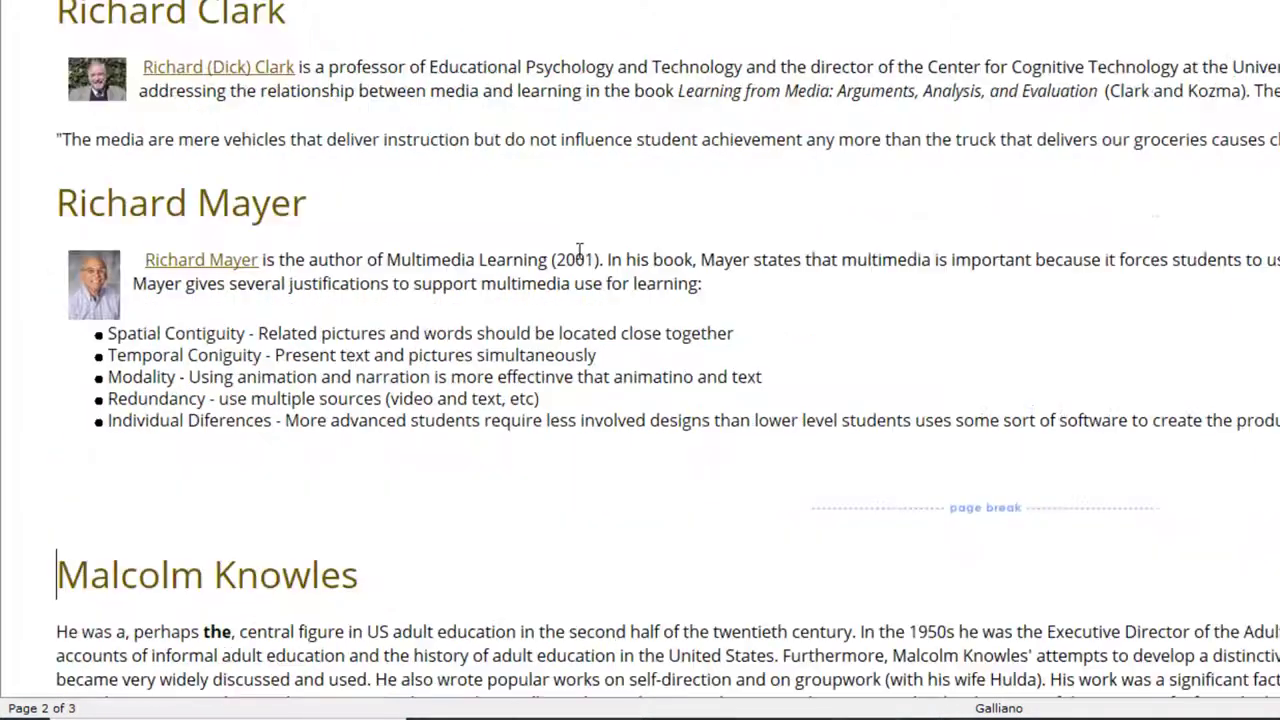
scroll(up, 3)
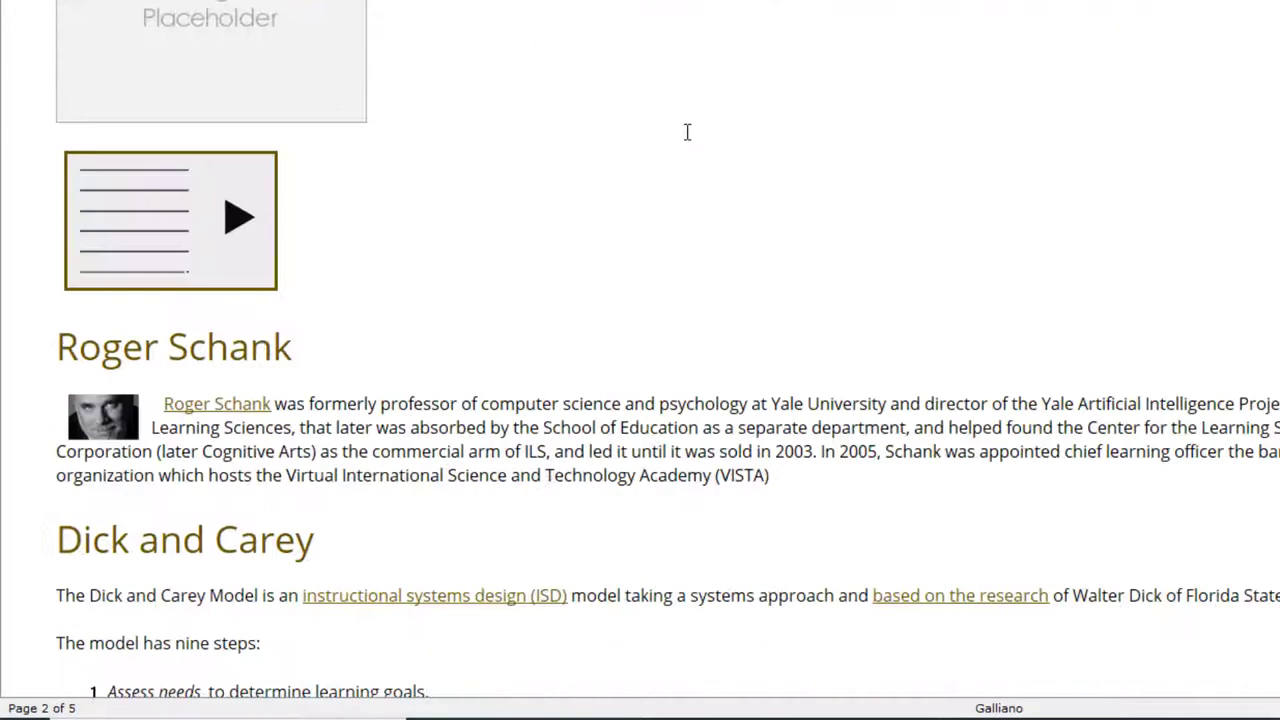
scroll(up, 3)
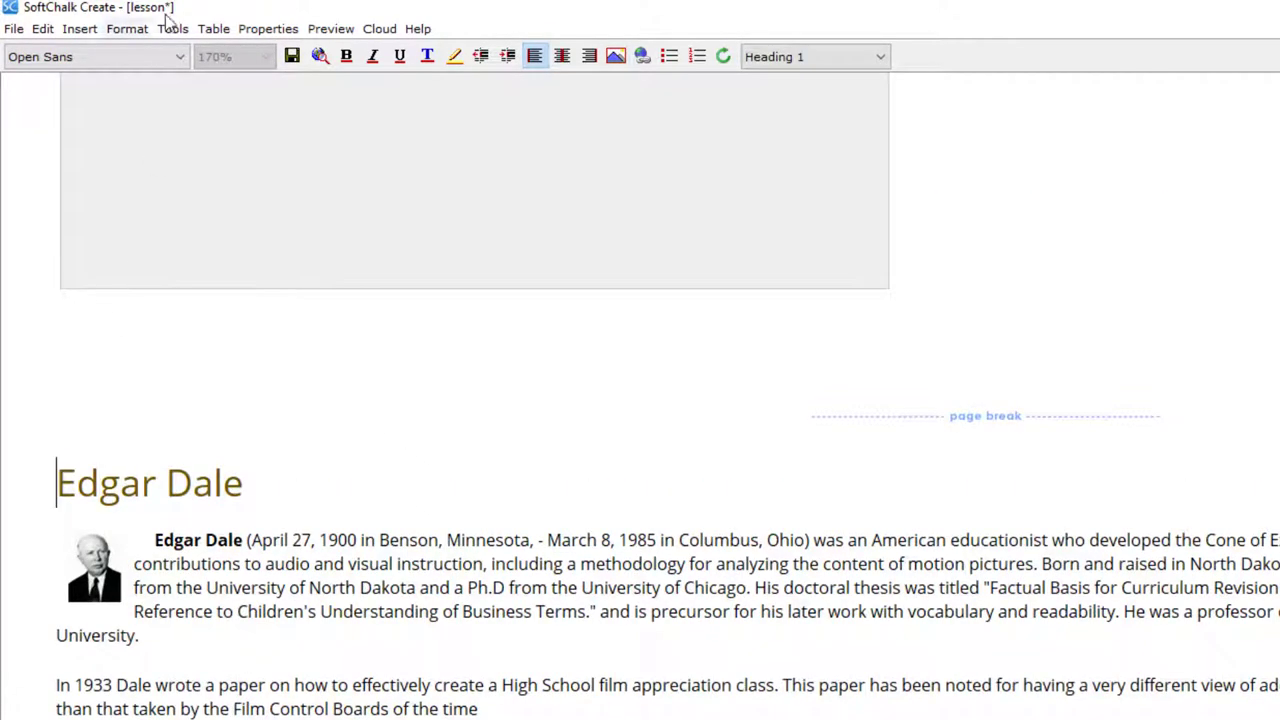
Choose File > Save To SoftChalk Cloud, prefilled with 'A History of Instructinal Designers'.
click(14, 28)
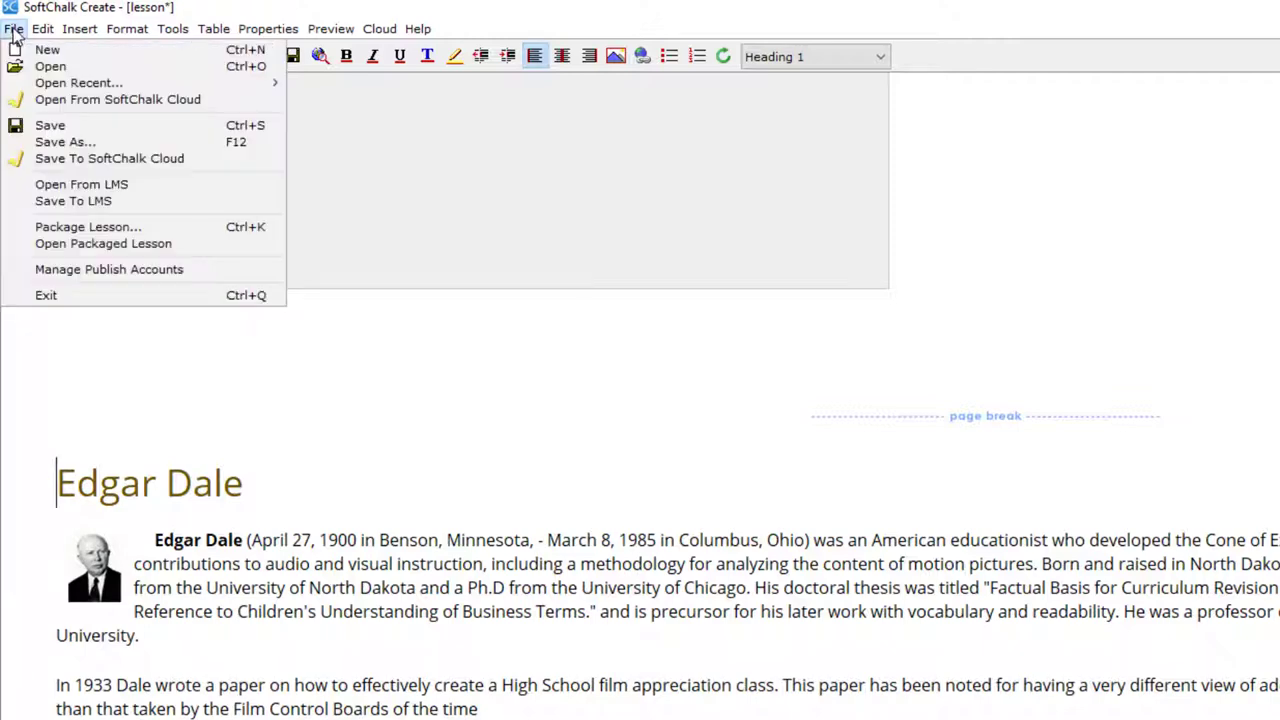
mouse_move(109, 158)
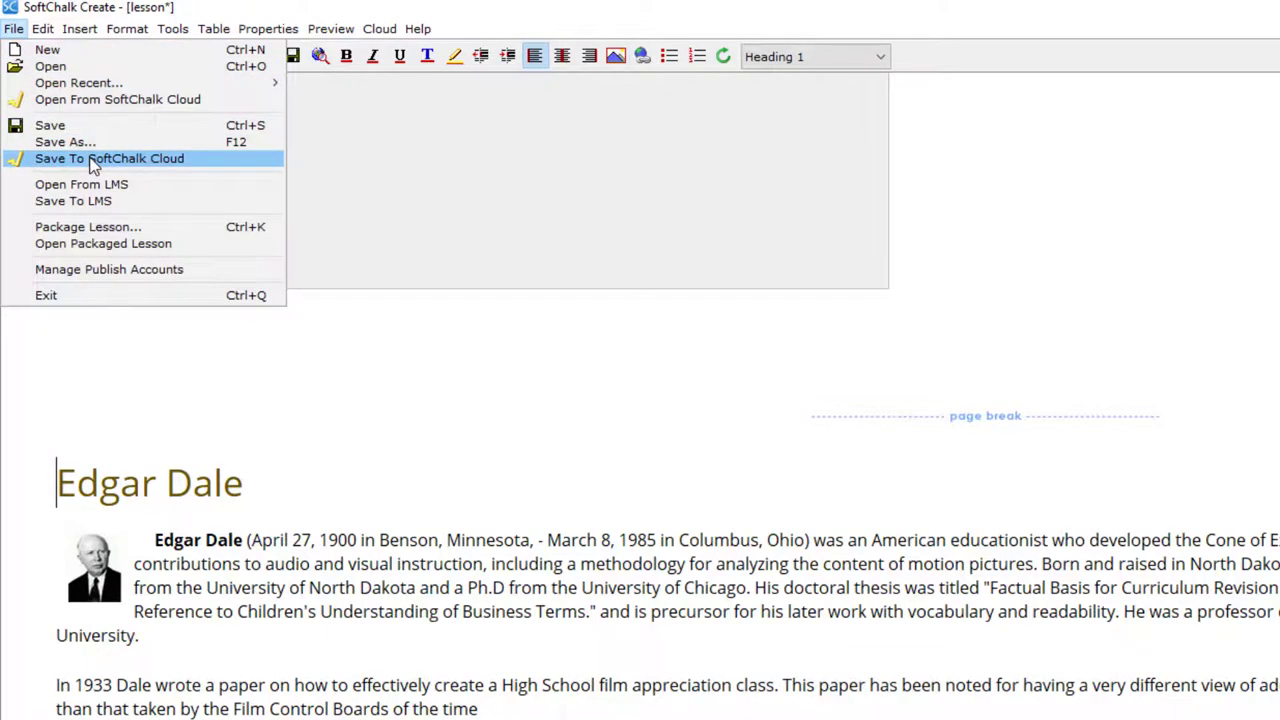
click(108, 158)
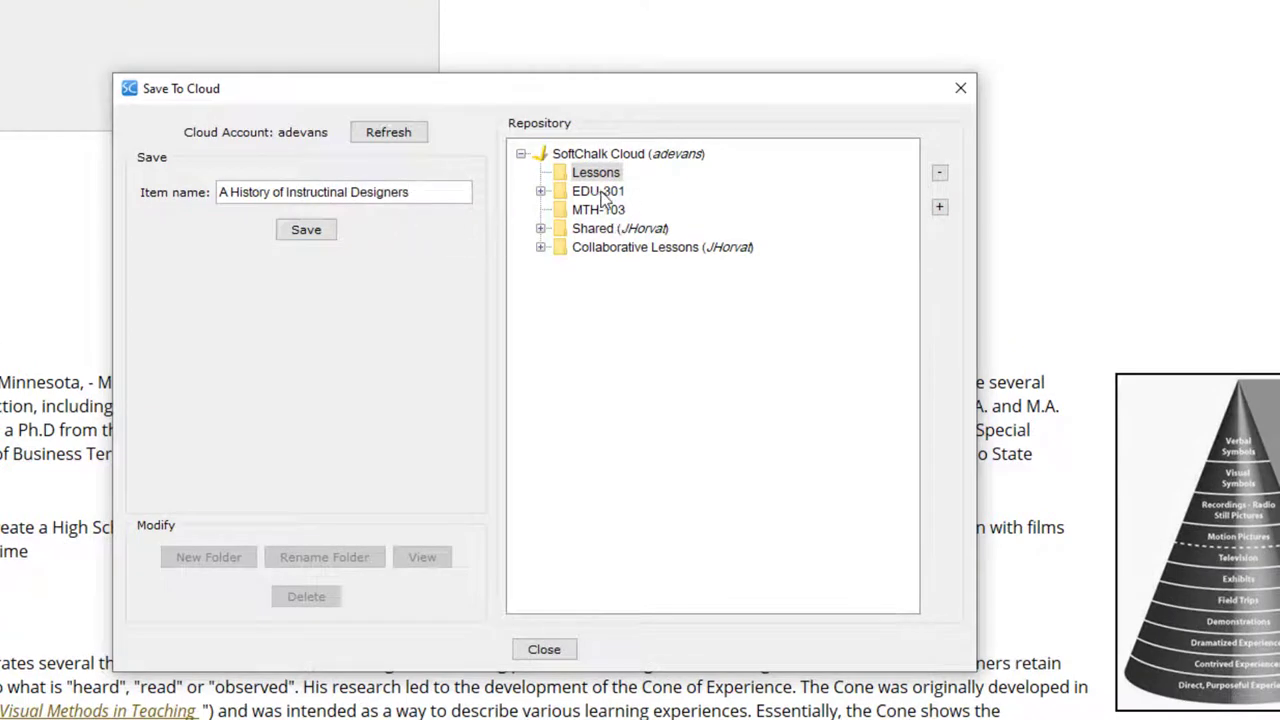
Save the lesson into the EDU-301 cloud folder and dismiss the confirmation message.
click(597, 191)
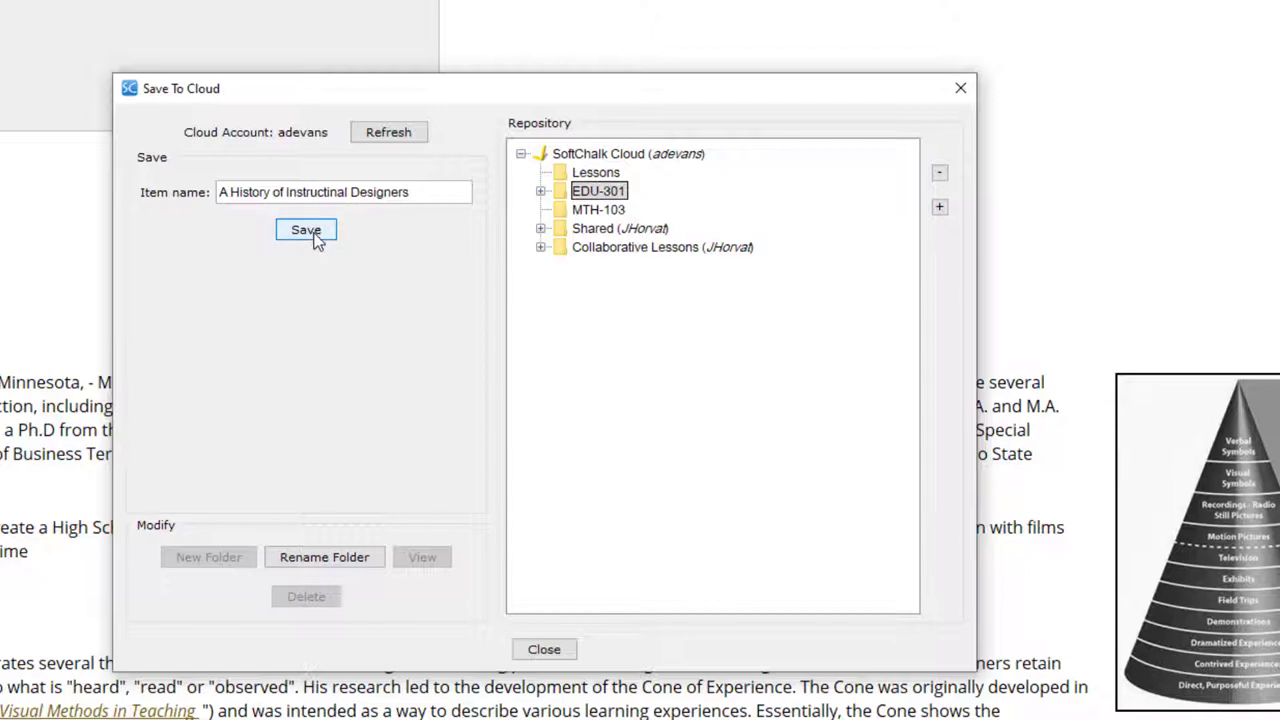
click(306, 229)
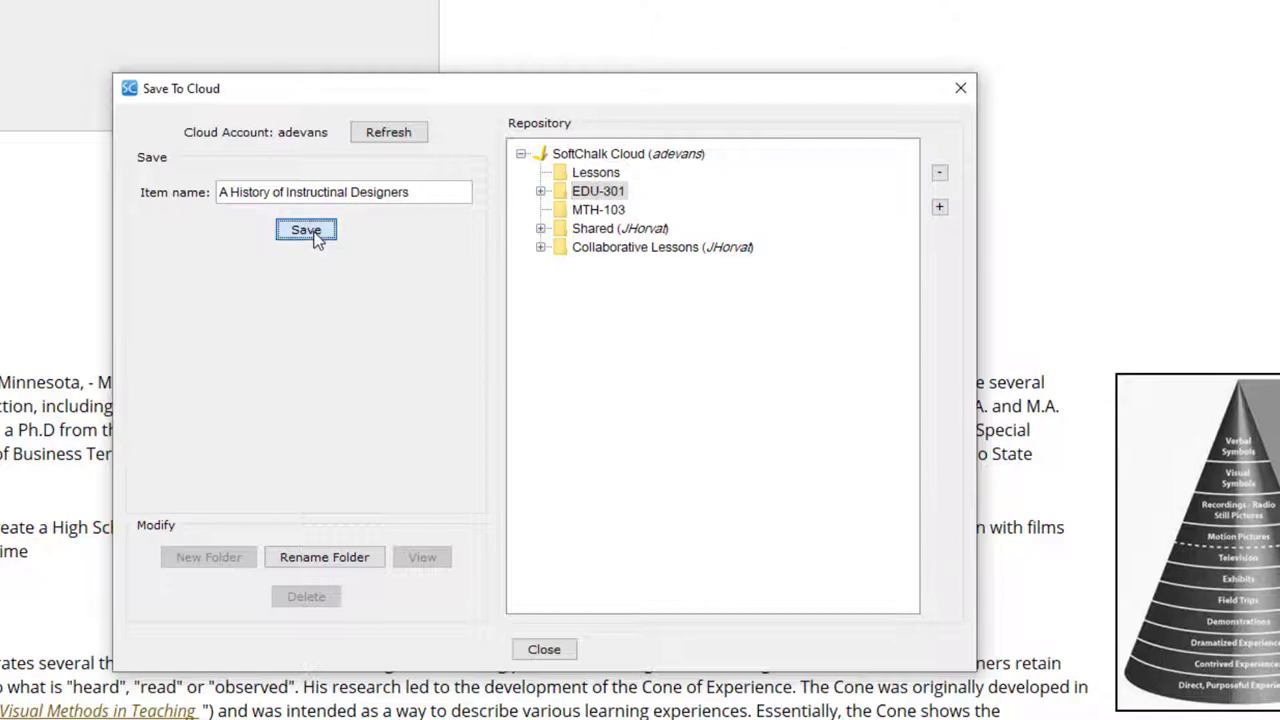
click(306, 230)
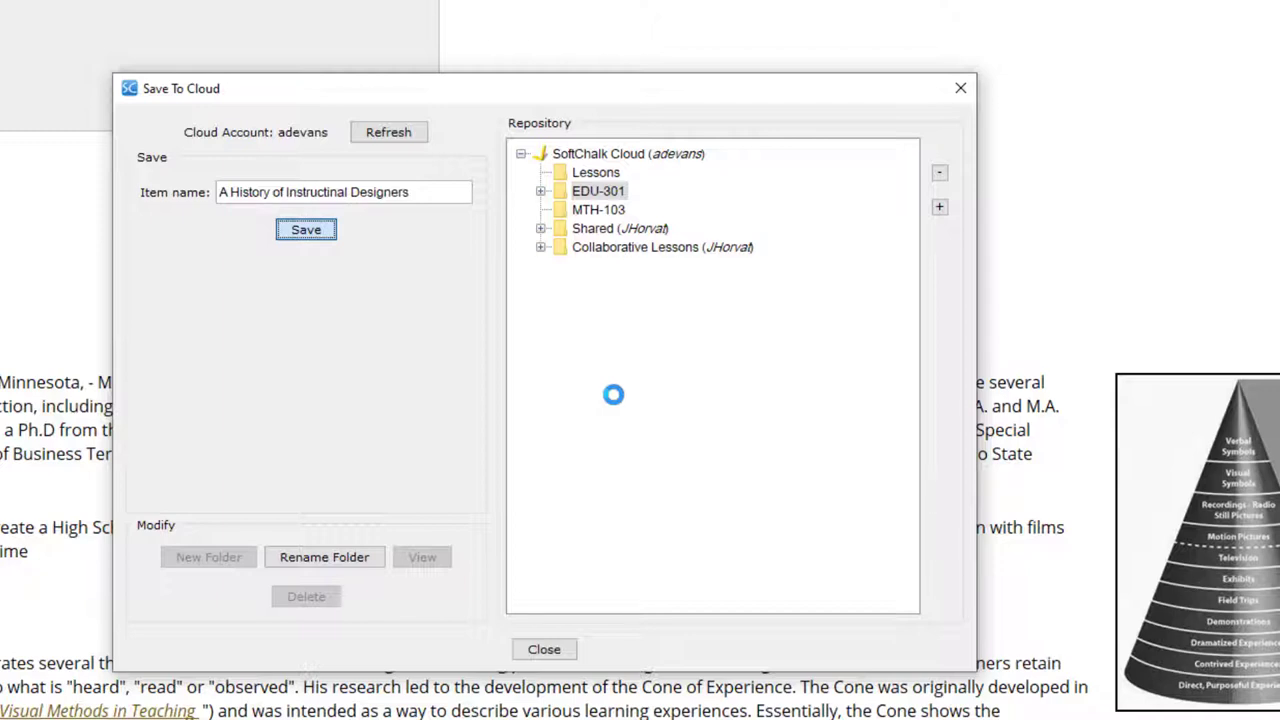
click(305, 229)
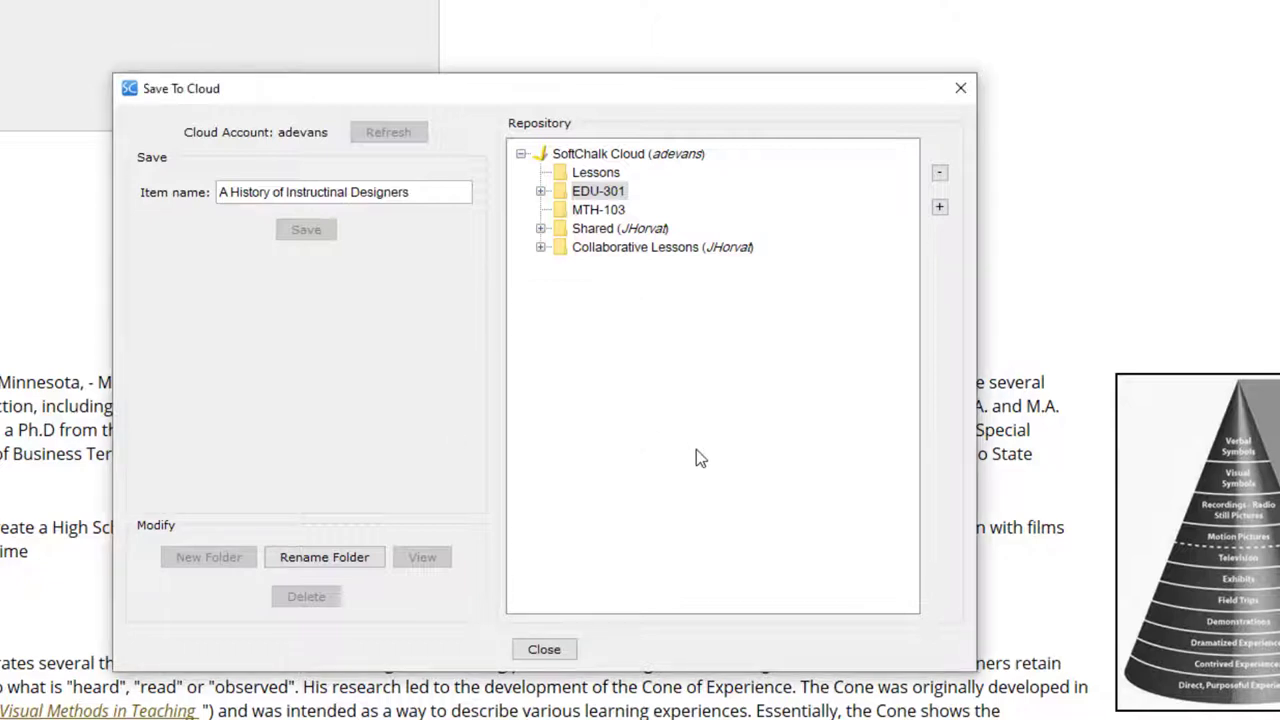
click(306, 229)
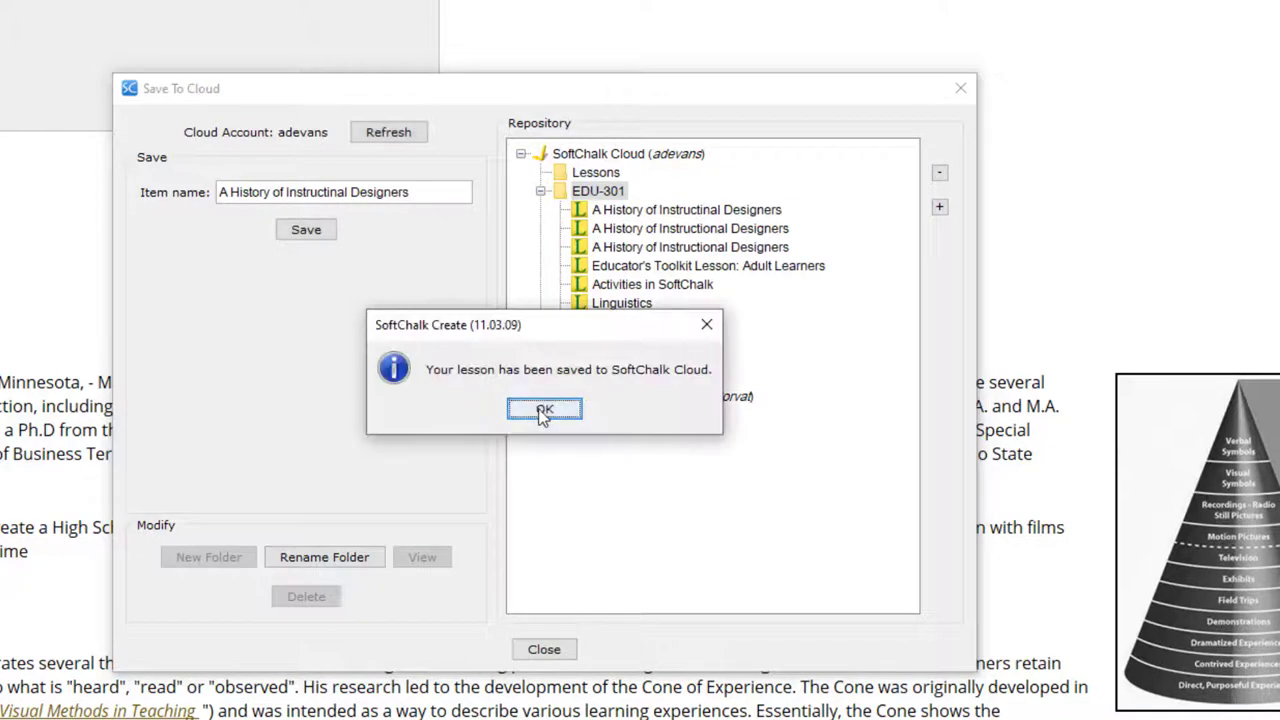
click(543, 410)
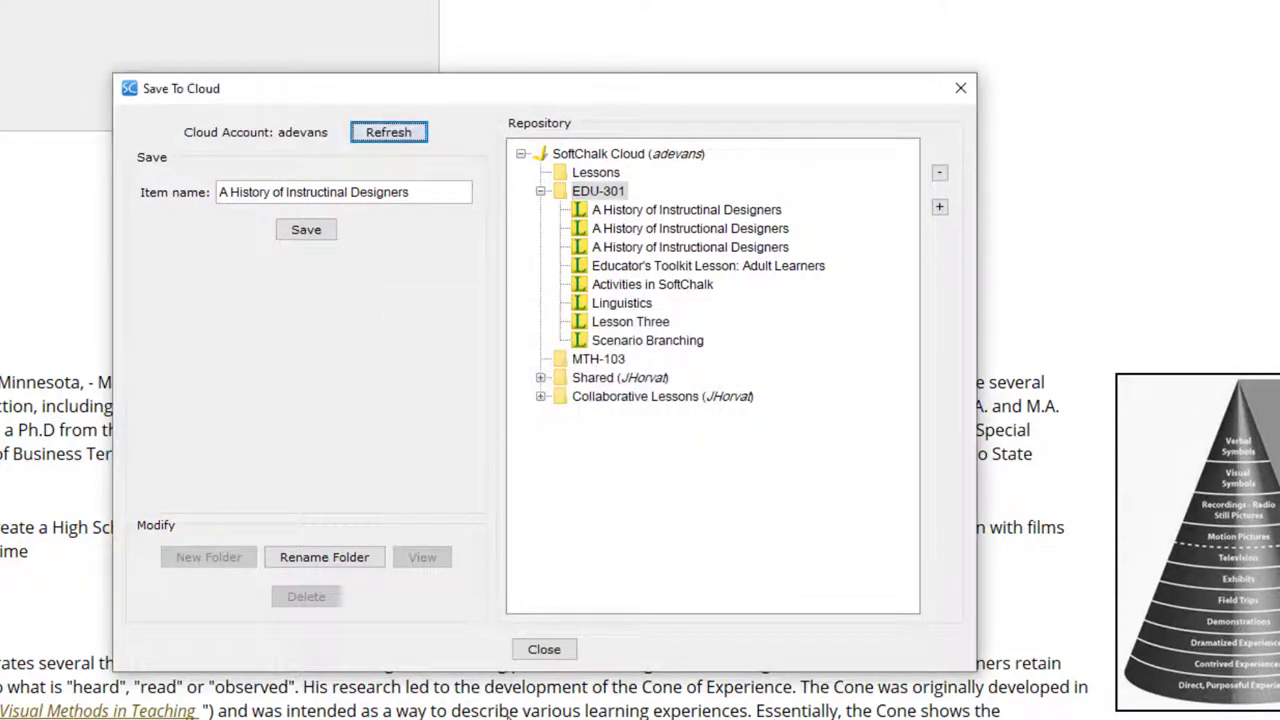
click(544, 649)
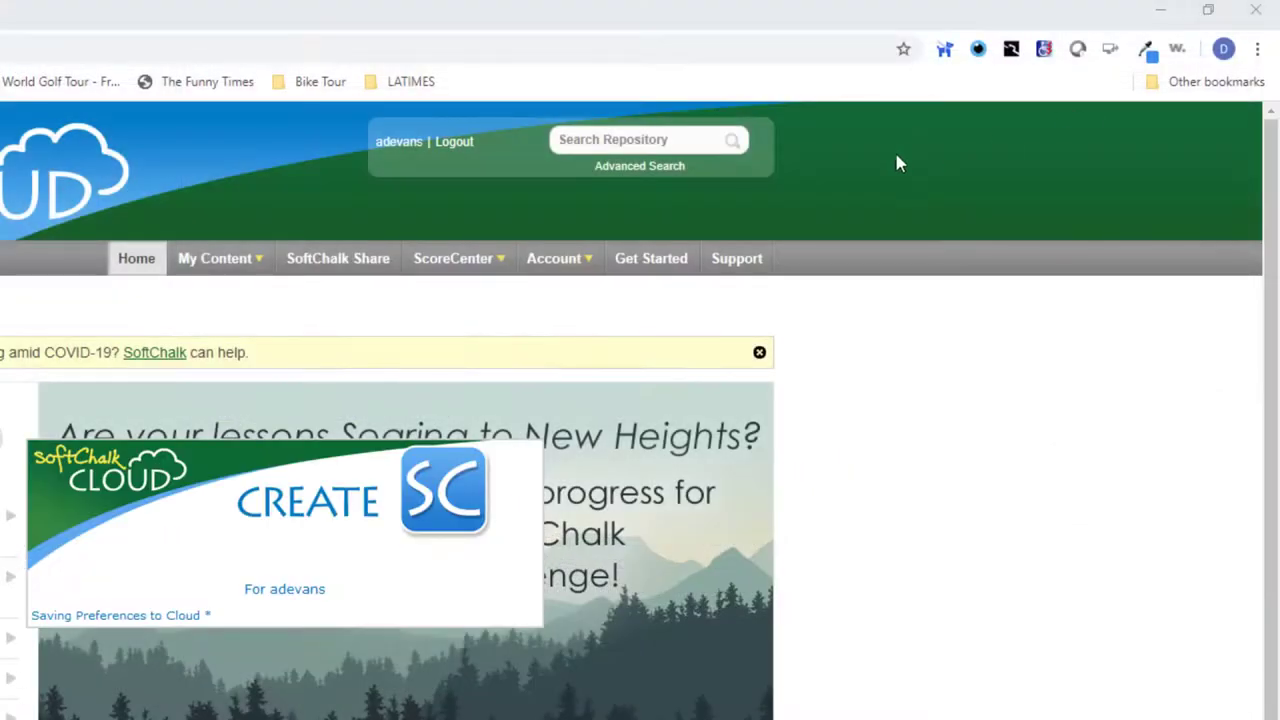
In the browser, open My Content > Lessons and expand EDU-301 to list the saved lessons.
click(214, 258)
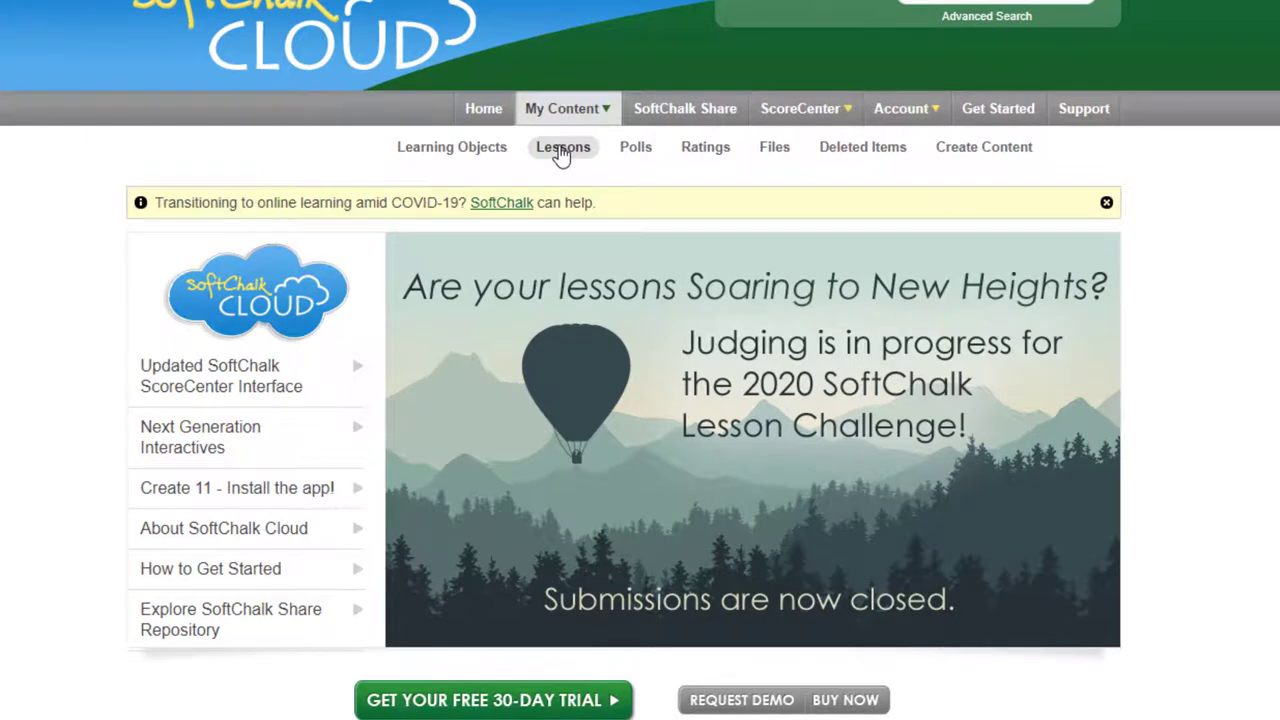
click(563, 147)
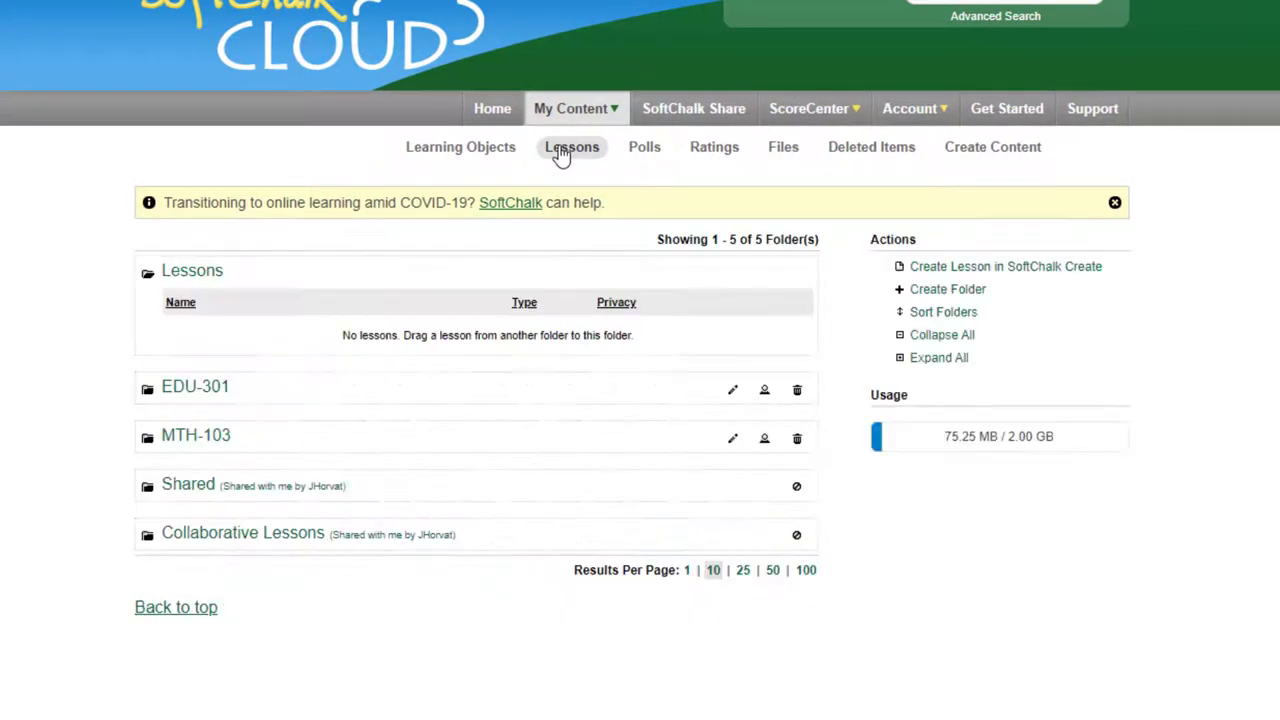
mouse_move(147, 390)
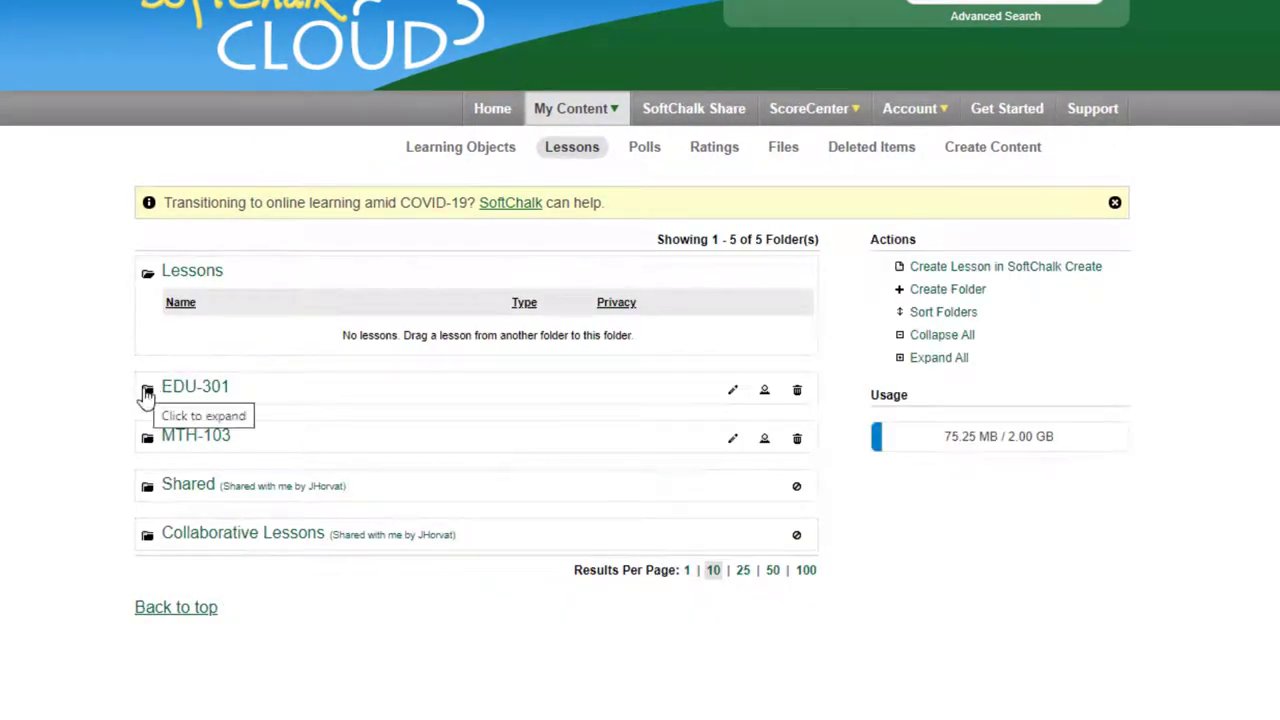
click(146, 391)
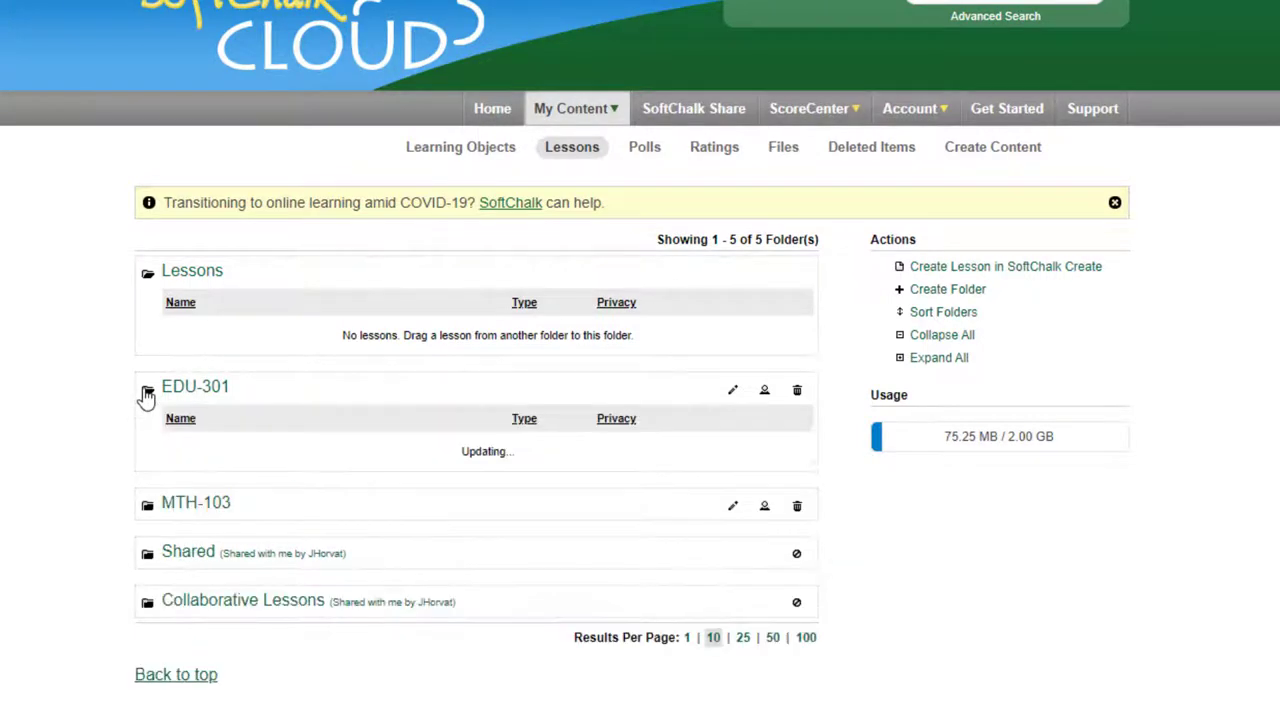
click(147, 390)
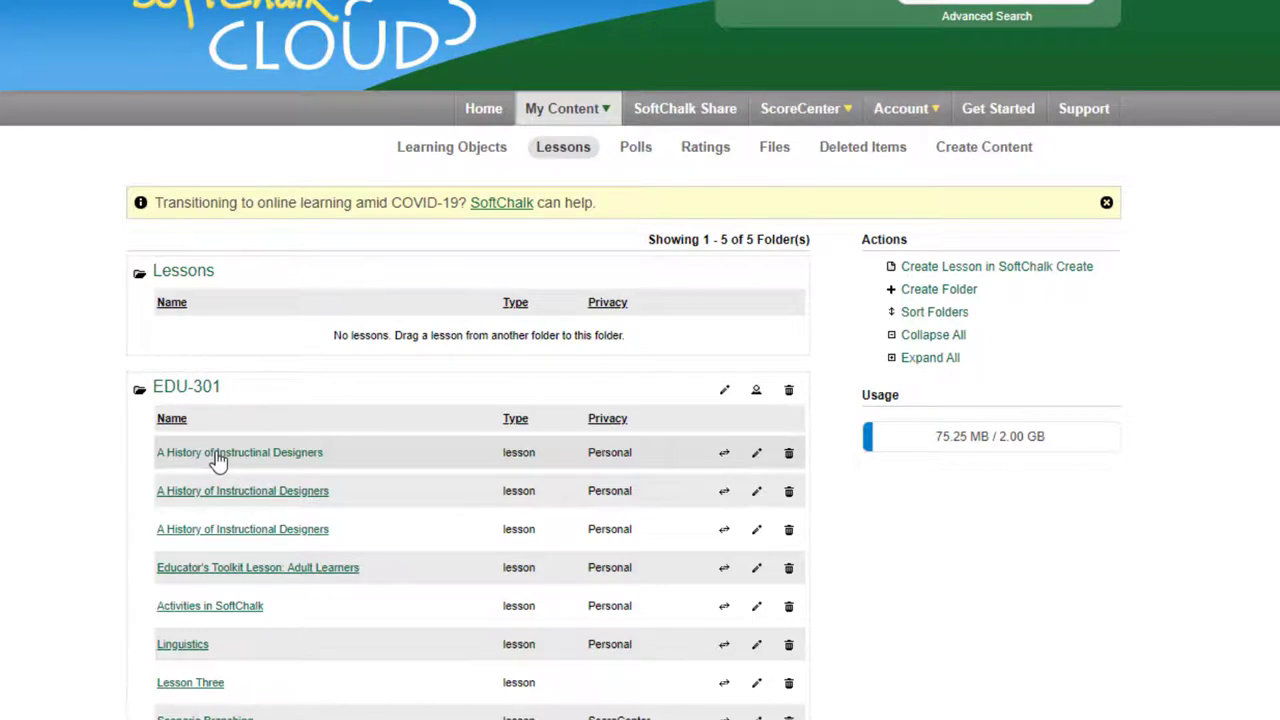
Open the 'A History of Instructinal Designers' lesson in EDU-301 and scroll to its Hyperlink, LTI Link and Embed fields.
click(240, 452)
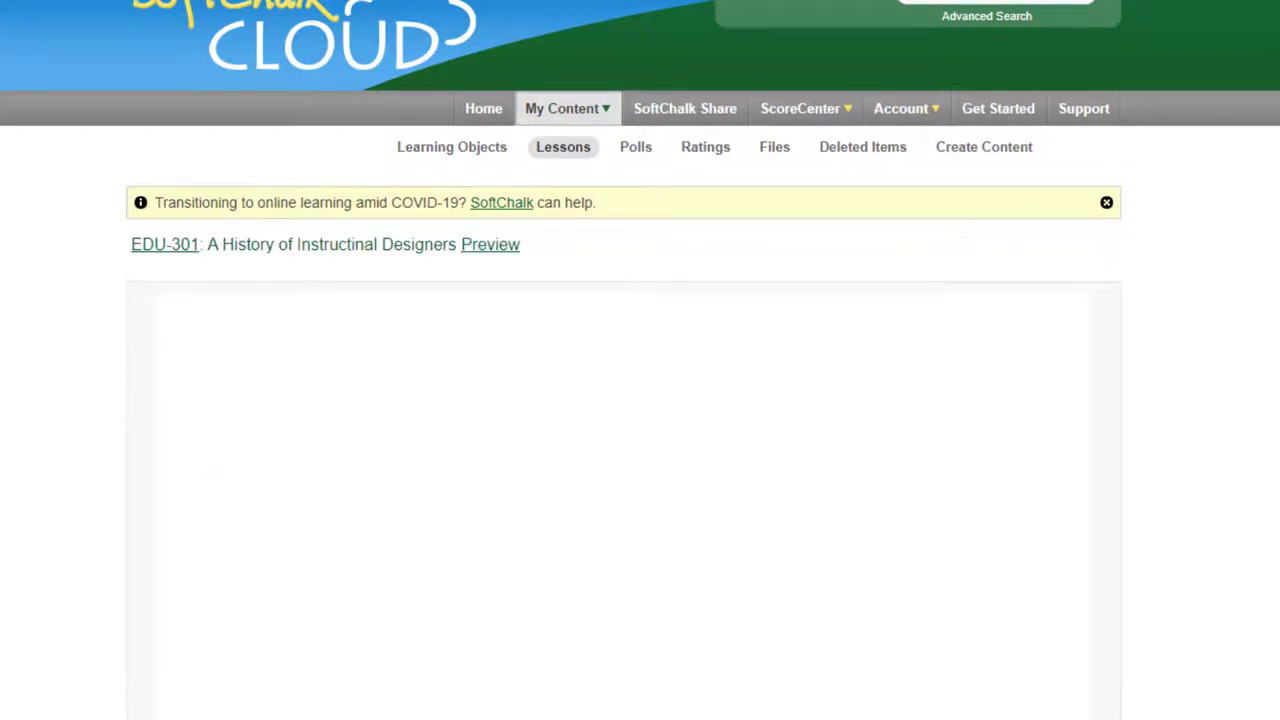
click(490, 244)
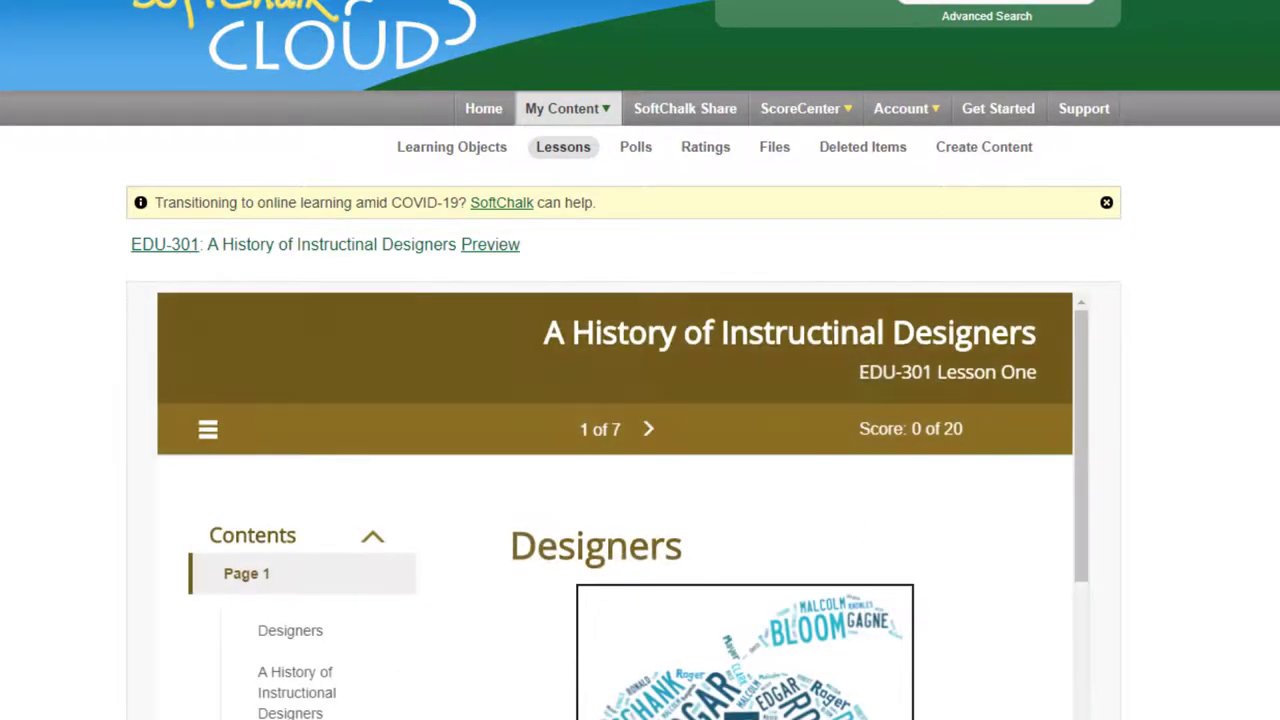
scroll(down, 3)
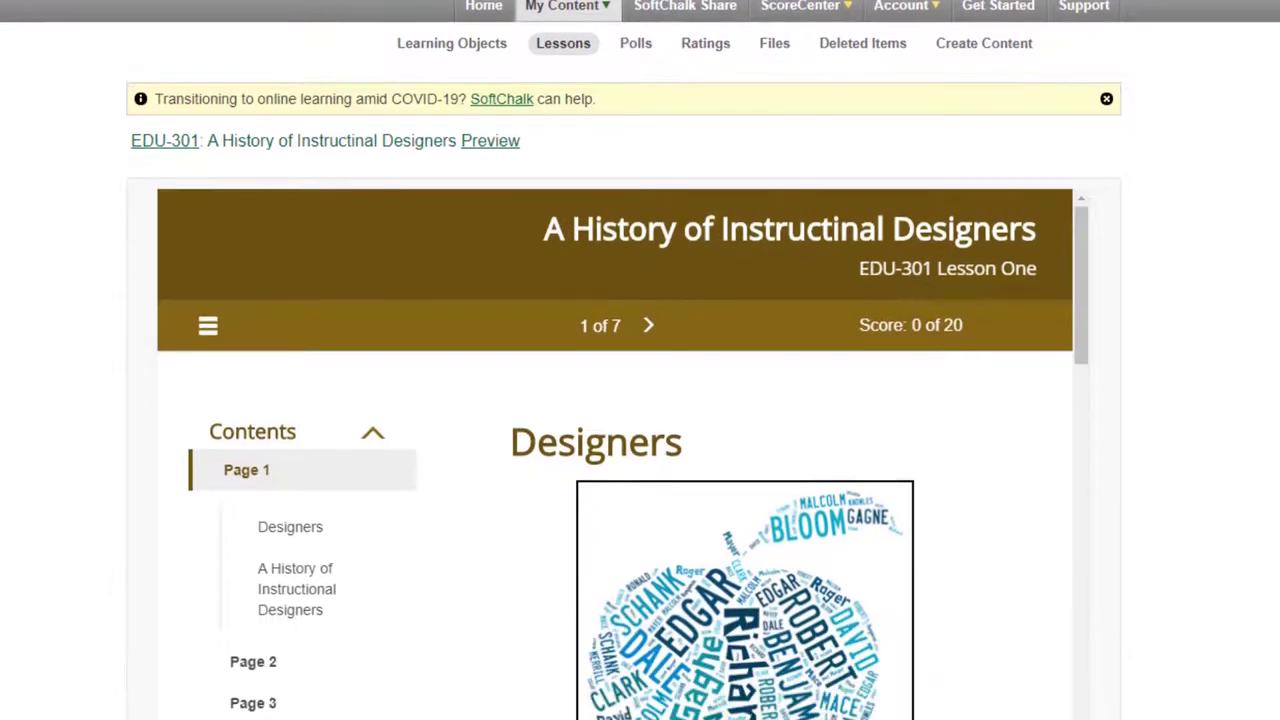
scroll(down, 3)
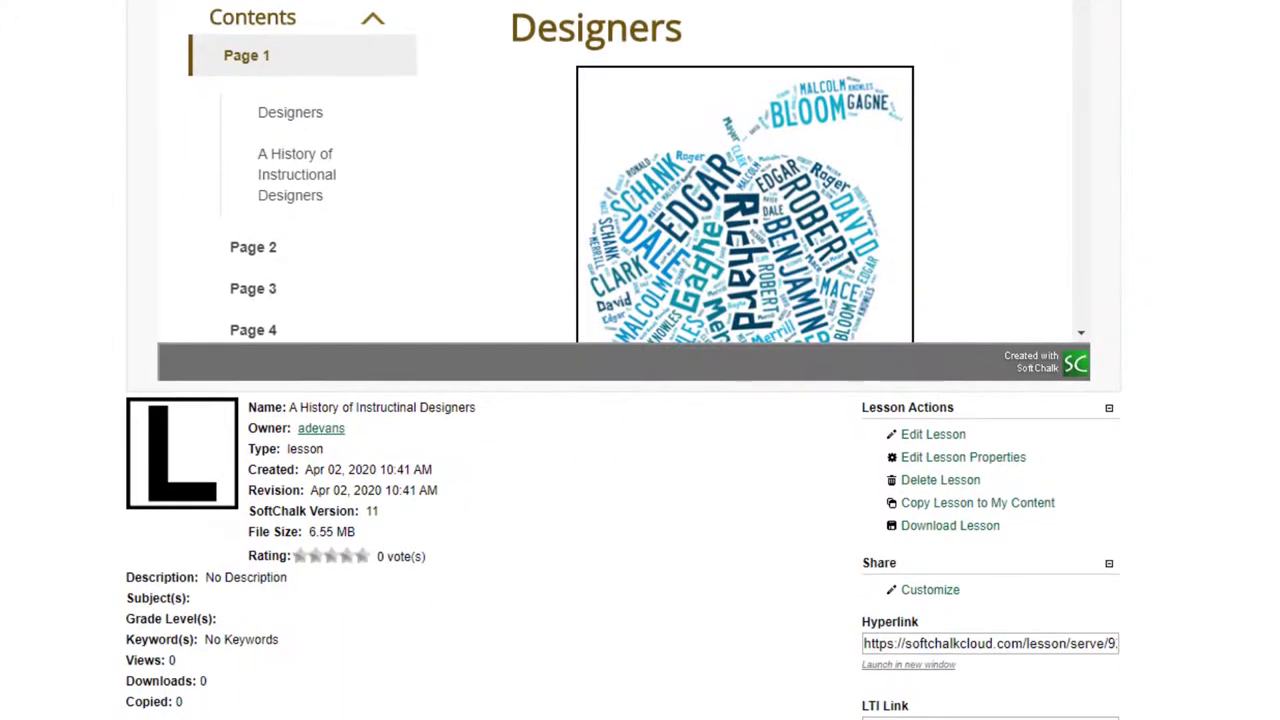
scroll(down, 3)
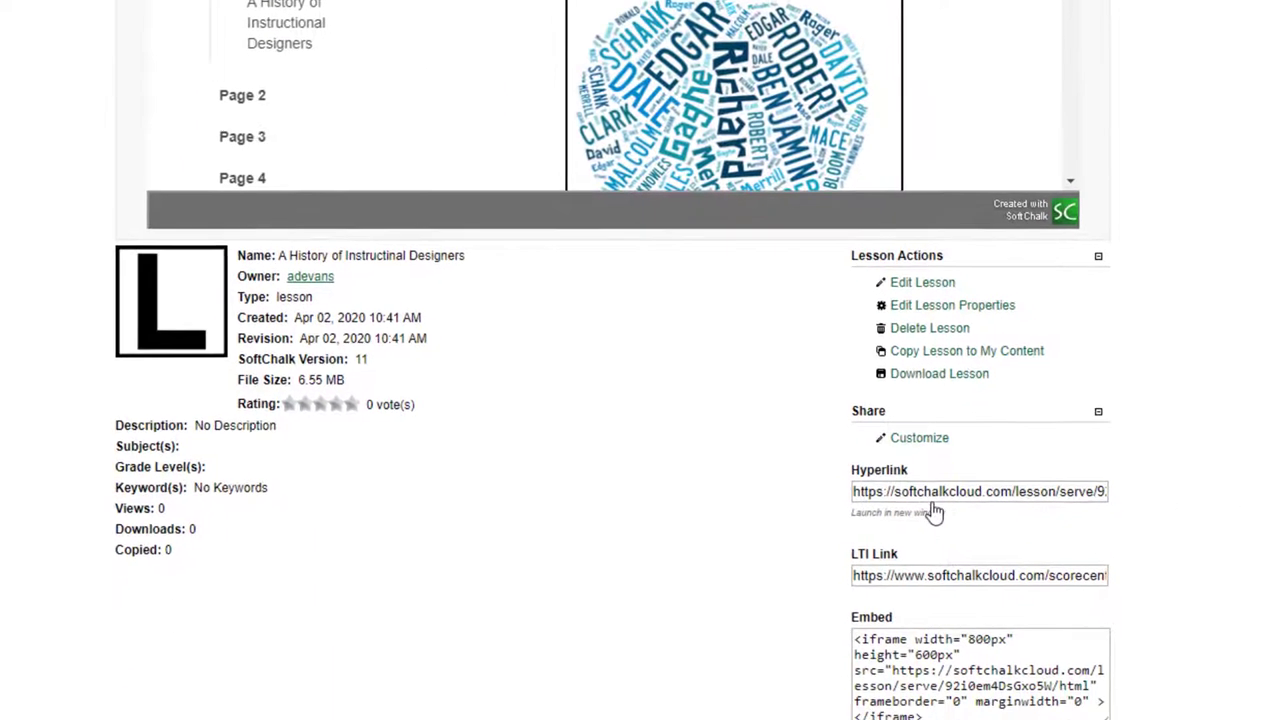
scroll(down, 3)
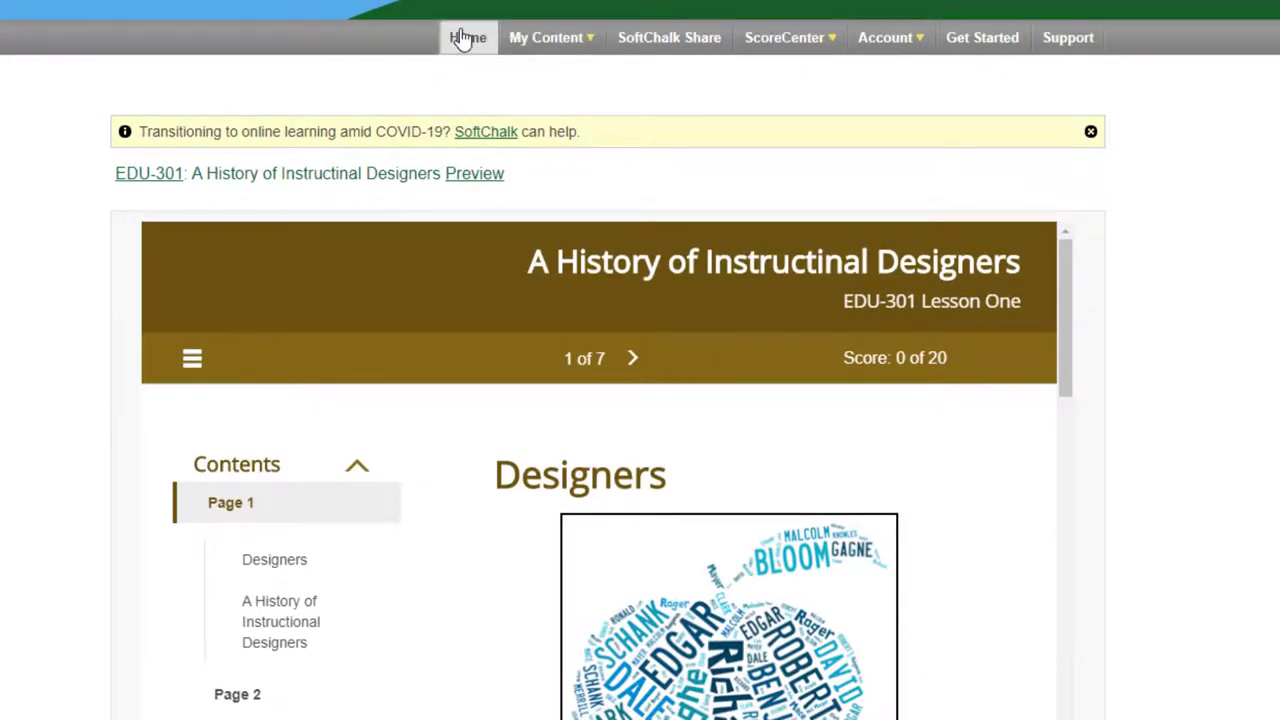
Go to the SoftChalk Cloud Home page and scroll down to the supported LMS list.
click(467, 37)
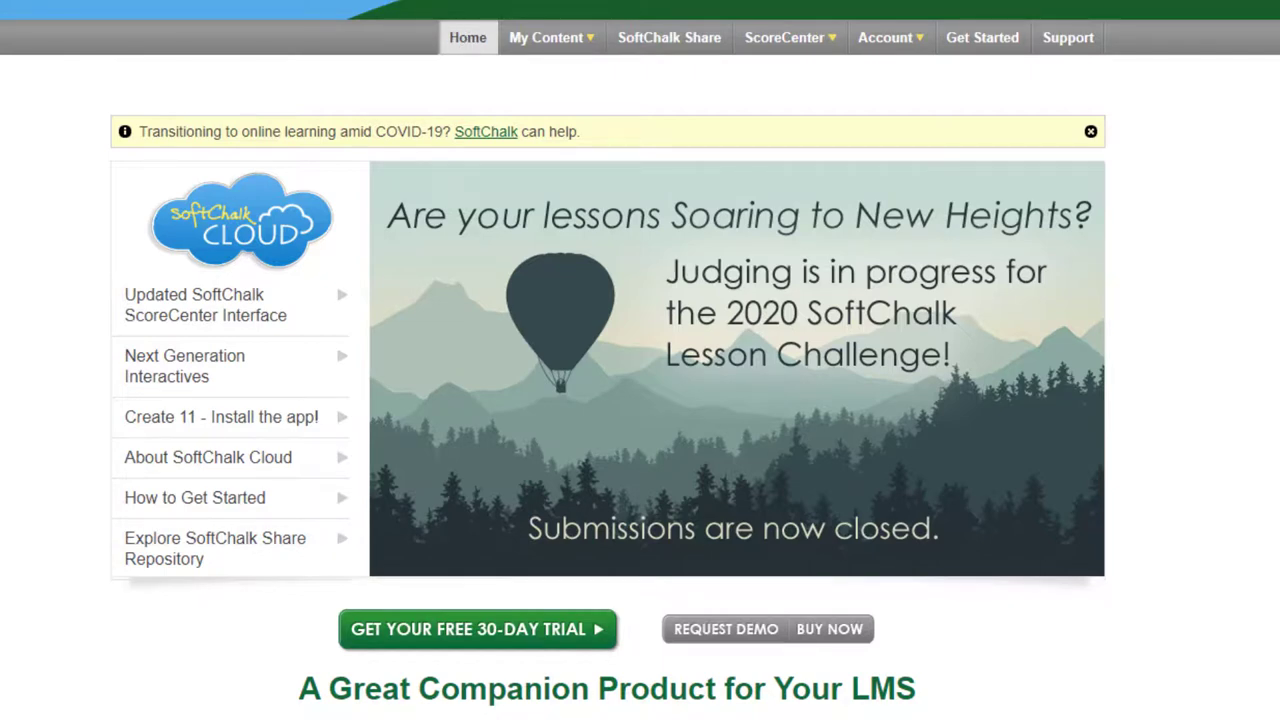
scroll(down, 3)
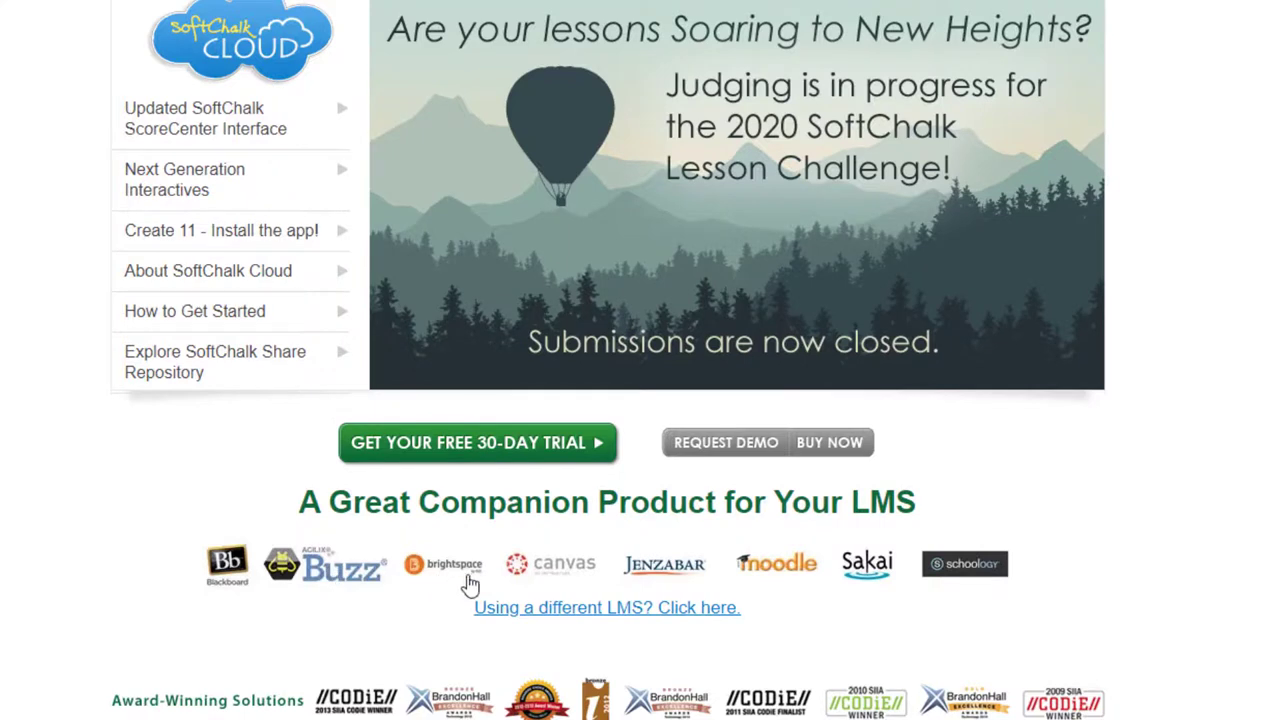
mouse_move(965, 575)
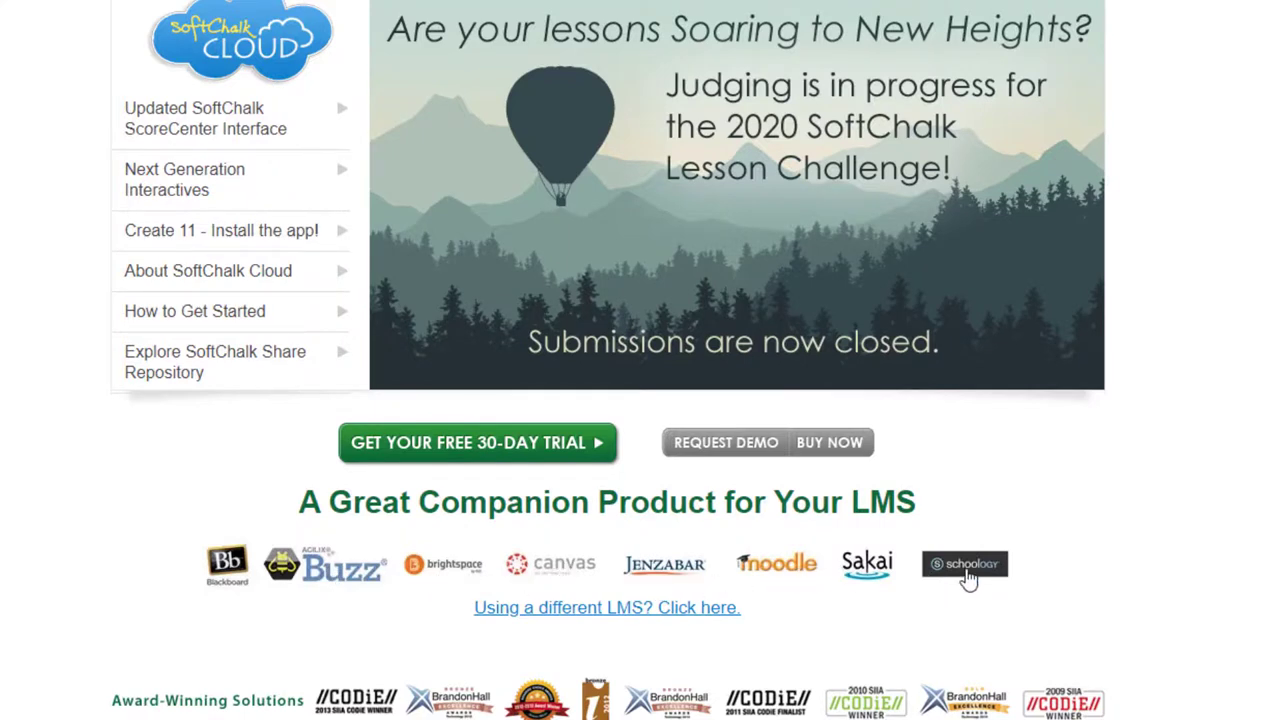